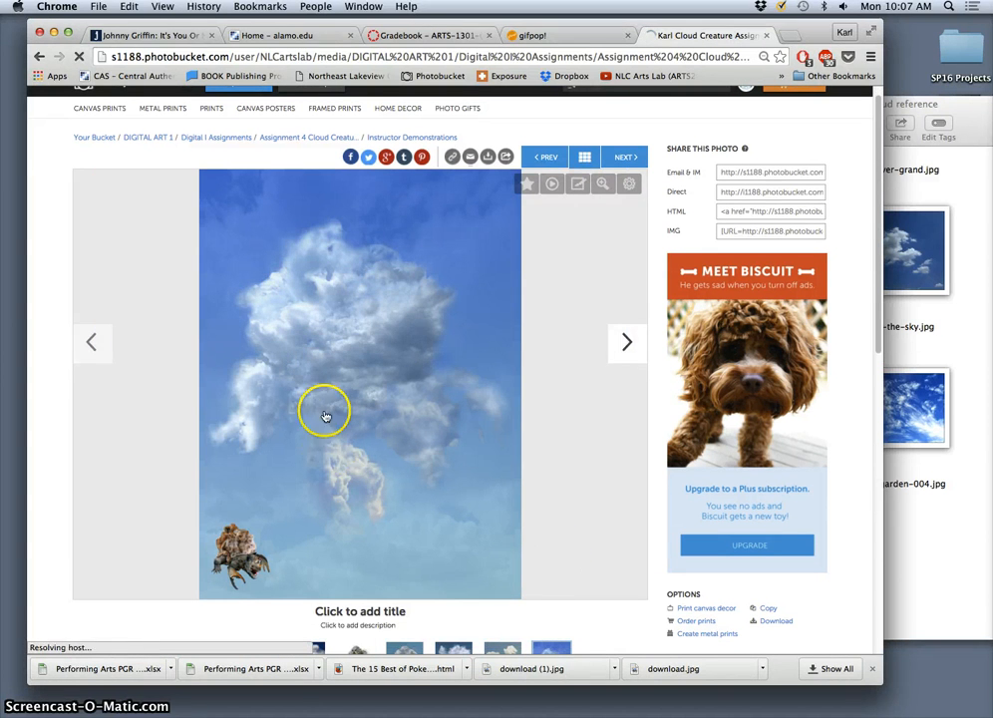
mouse_move(447, 359)
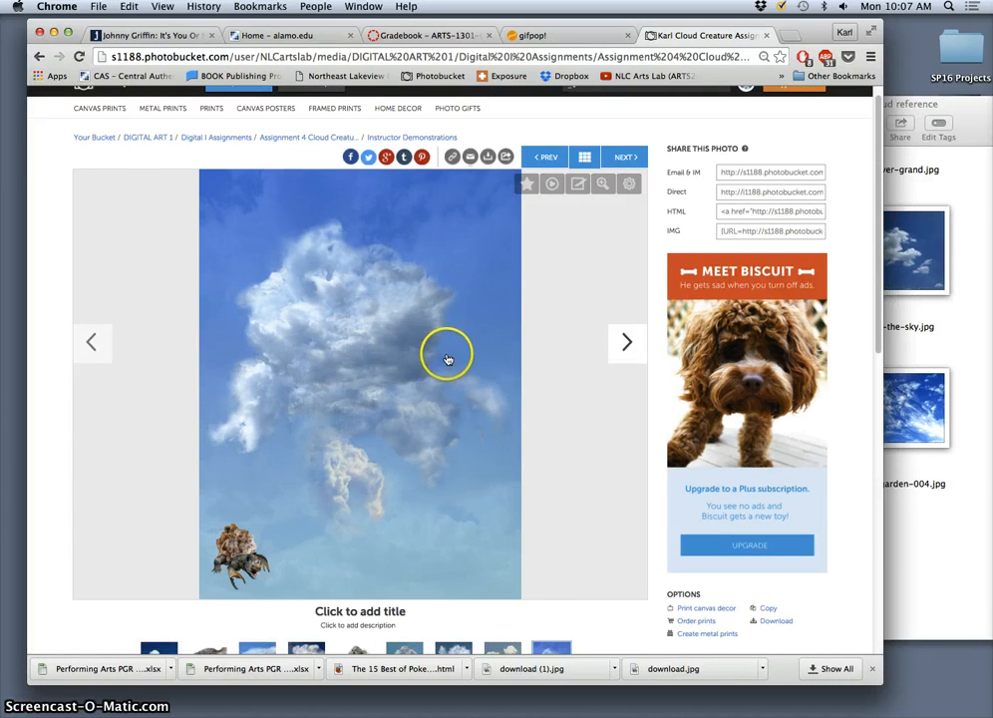
mouse_move(489, 469)
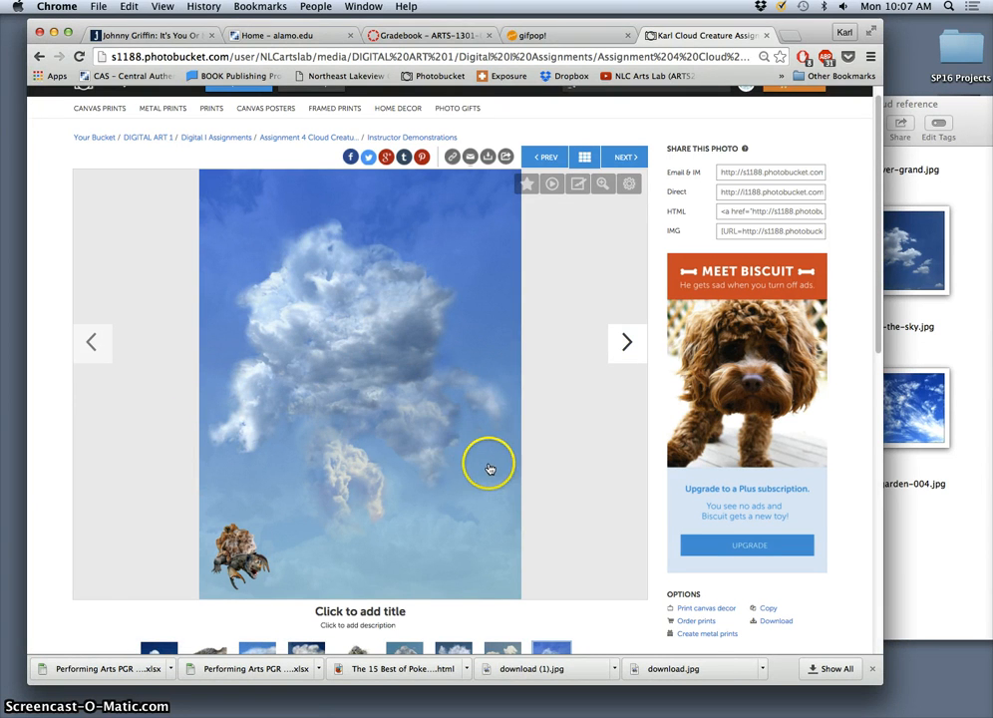
mouse_move(489, 654)
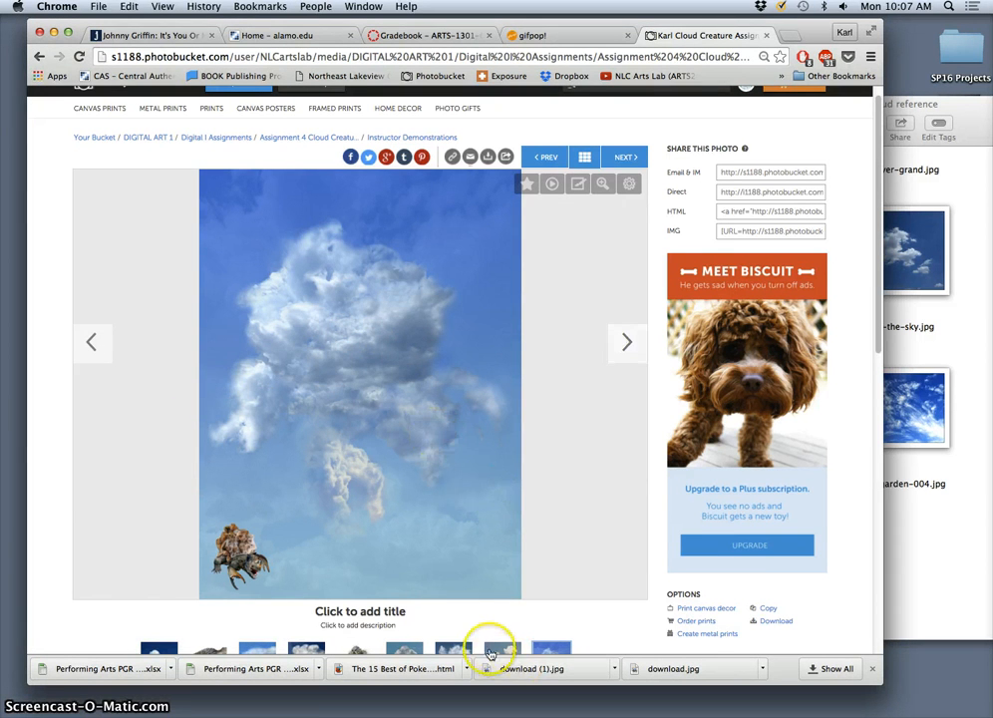
Browse the instructor's album from the porcupine-bear photo to the standing, spiky-furred creature cloud.
click(626, 343)
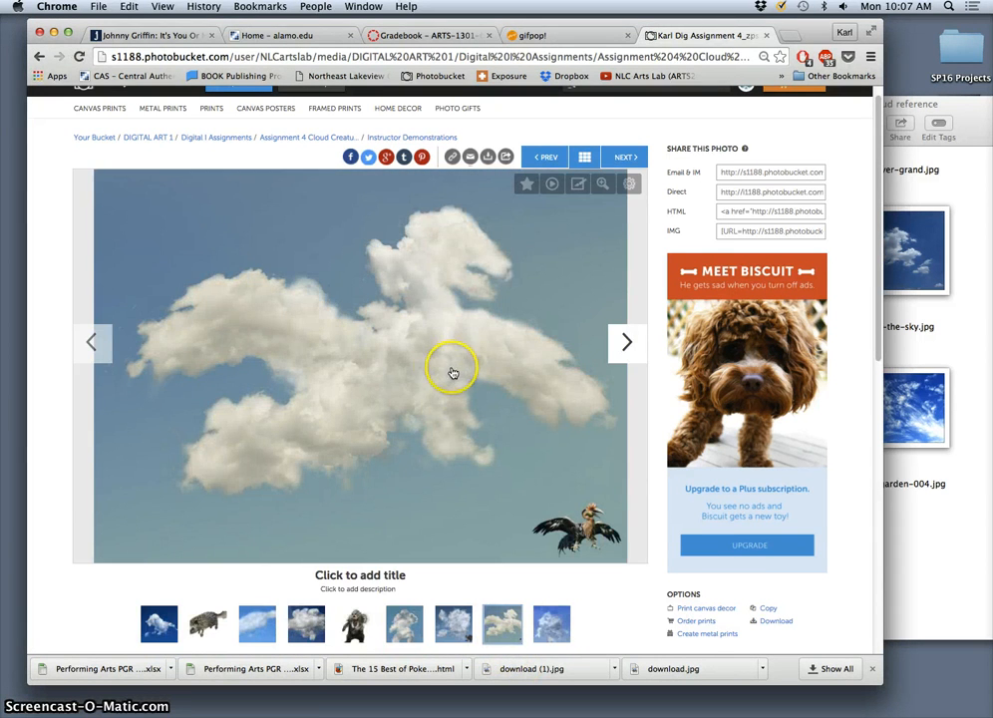
mouse_move(518, 382)
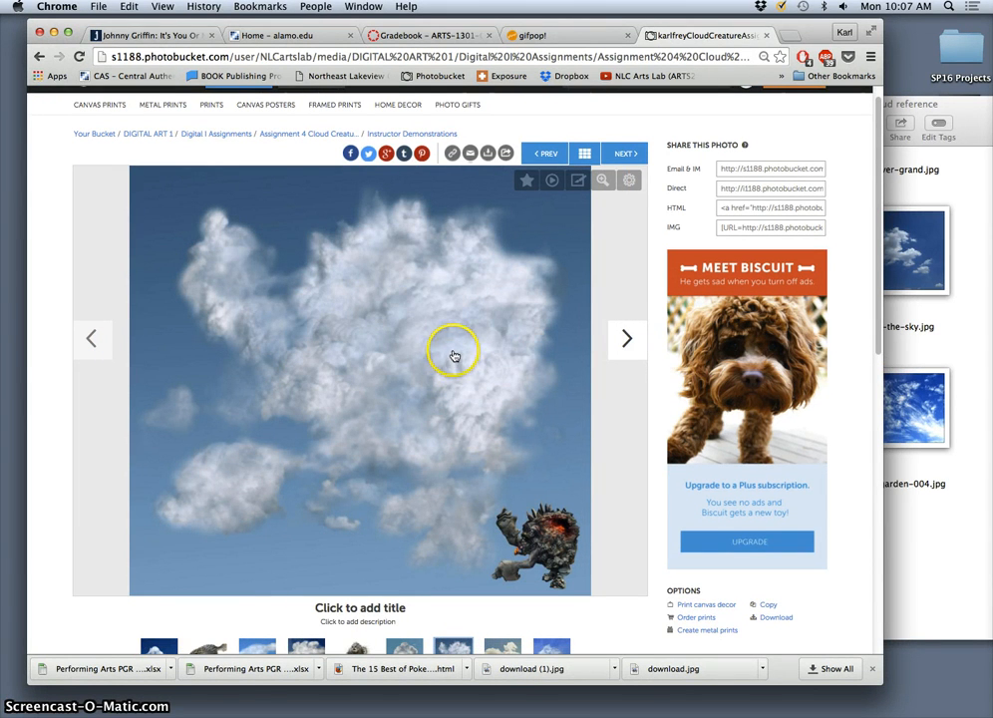
mouse_move(397, 339)
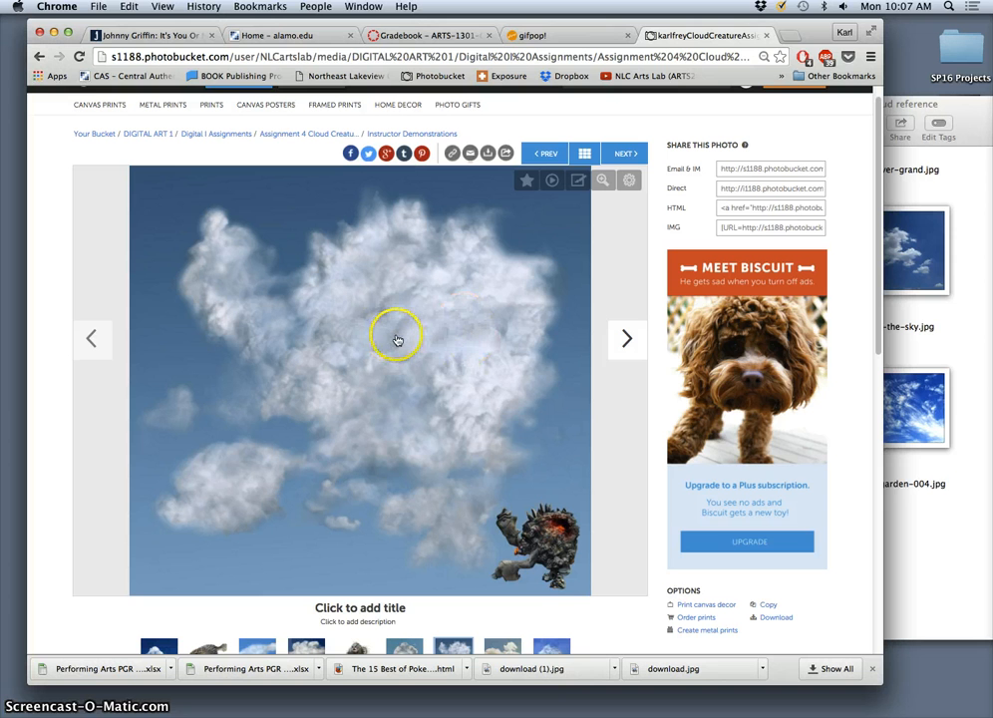
mouse_move(530, 574)
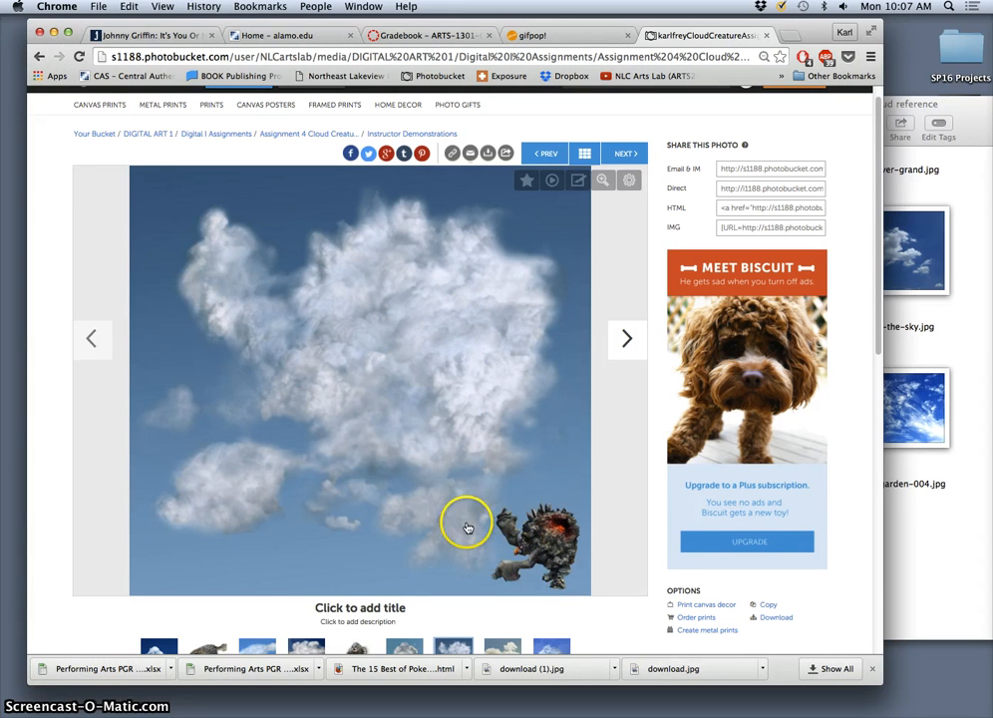
mouse_move(530, 520)
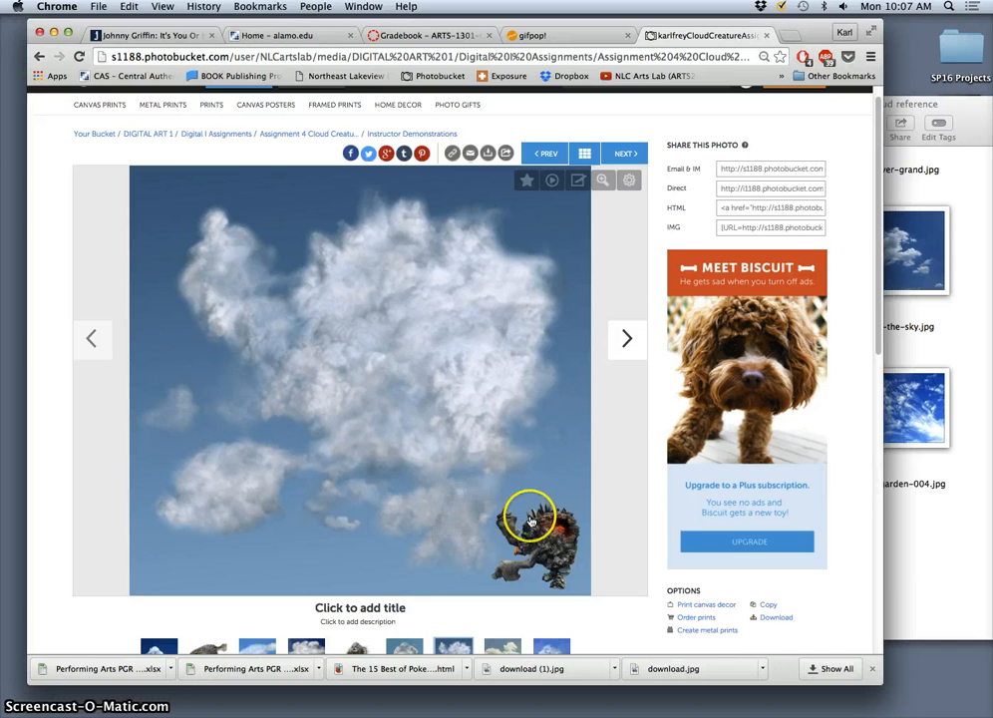
scroll(down, 3)
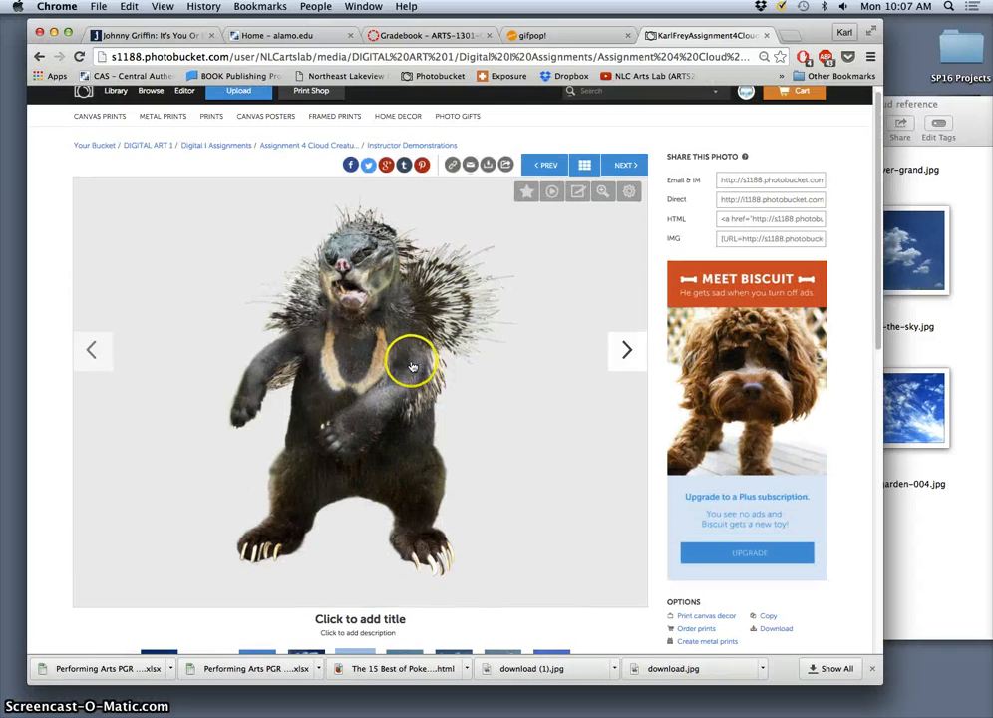
mouse_move(335, 329)
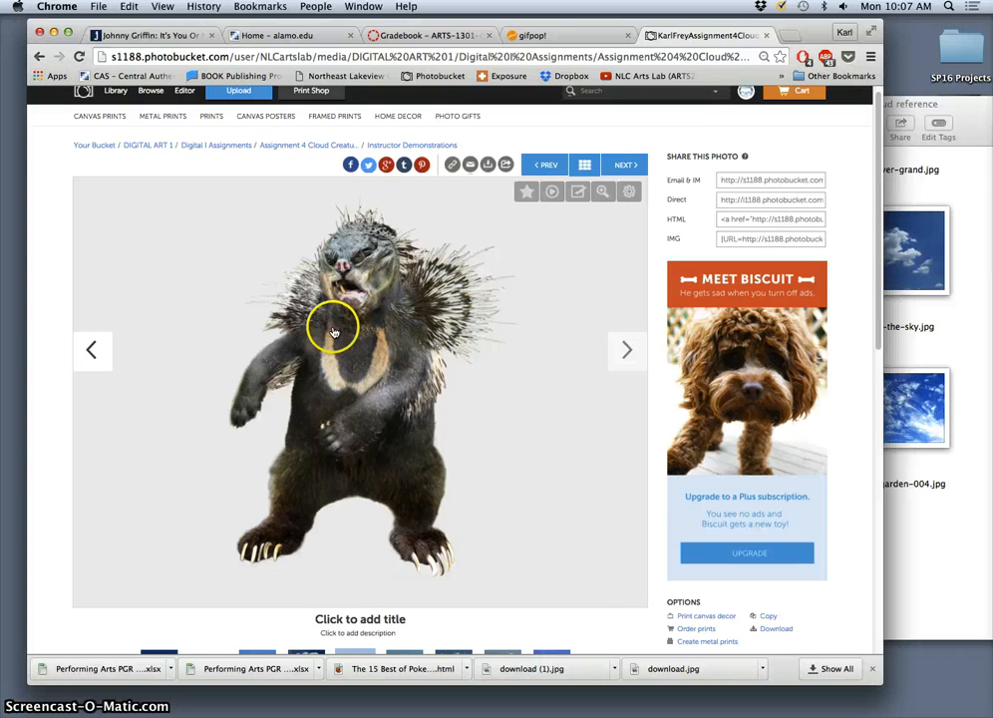
mouse_move(354, 357)
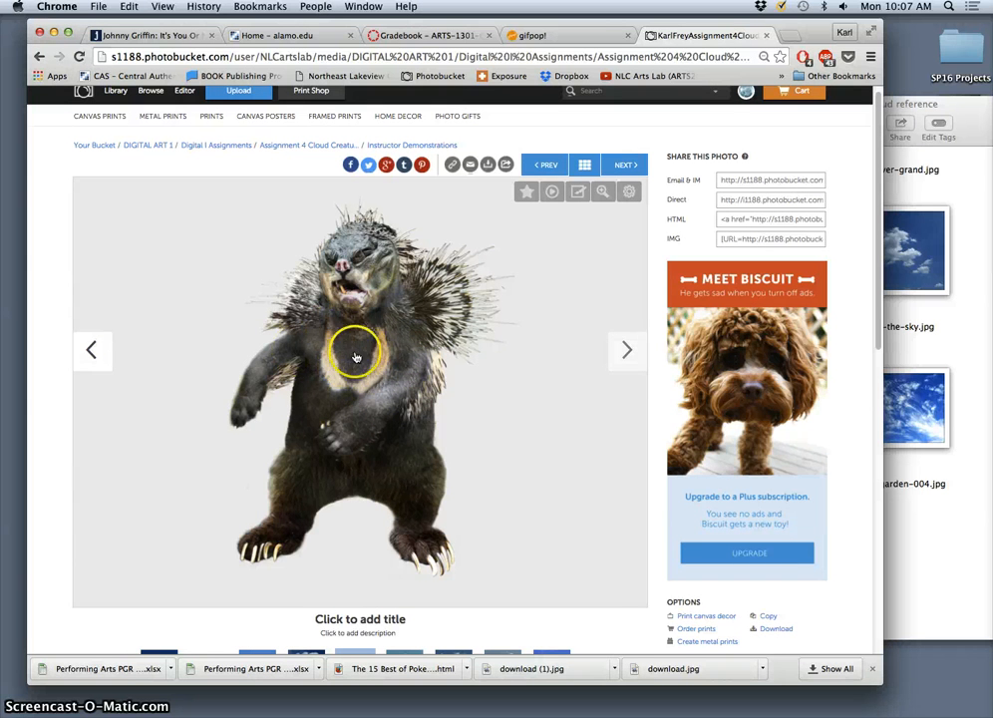
mouse_move(446, 363)
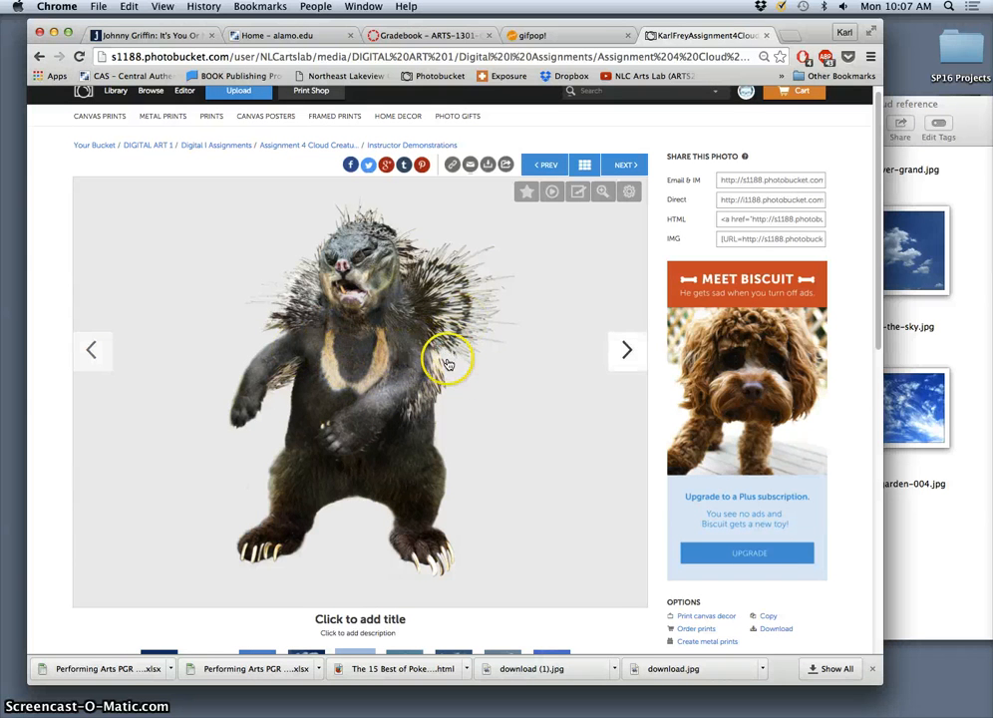
mouse_move(518, 409)
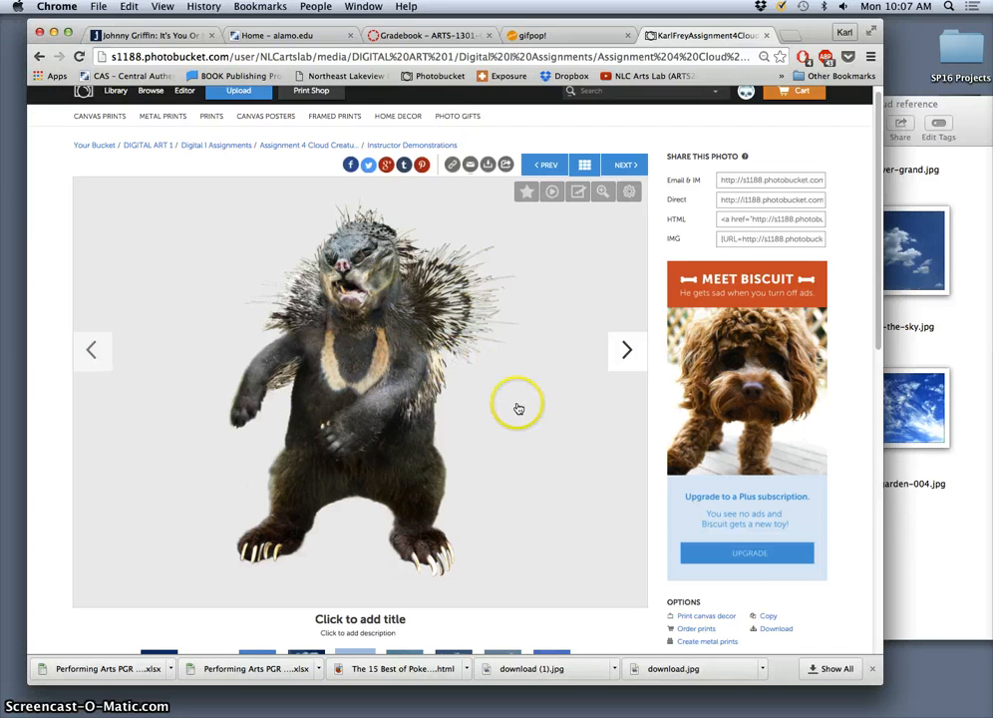
scroll(down, 3)
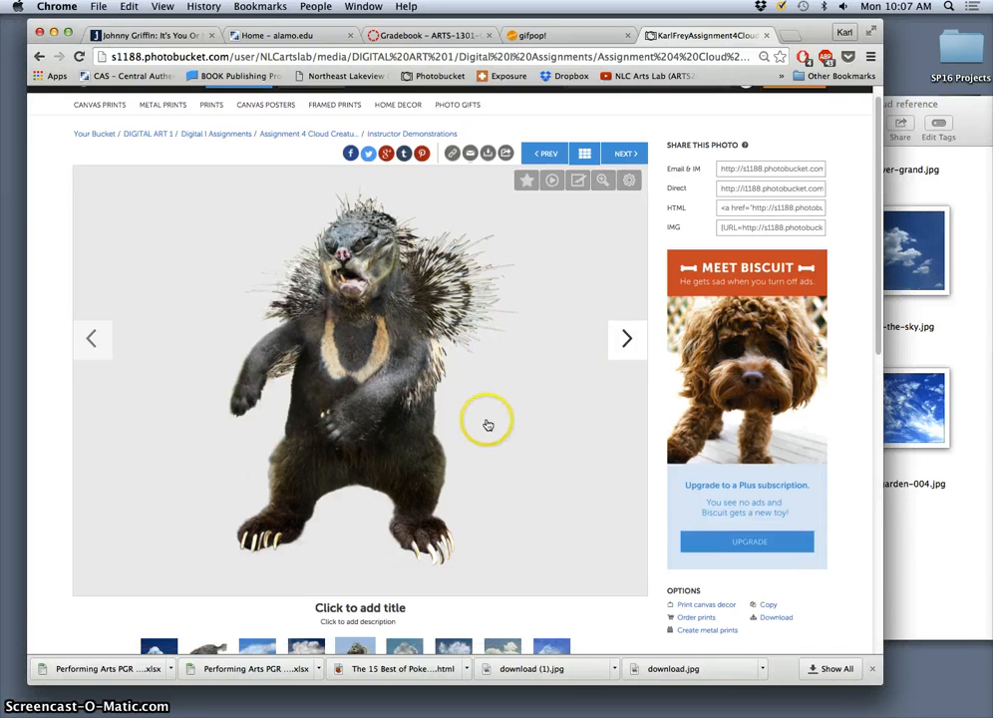
scroll(down, 3)
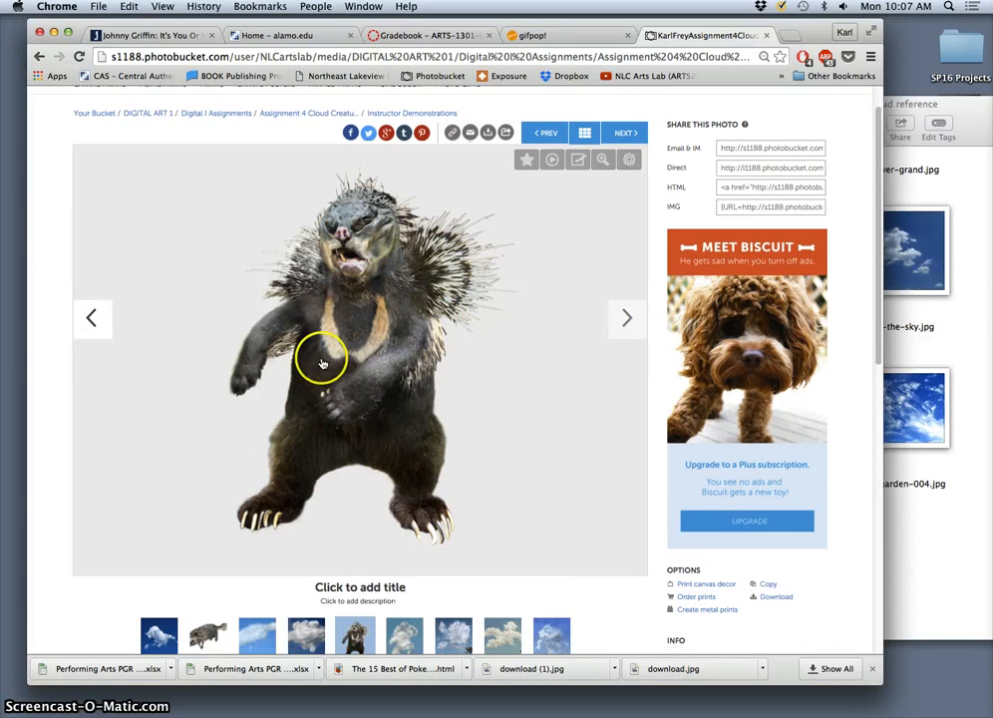
mouse_move(271, 347)
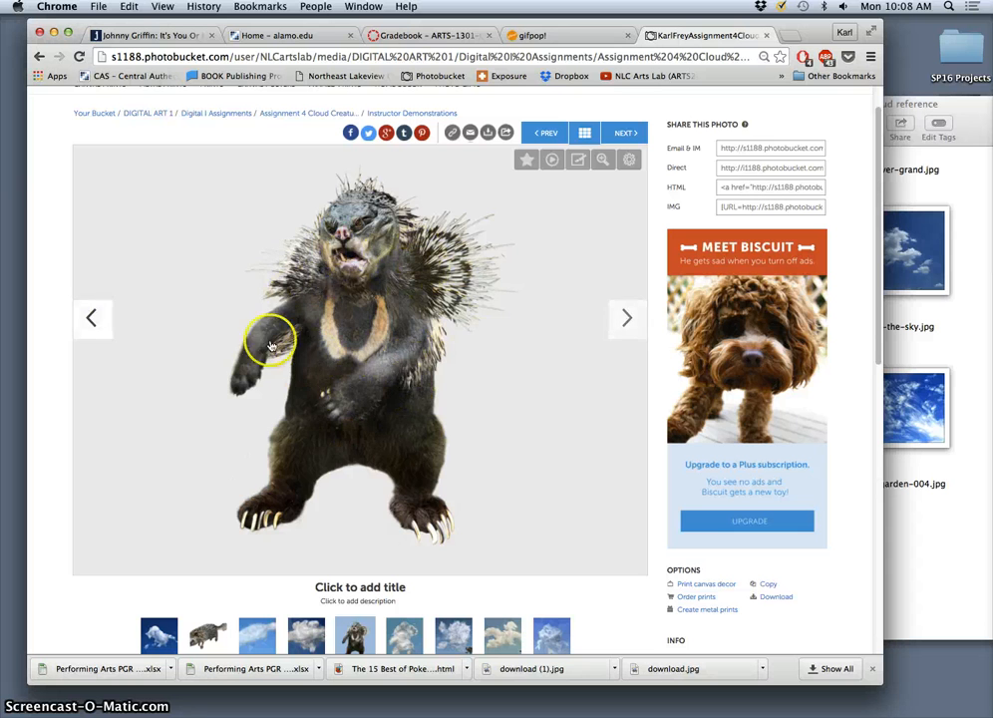
click(626, 317)
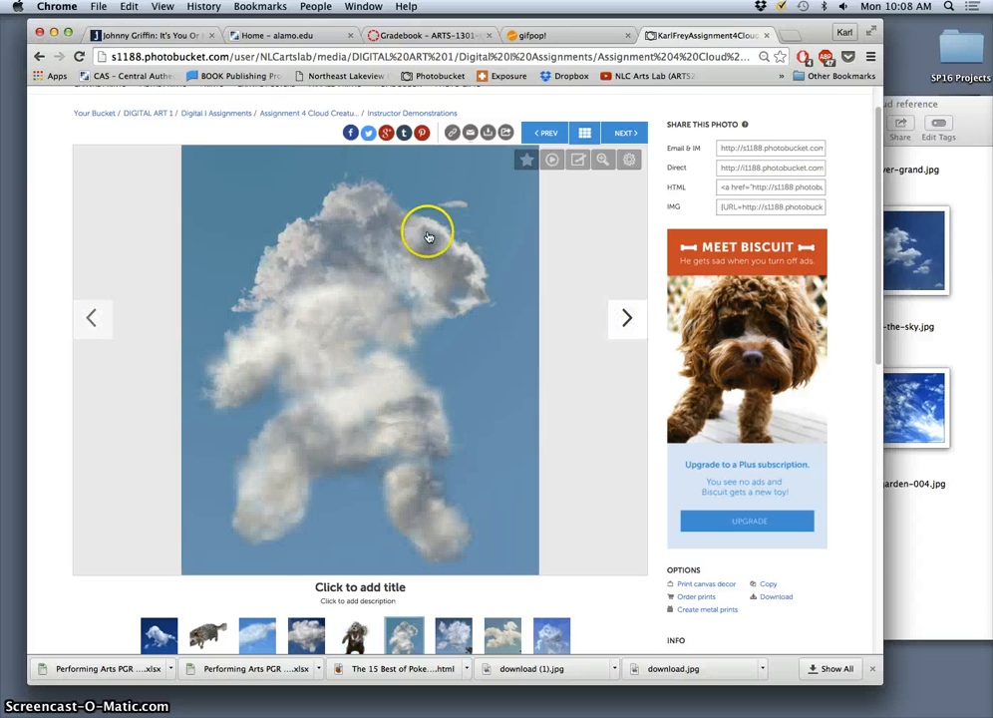
mouse_move(456, 498)
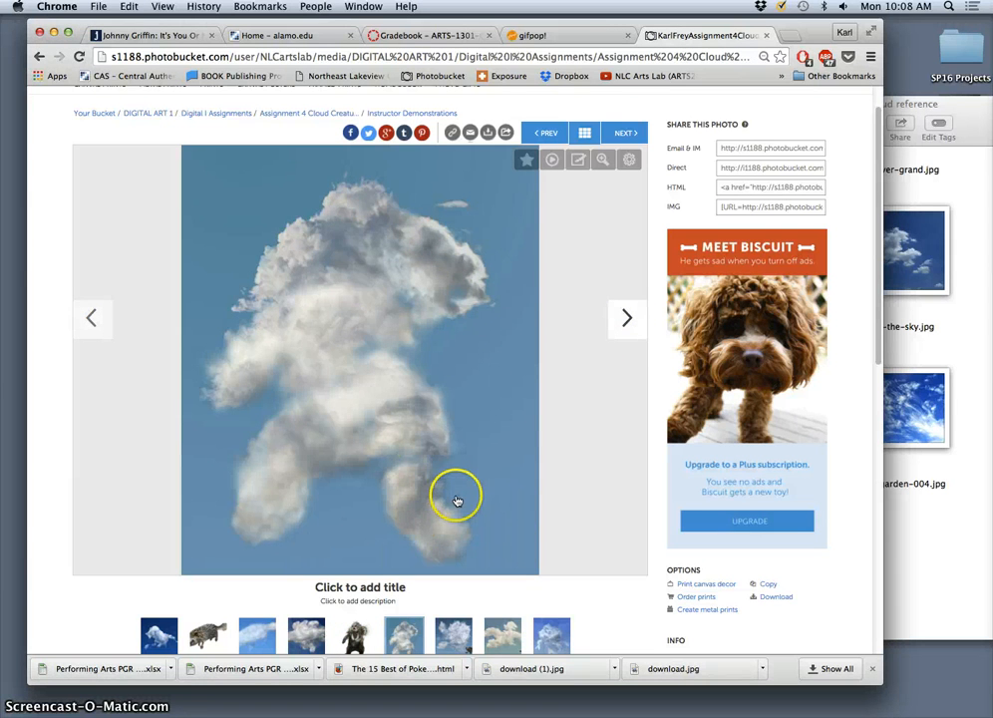
mouse_move(511, 437)
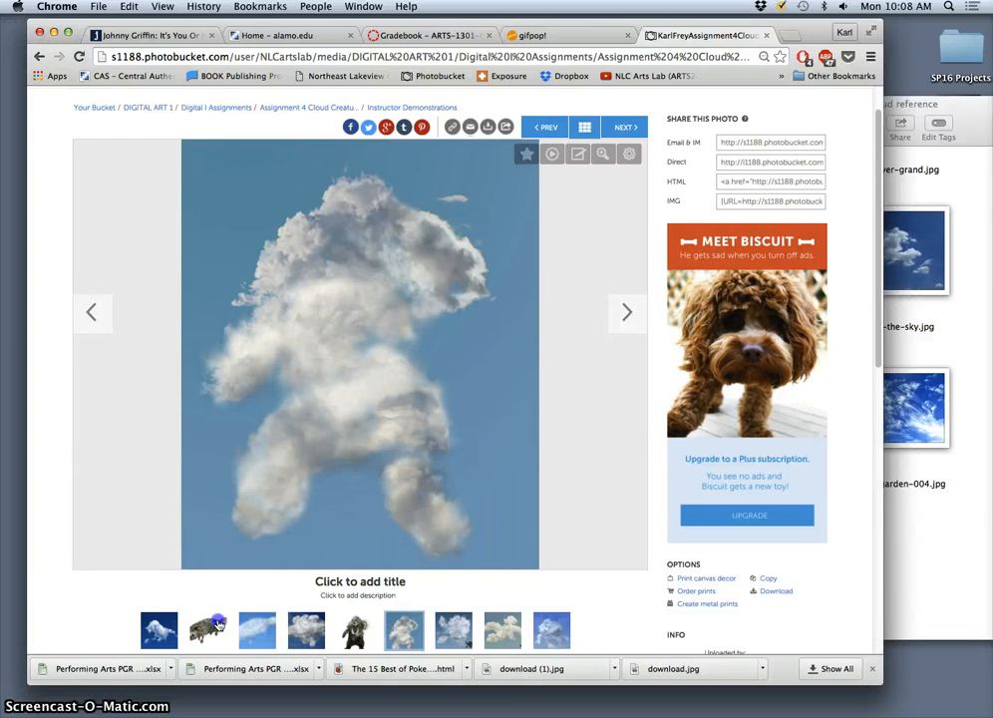
Move to the next example and view the hedgehog photo at full size.
click(208, 630)
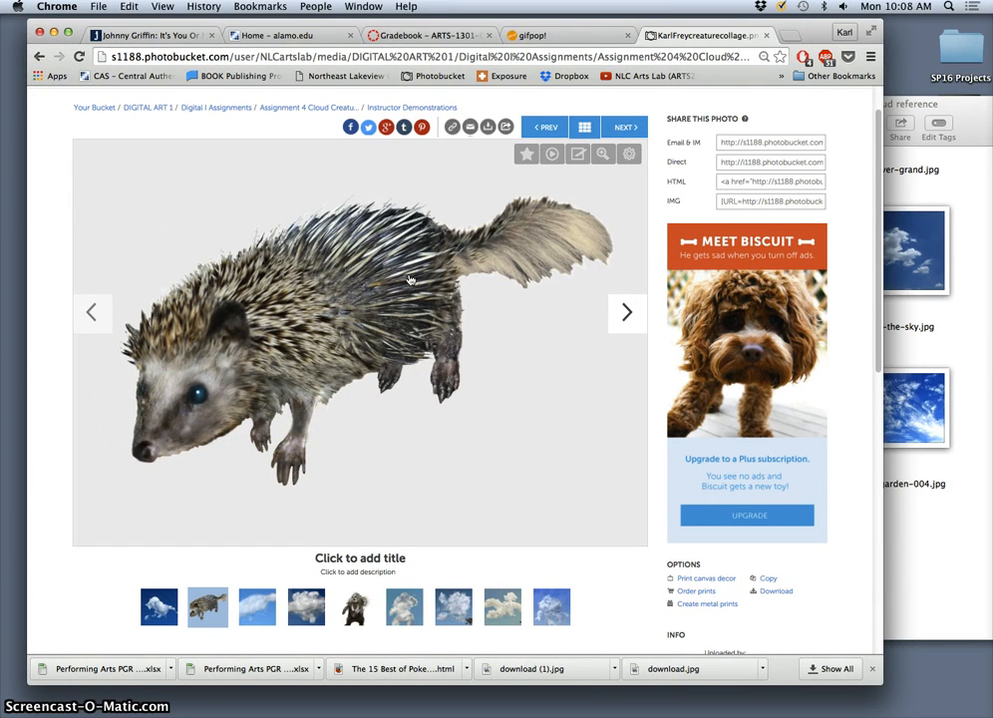
mouse_move(409, 267)
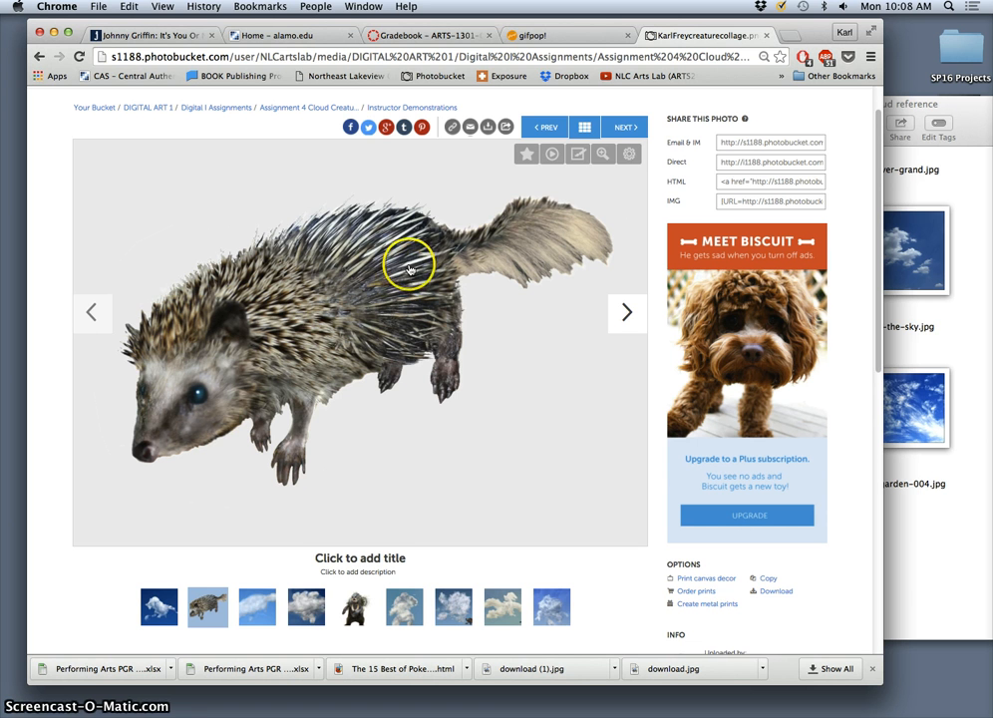
mouse_move(475, 247)
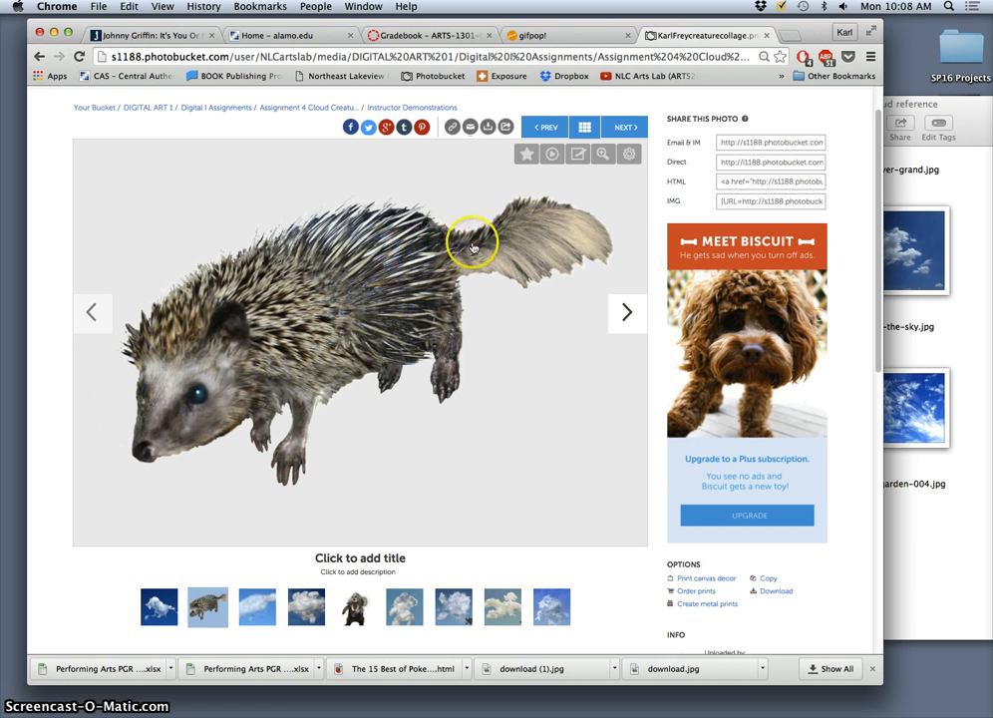
mouse_move(360, 241)
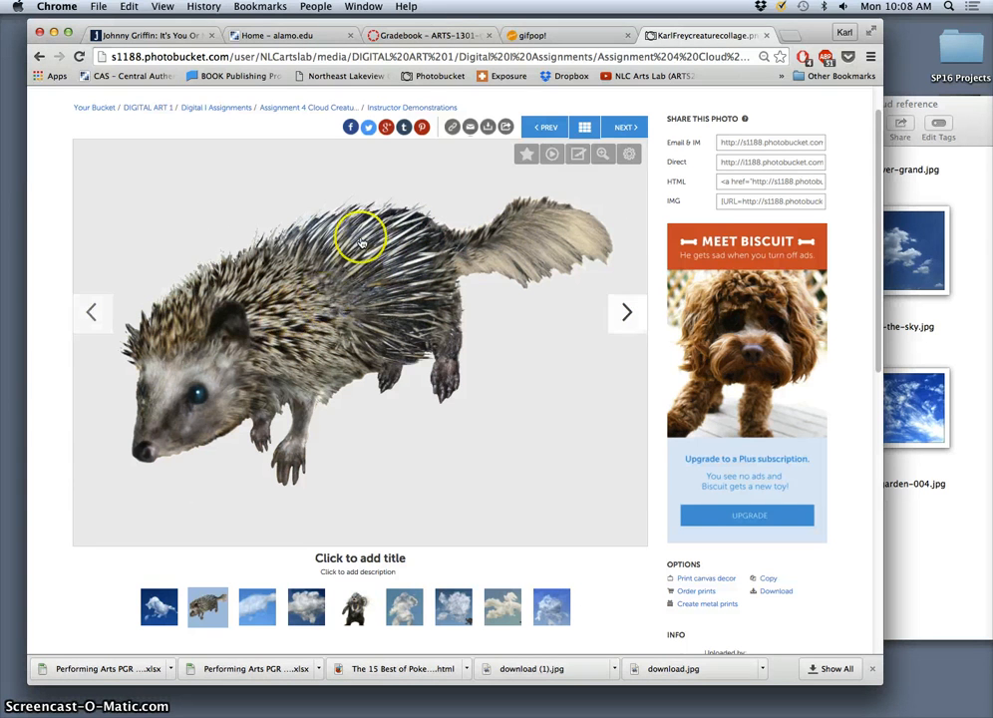
mouse_move(221, 251)
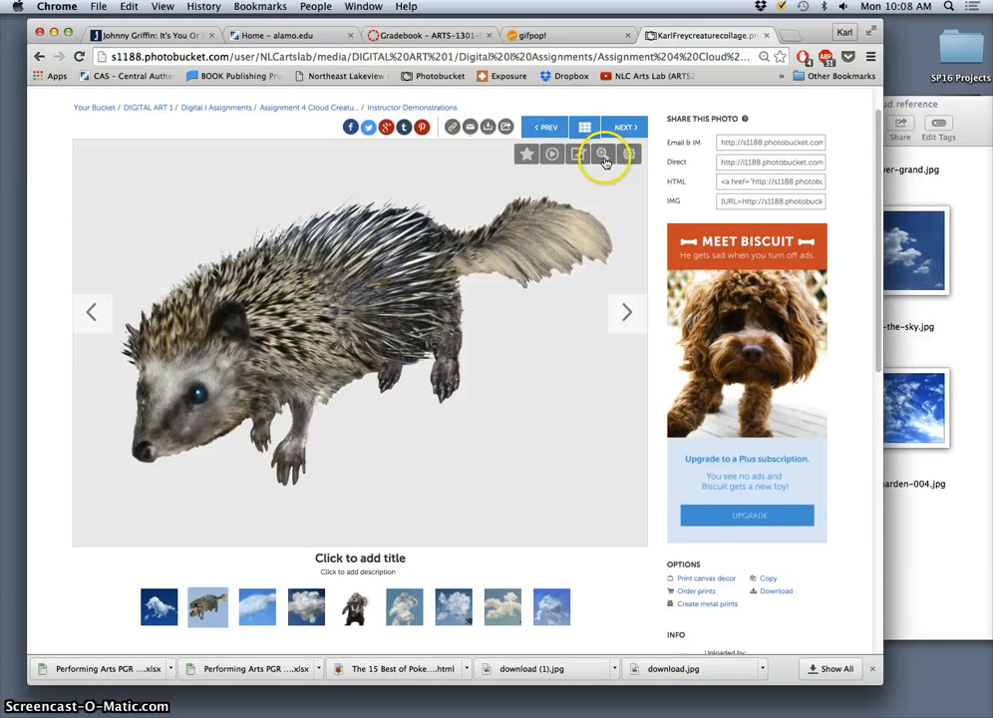
click(602, 156)
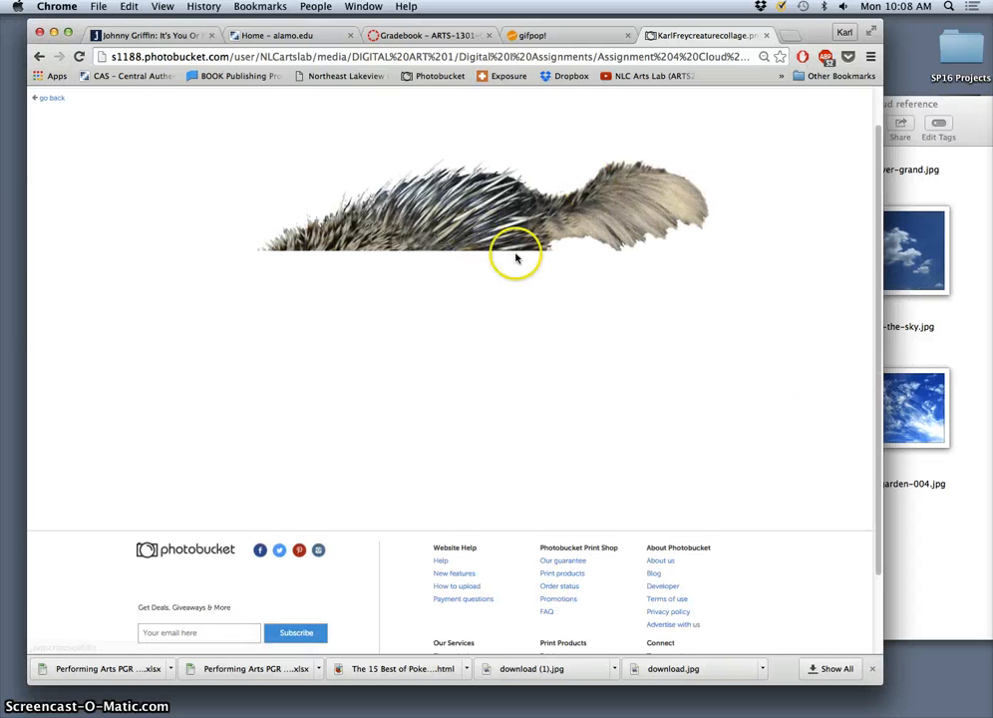
mouse_move(750, 204)
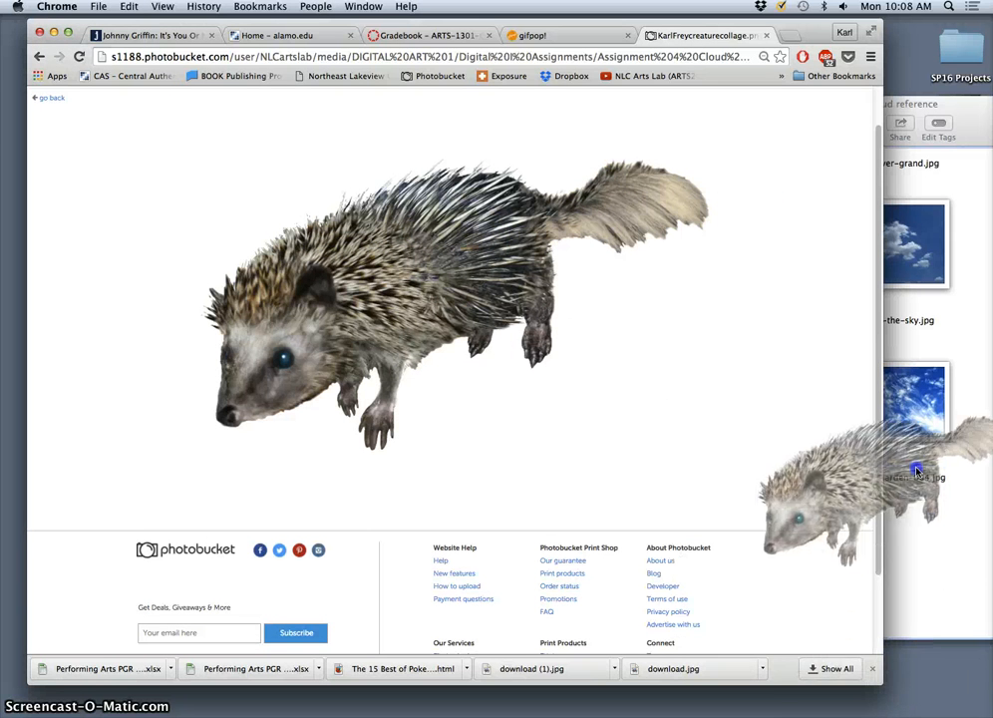
scroll(up, 3)
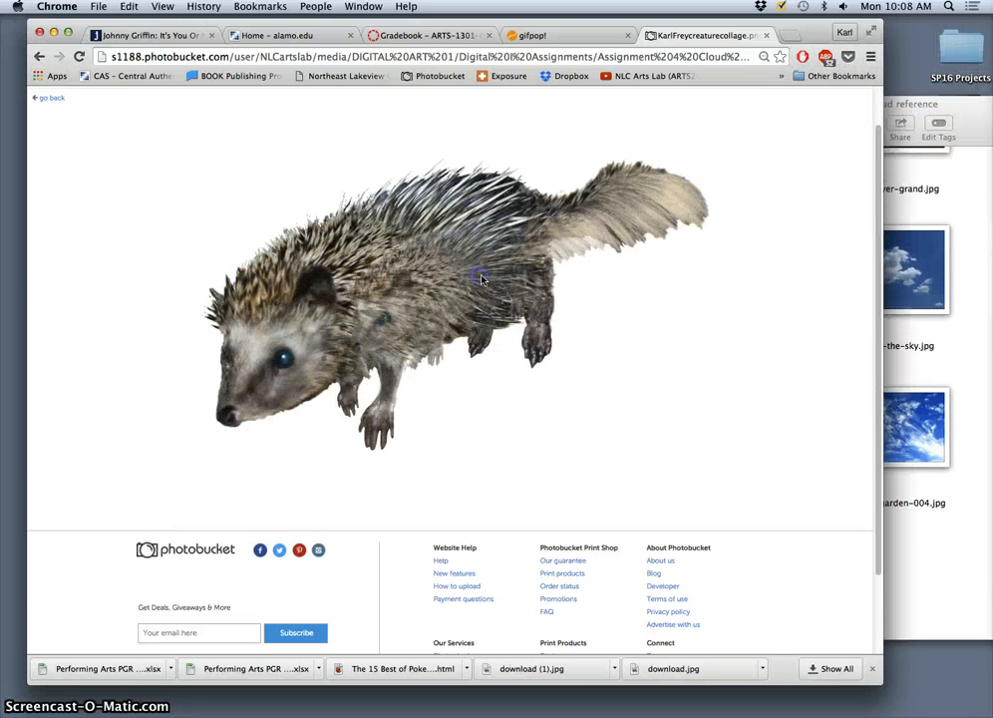
mouse_move(379, 355)
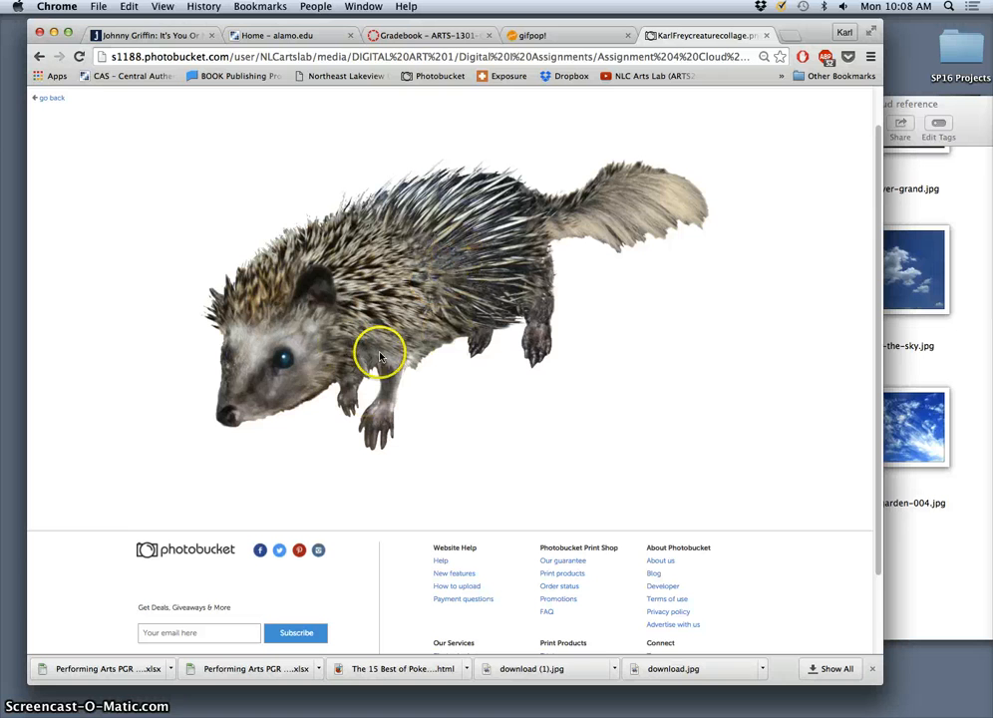
mouse_move(459, 277)
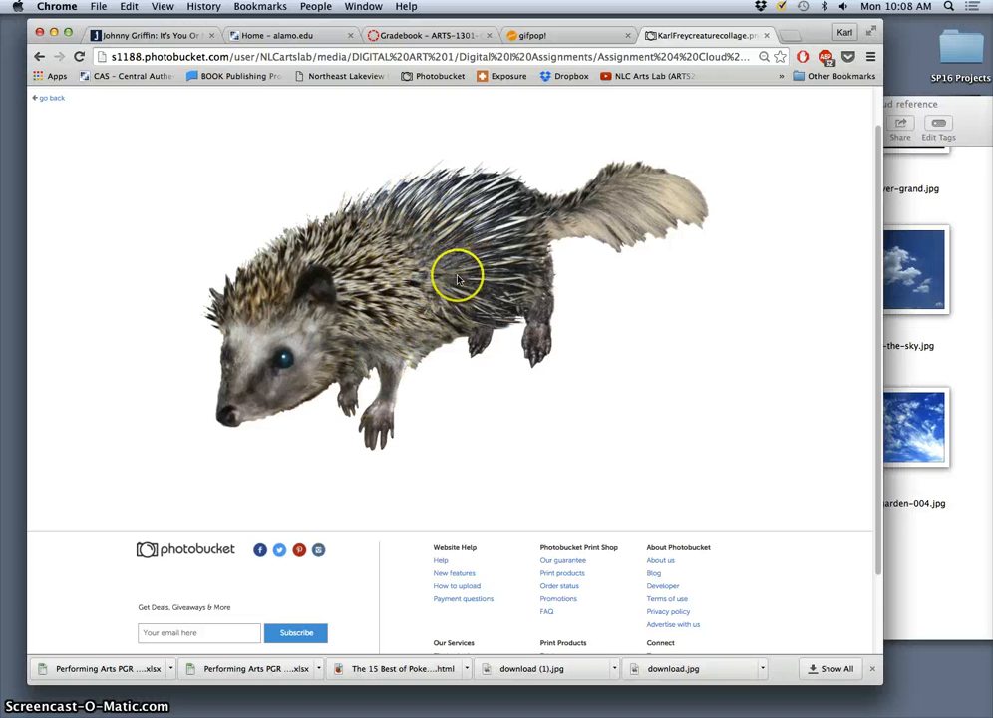
mouse_move(386, 317)
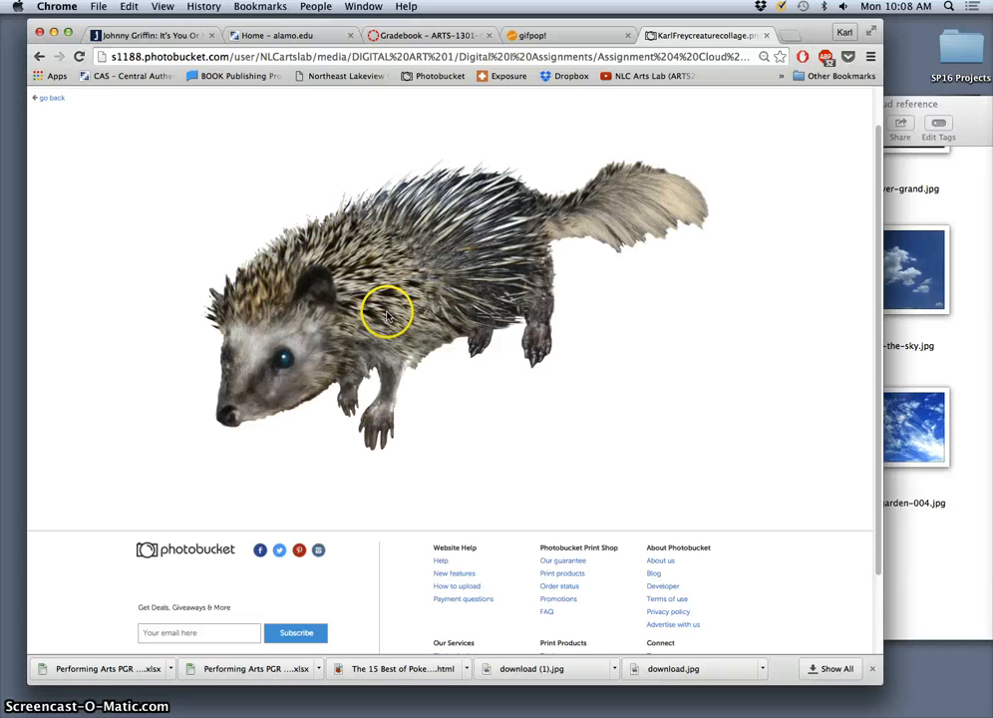
mouse_move(430, 297)
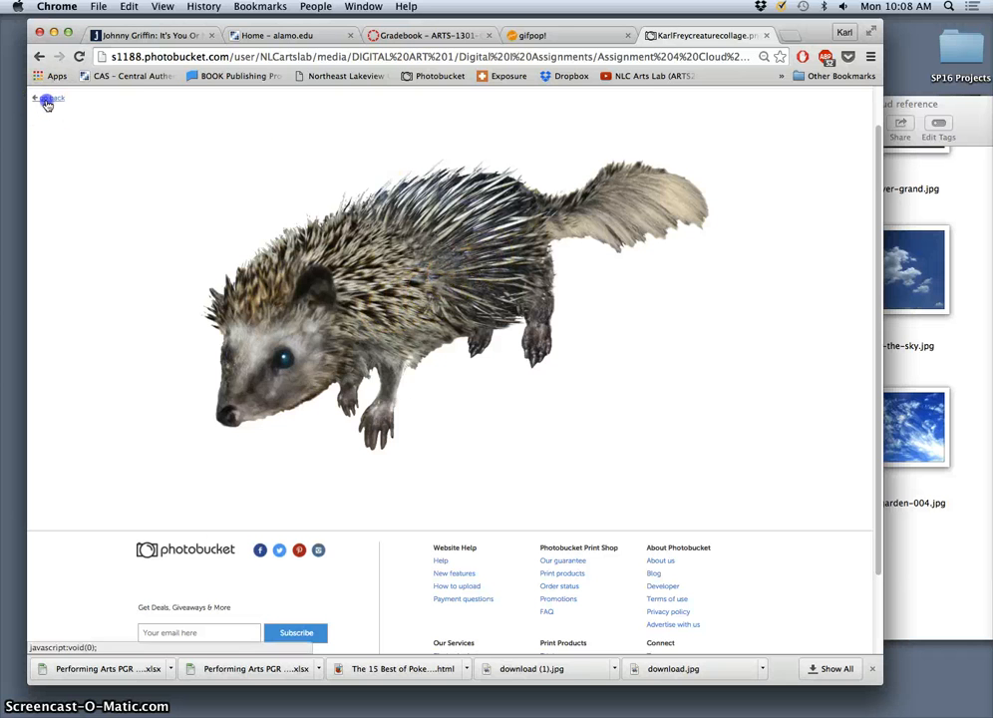
Return to the album and page forward to the tall cloud-and-creature collage photo.
click(48, 100)
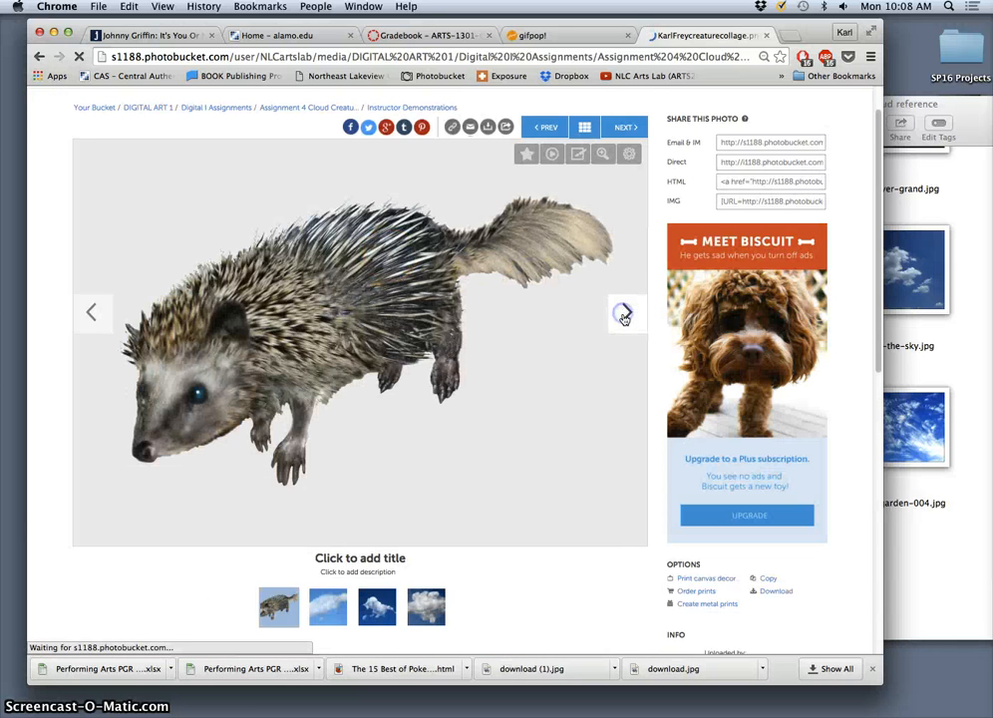
click(626, 311)
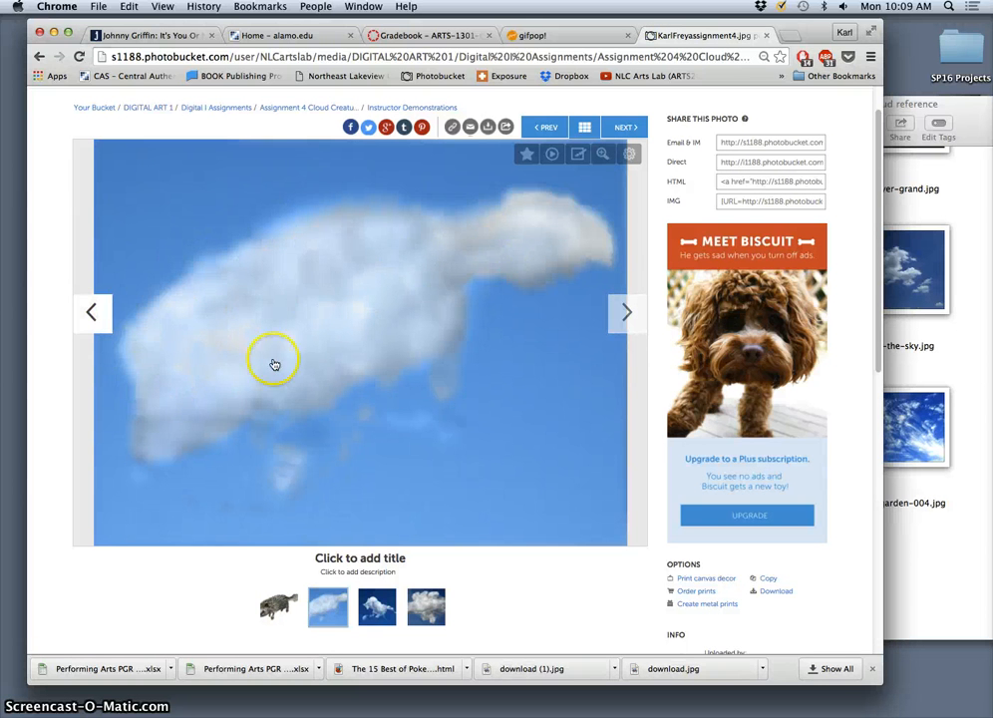
click(92, 311)
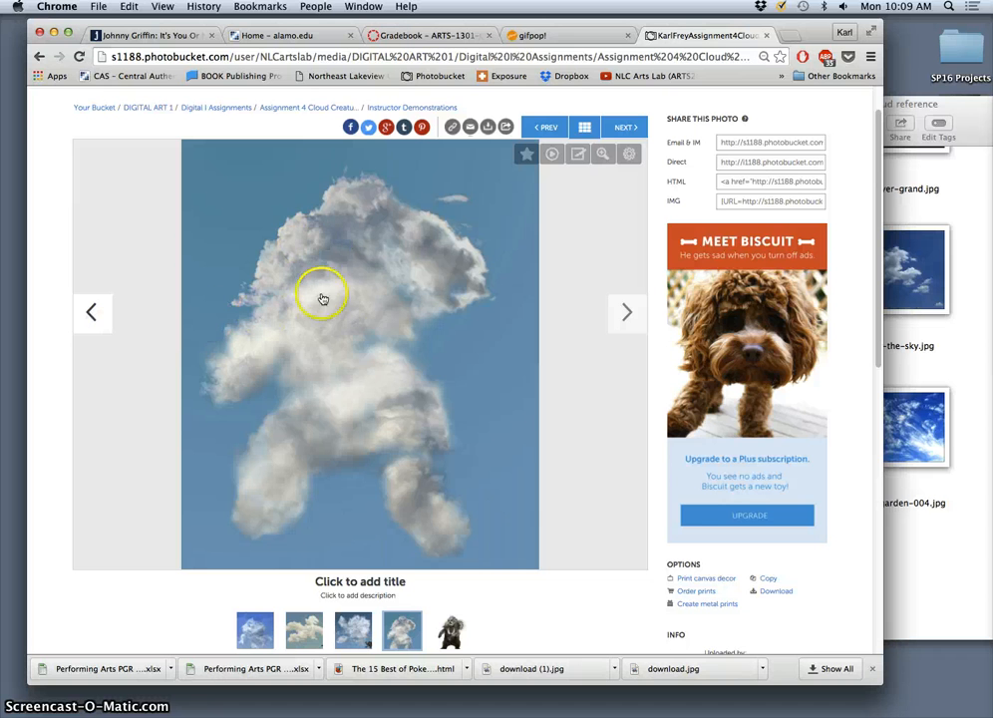
mouse_move(229, 487)
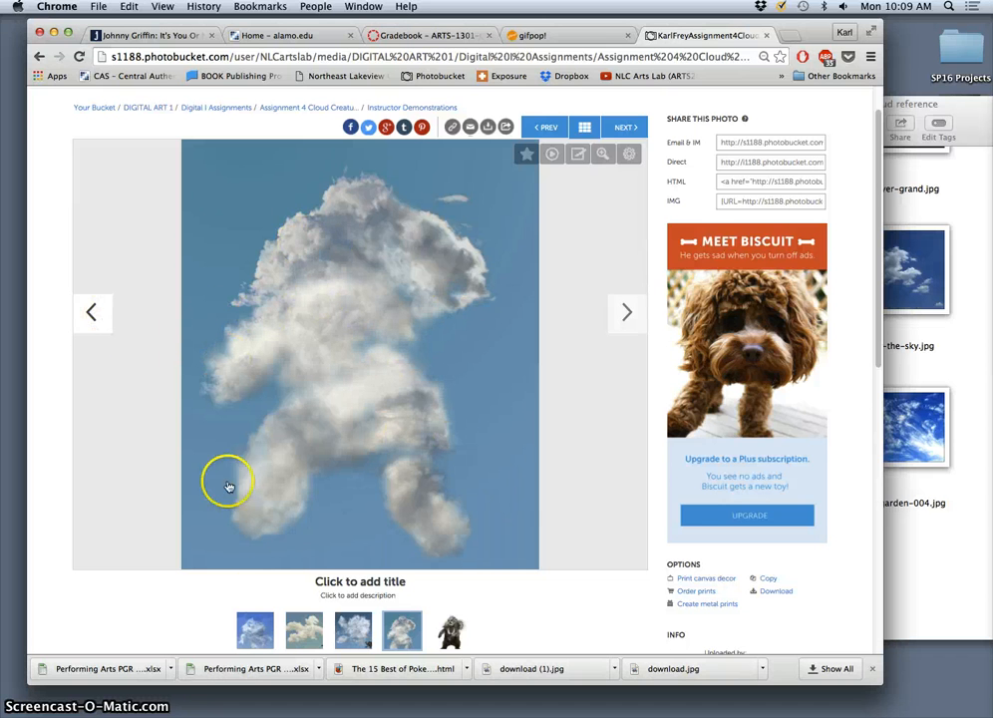
scroll(down, 3)
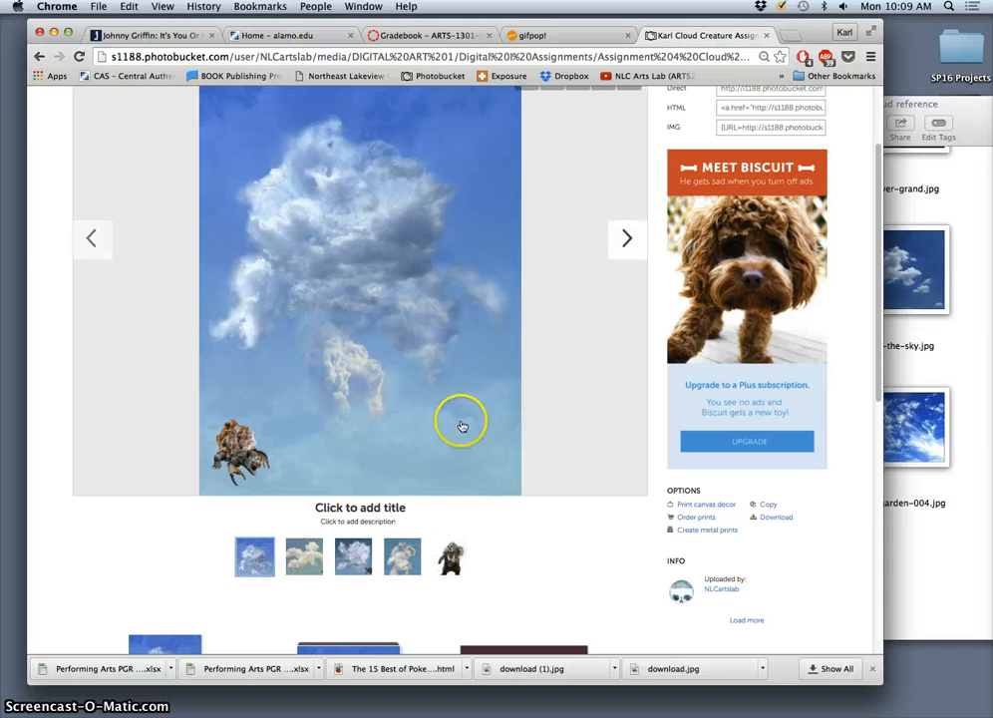
mouse_move(594, 138)
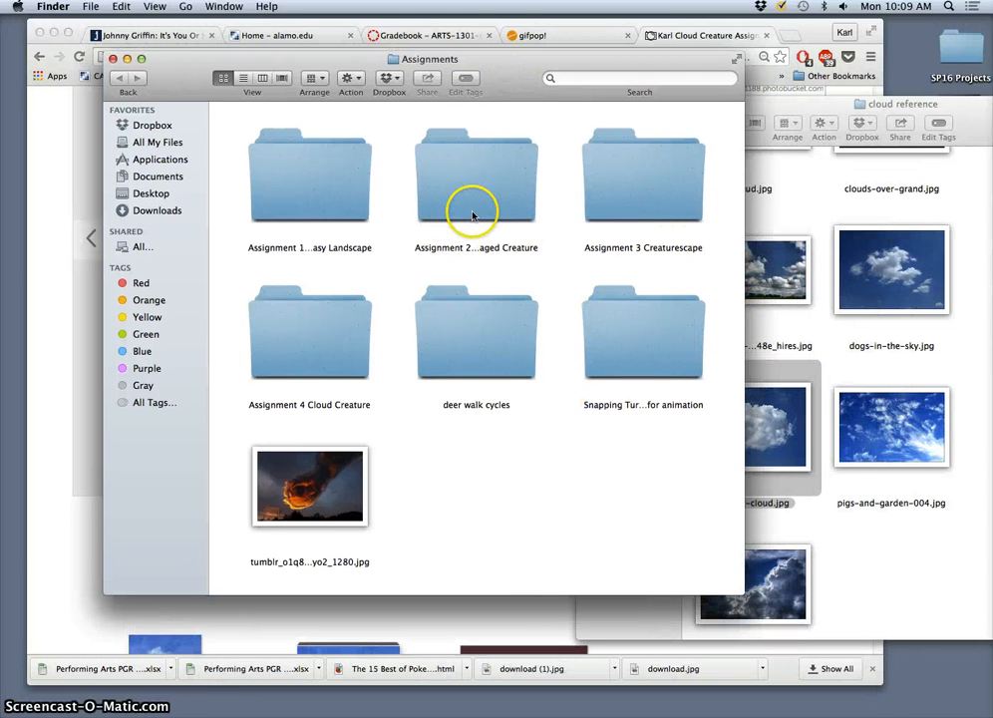
Open Assignment 2 Collaged Creature and preview the flower-antlered deer collage PNG.
double_click(475, 180)
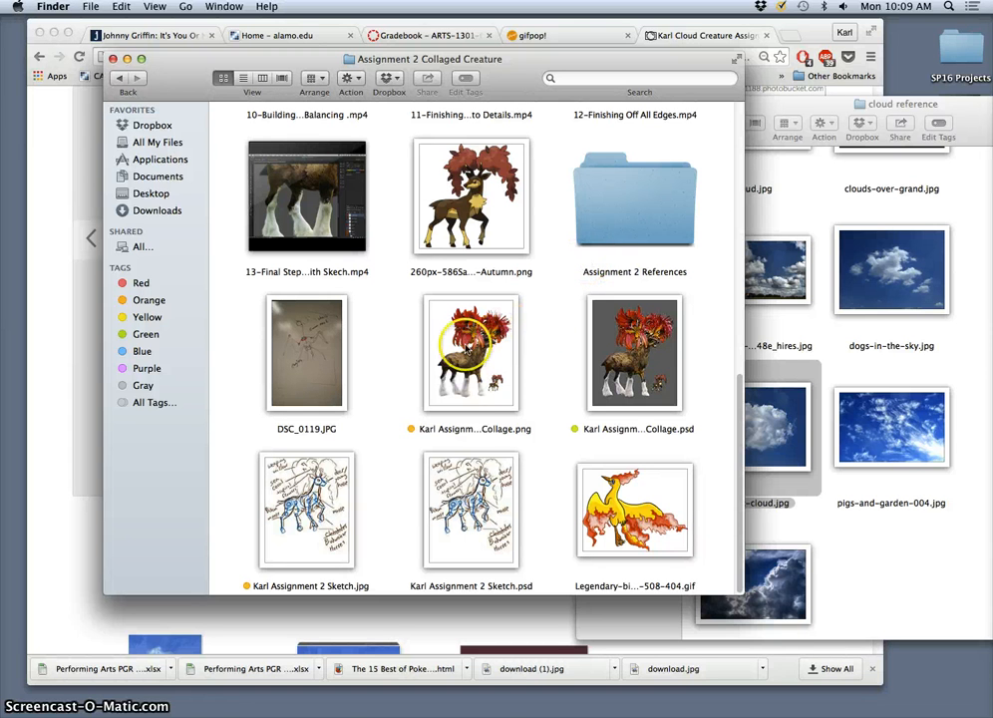
mouse_move(542, 434)
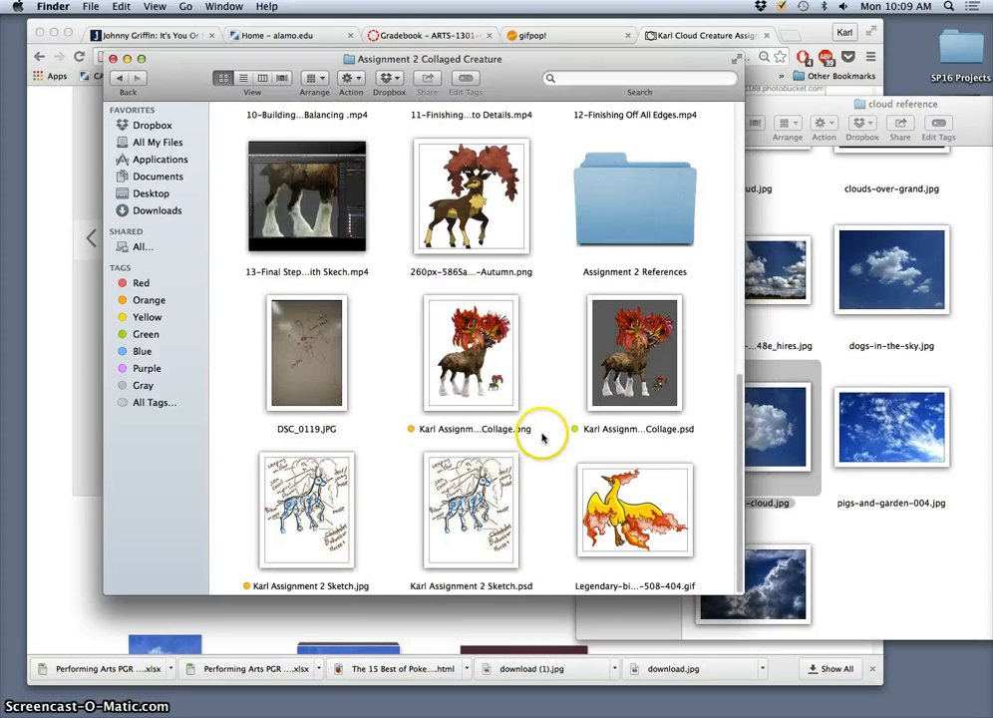
click(470, 350)
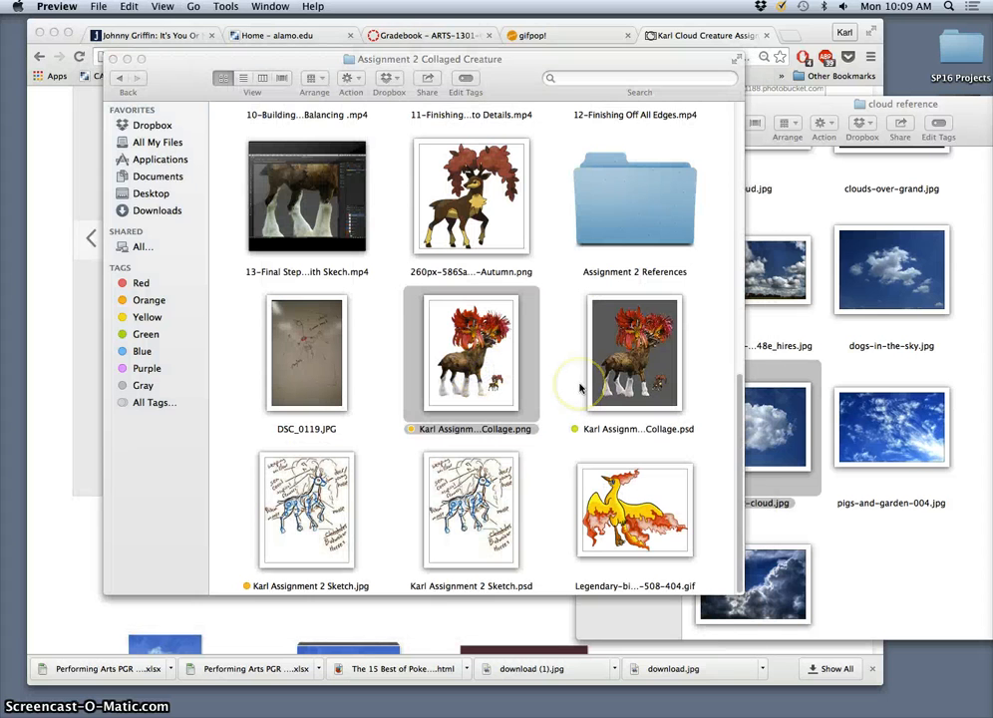
double_click(470, 355)
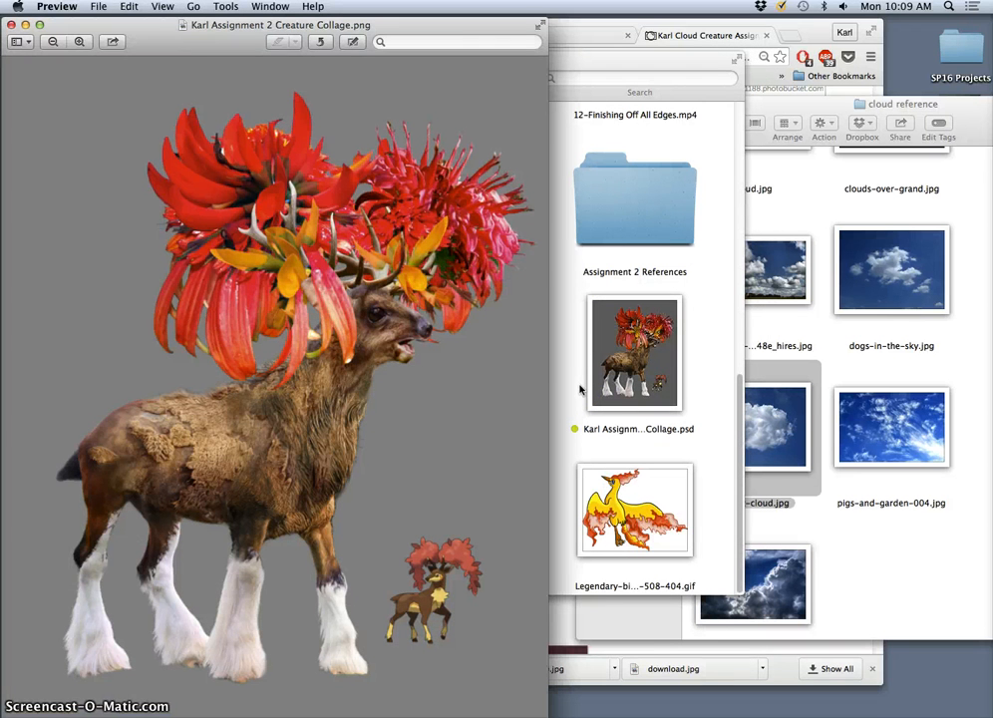
mouse_move(508, 343)
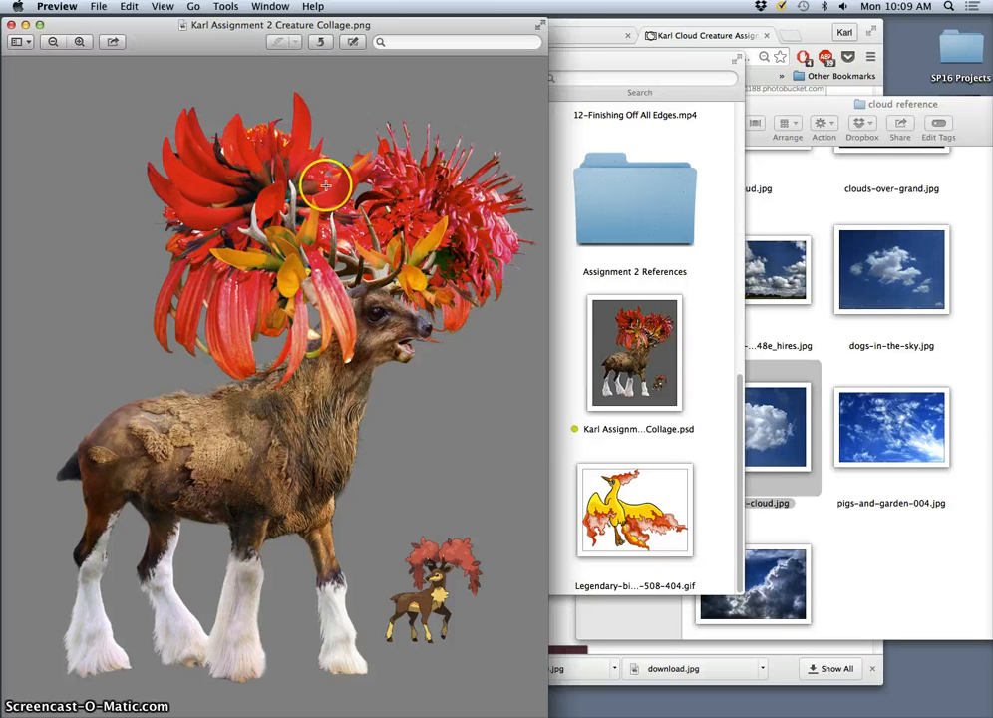
mouse_move(383, 705)
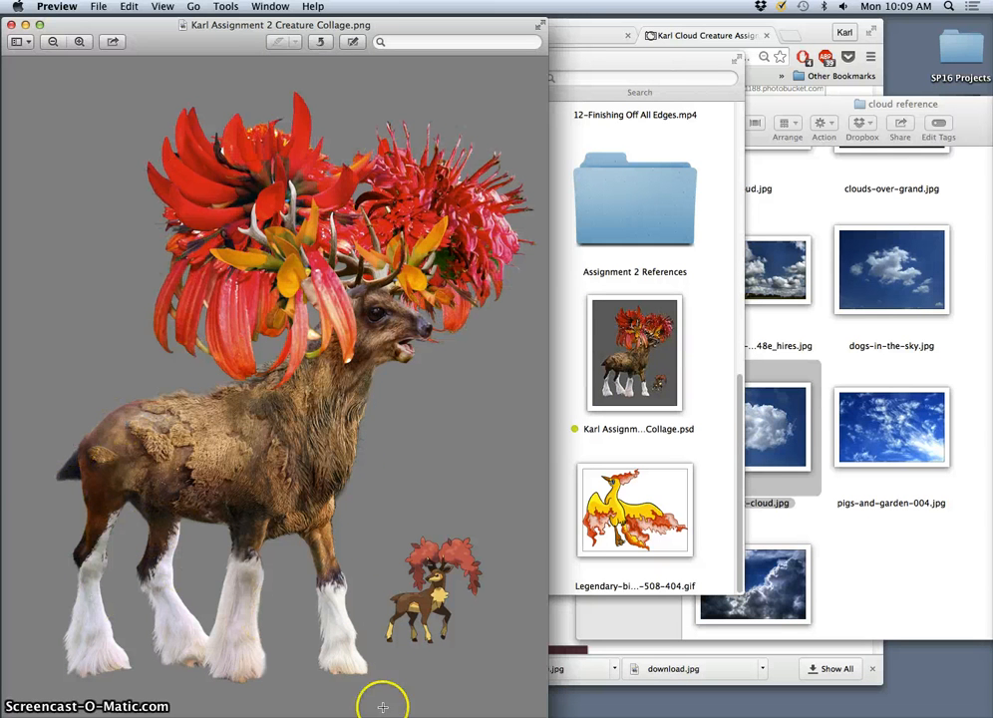
mouse_move(438, 582)
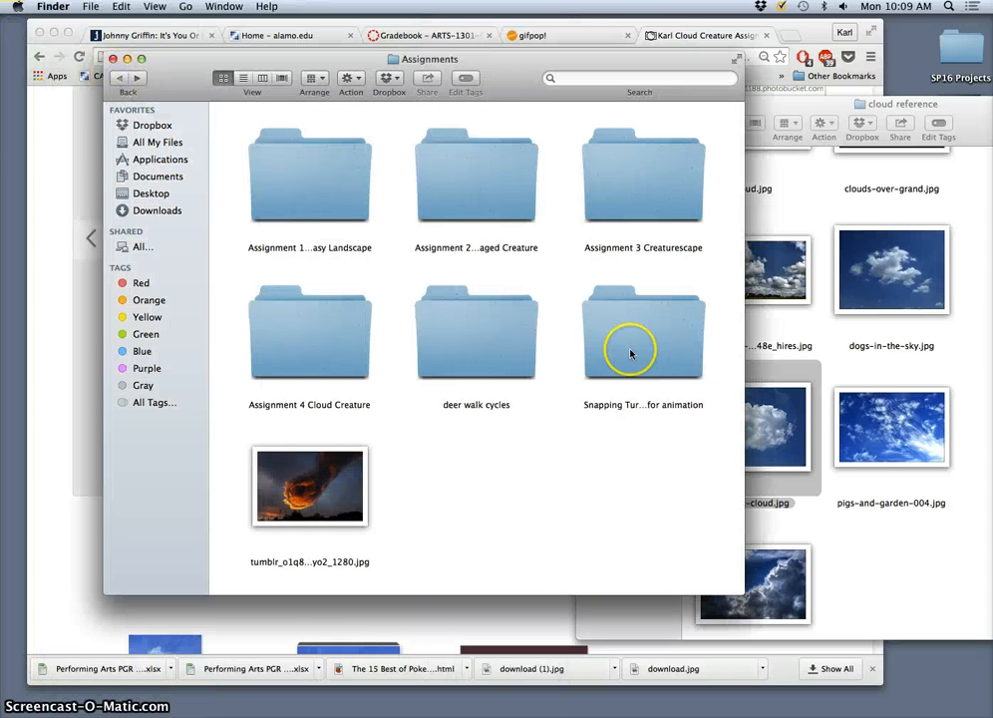
double_click(642, 176)
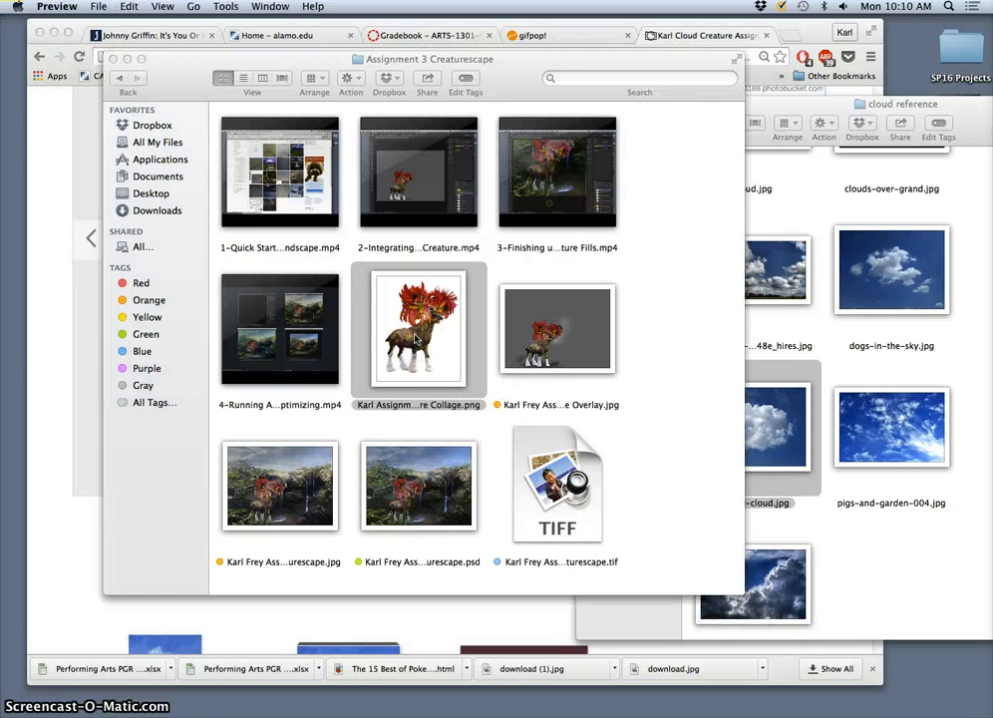
double_click(418, 329)
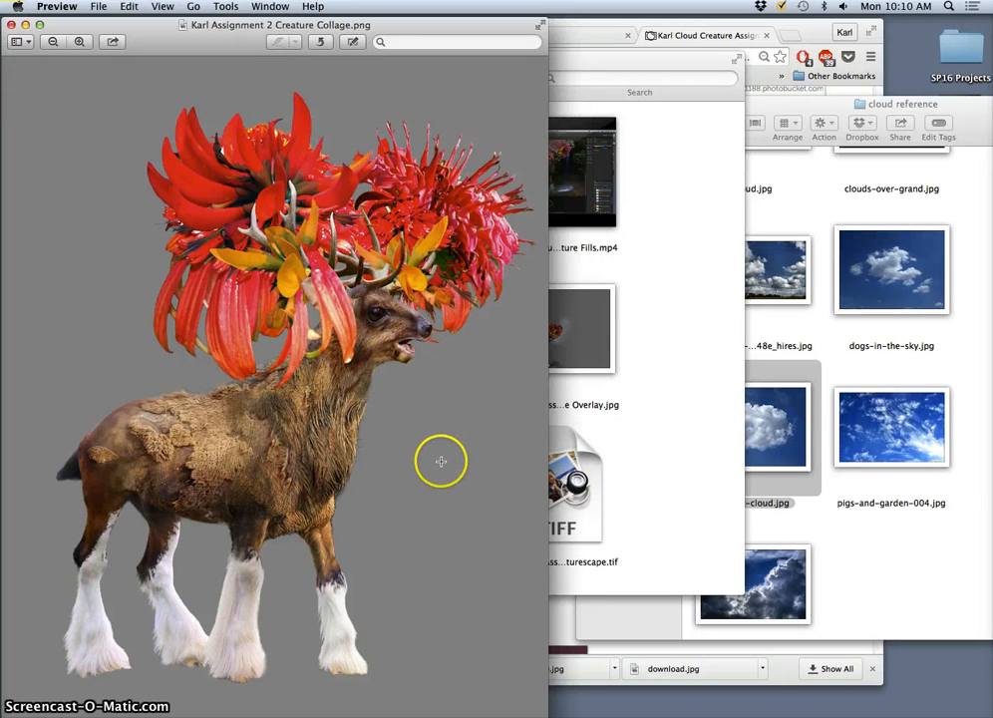
mouse_move(215, 476)
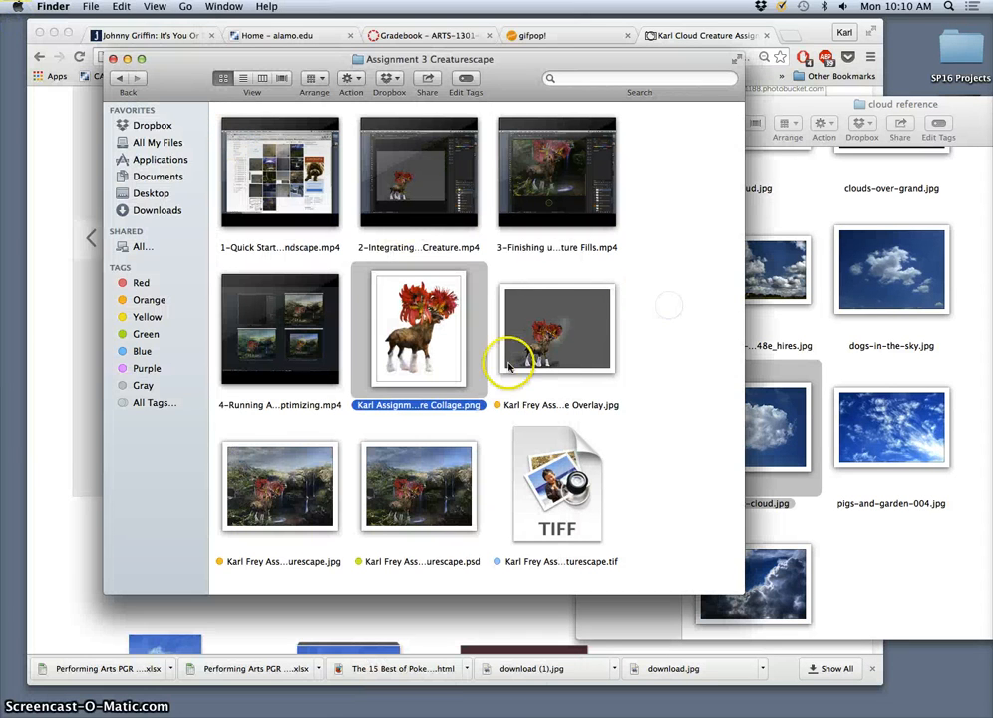
mouse_move(877, 111)
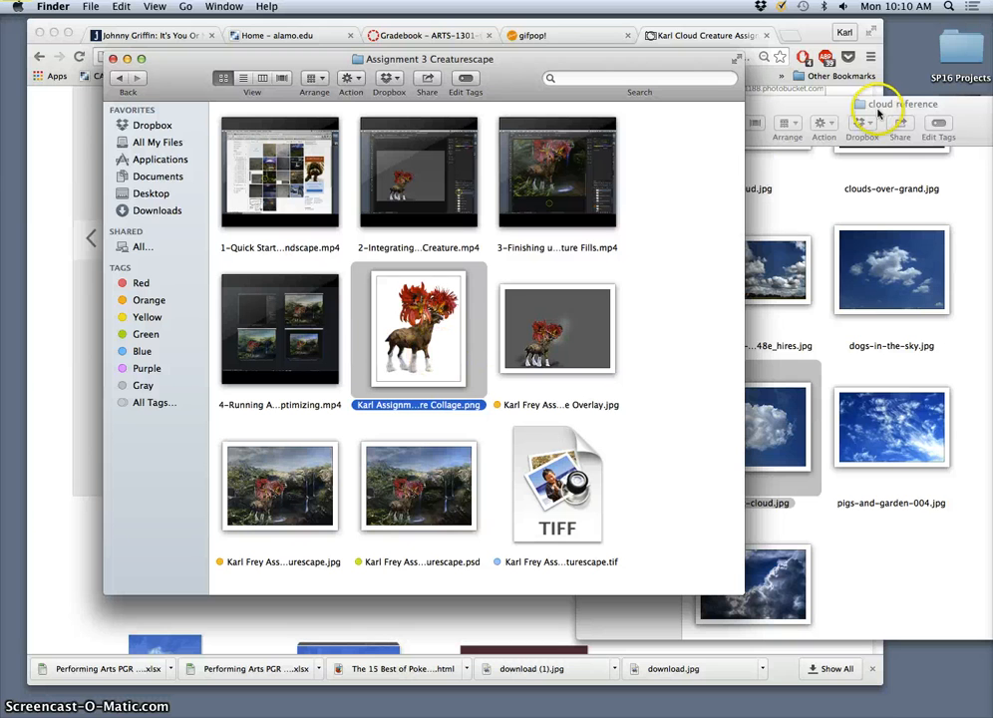
mouse_move(901, 62)
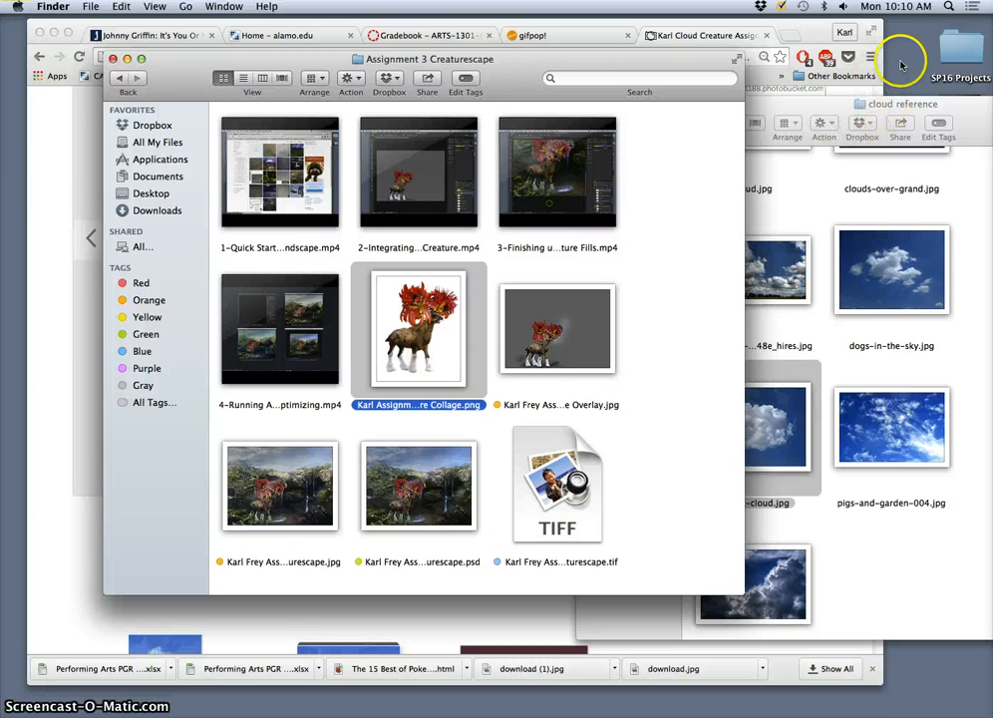
mouse_move(977, 114)
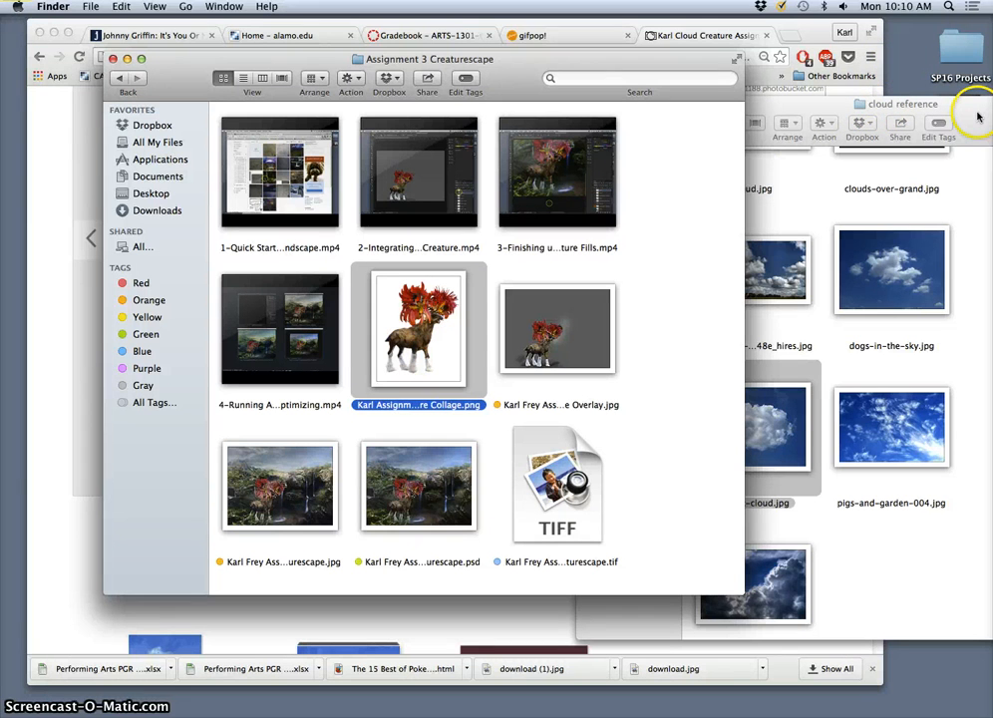
mouse_move(467, 329)
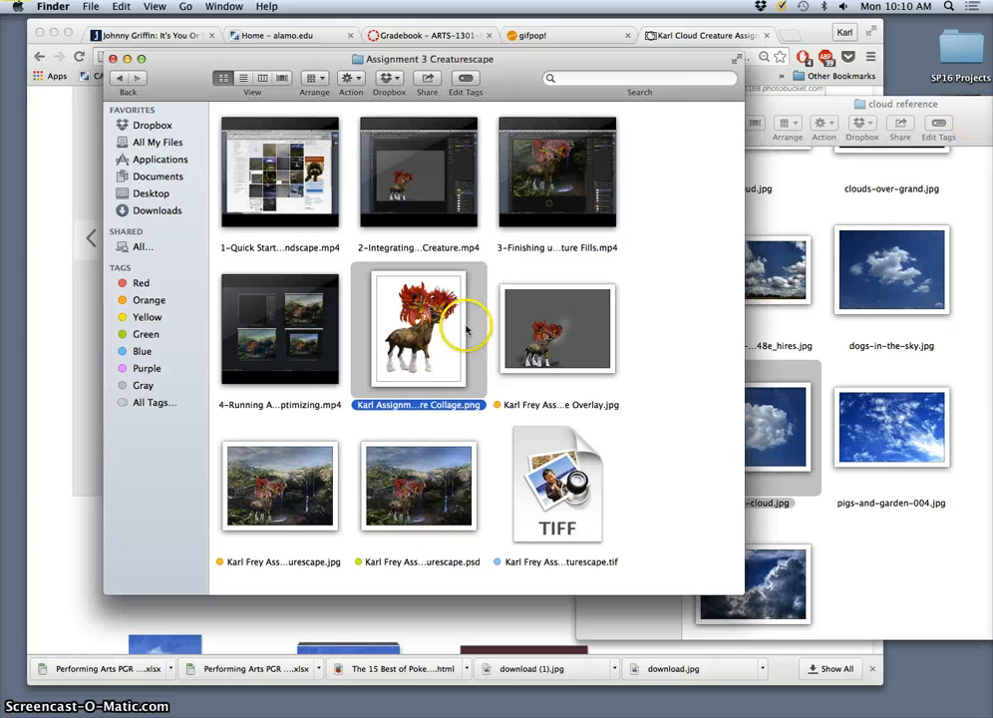
mouse_move(981, 17)
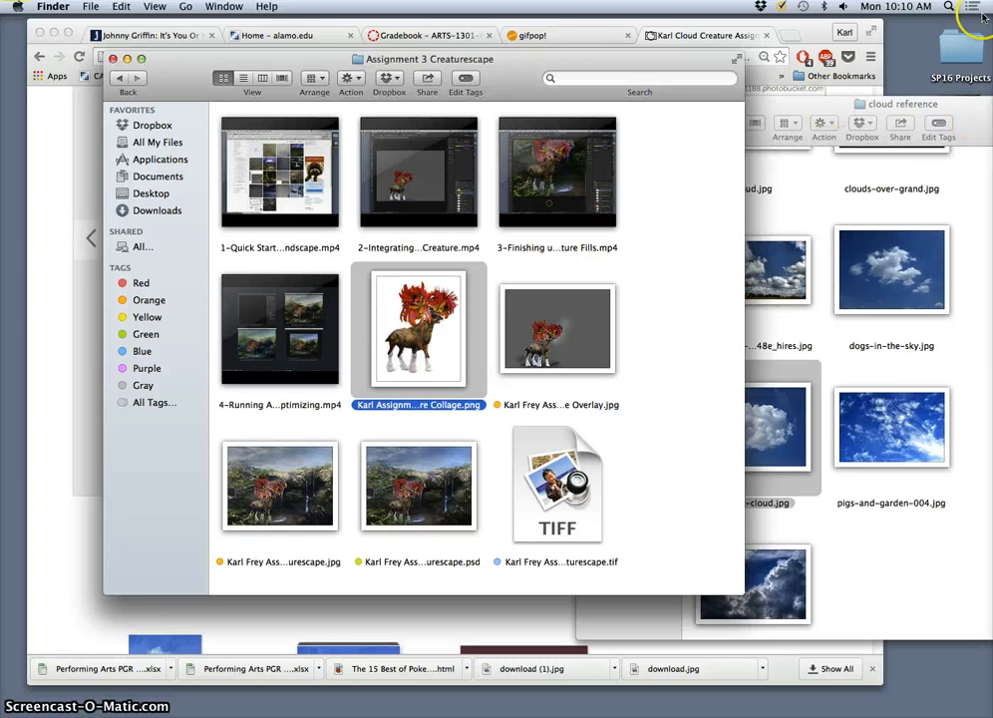
mouse_move(506, 261)
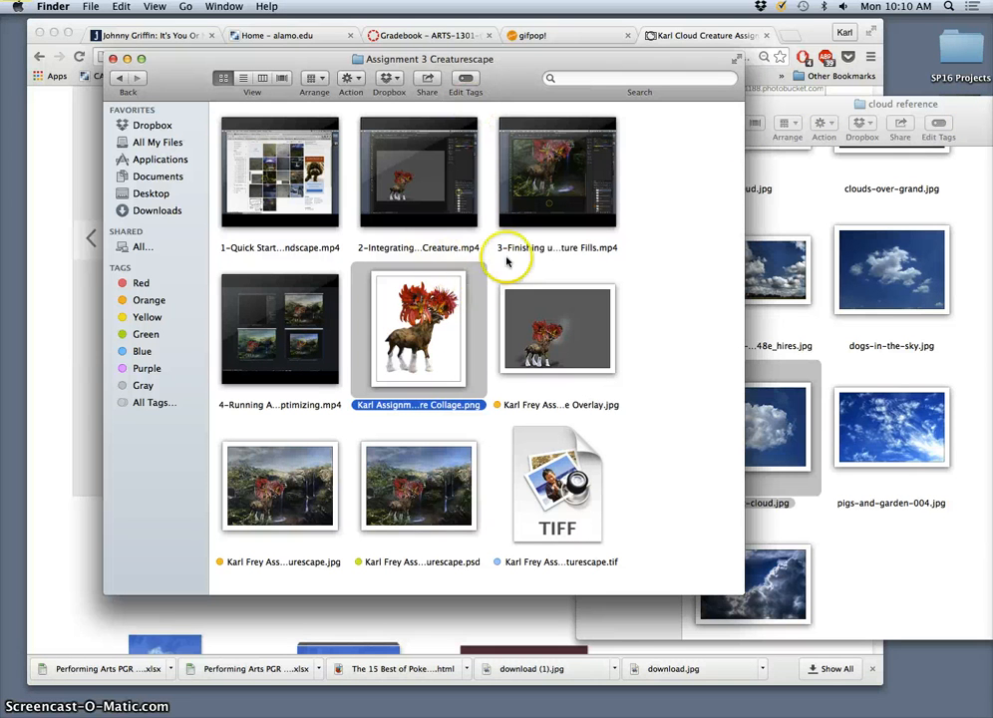
mouse_move(387, 377)
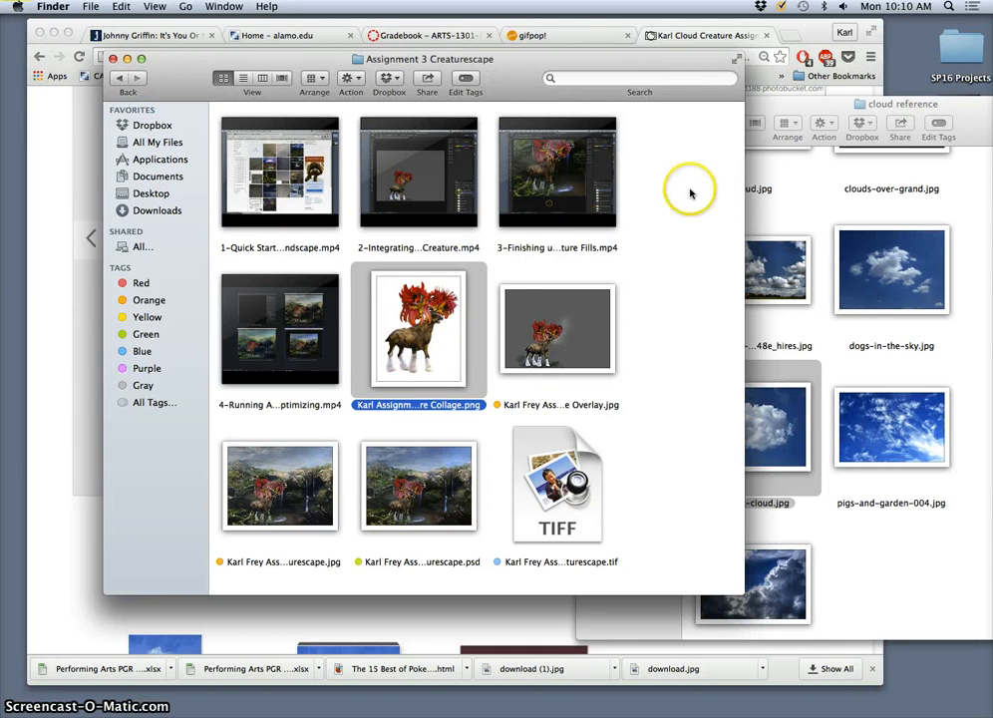
mouse_move(458, 329)
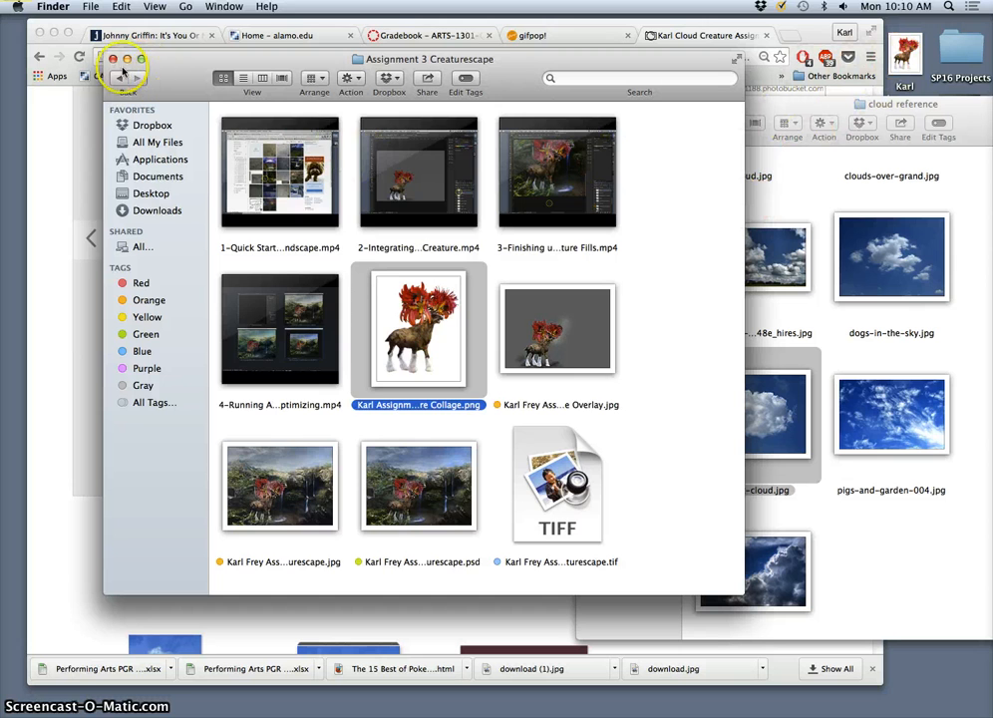
click(117, 78)
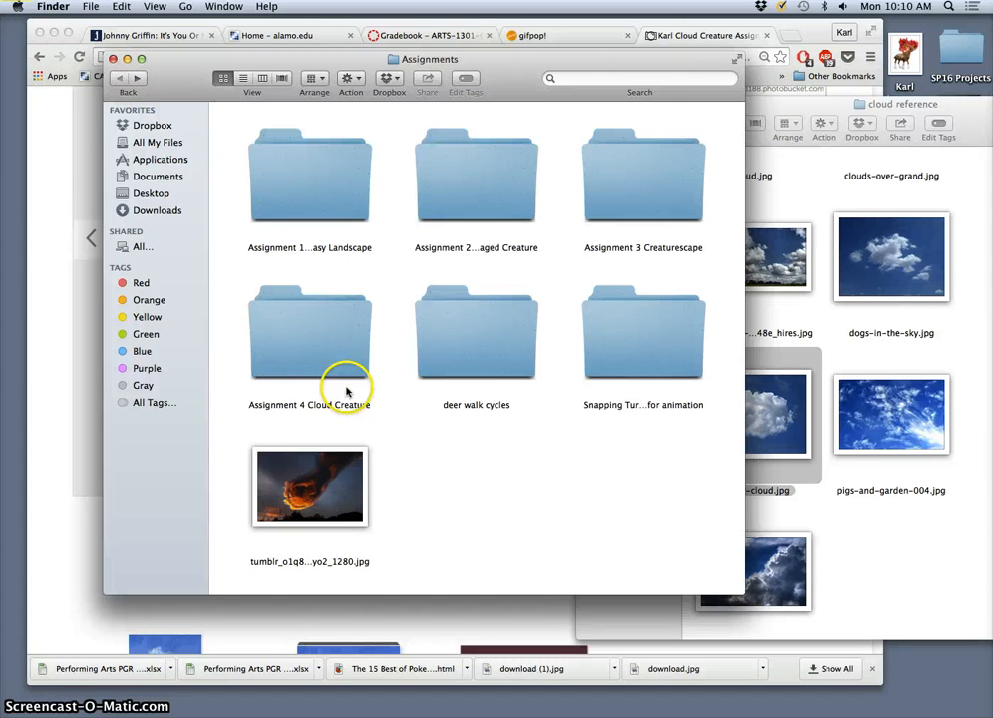
Open the Assignment 4 Cloud Creature folder and move its cloud reference folder to the desktop.
double_click(311, 334)
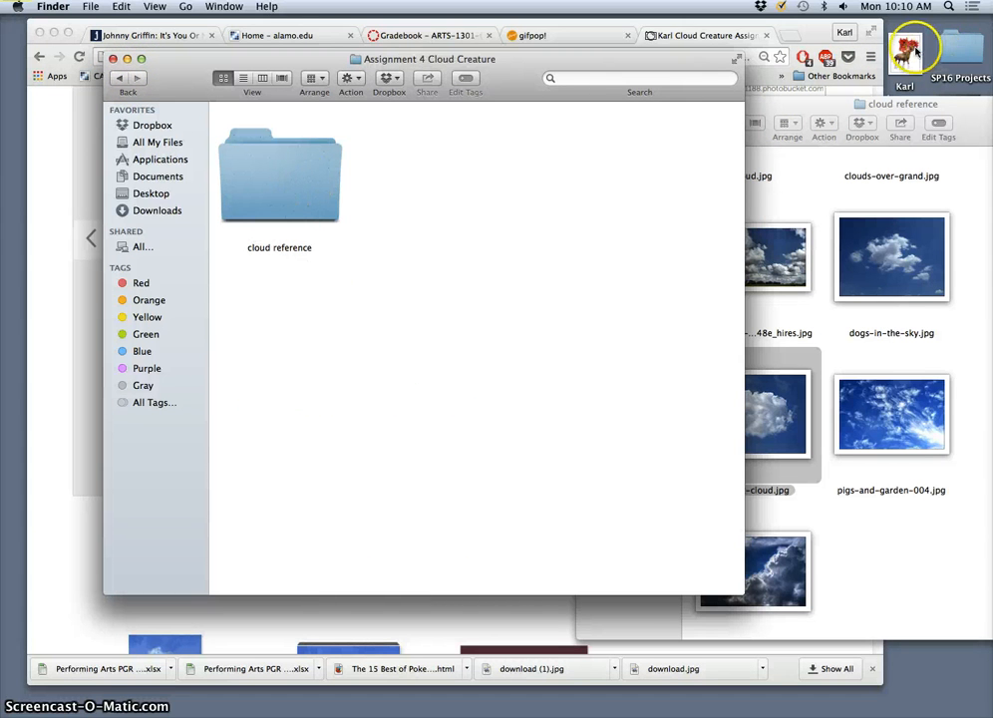
mouse_move(530, 176)
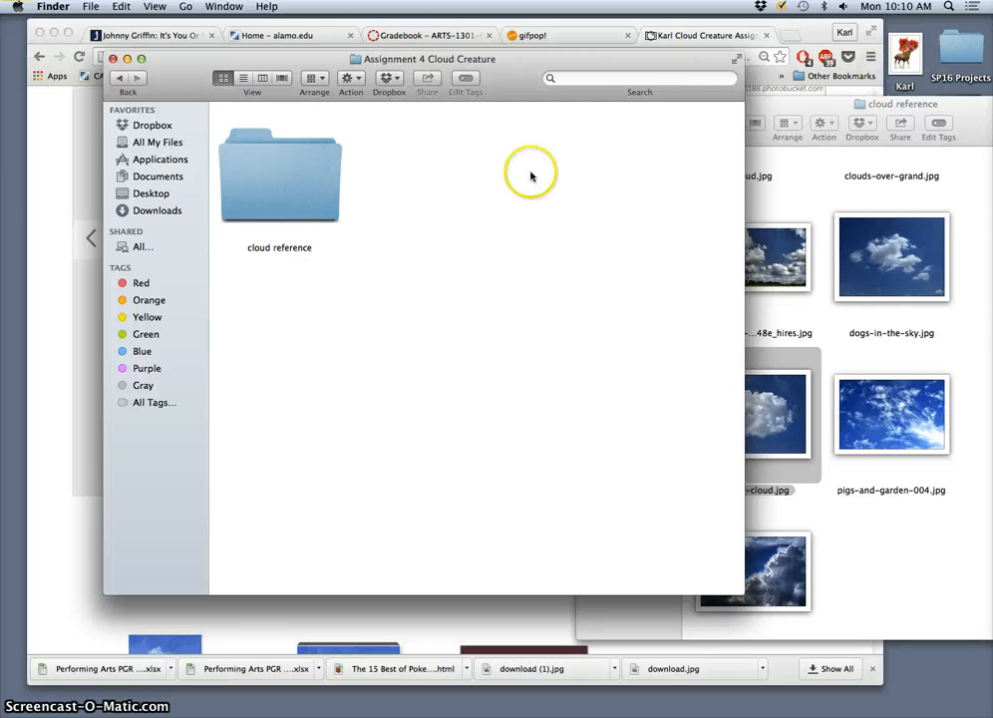
double_click(279, 176)
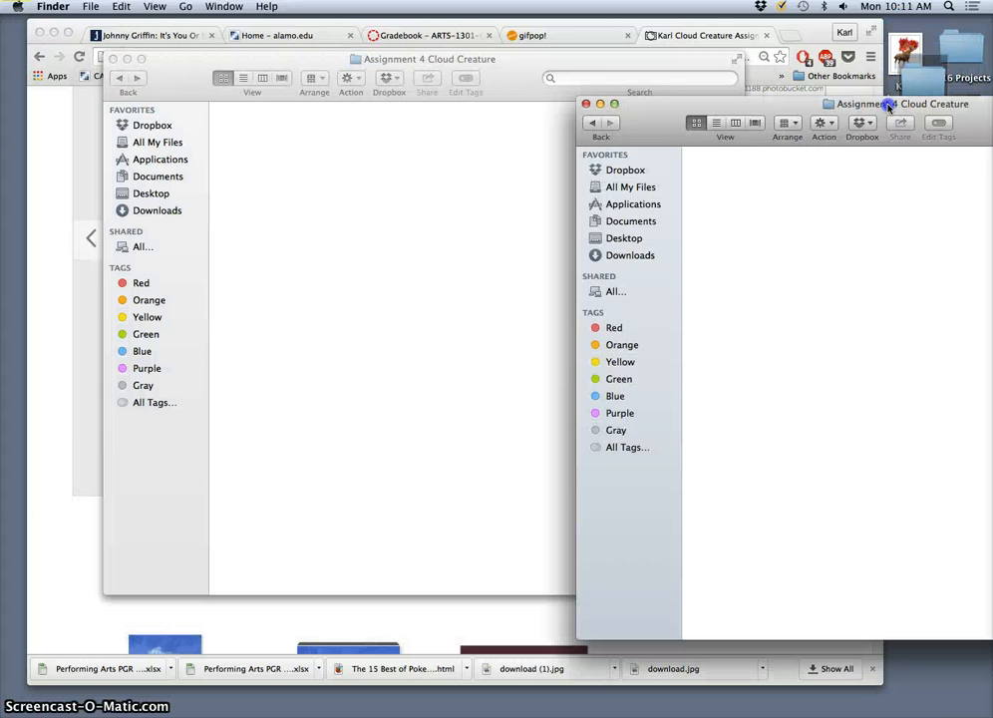
click(586, 103)
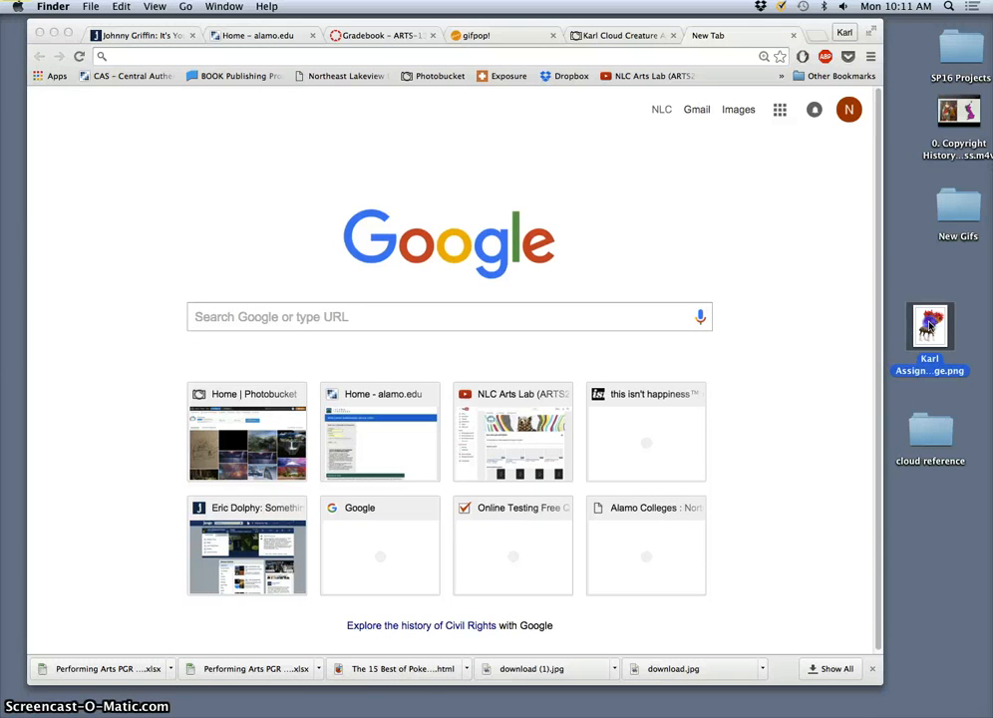
double_click(929, 327)
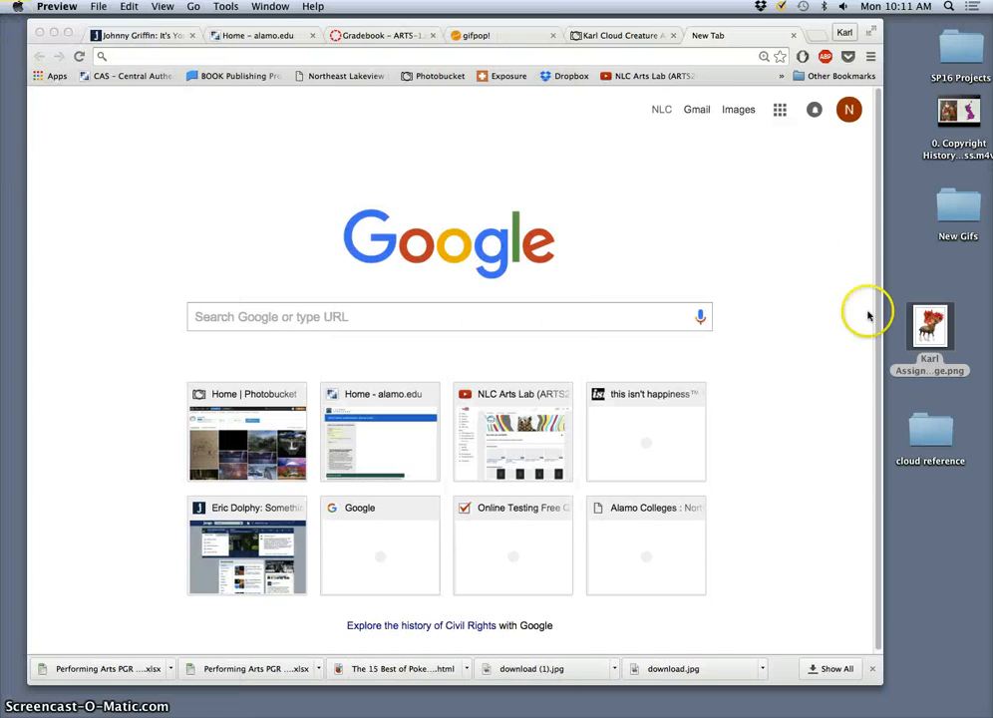
double_click(929, 436)
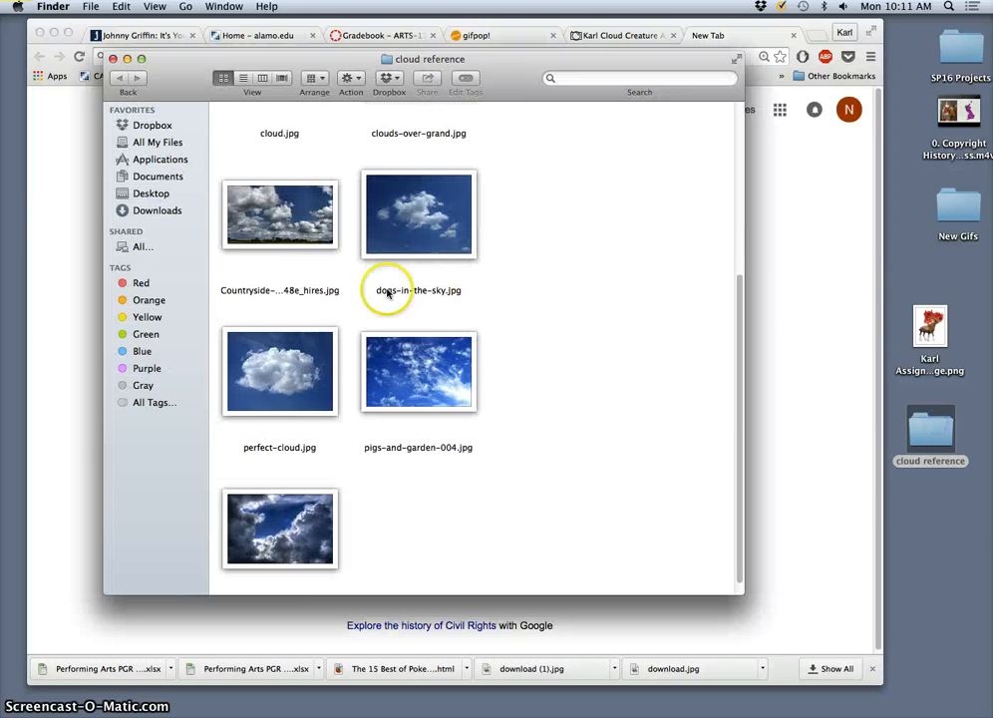
scroll(up, 3)
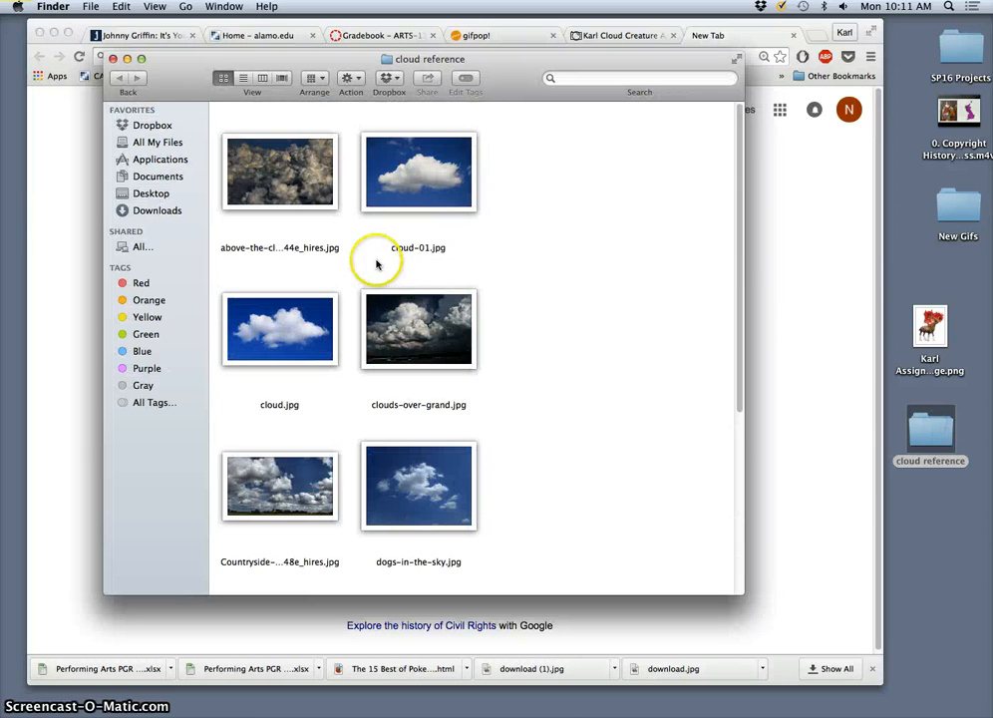
double_click(279, 172)
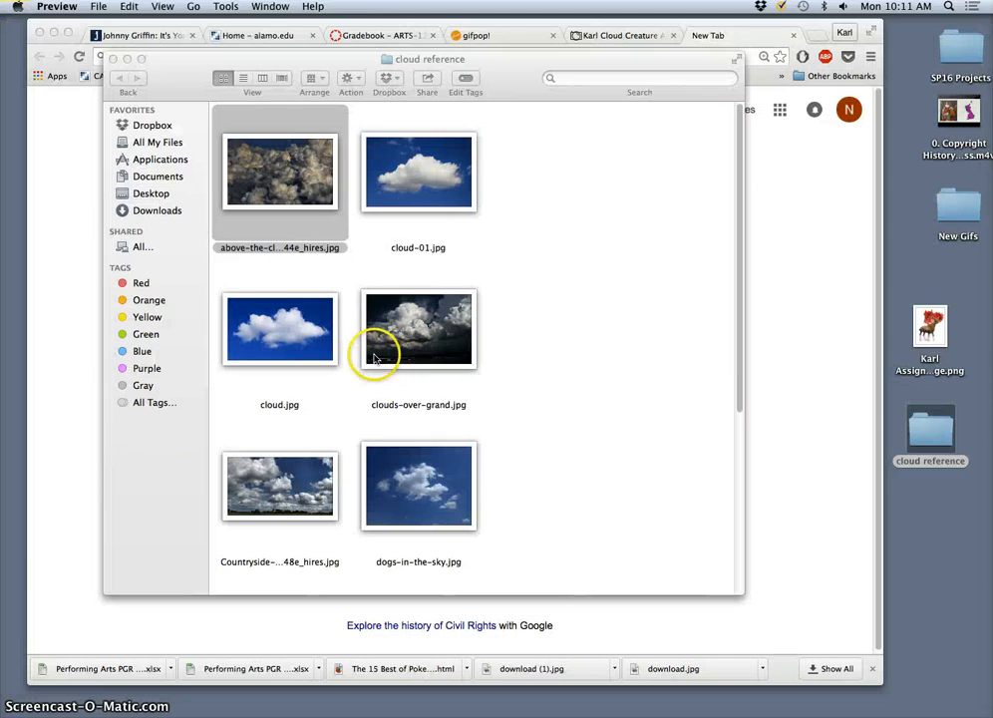
double_click(418, 171)
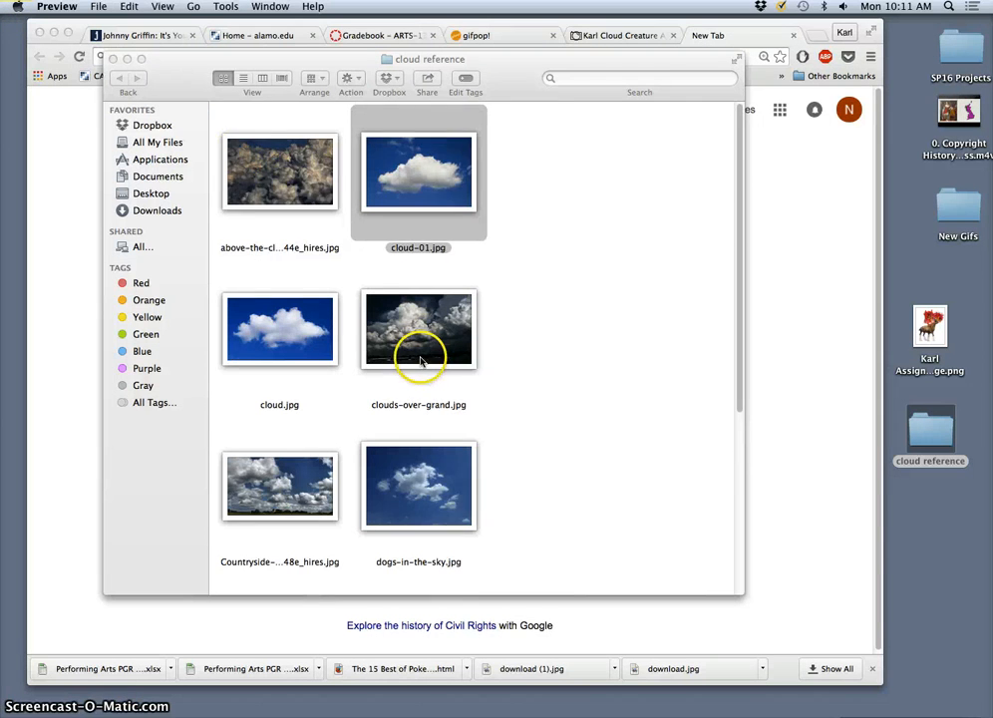
scroll(down, 3)
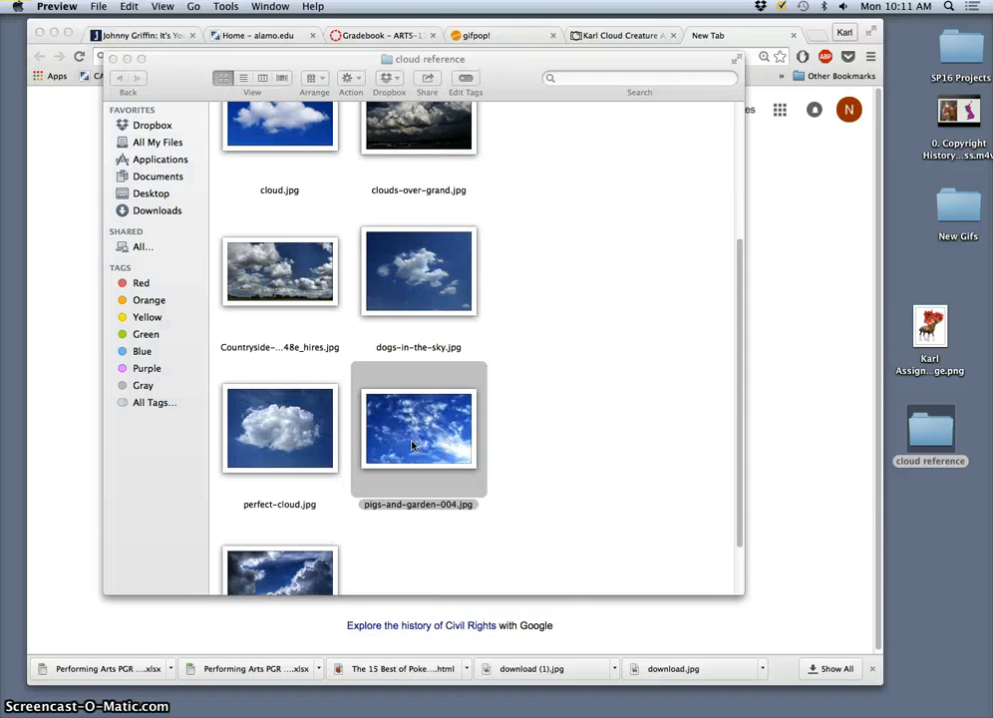
double_click(419, 429)
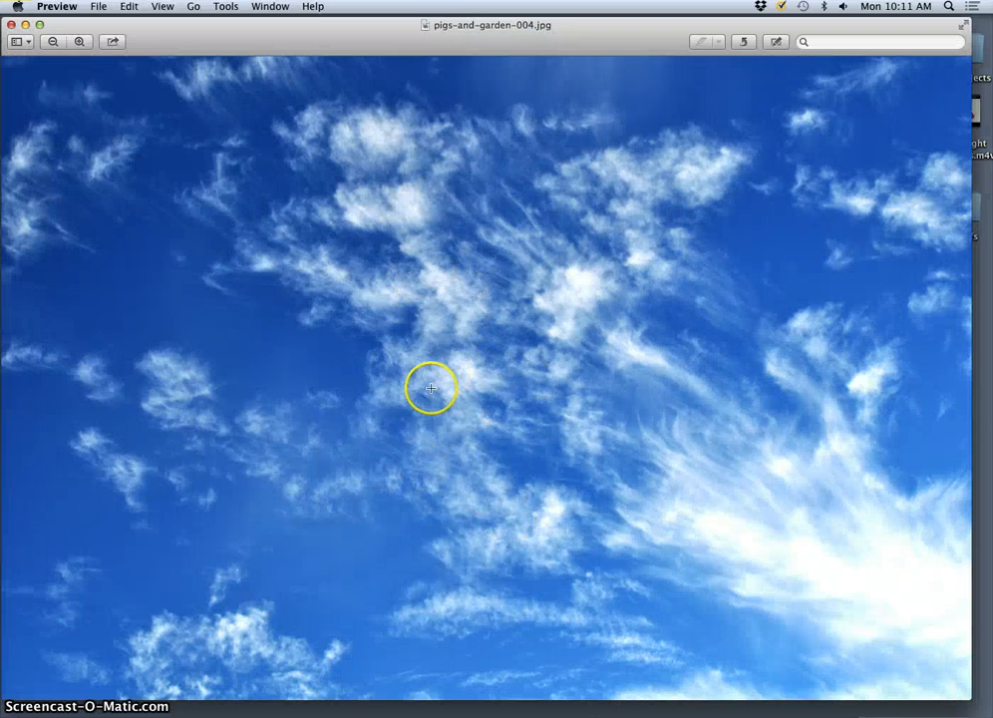
mouse_move(434, 341)
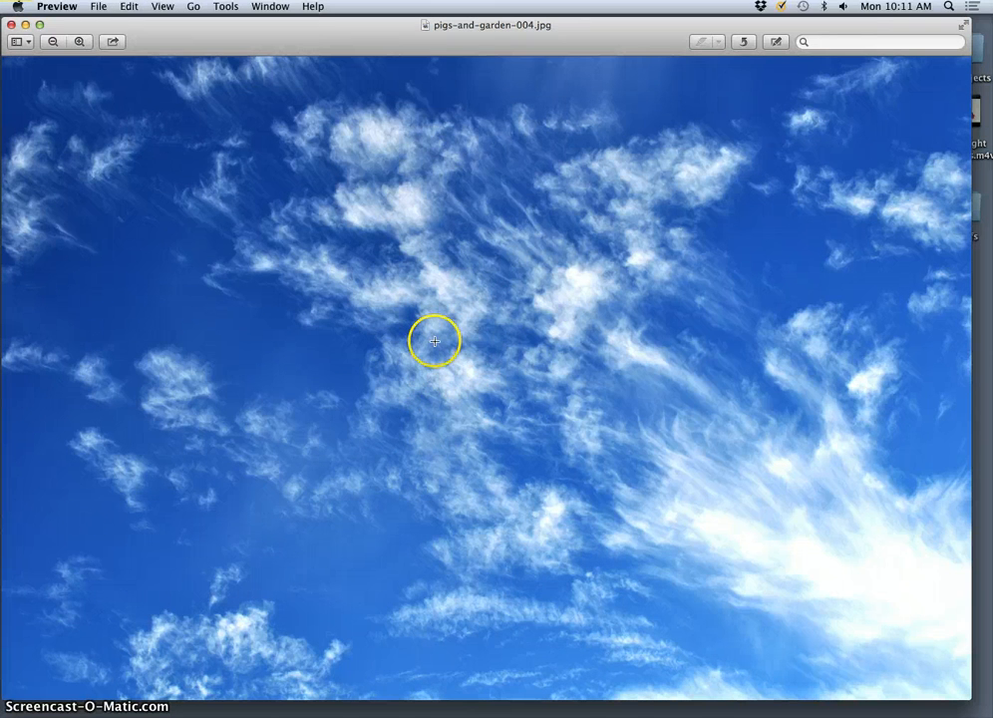
mouse_move(96, 75)
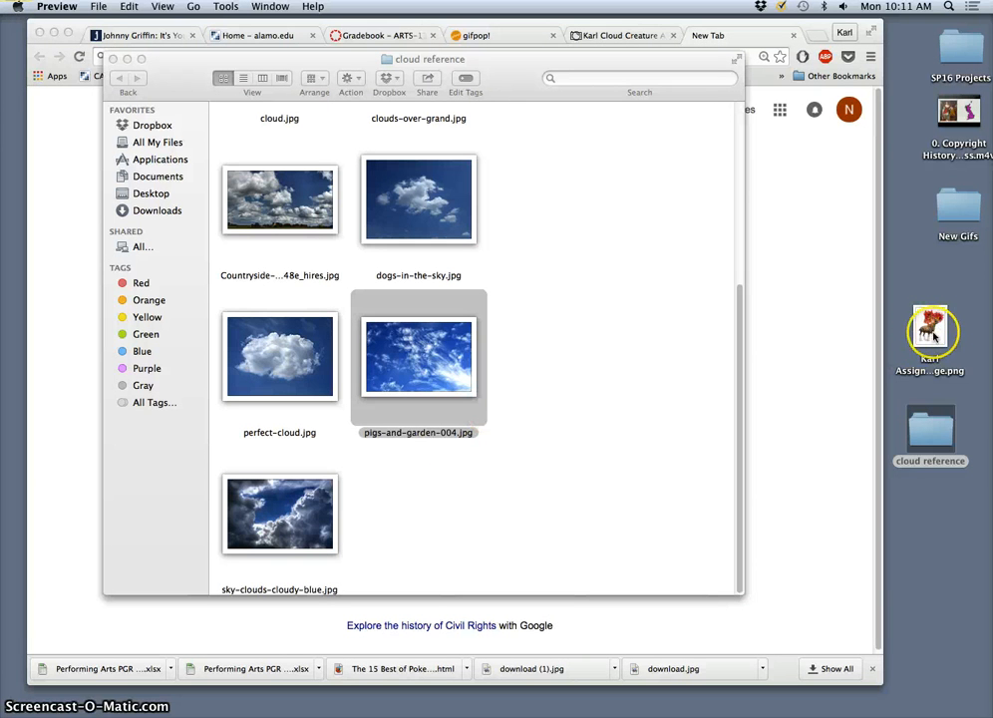
click(279, 514)
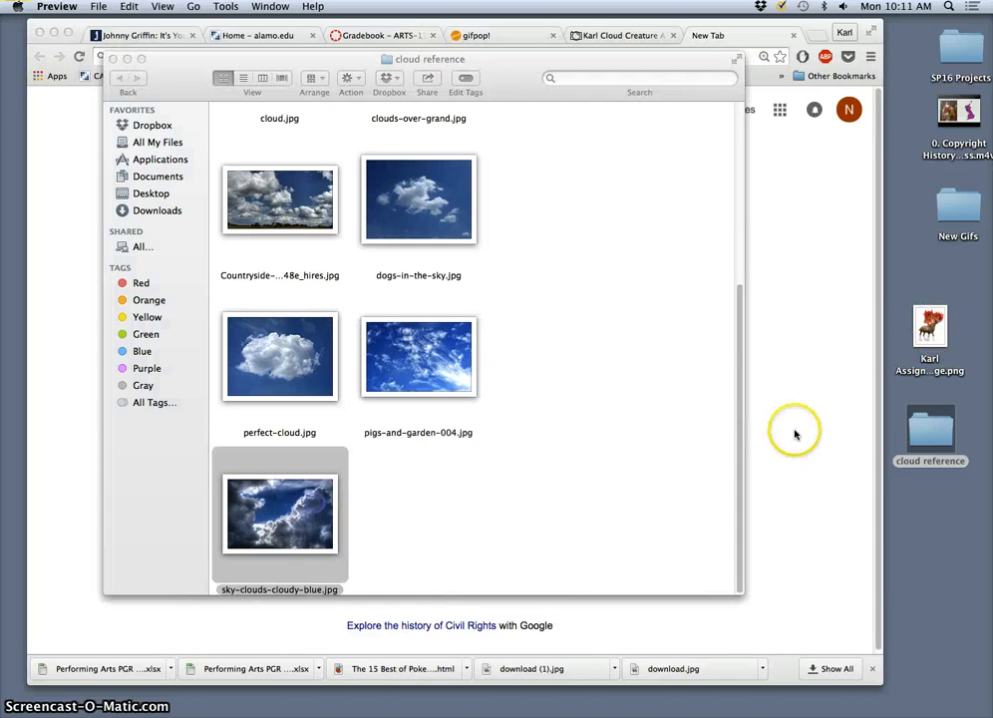
double_click(280, 515)
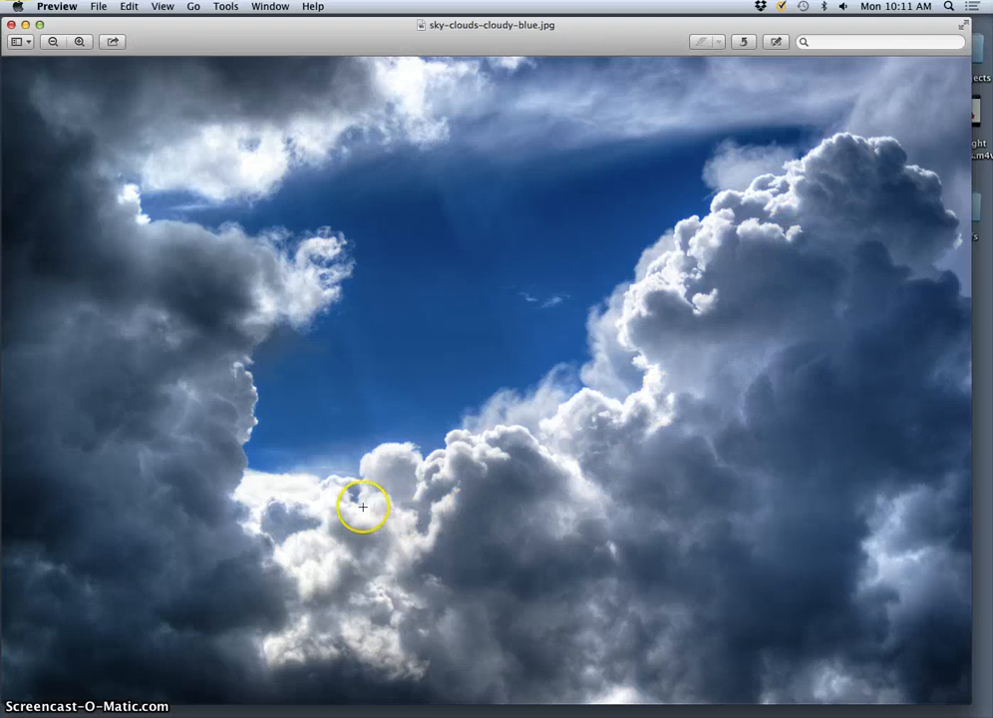
mouse_move(347, 469)
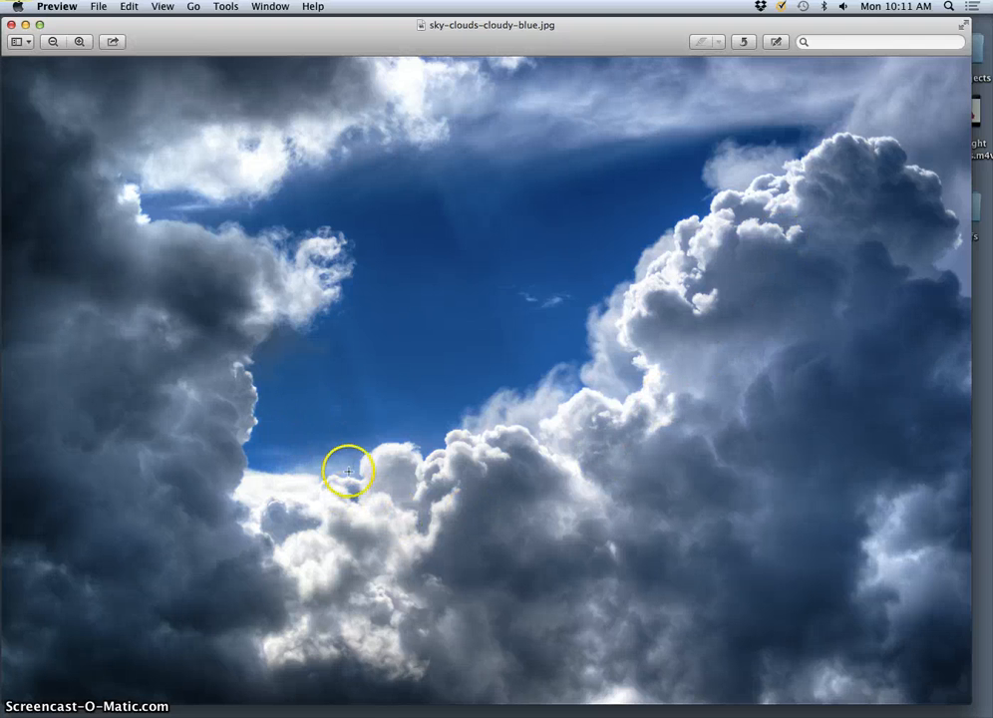
mouse_move(341, 446)
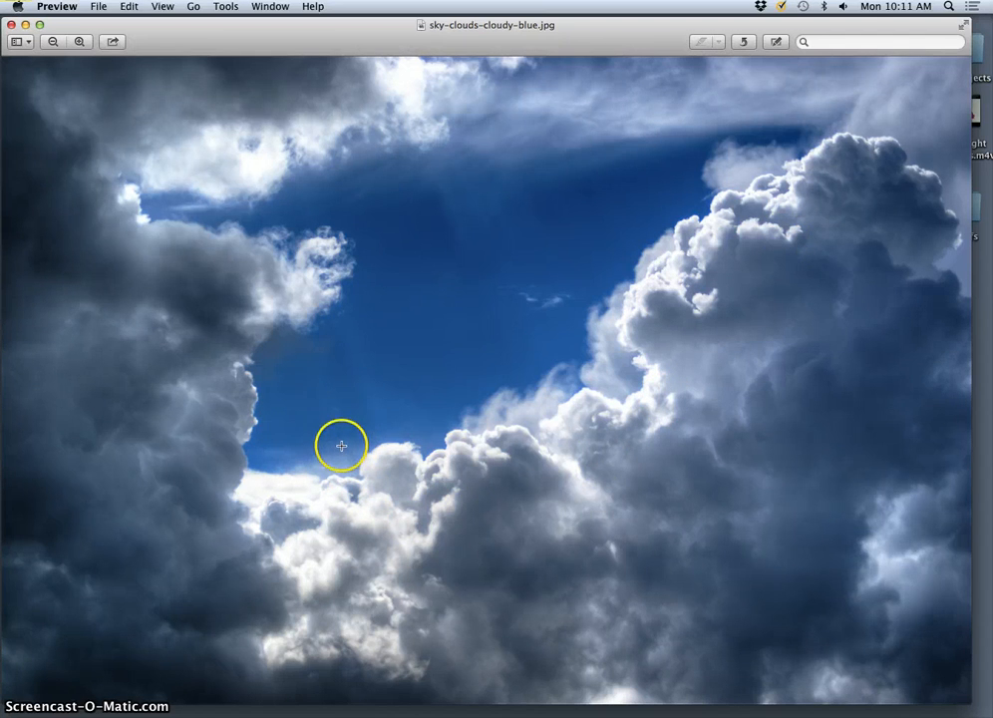
mouse_move(372, 419)
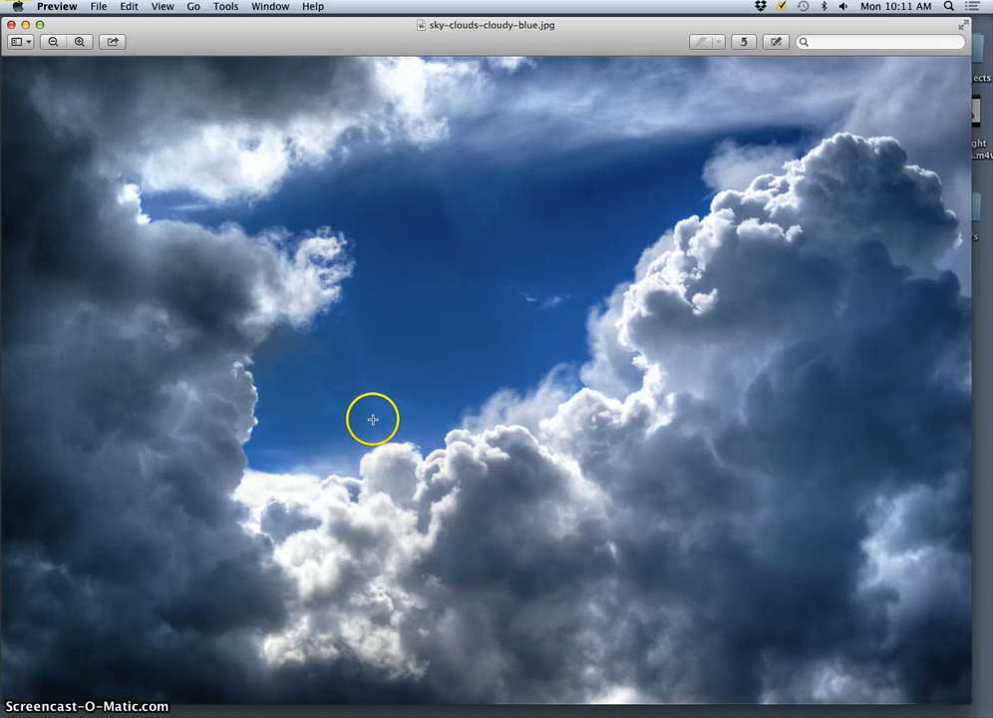
mouse_move(359, 419)
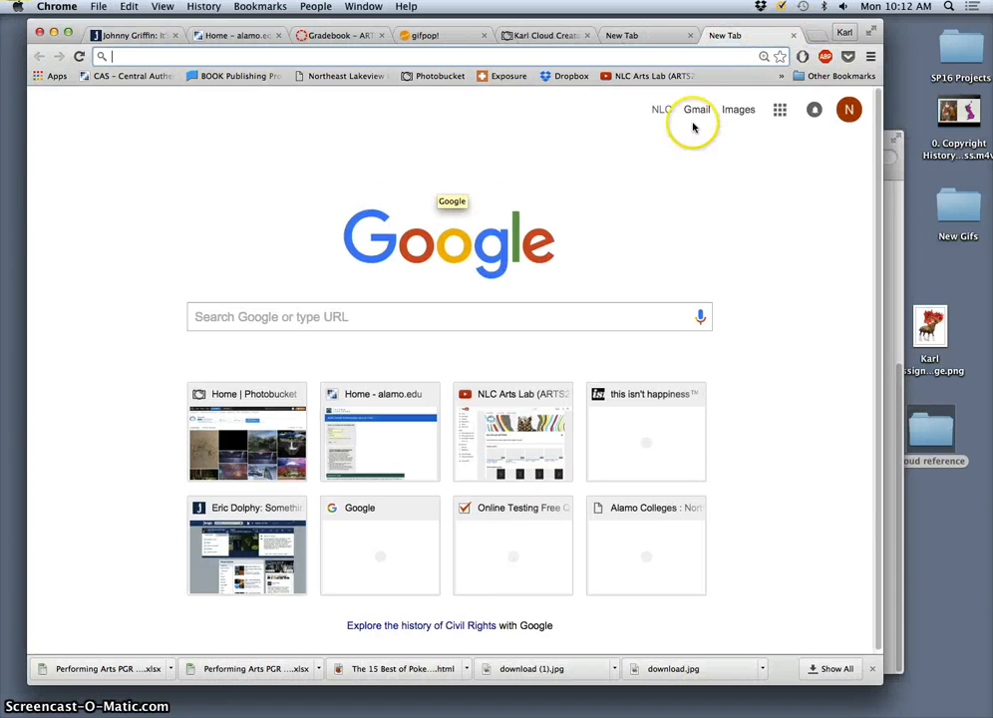
Search Google Images for 'clouds', limited to images larger than 10 MP.
click(737, 107)
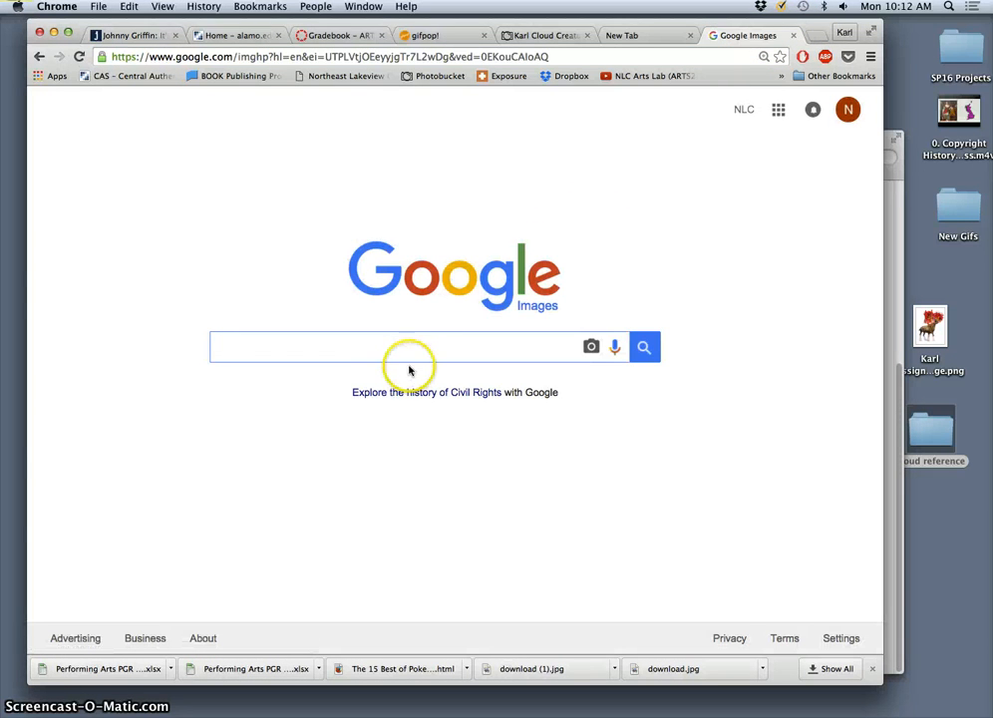
text(clouds)
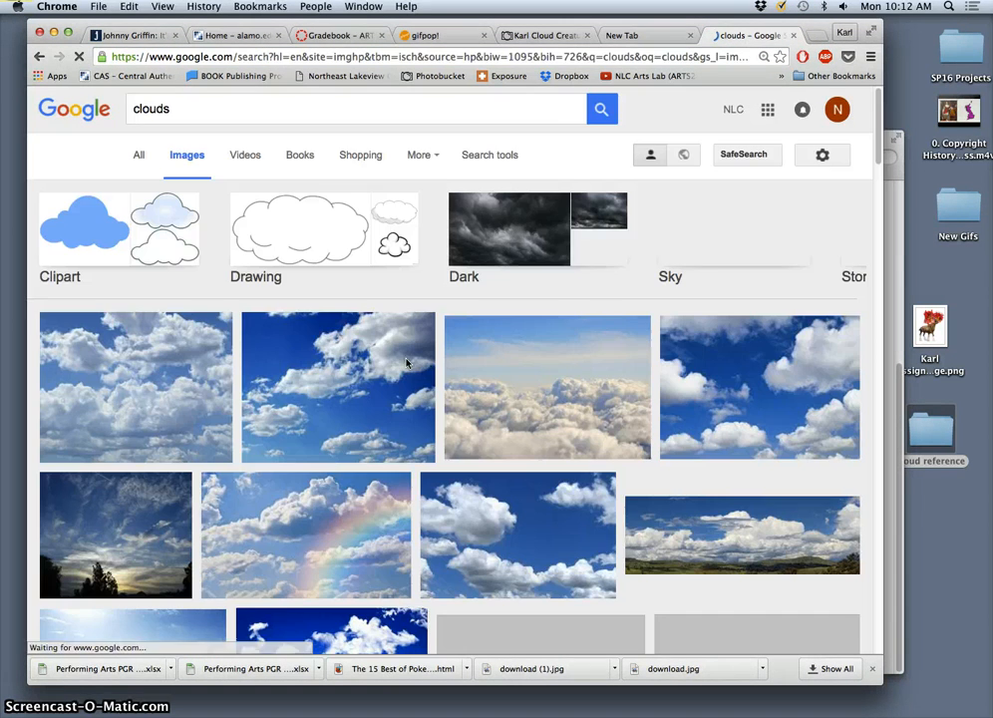
click(490, 156)
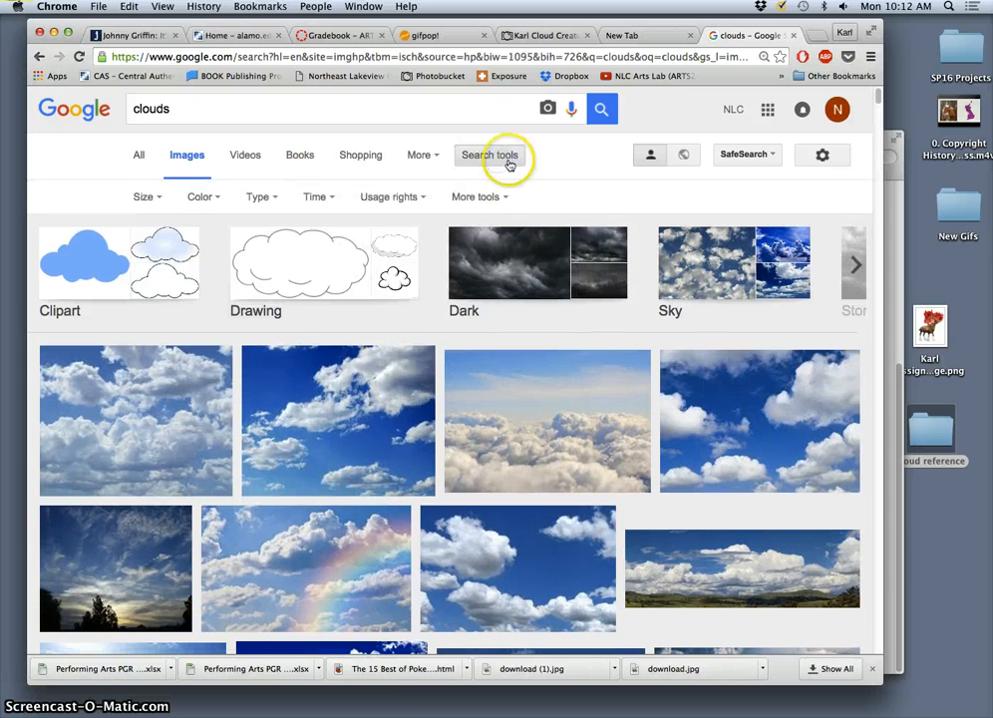
click(146, 197)
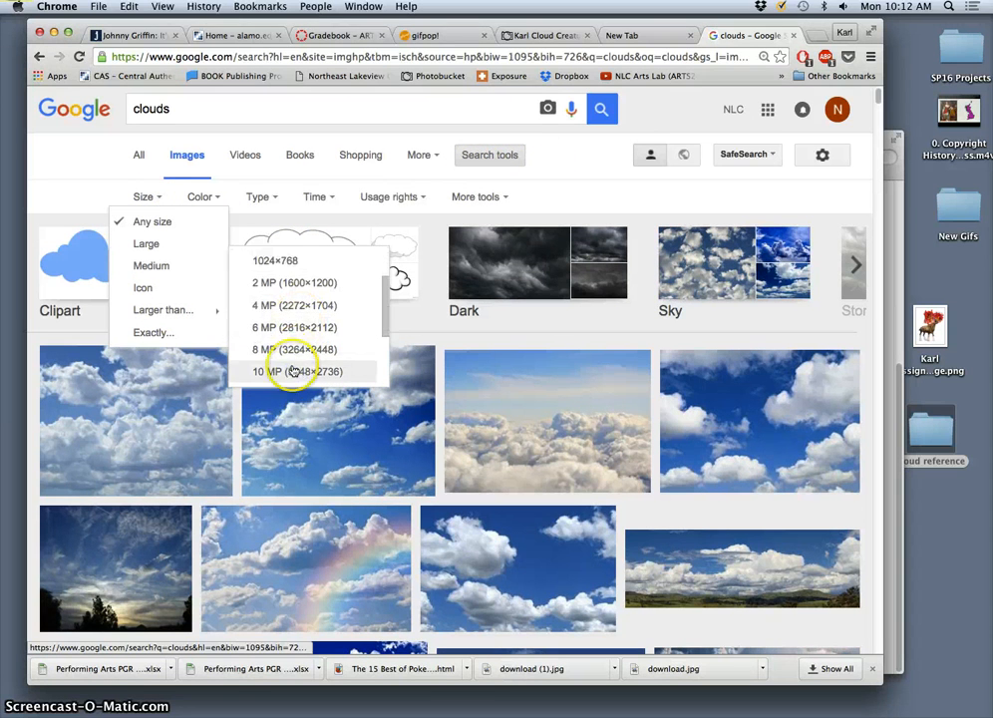
click(297, 371)
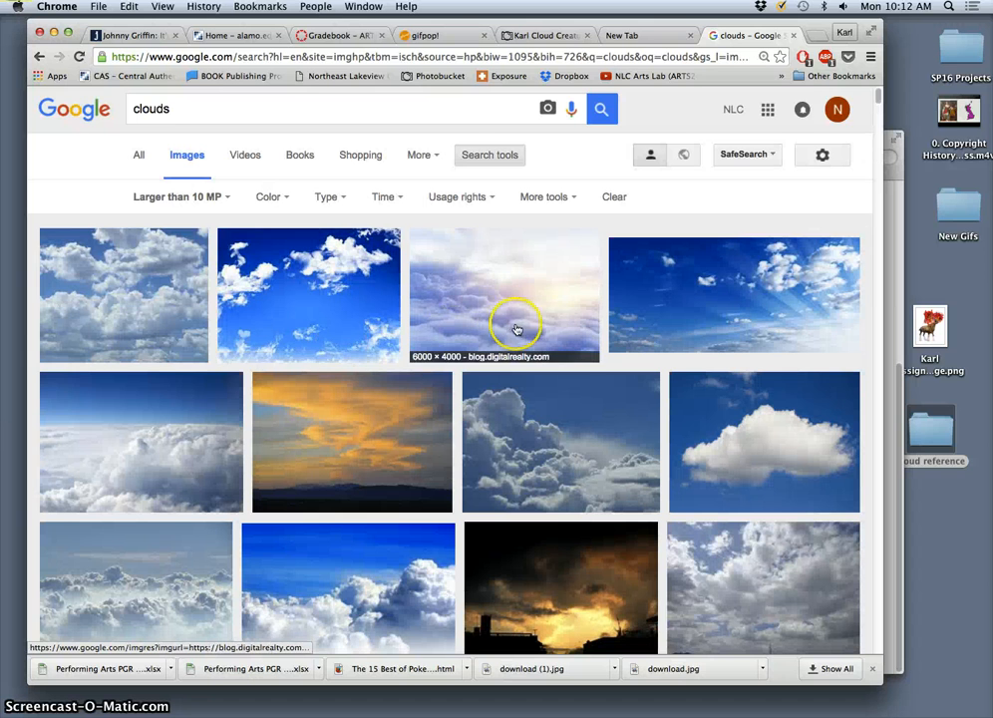
Browse the results and open the cumulus cloud result's link in a new tab.
scroll(down, 3)
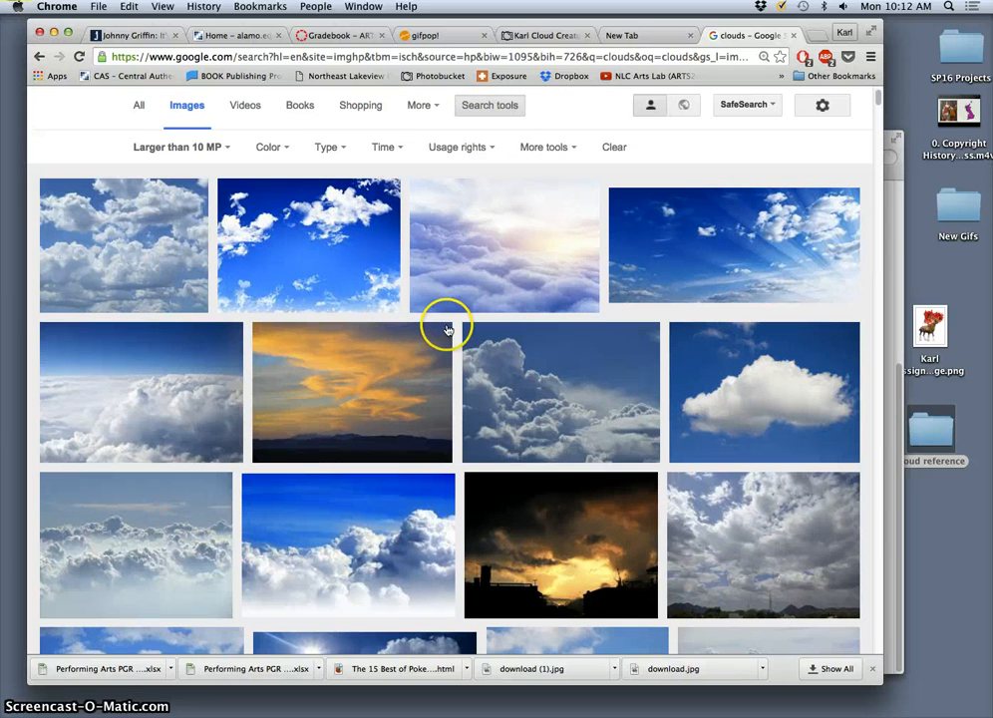
mouse_move(402, 317)
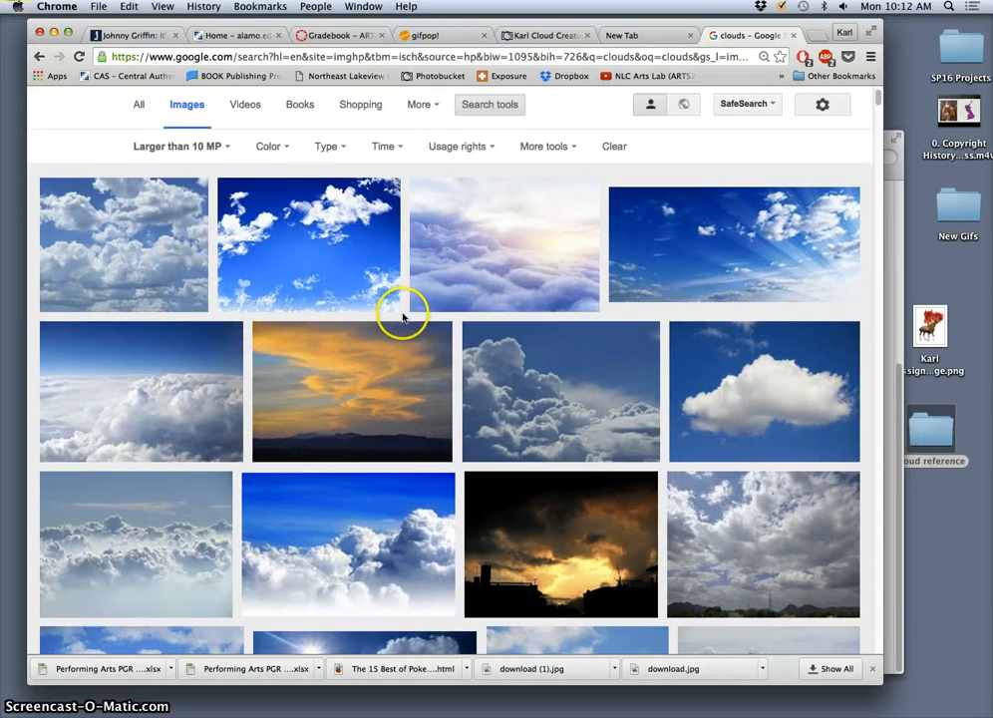
scroll(down, 3)
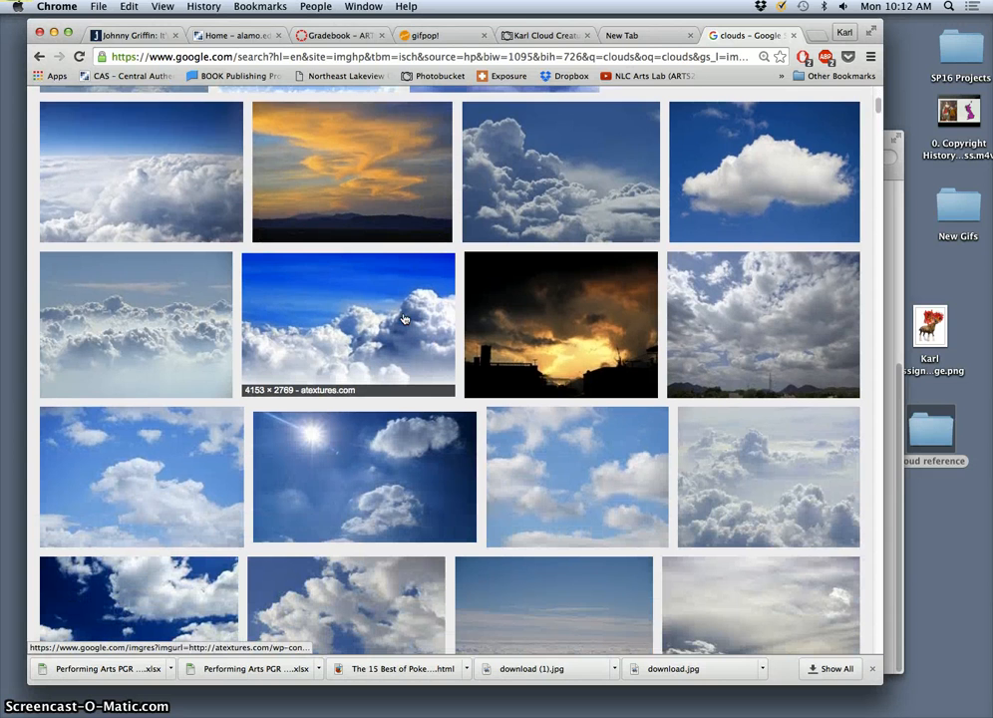
scroll(down, 3)
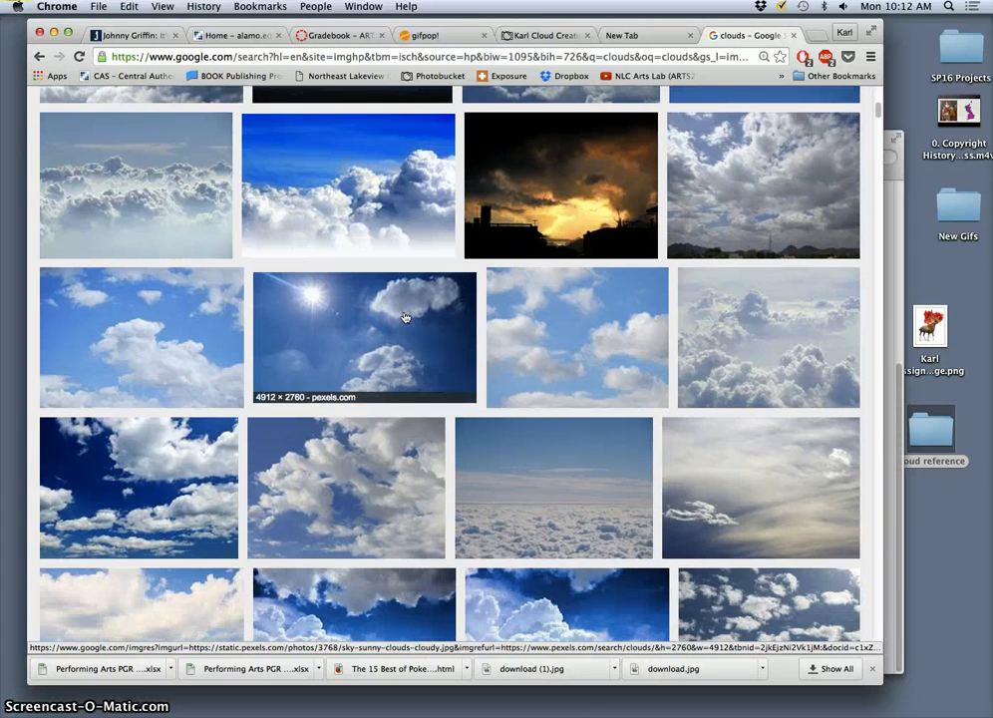
scroll(up, 3)
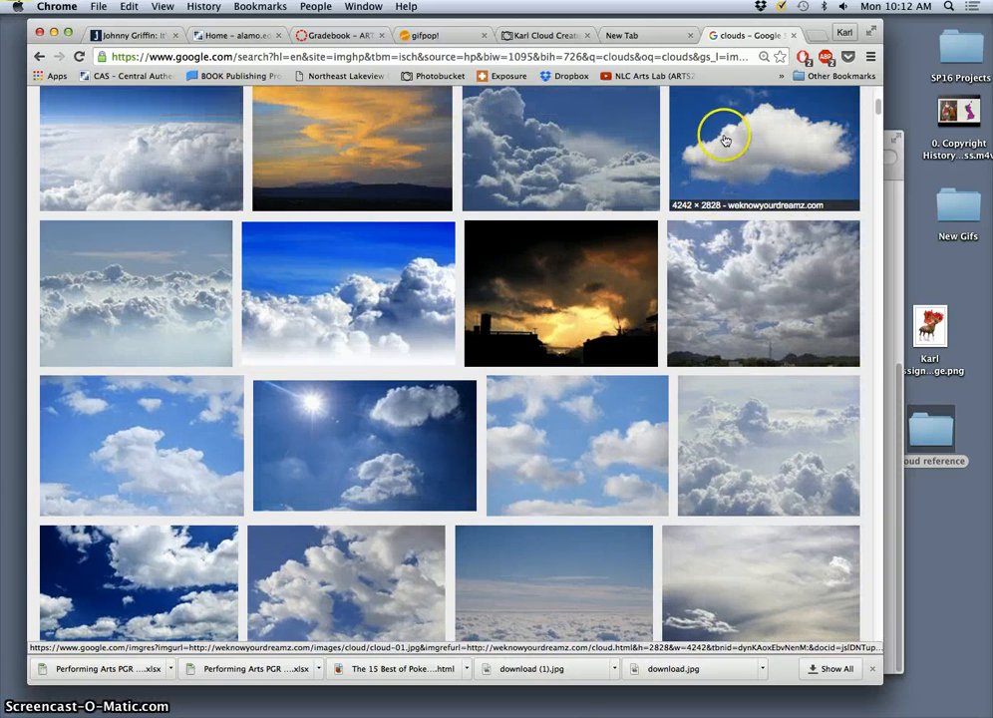
mouse_move(646, 455)
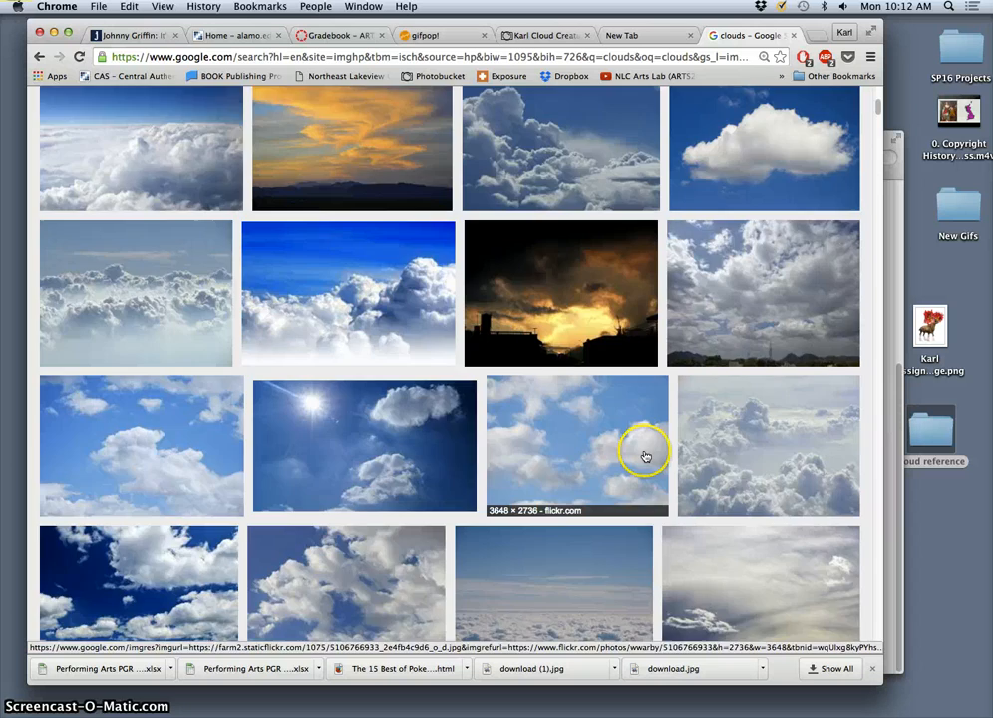
scroll(down, 3)
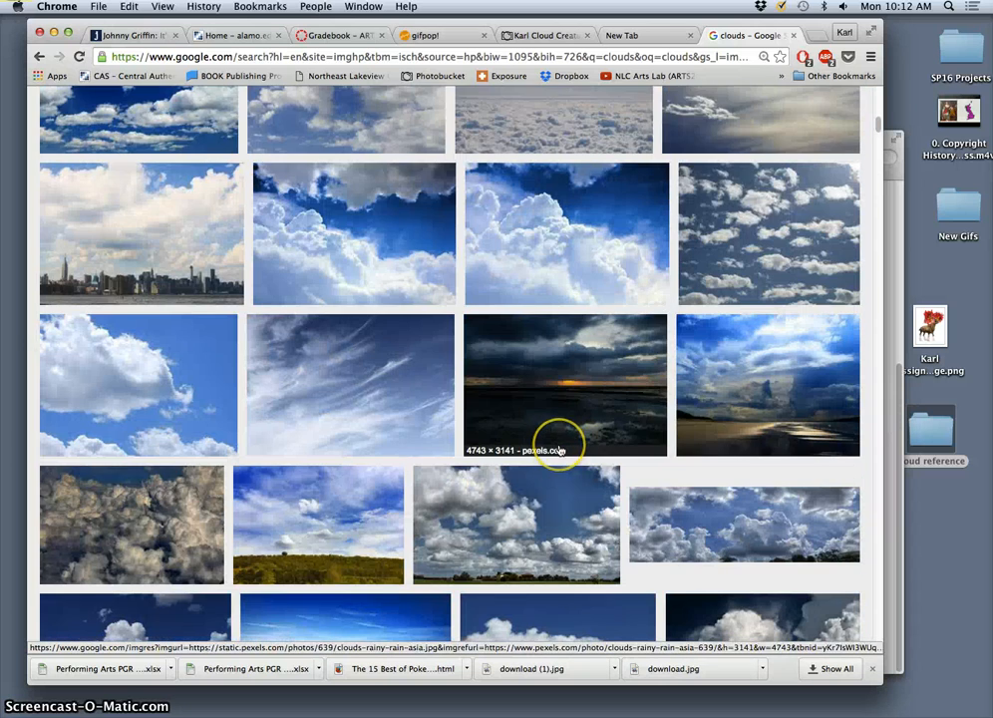
scroll(down, 3)
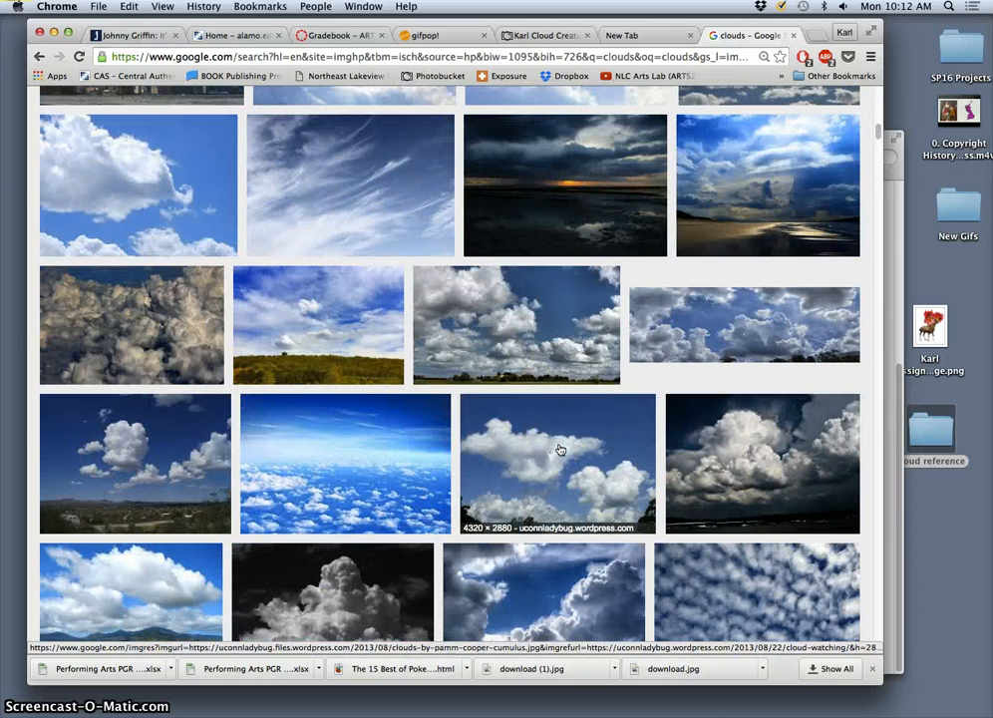
right_click(509, 328)
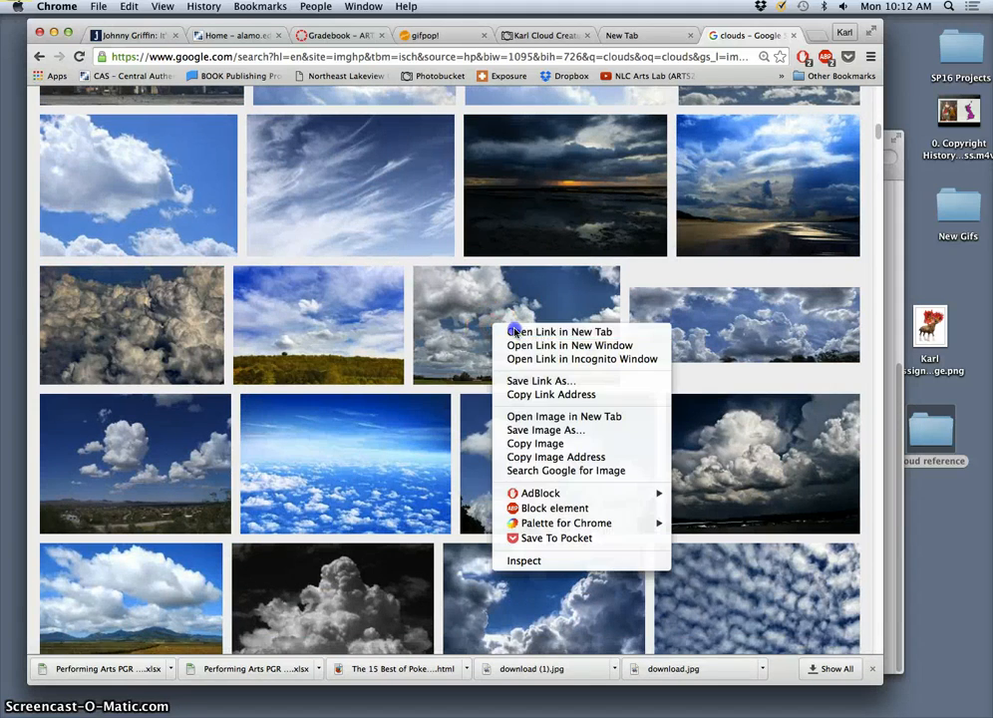
click(563, 417)
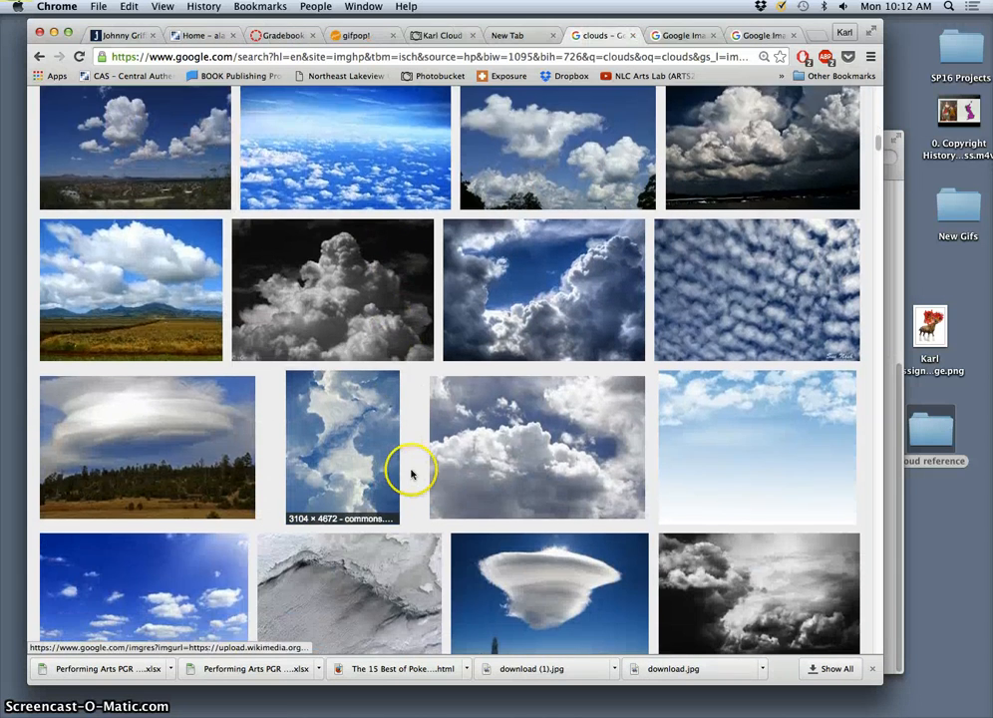
Scroll further and bring up options on another cloud result.
scroll(down, 3)
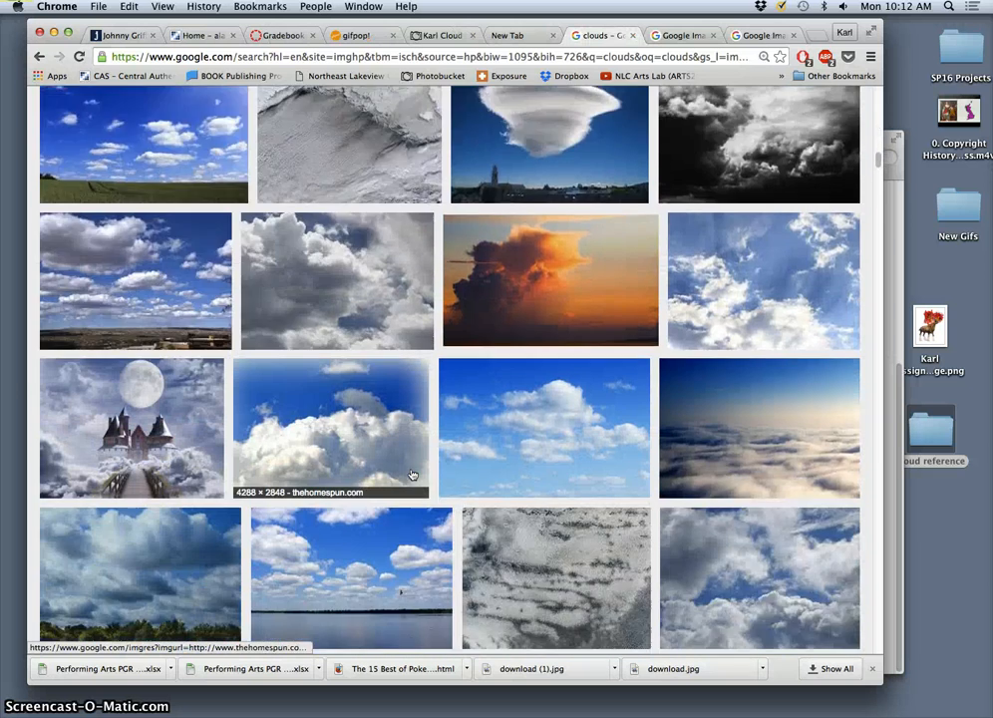
scroll(down, 3)
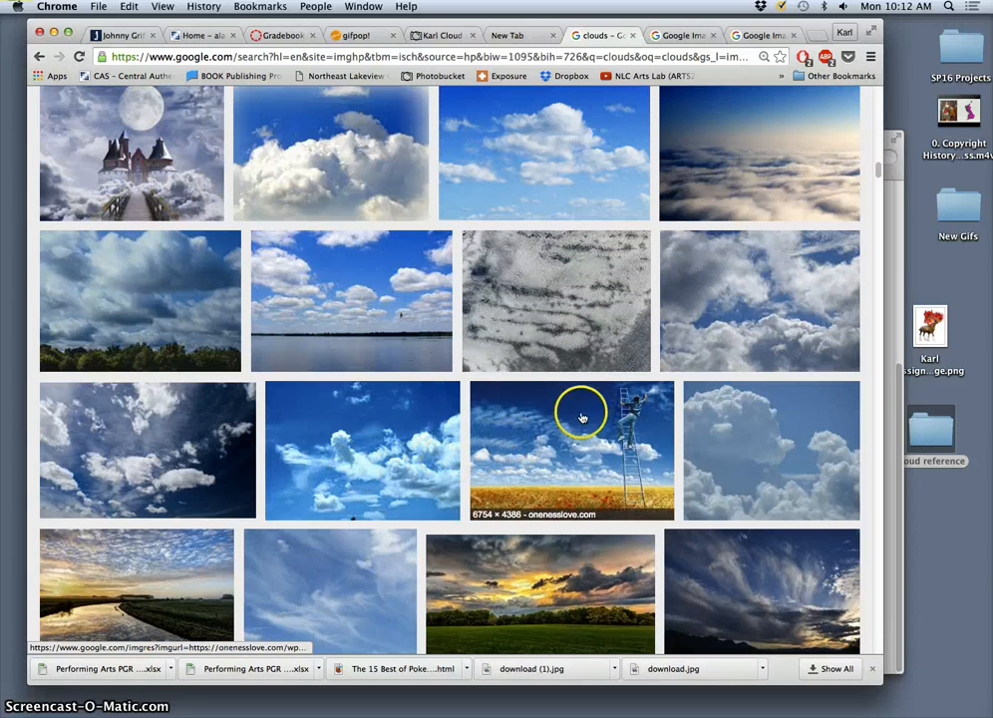
mouse_move(457, 373)
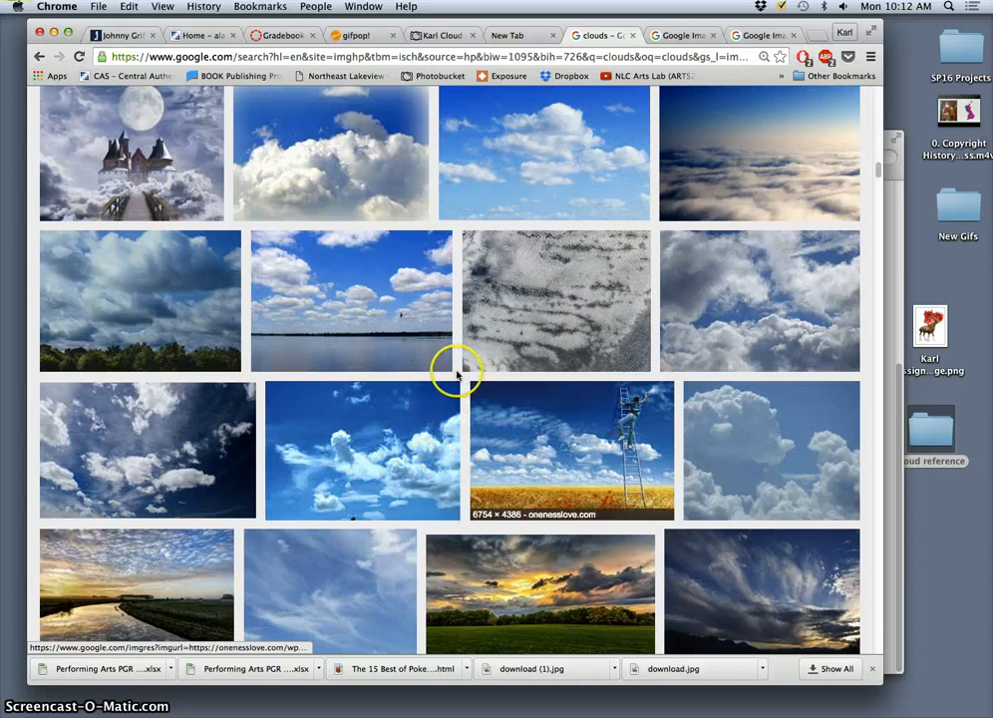
right_click(542, 160)
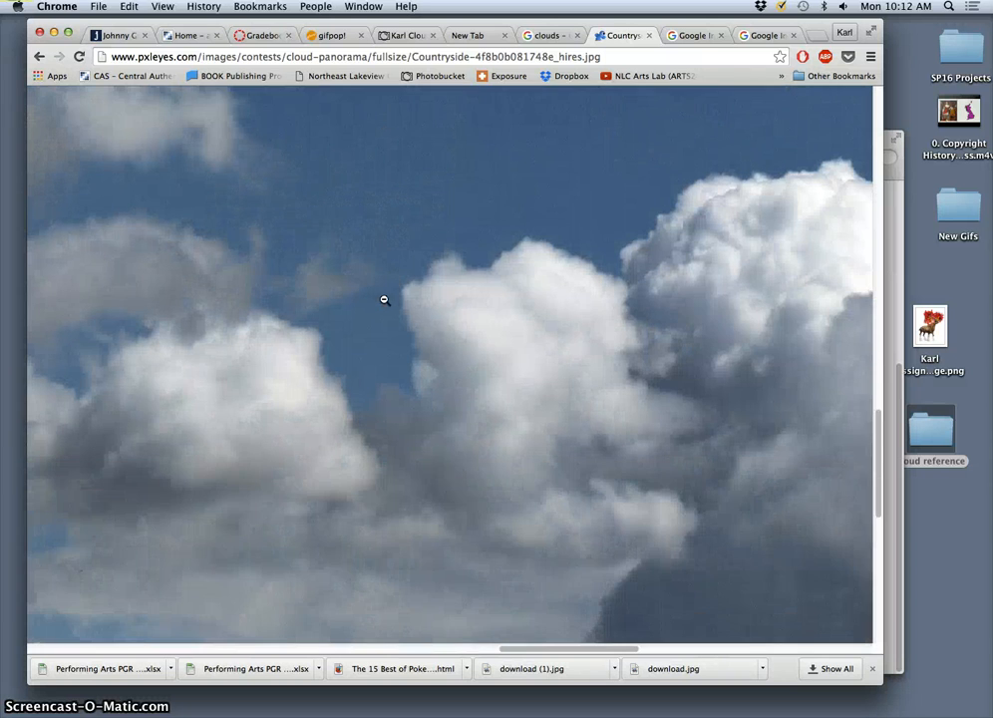
View the towering cumulus and the cloud-filled sky photos at full size in their tabs.
click(929, 427)
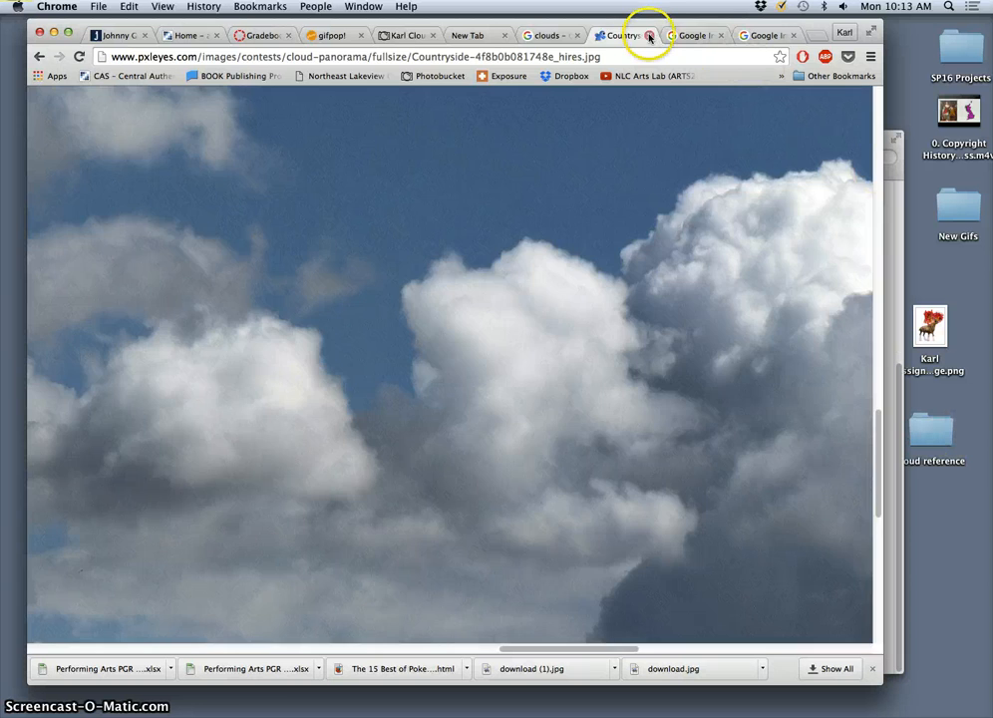
click(646, 36)
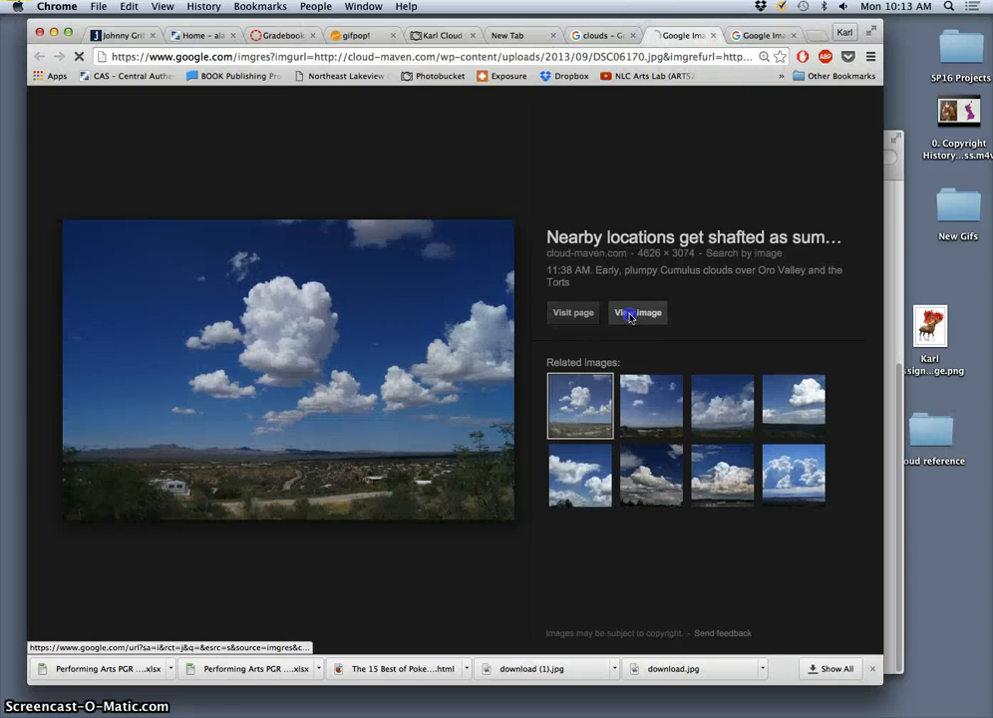
click(637, 311)
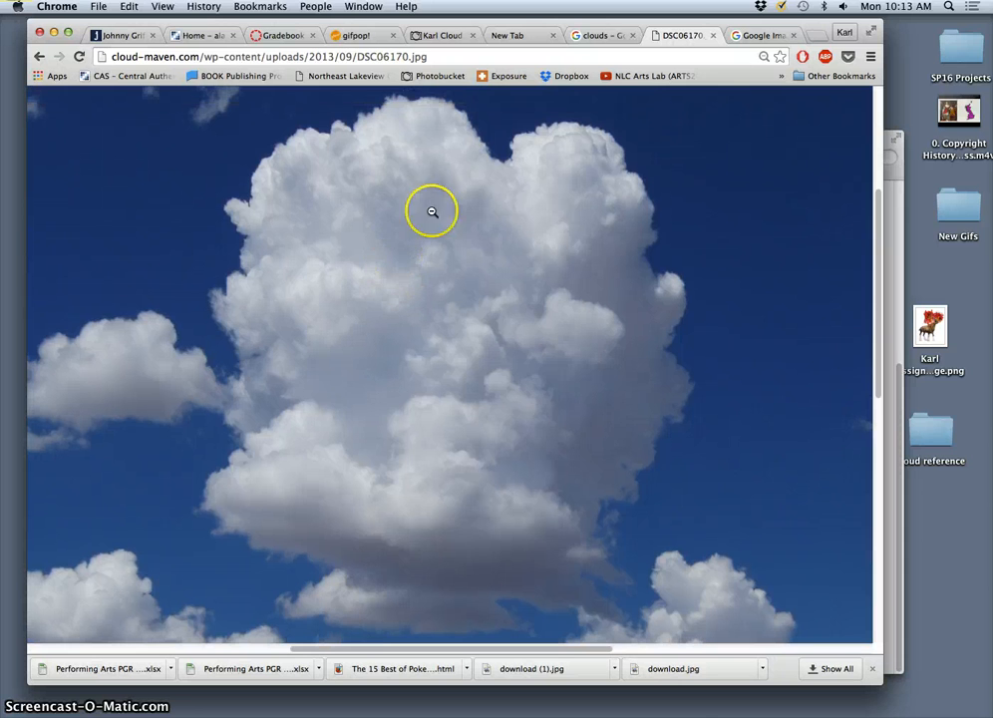
mouse_move(460, 504)
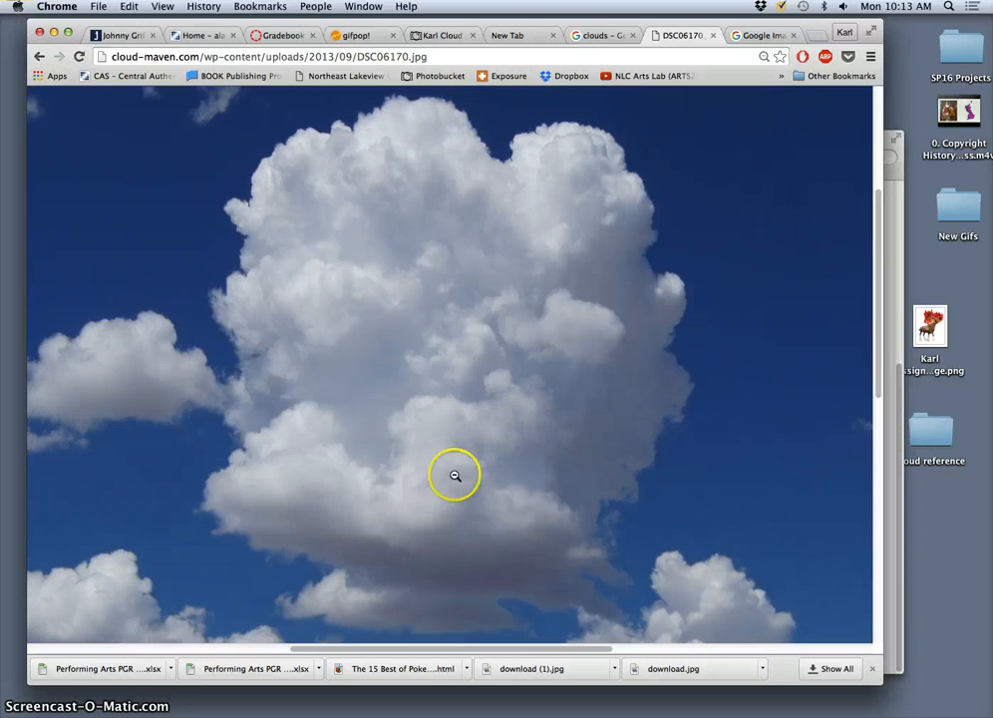
mouse_move(494, 452)
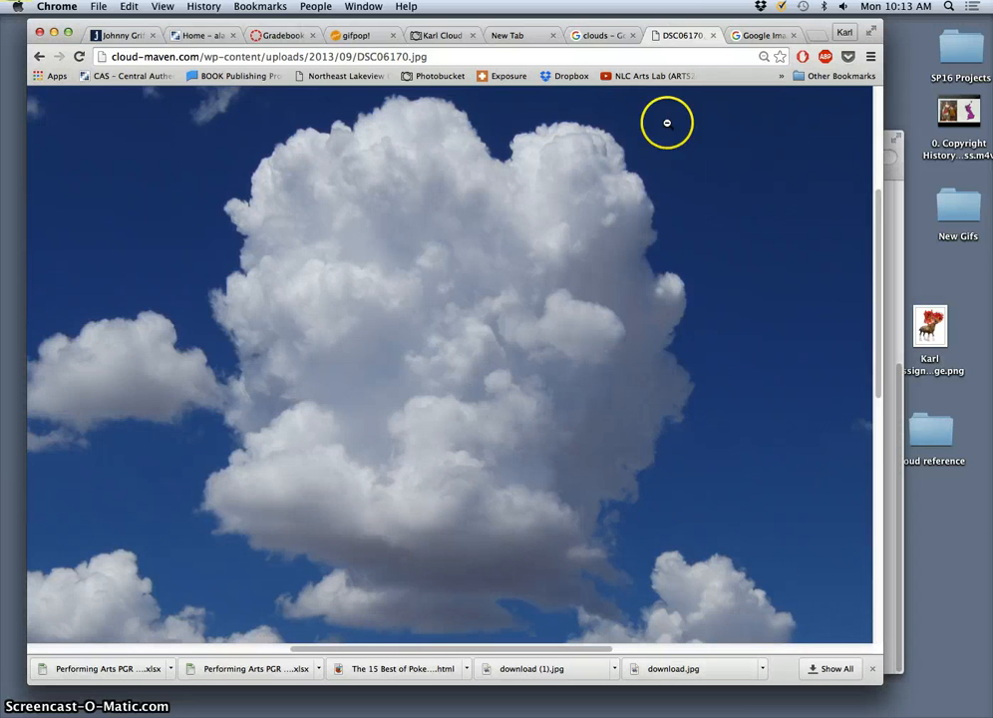
click(757, 36)
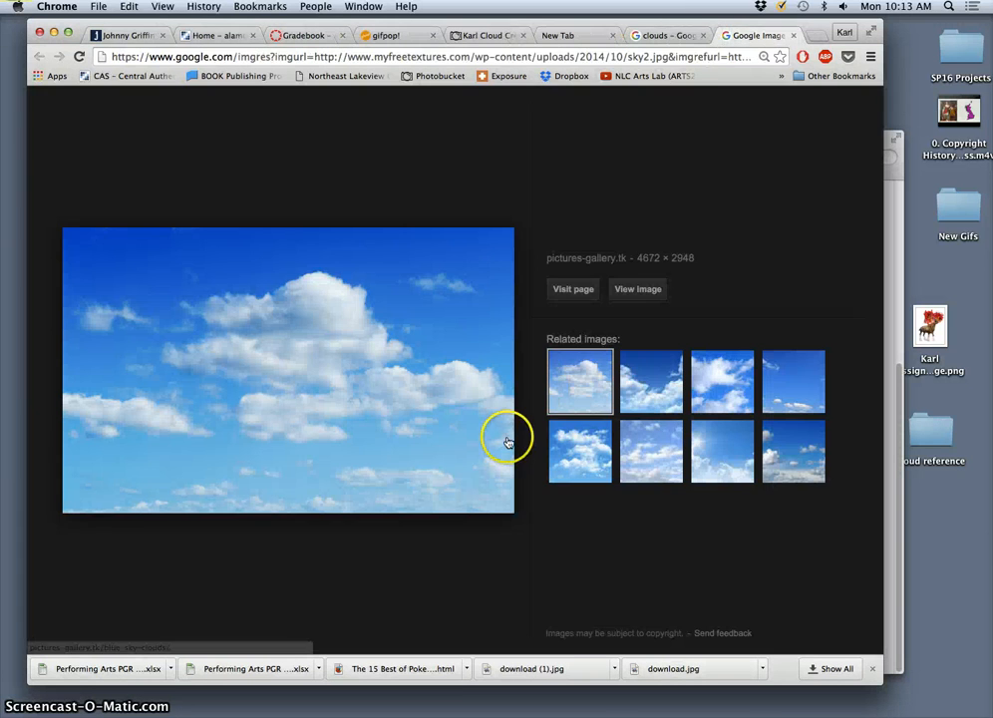
click(637, 289)
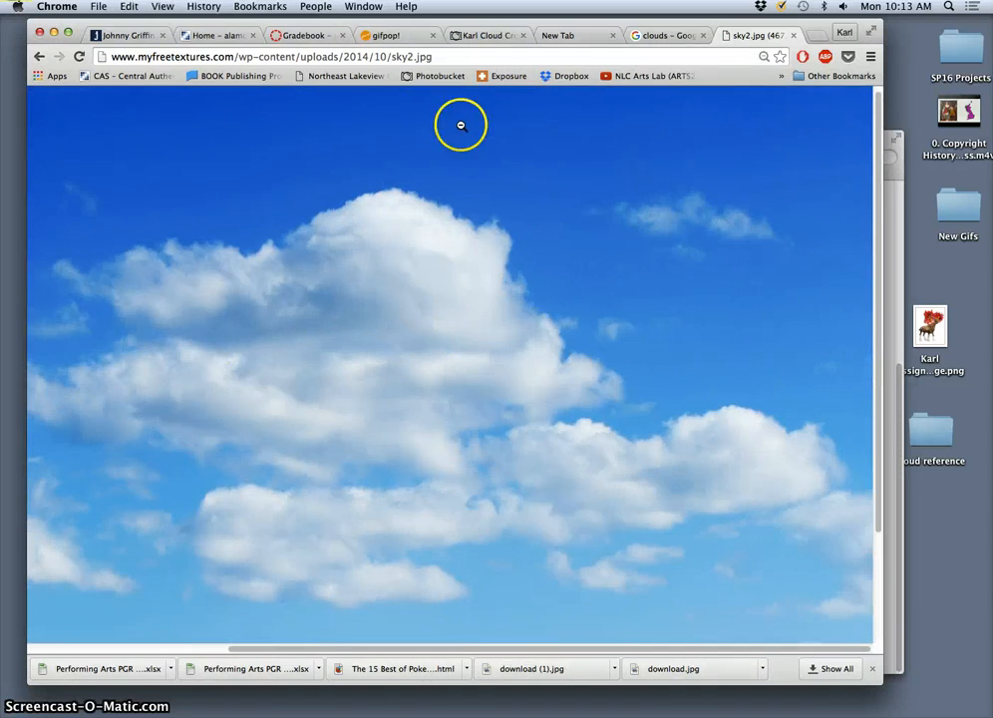
mouse_move(335, 434)
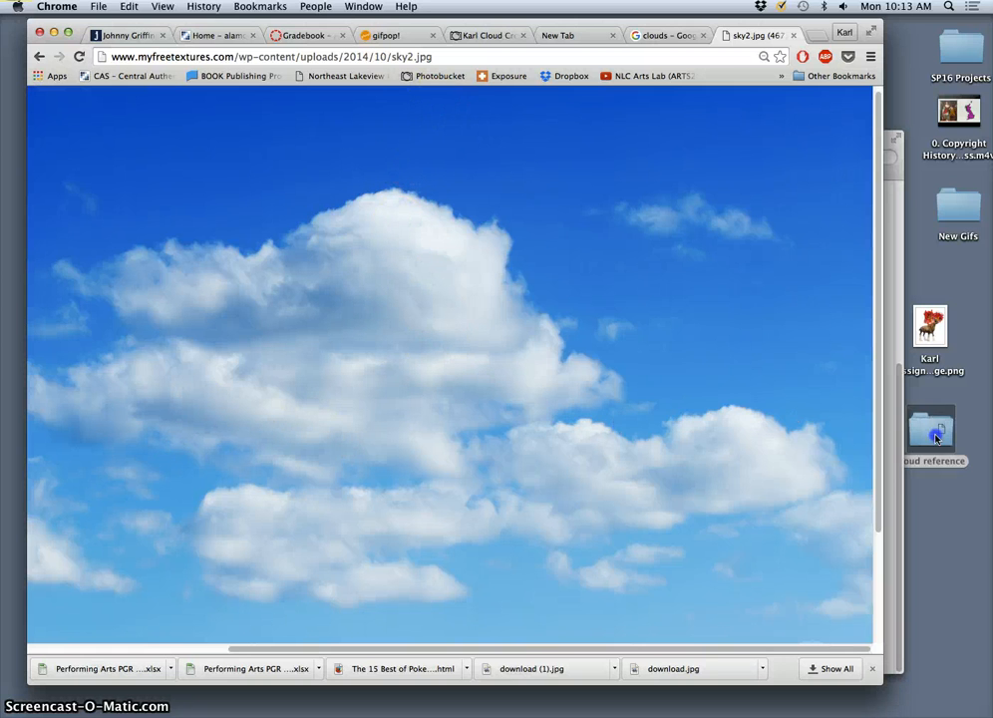
mouse_move(790, 214)
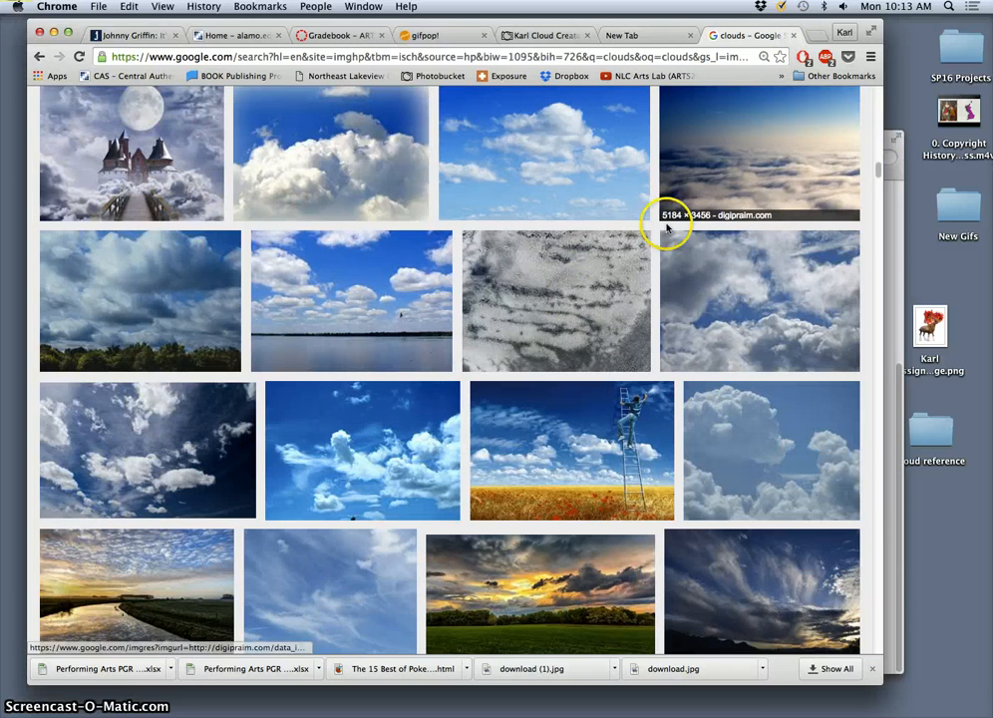
Open the heart-shaped clouds result and view the photo full size.
scroll(down, 3)
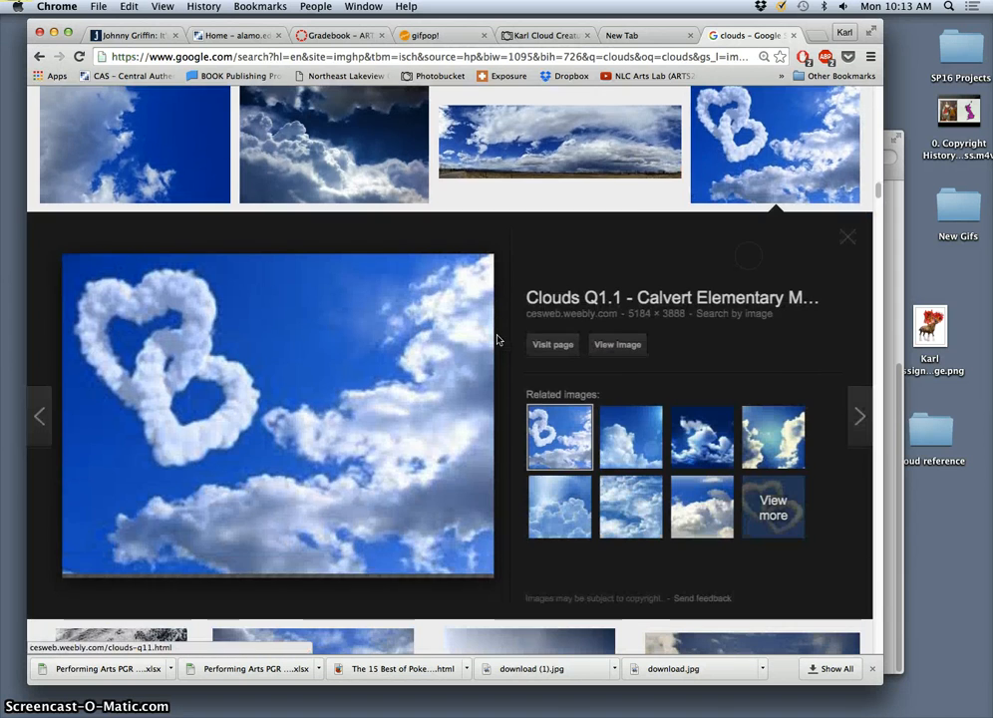
click(618, 343)
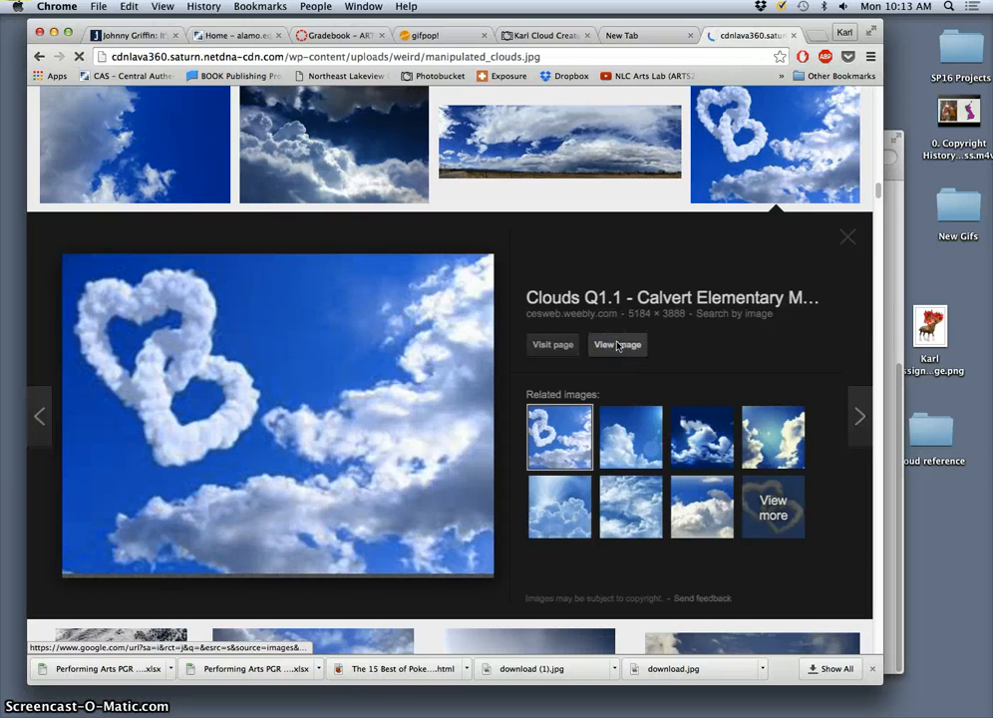
click(618, 343)
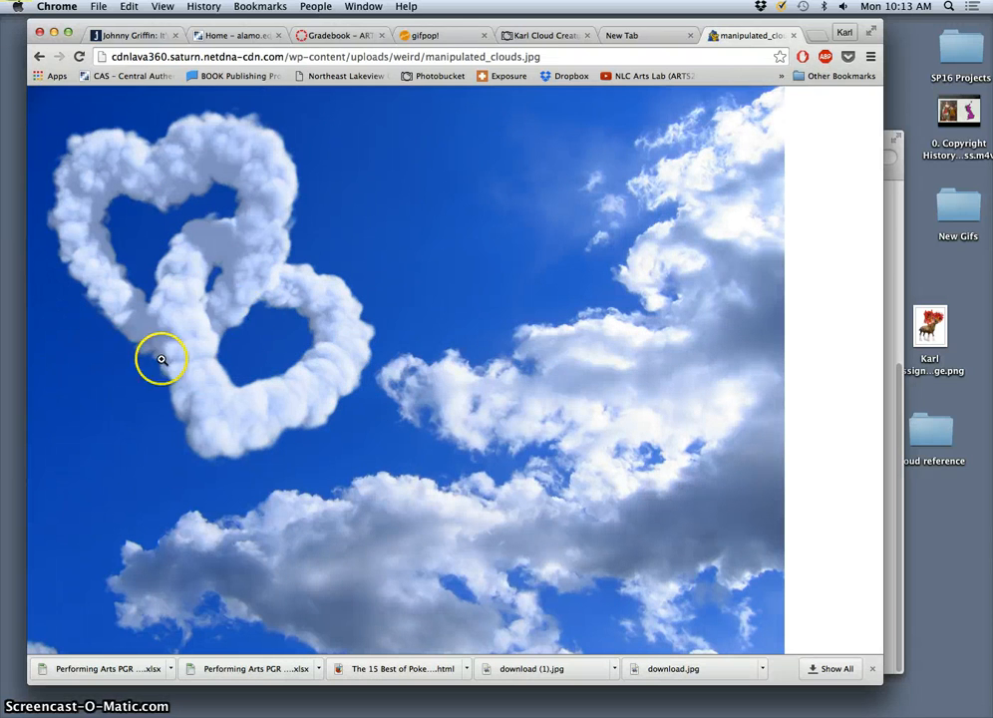
mouse_move(267, 315)
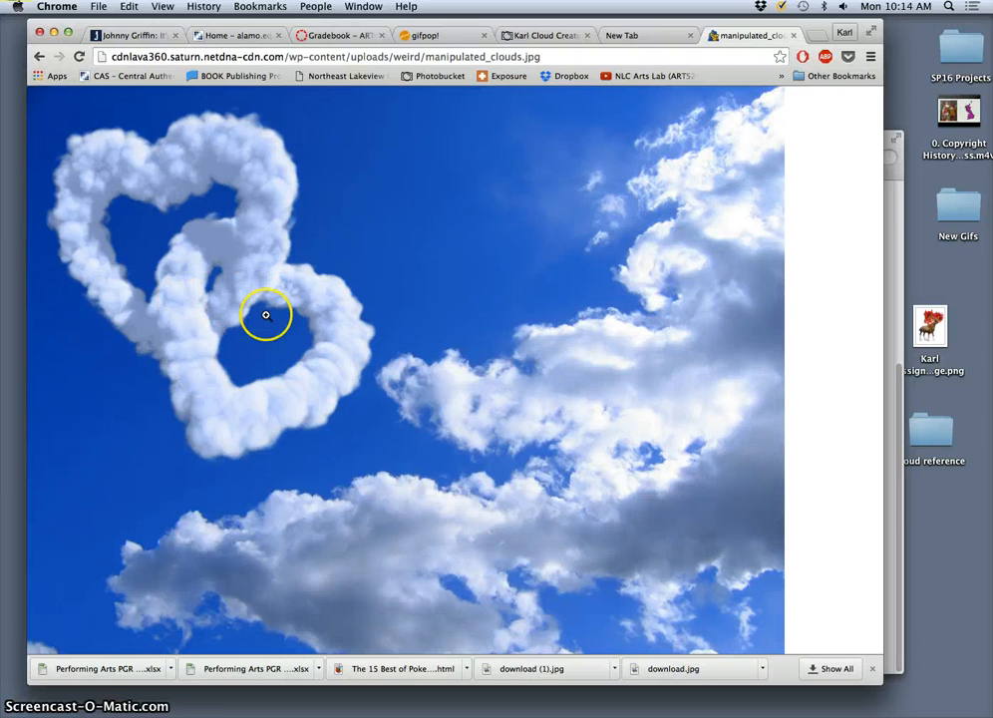
mouse_move(678, 274)
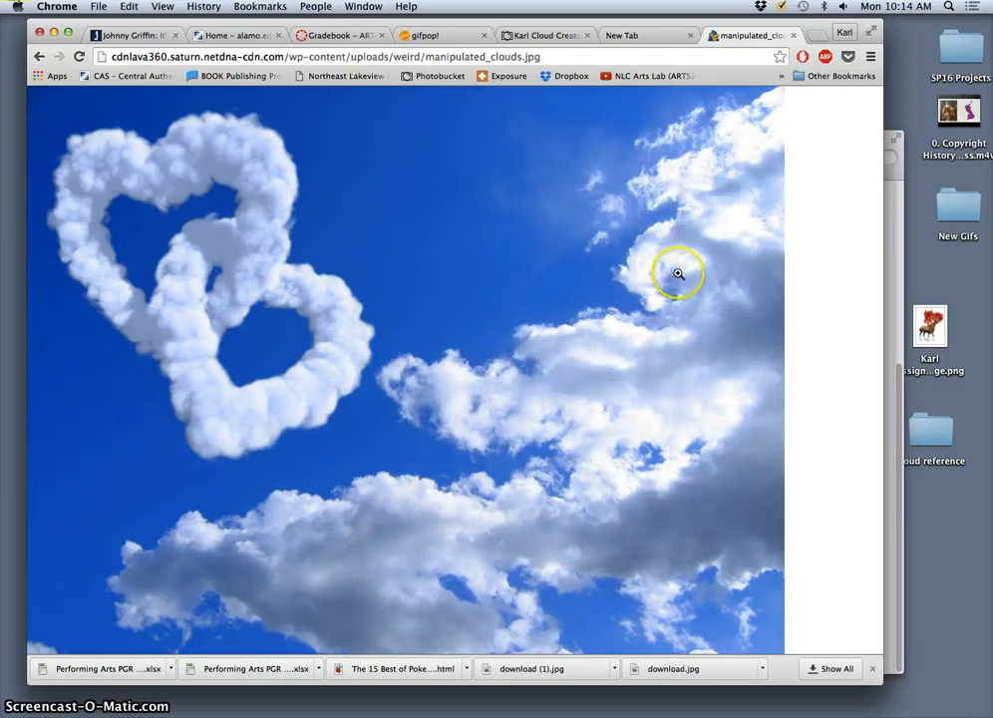
mouse_move(351, 325)
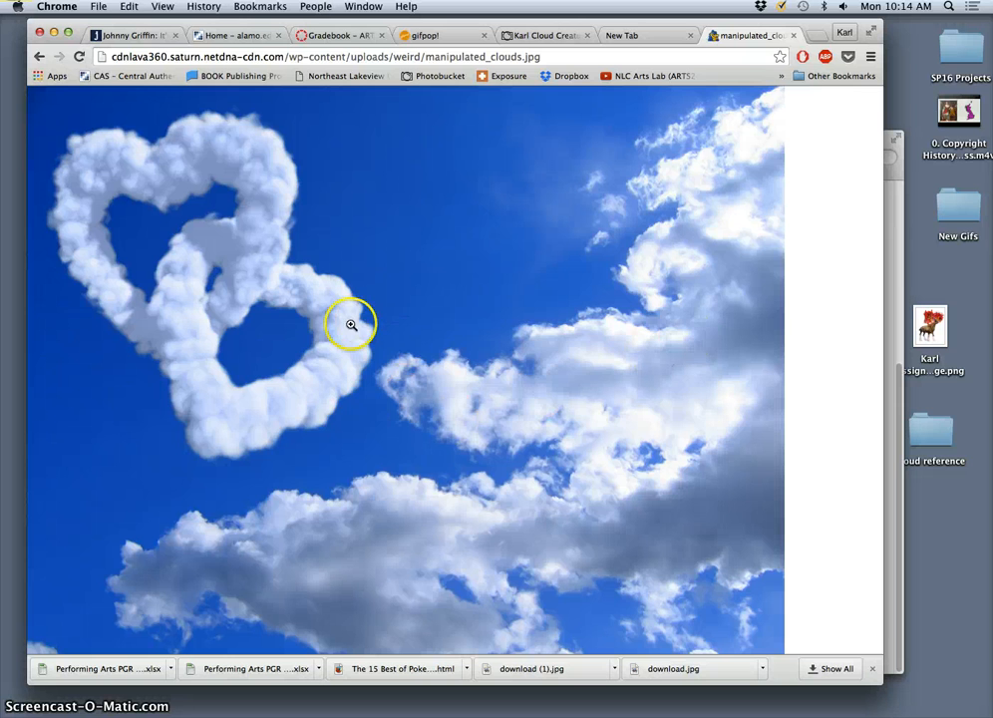
mouse_move(554, 342)
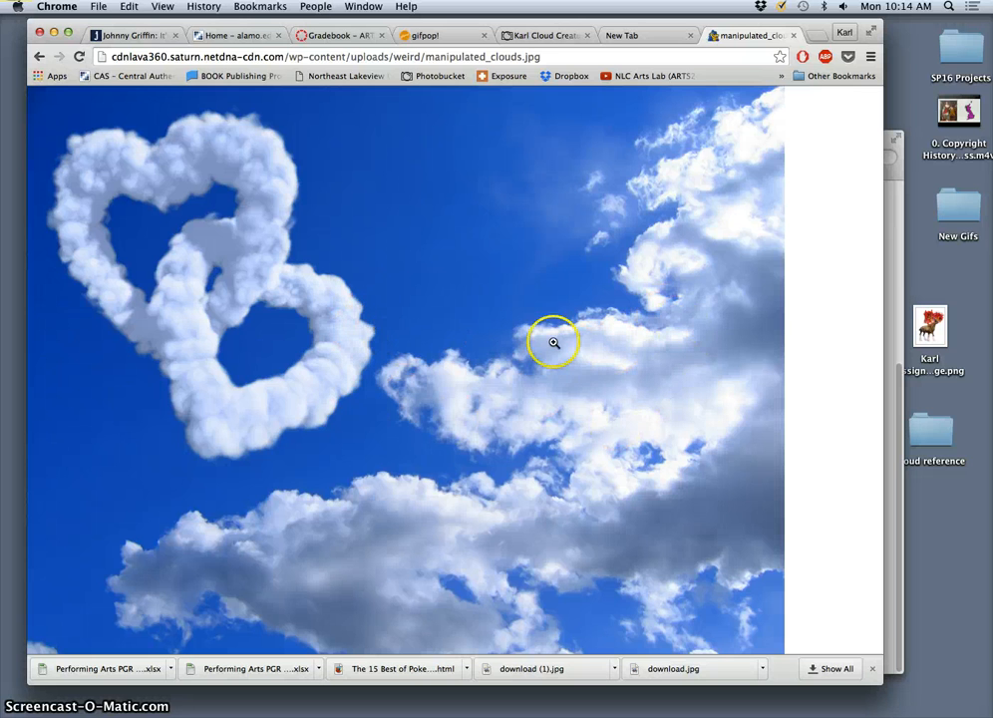
mouse_move(590, 421)
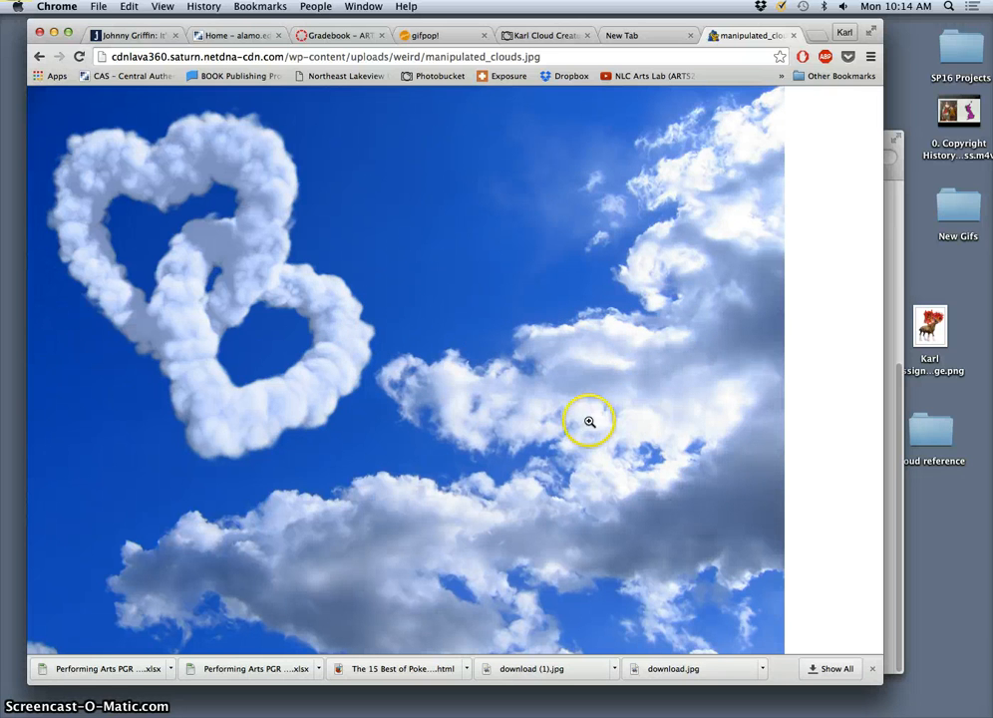
mouse_move(570, 454)
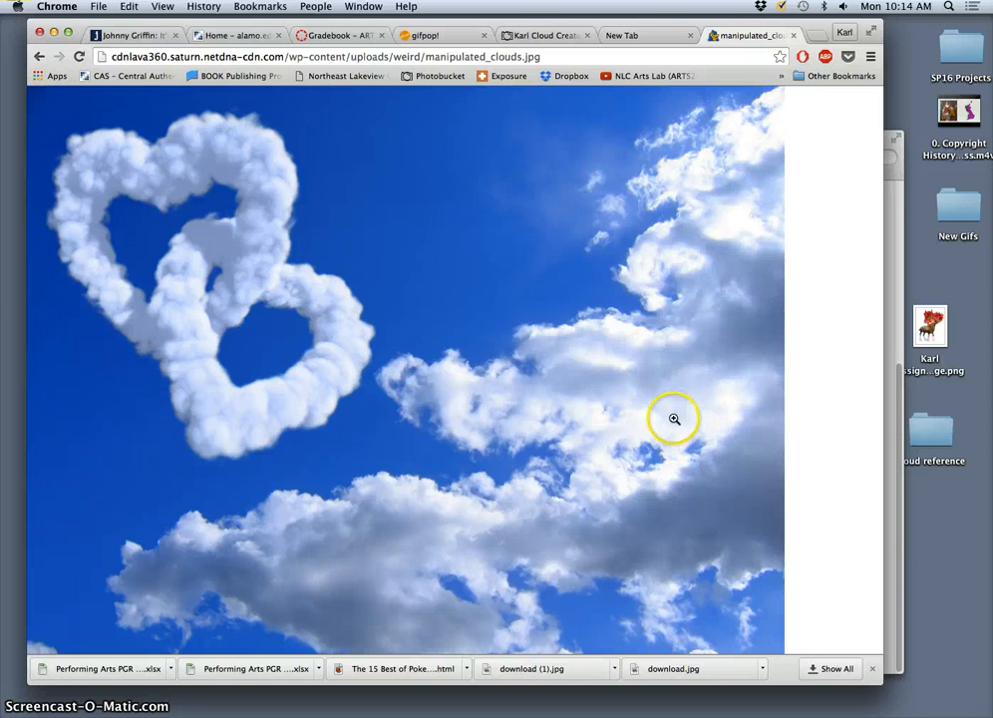
mouse_move(184, 437)
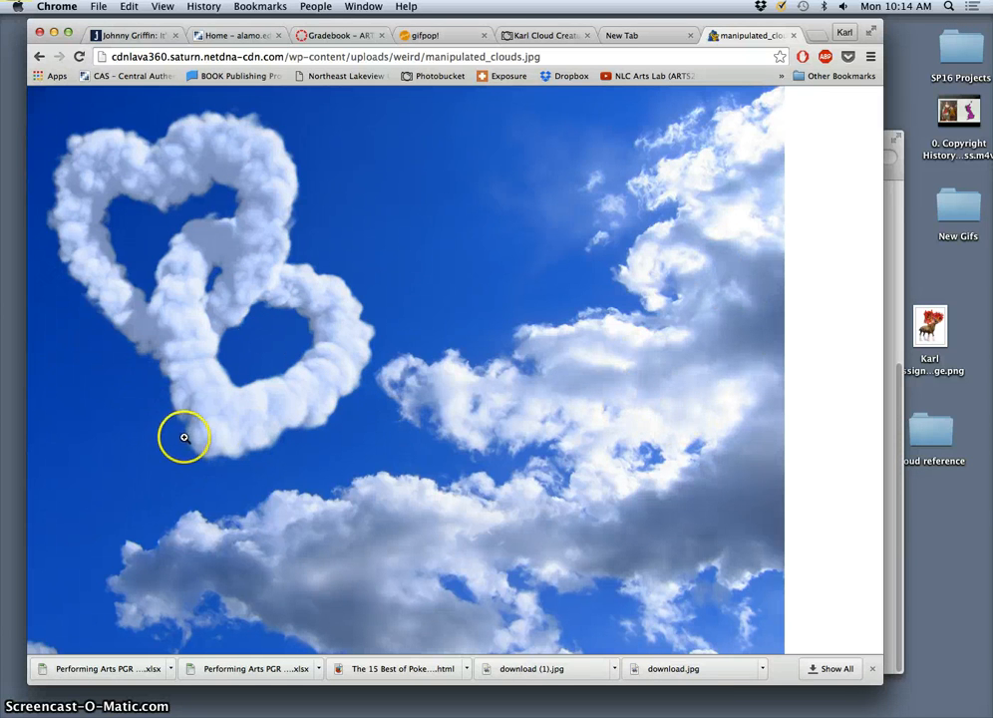
mouse_move(196, 426)
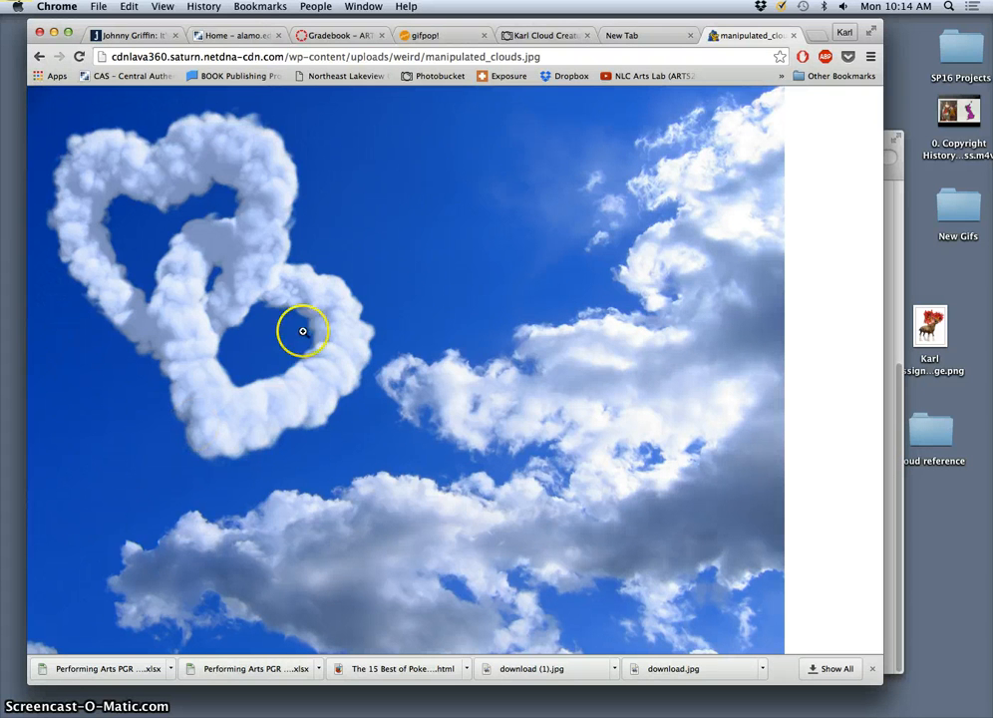
mouse_move(606, 445)
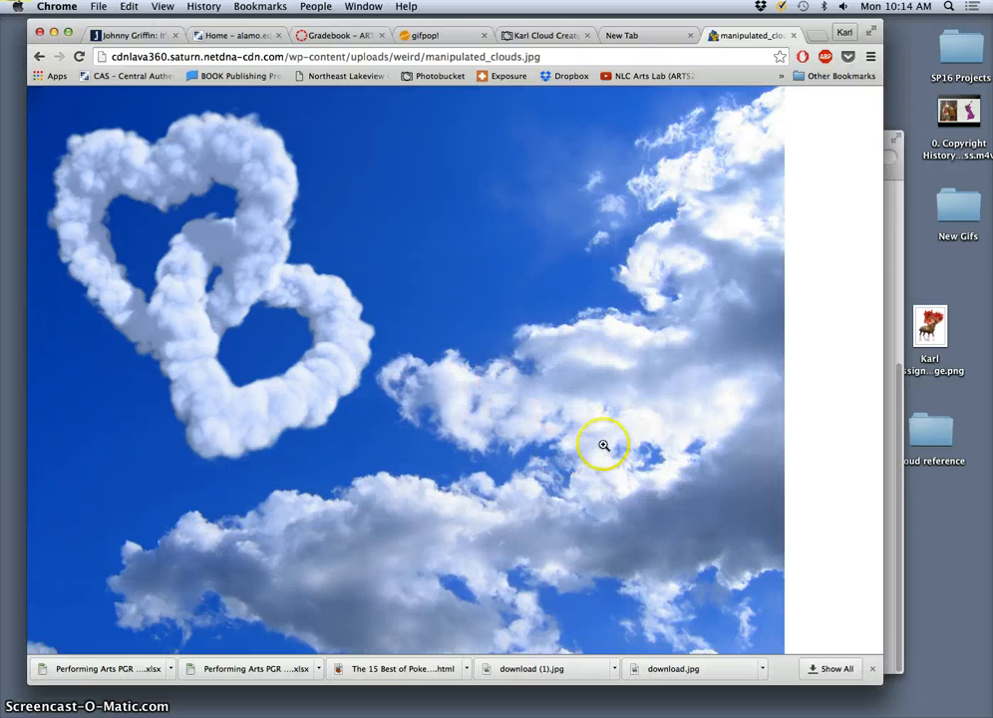
mouse_move(287, 550)
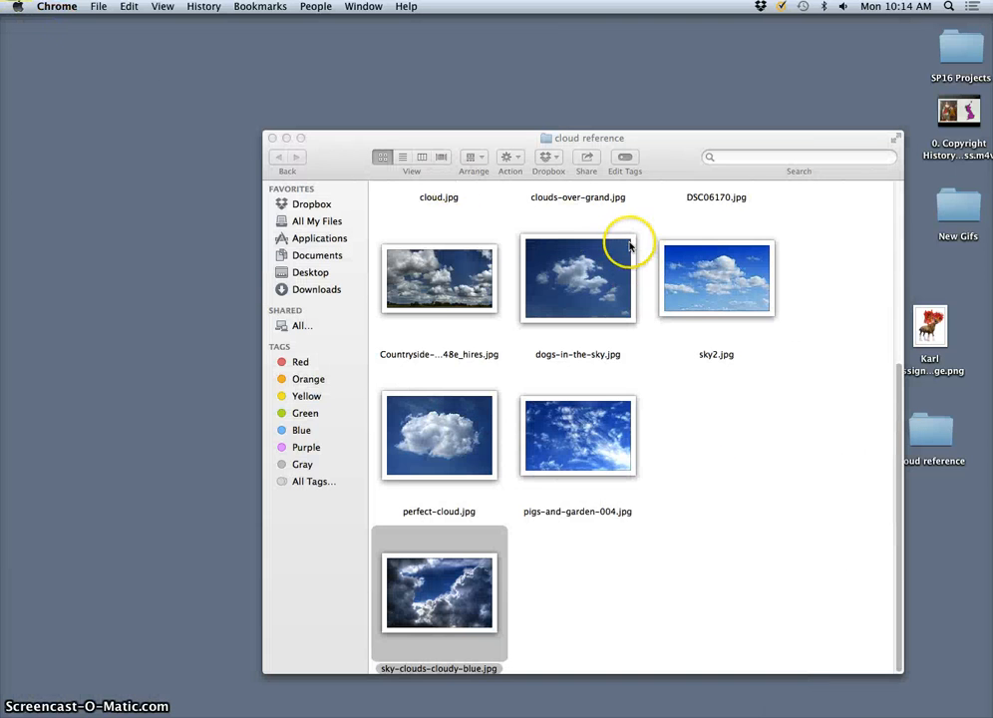
Browse the cloud reference folder from the desktop and open perfect-cloud.jpg in Preview.
scroll(down, 3)
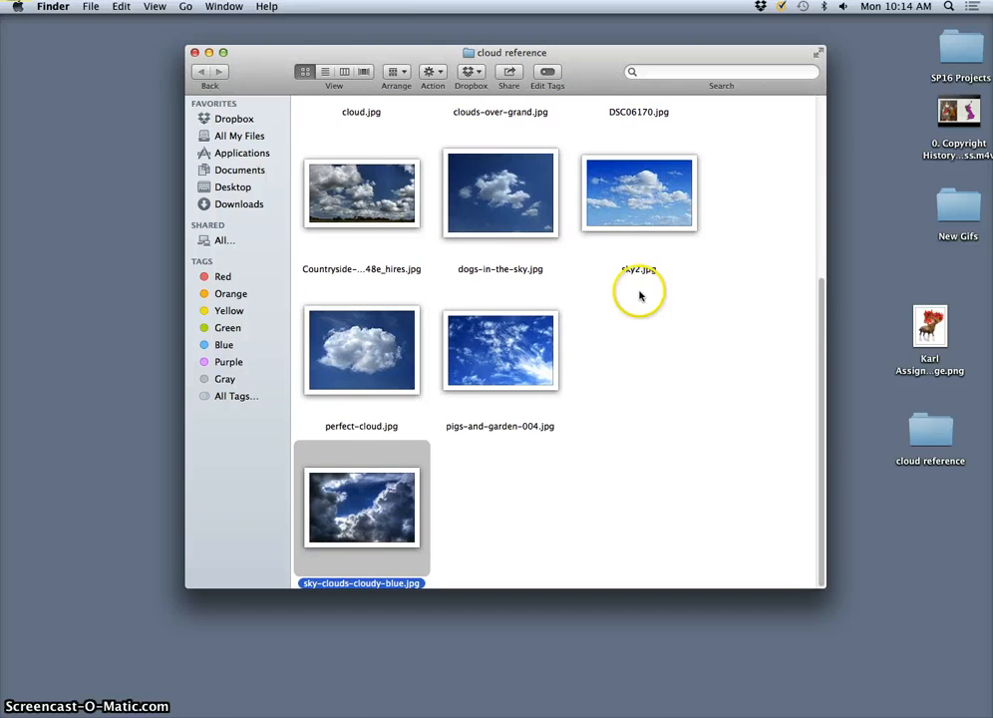
scroll(up, 3)
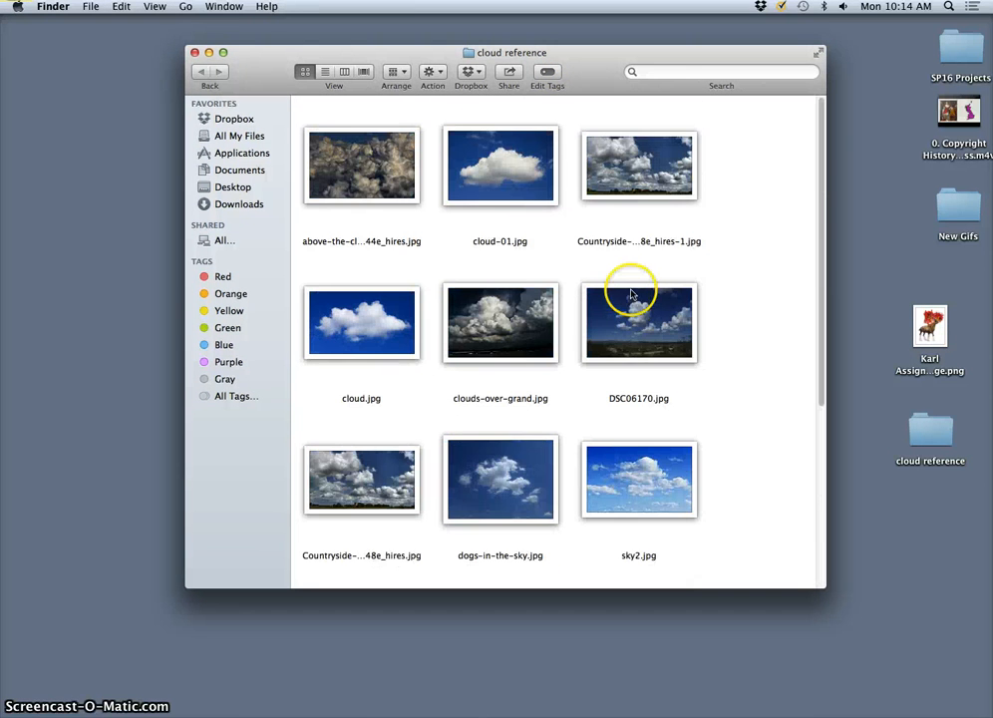
click(195, 52)
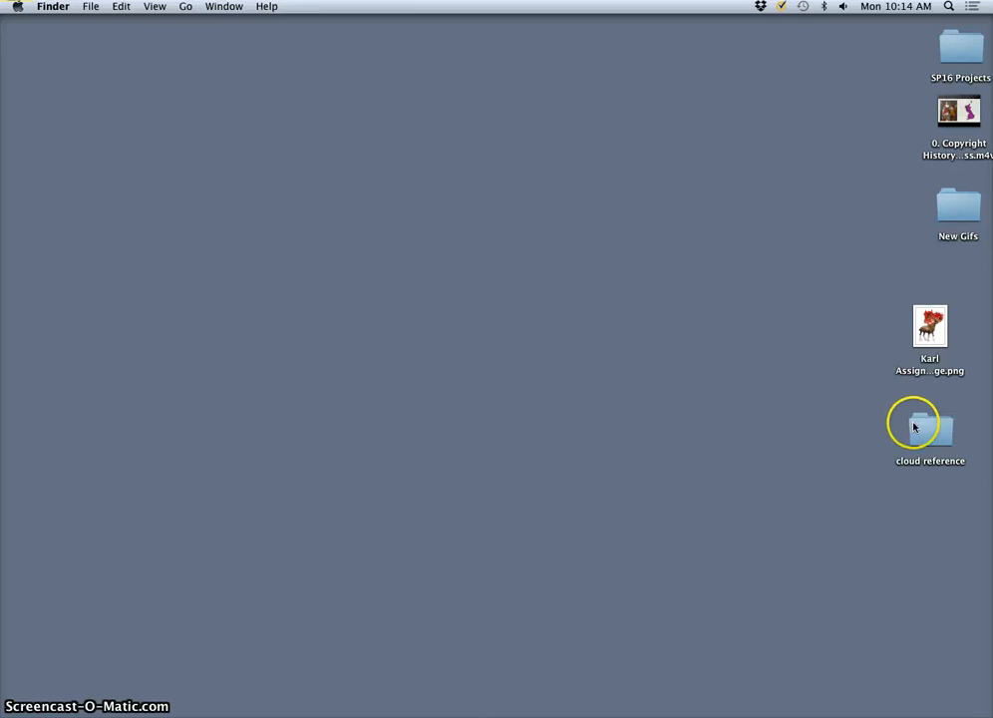
double_click(929, 429)
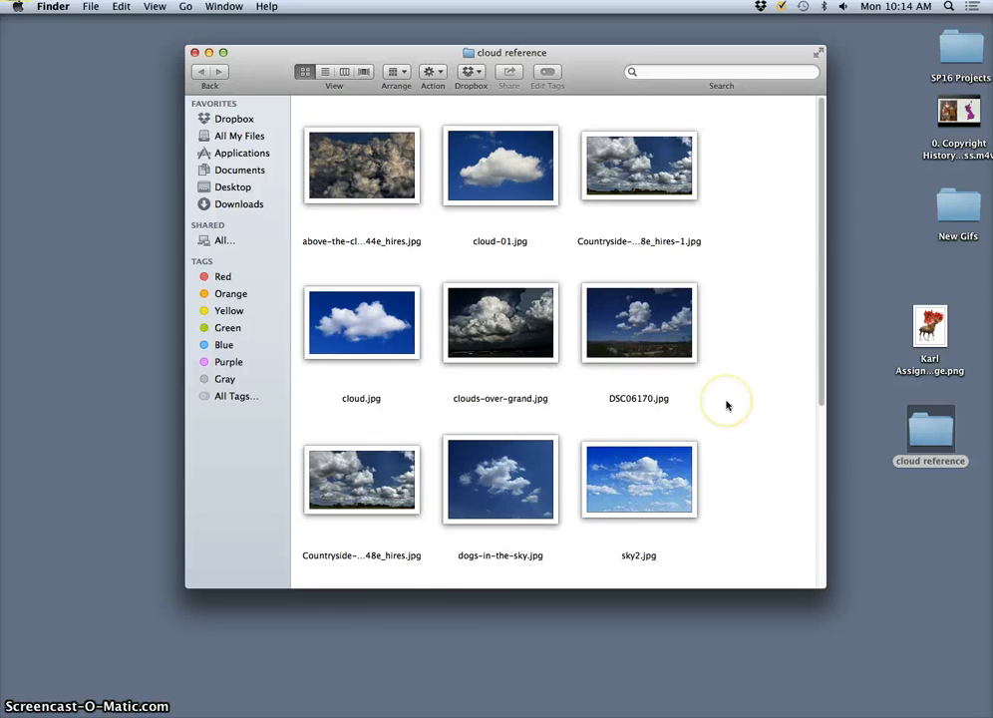
scroll(down, 3)
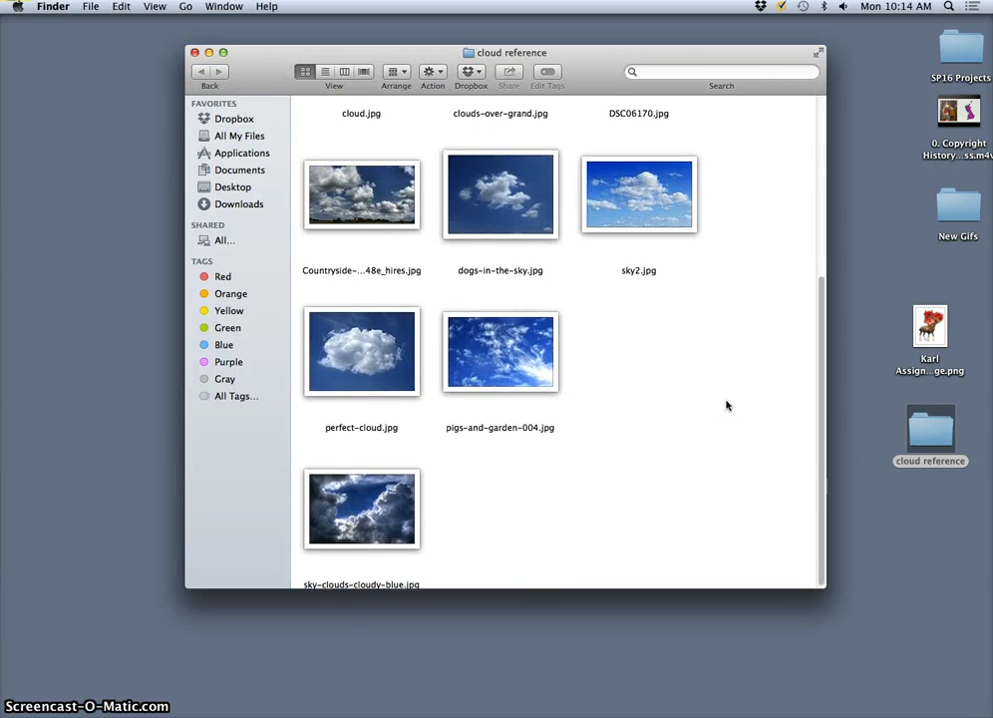
scroll(up, 3)
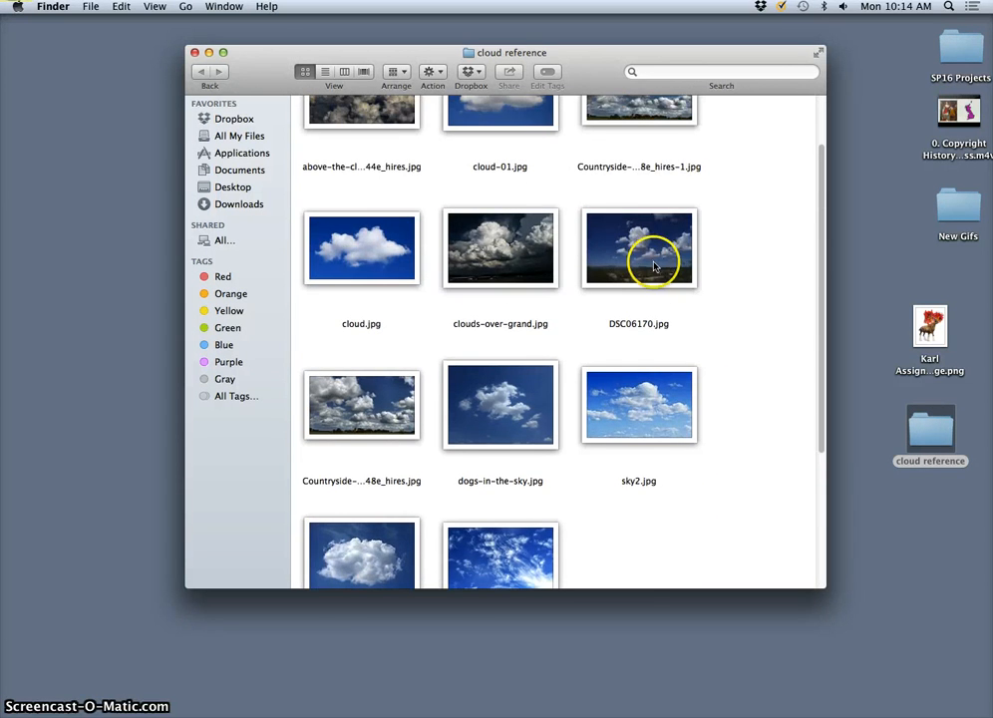
mouse_move(705, 427)
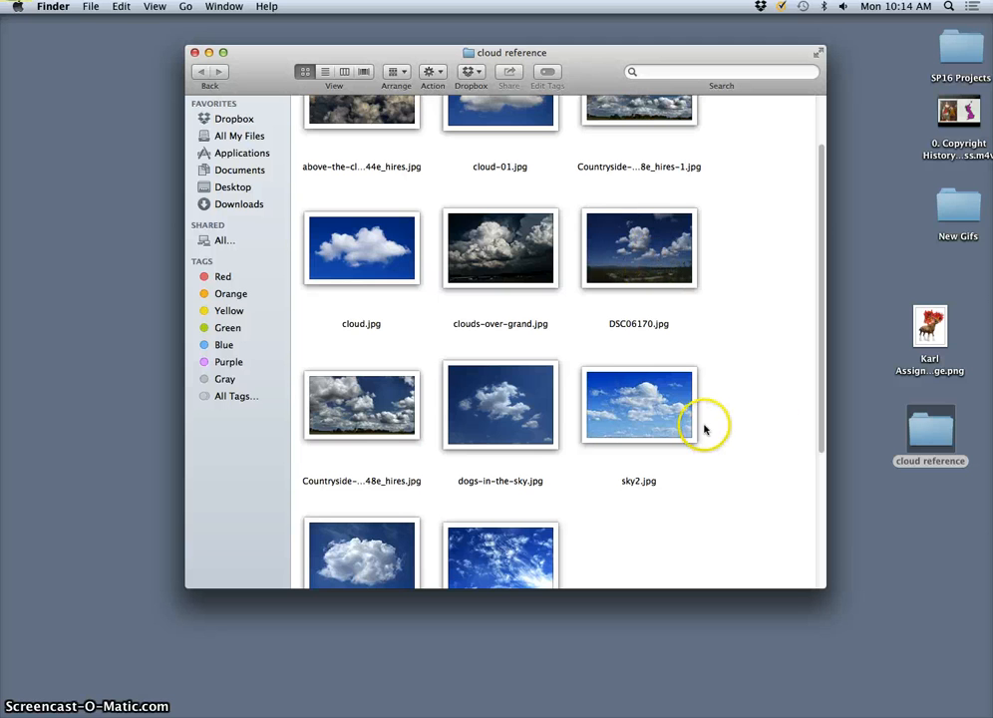
scroll(down, 3)
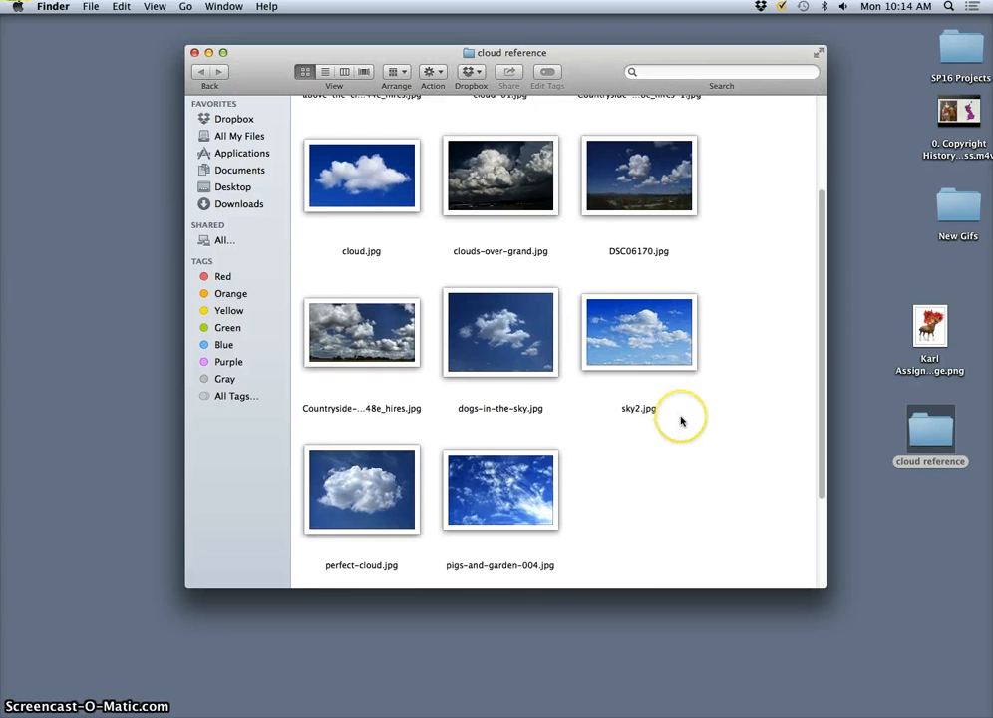
scroll(up, 3)
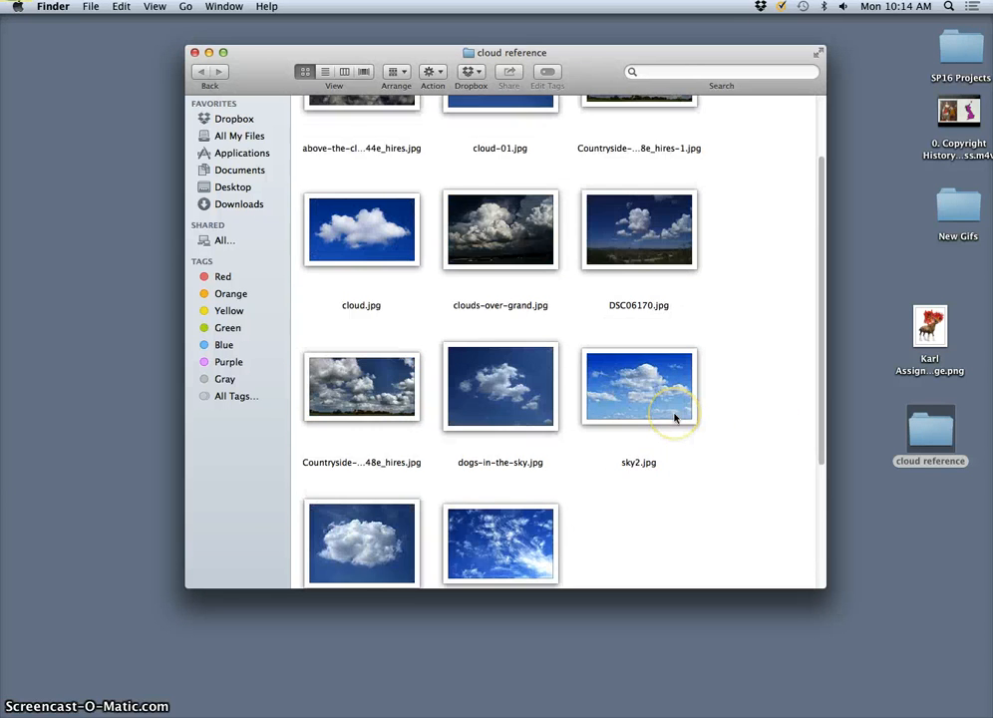
scroll(down, 3)
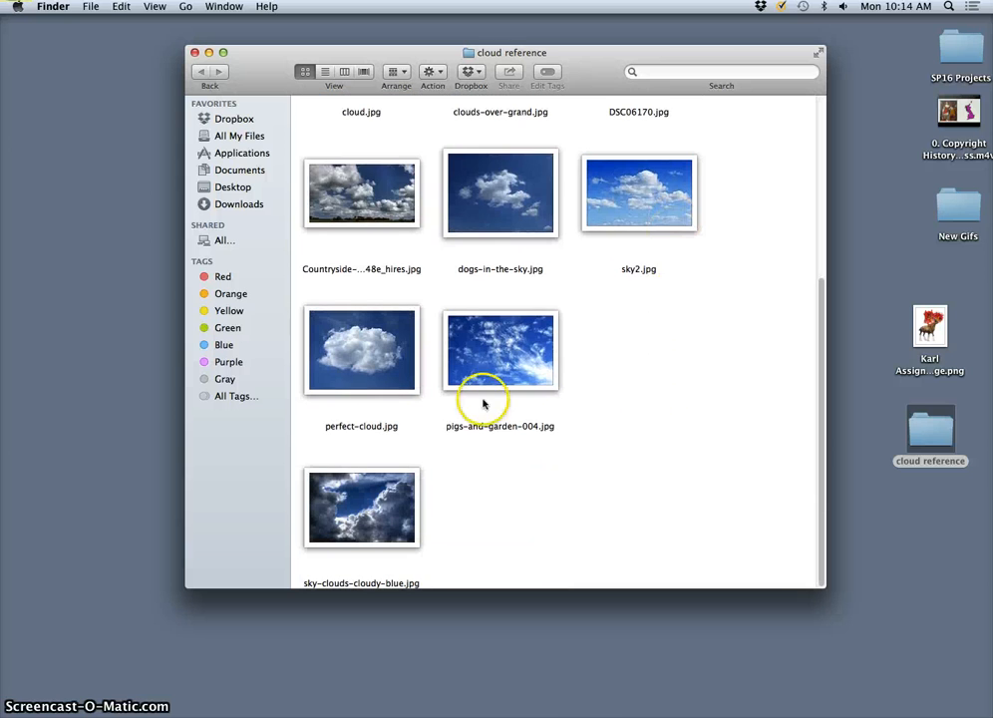
double_click(360, 351)
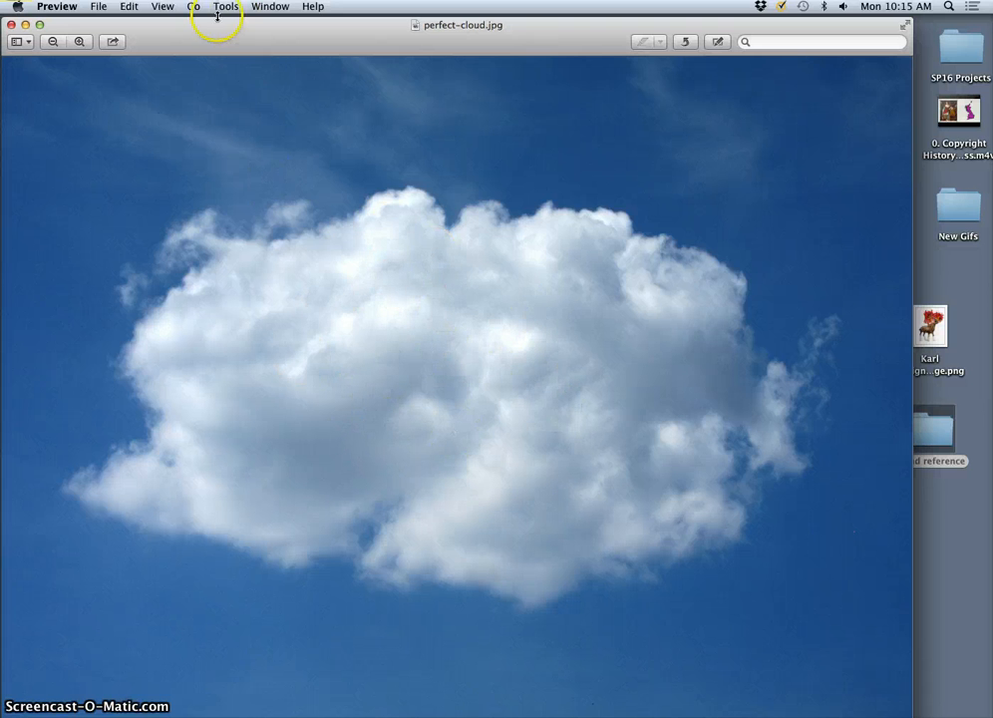
Check Adjust Size without resizing, then bring up Preview's Adjust Color panel for perfect-cloud.jpg.
click(227, 8)
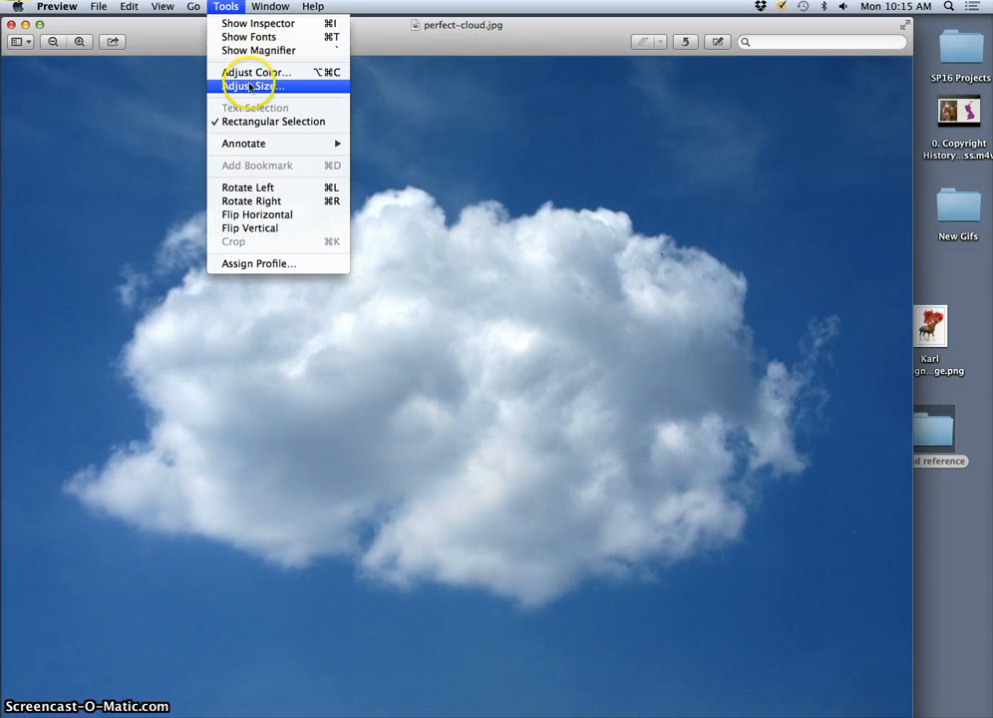
click(250, 86)
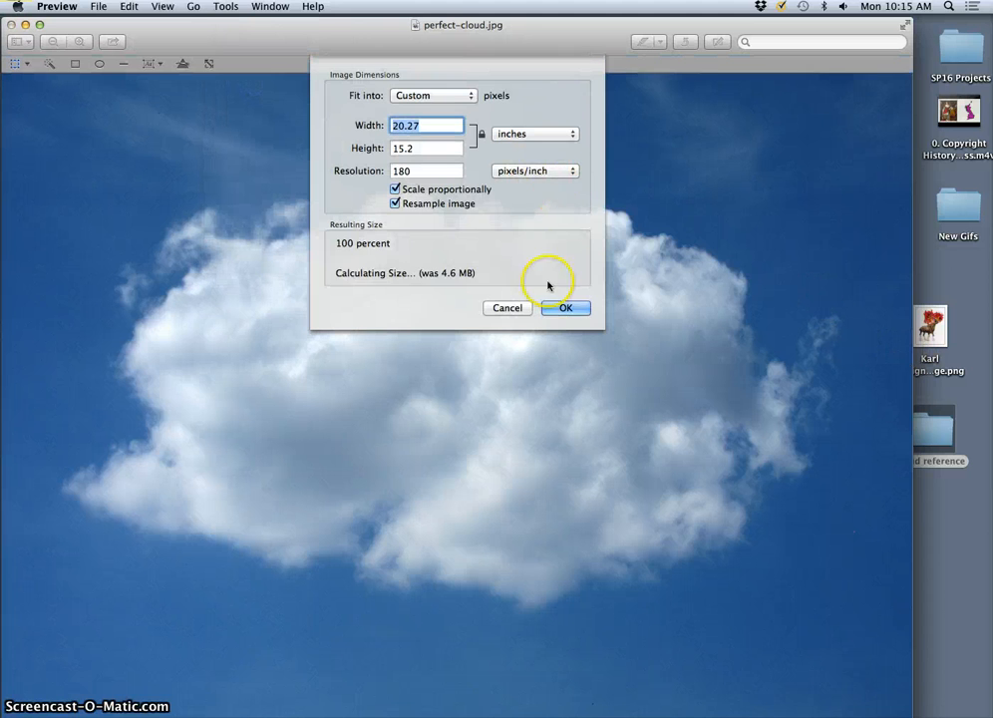
click(162, 8)
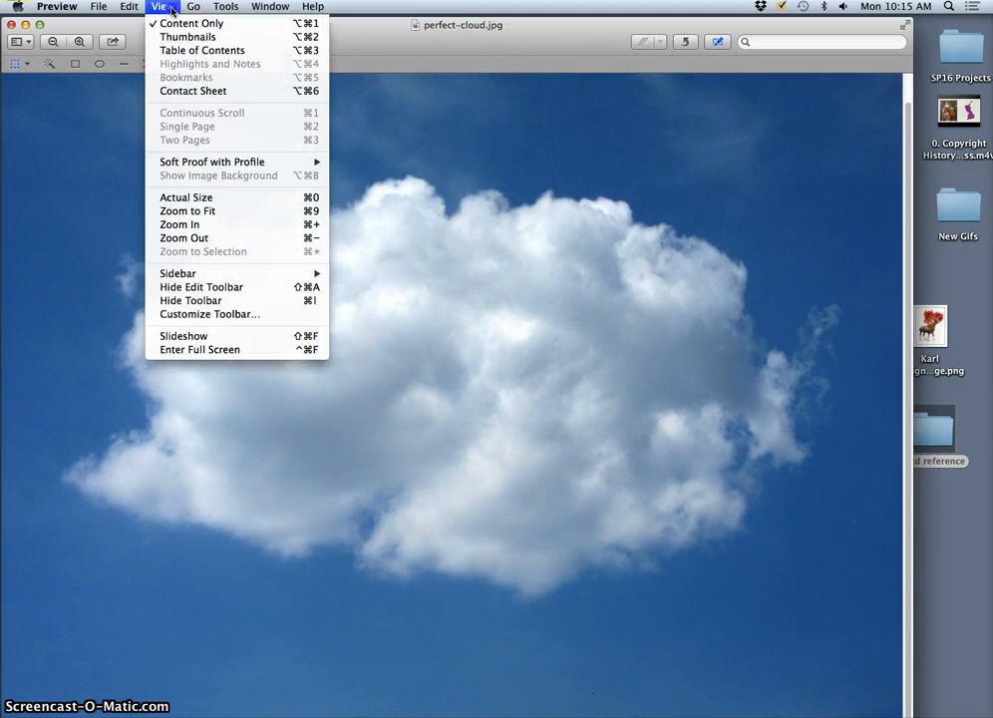
click(225, 8)
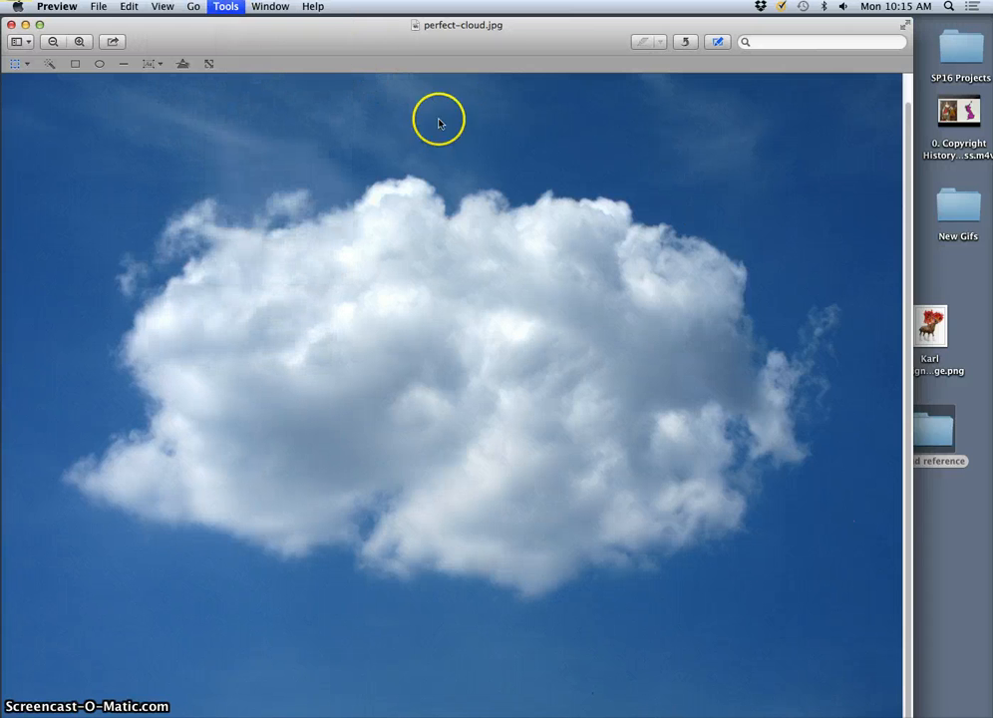
click(225, 6)
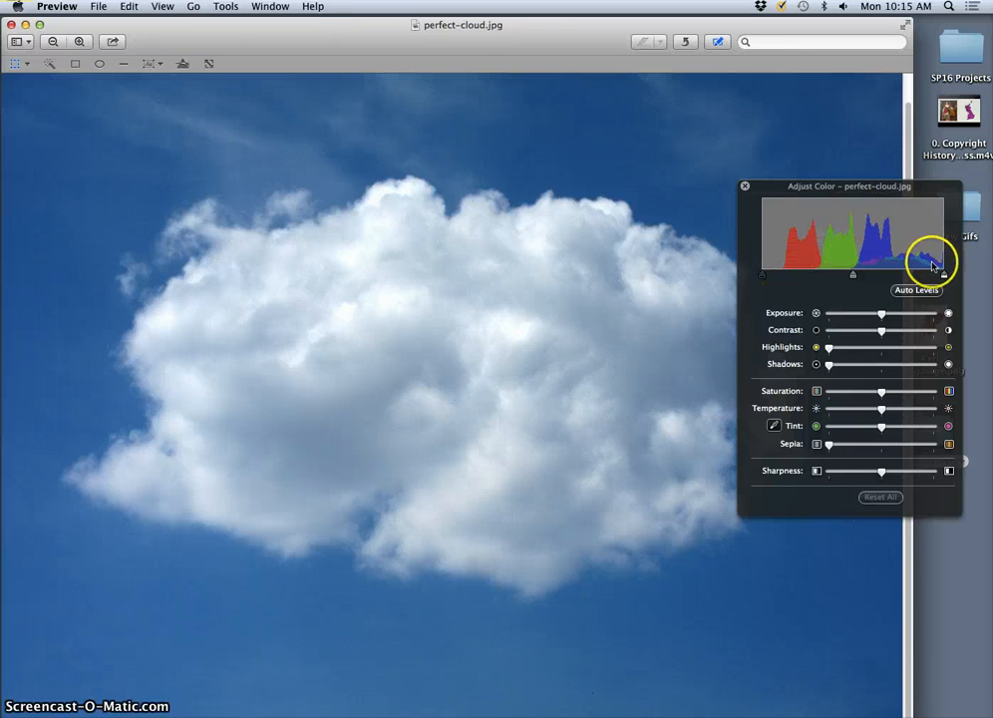
mouse_move(822, 255)
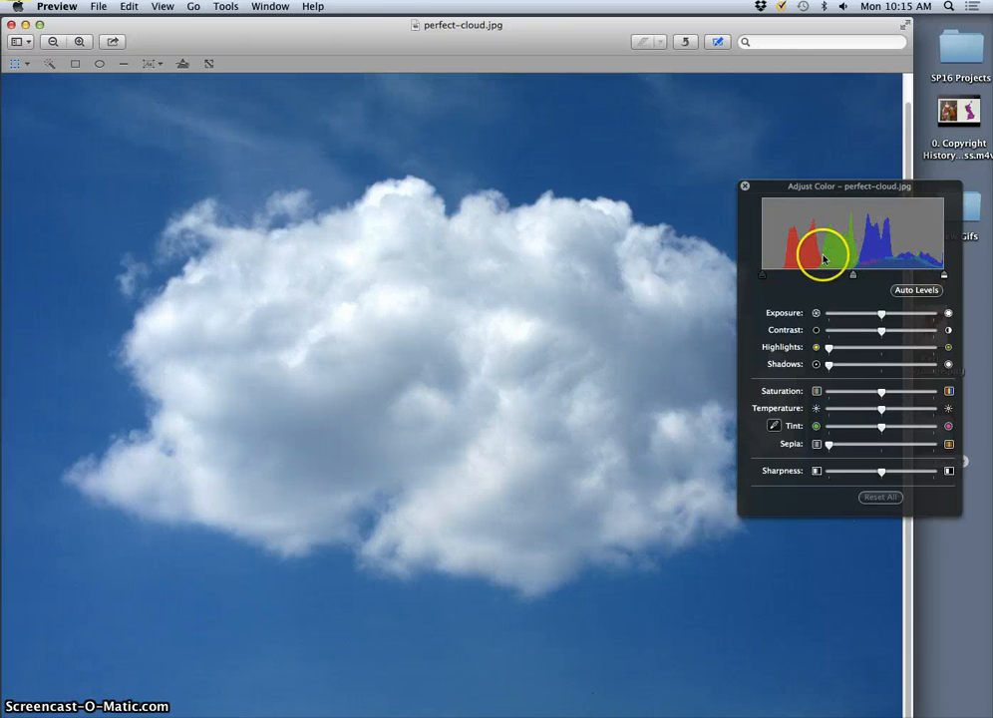
mouse_move(875, 248)
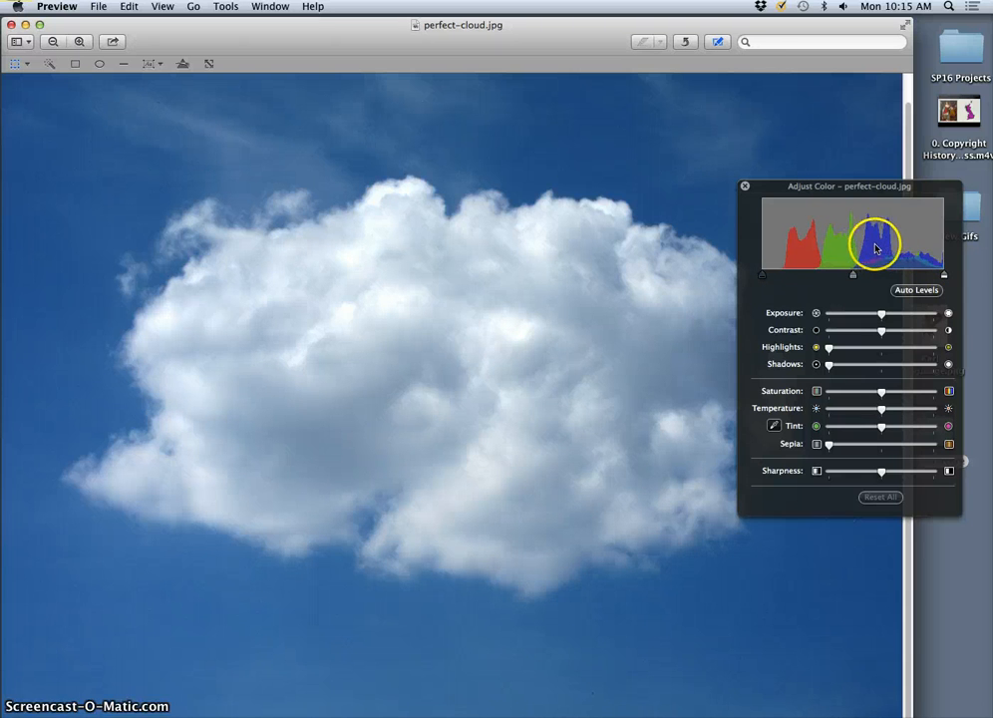
mouse_move(789, 221)
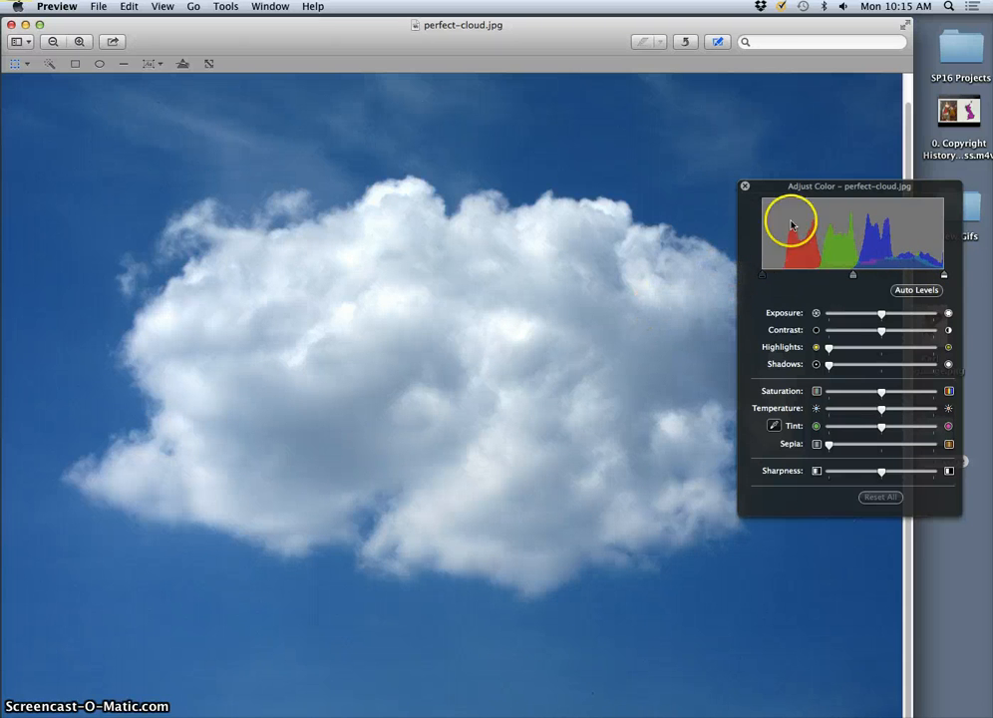
mouse_move(865, 205)
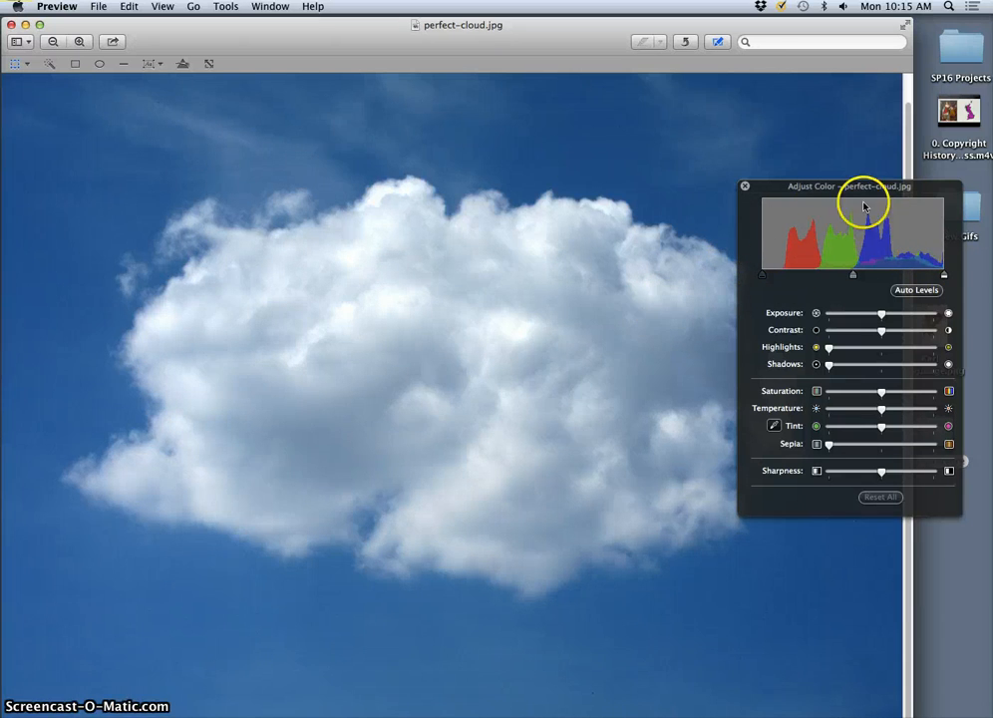
mouse_move(798, 231)
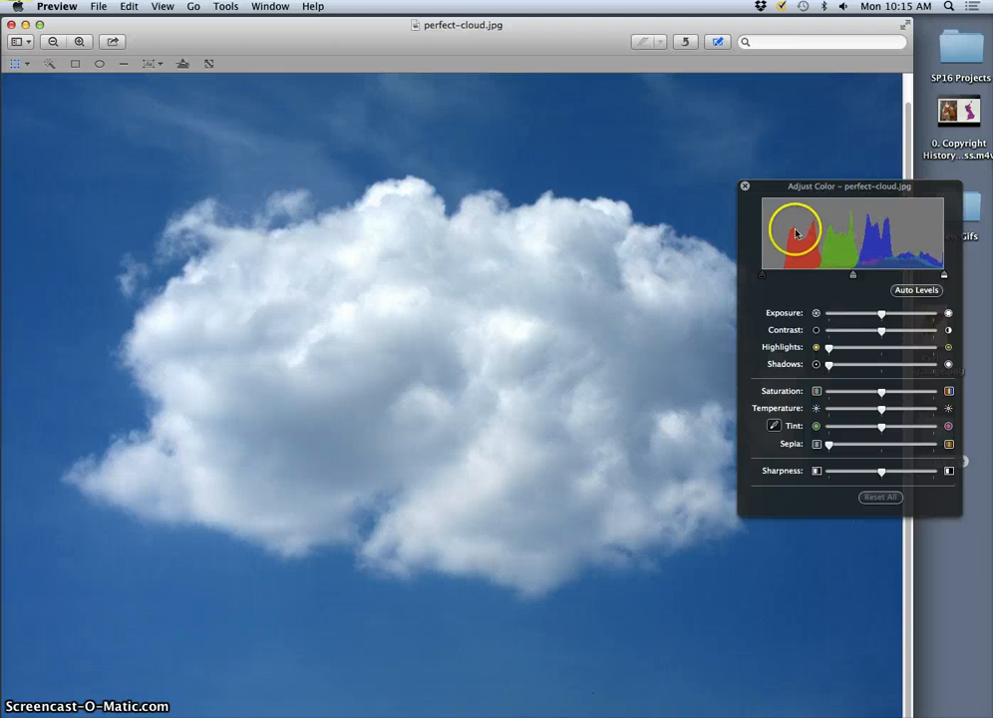
mouse_move(881, 204)
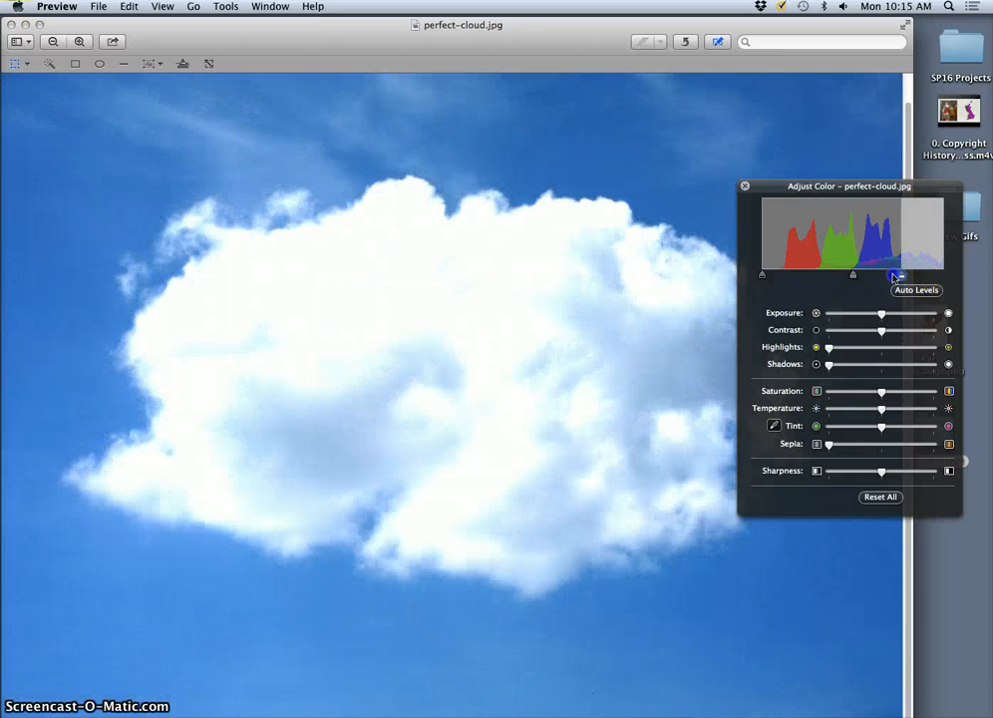
Try Auto Levels on perfect-cloud.jpg, nudge the dark-end slider, then close the photo window.
click(915, 291)
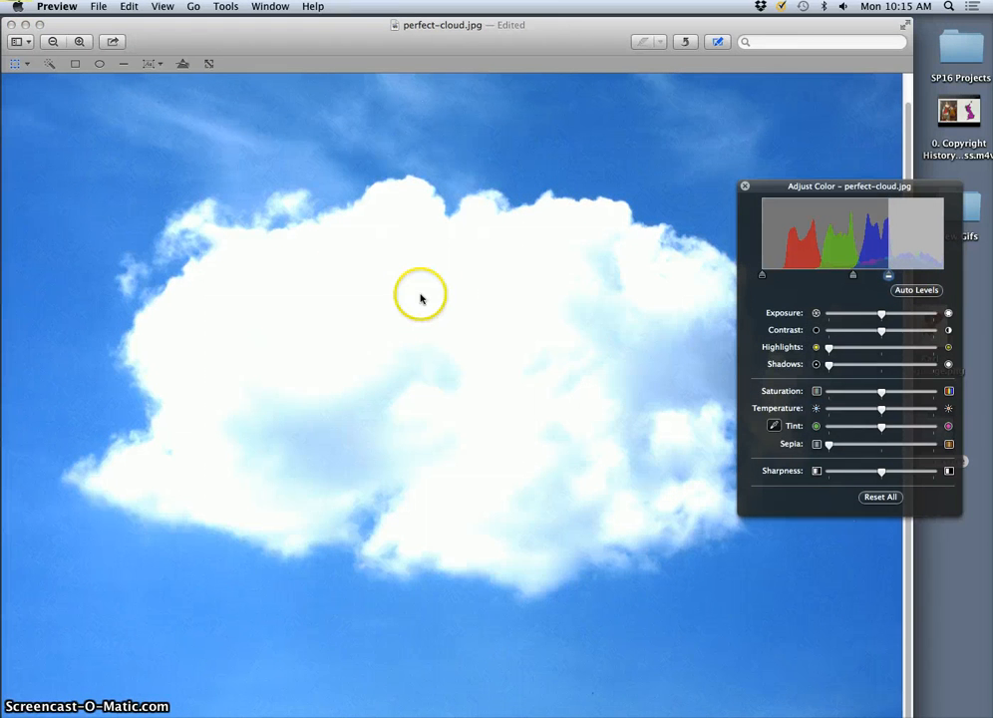
mouse_move(459, 299)
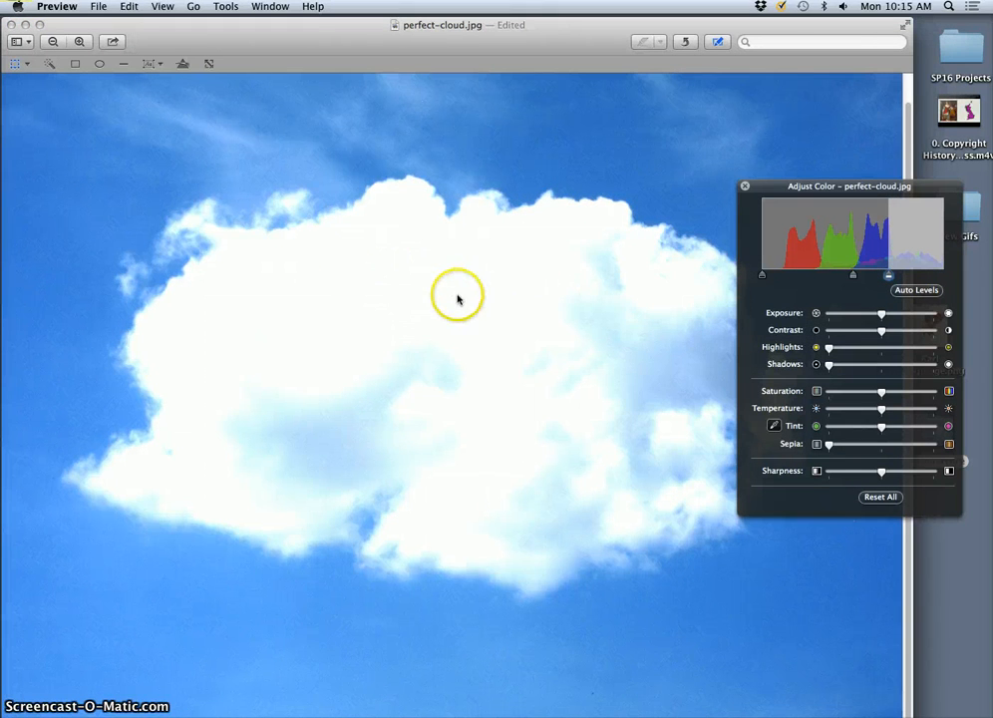
mouse_move(887, 277)
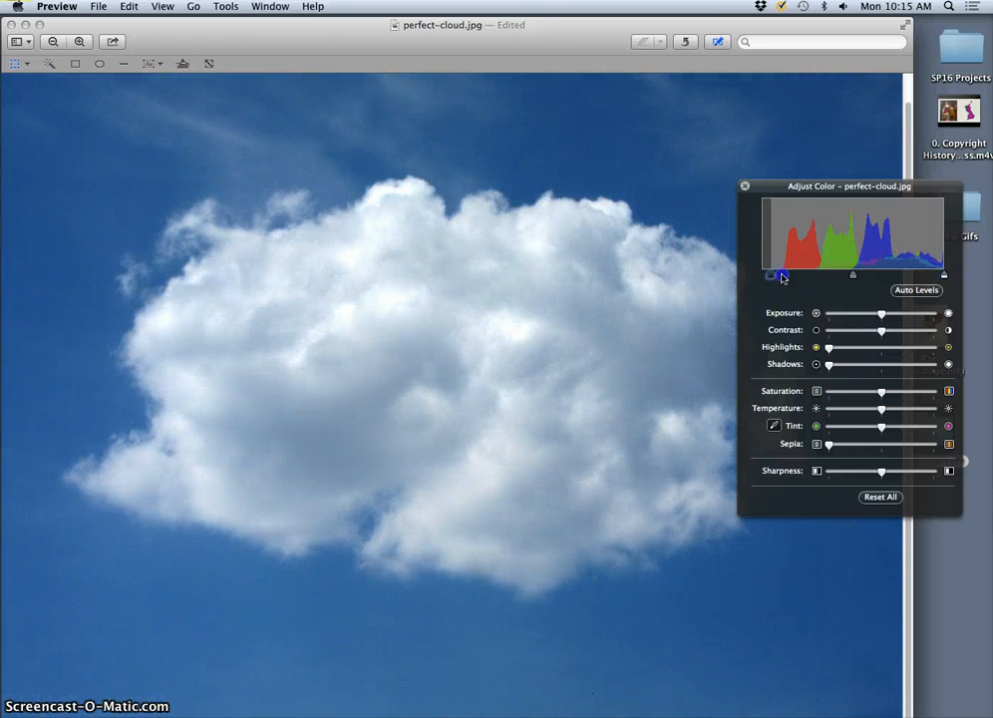
drag(773, 275, 798, 275)
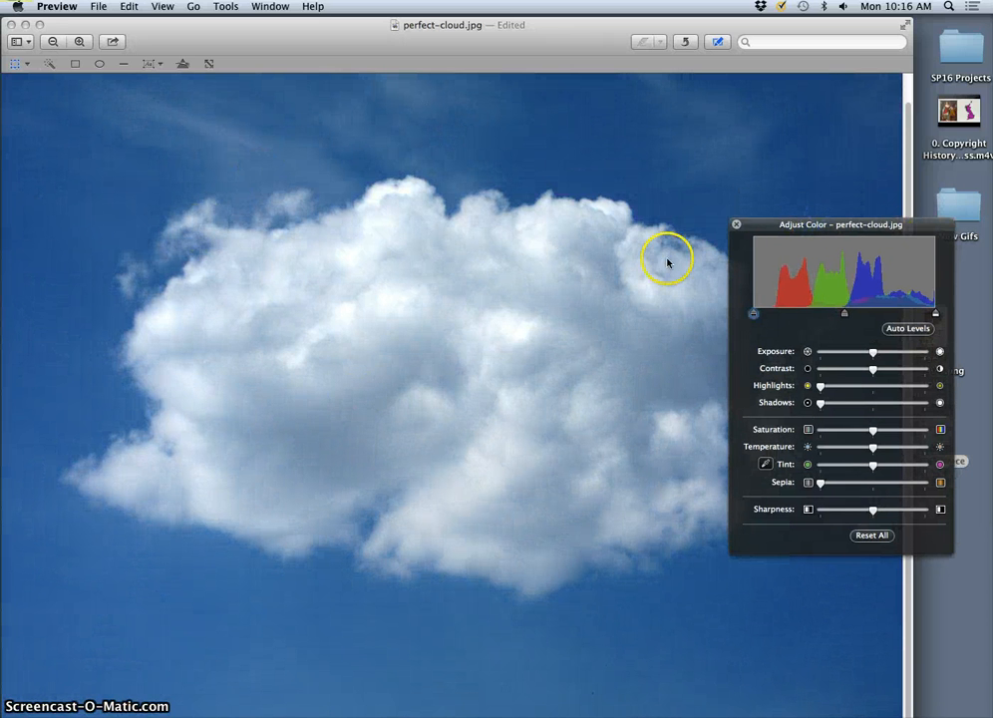
mouse_move(714, 229)
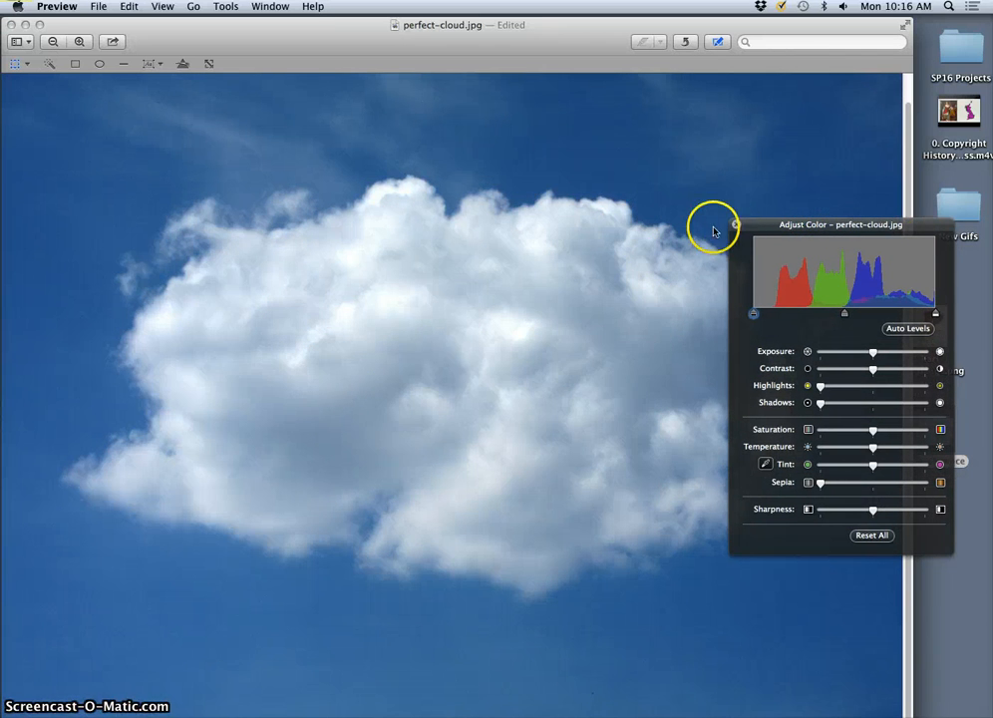
click(734, 223)
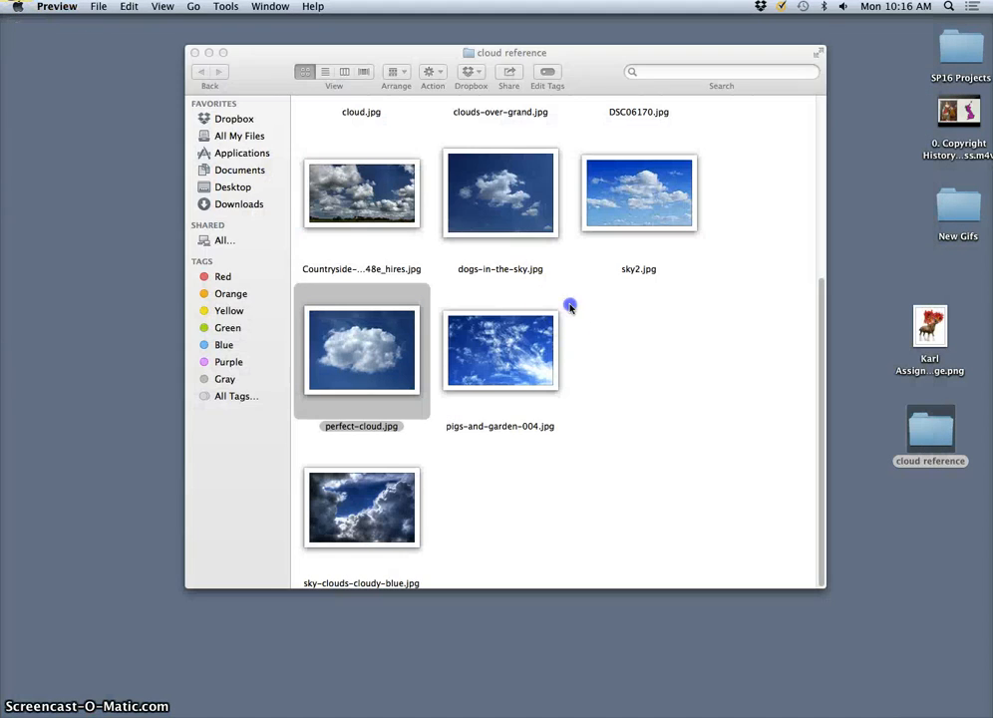
Open the creature collage PNG from the desktop with Adobe Photoshop CC via Open With.
click(606, 335)
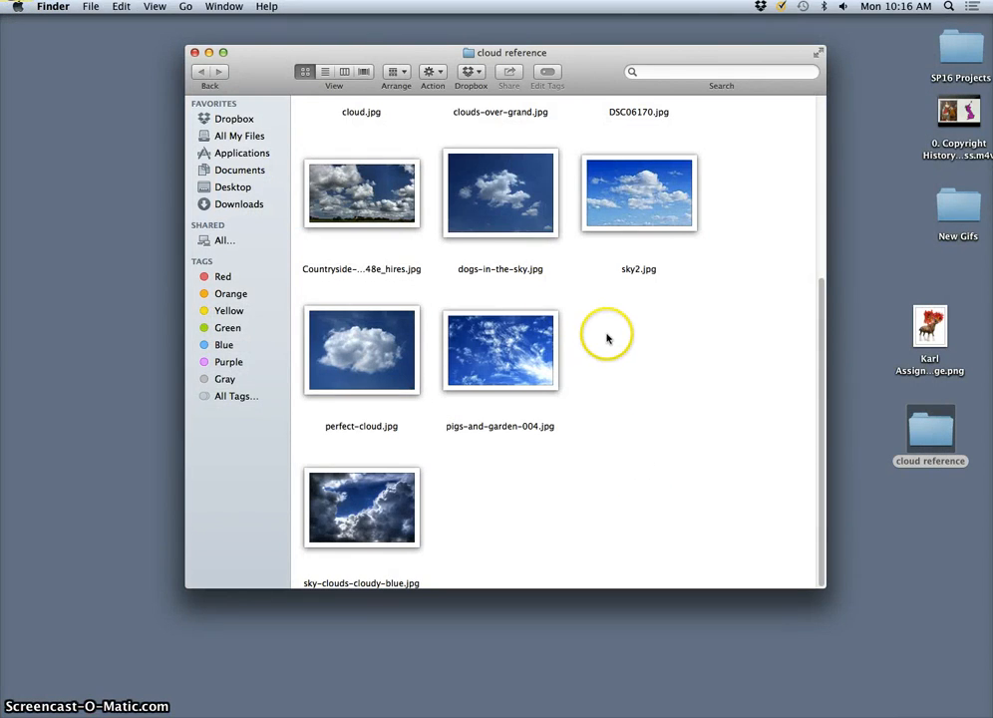
mouse_move(940, 329)
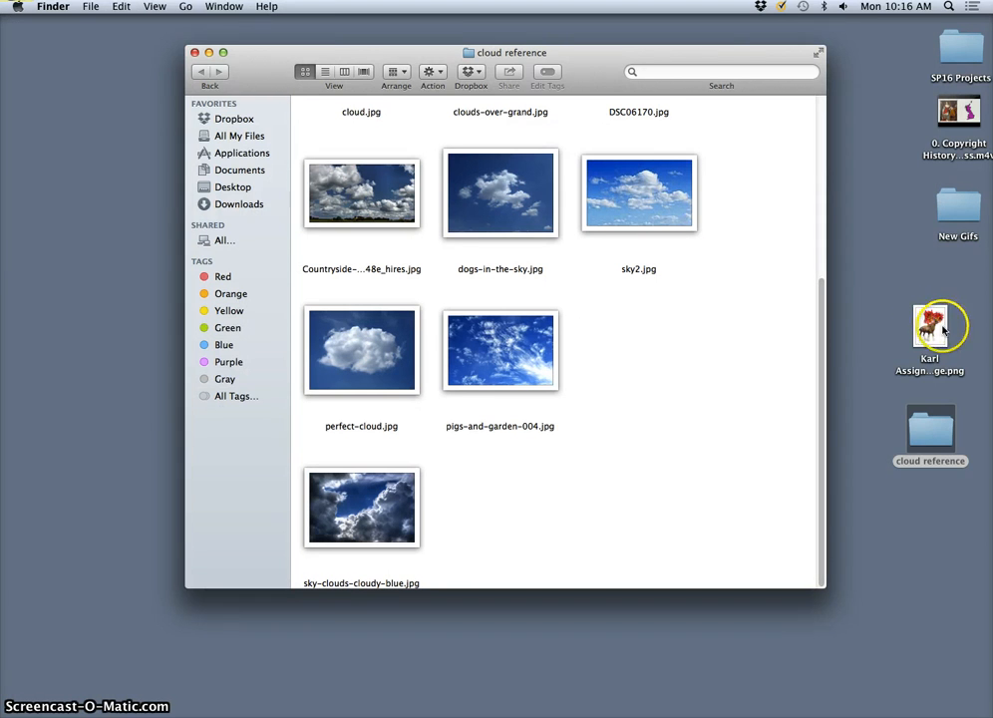
right_click(929, 327)
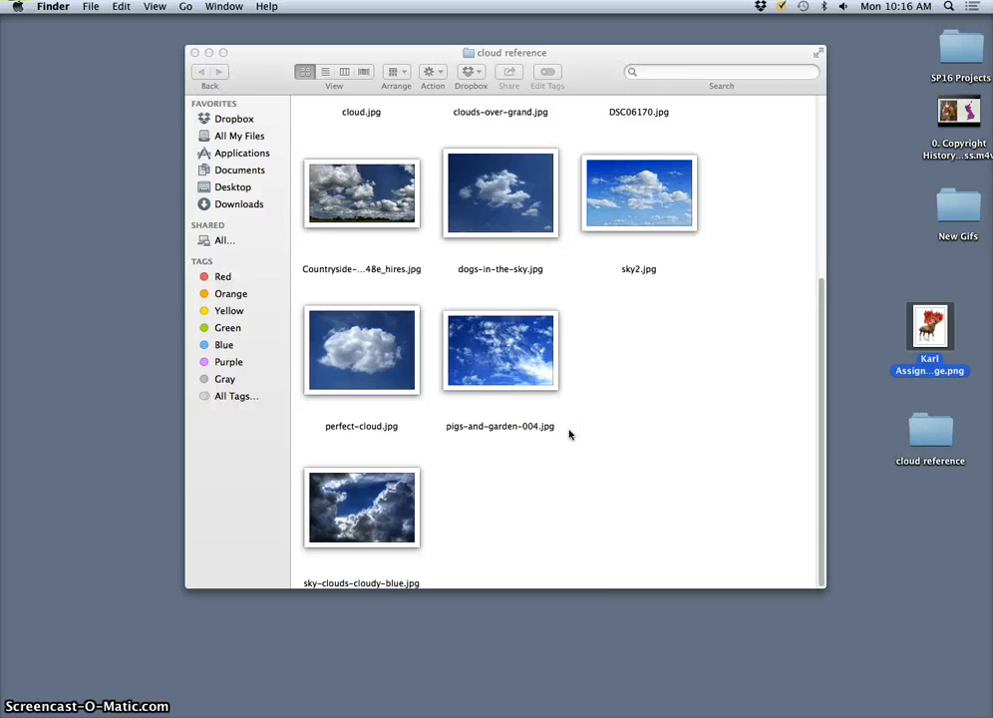
mouse_move(572, 427)
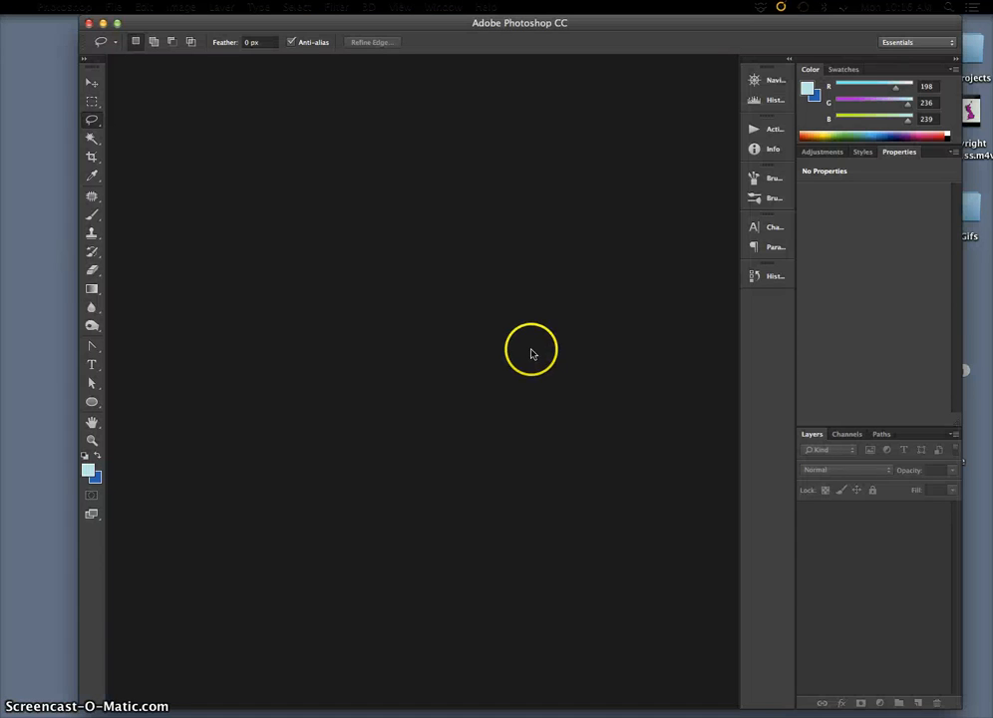
mouse_move(539, 339)
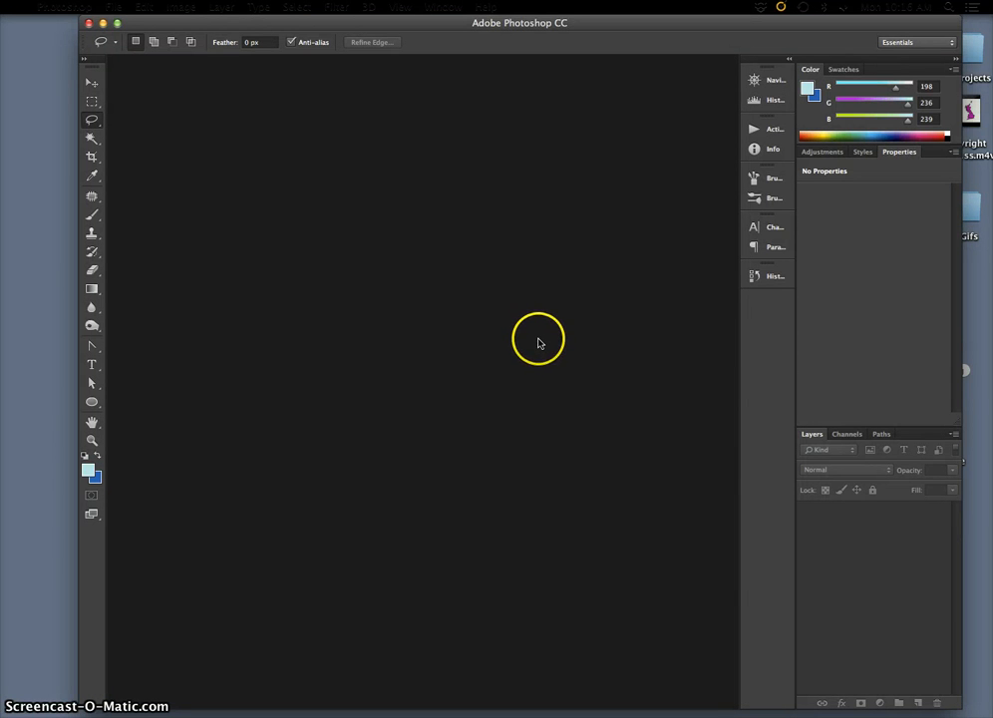
mouse_move(588, 326)
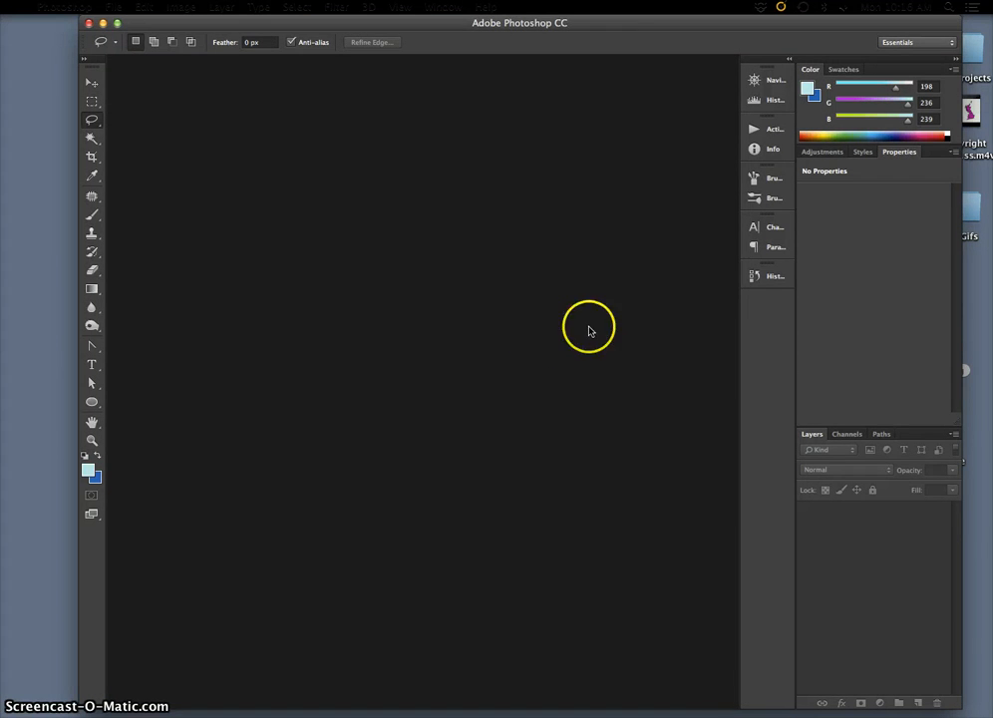
mouse_move(543, 210)
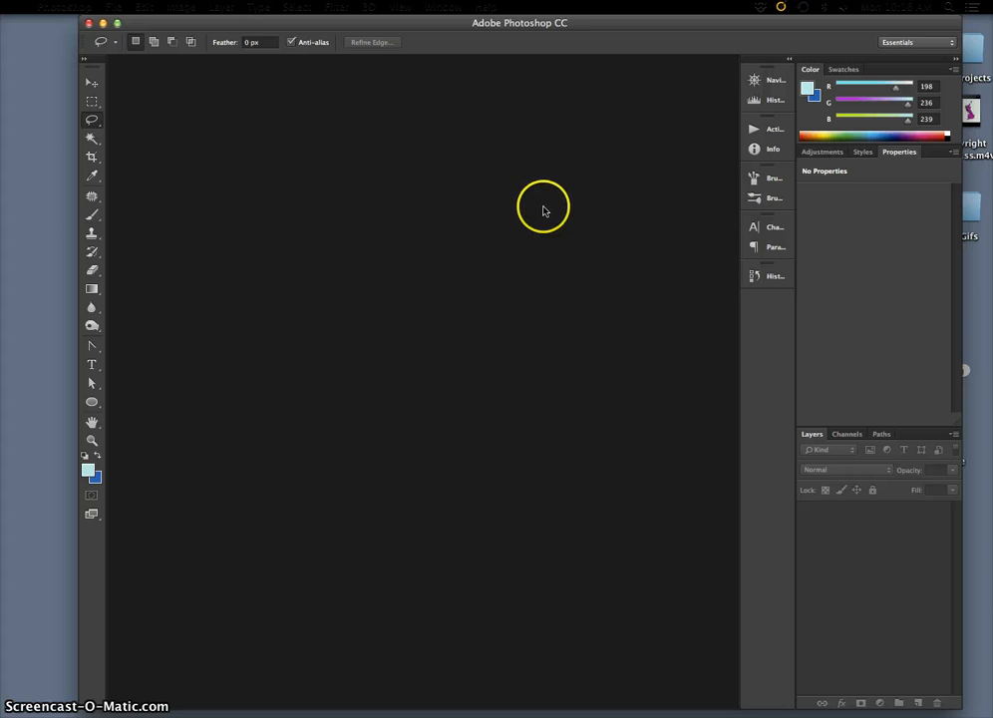
mouse_move(430, 211)
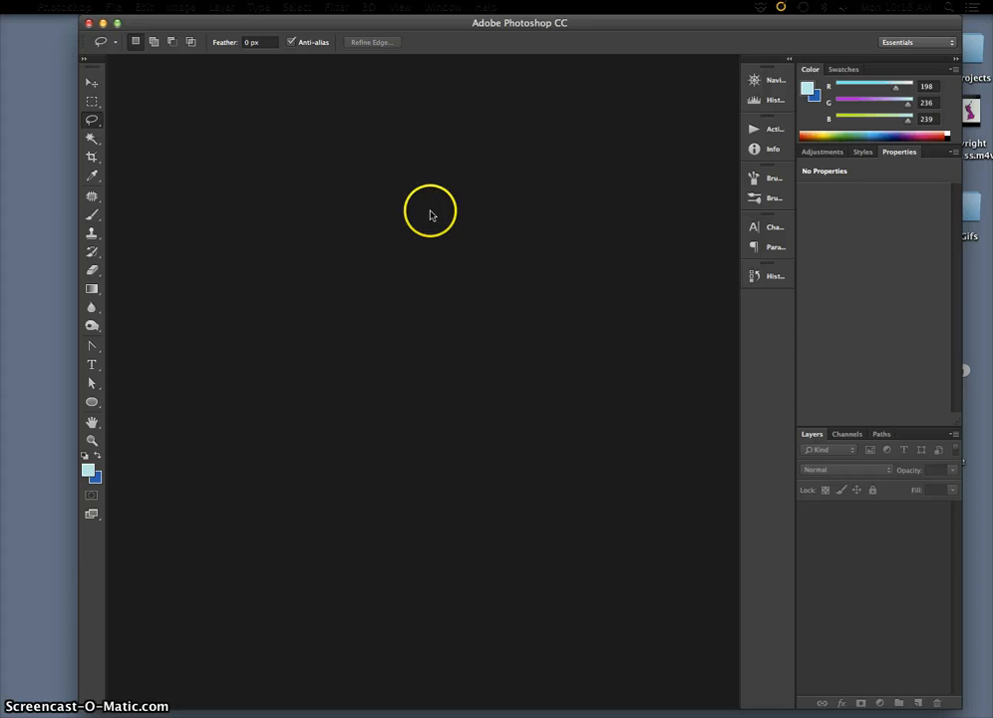
mouse_move(450, 243)
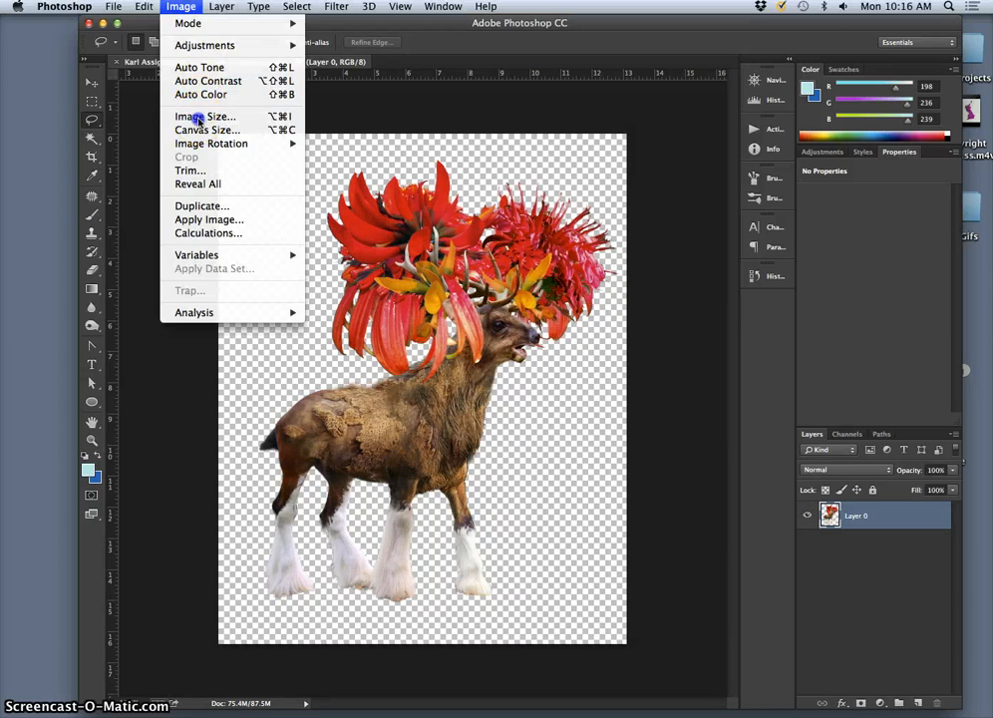
Confirm the collage's Image Size at 4592 × 5742 px and 350 pixels/inch.
click(205, 116)
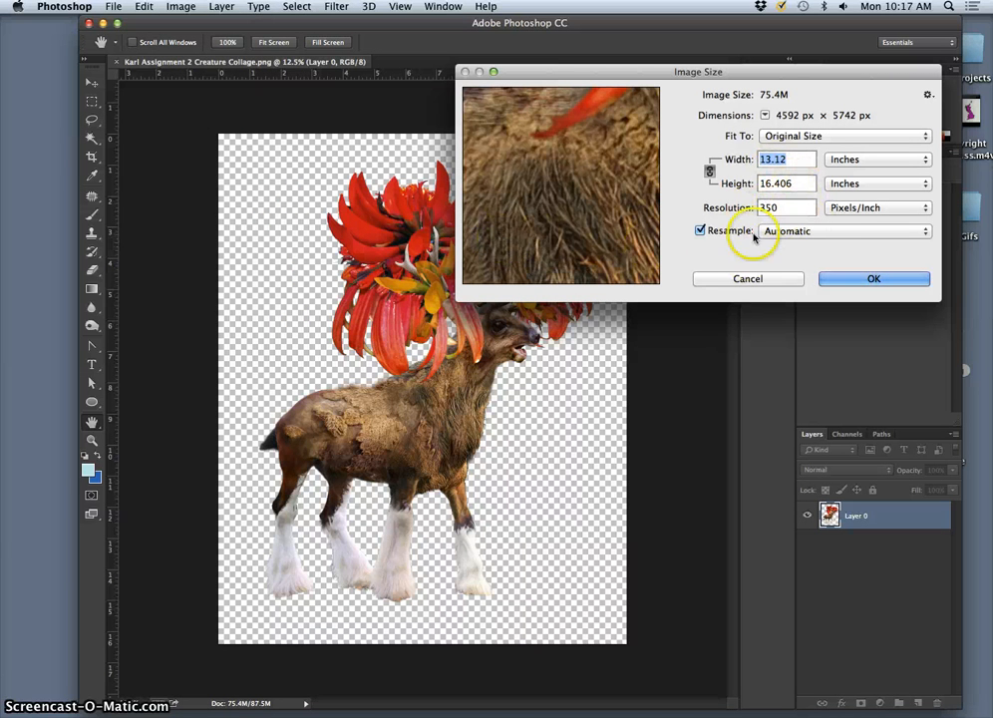
mouse_move(847, 277)
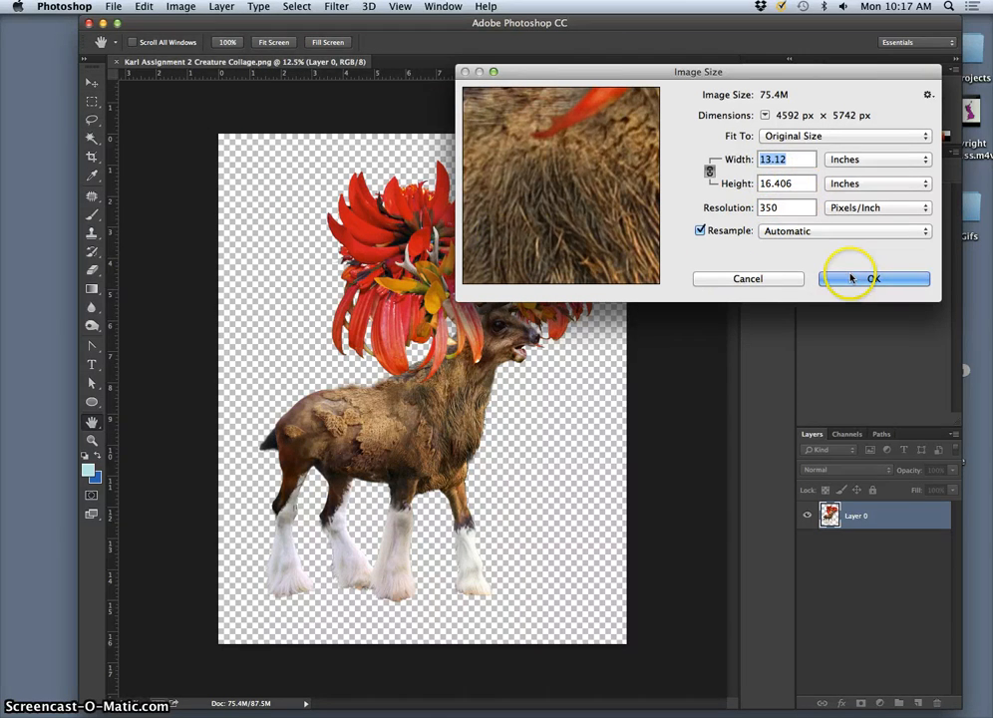
click(873, 279)
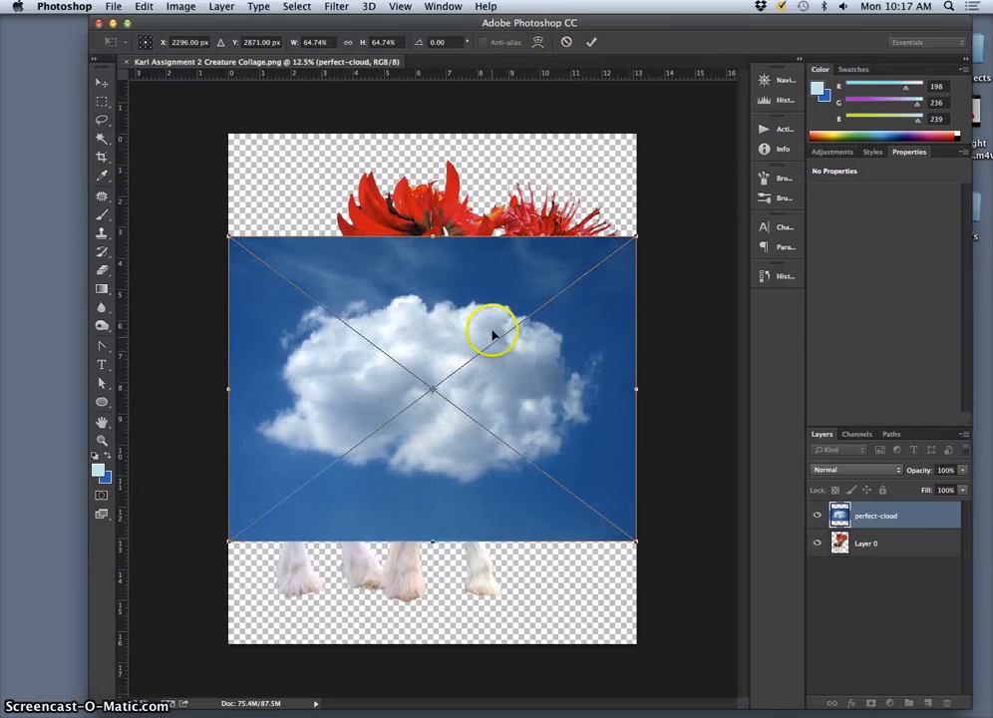
mouse_move(463, 349)
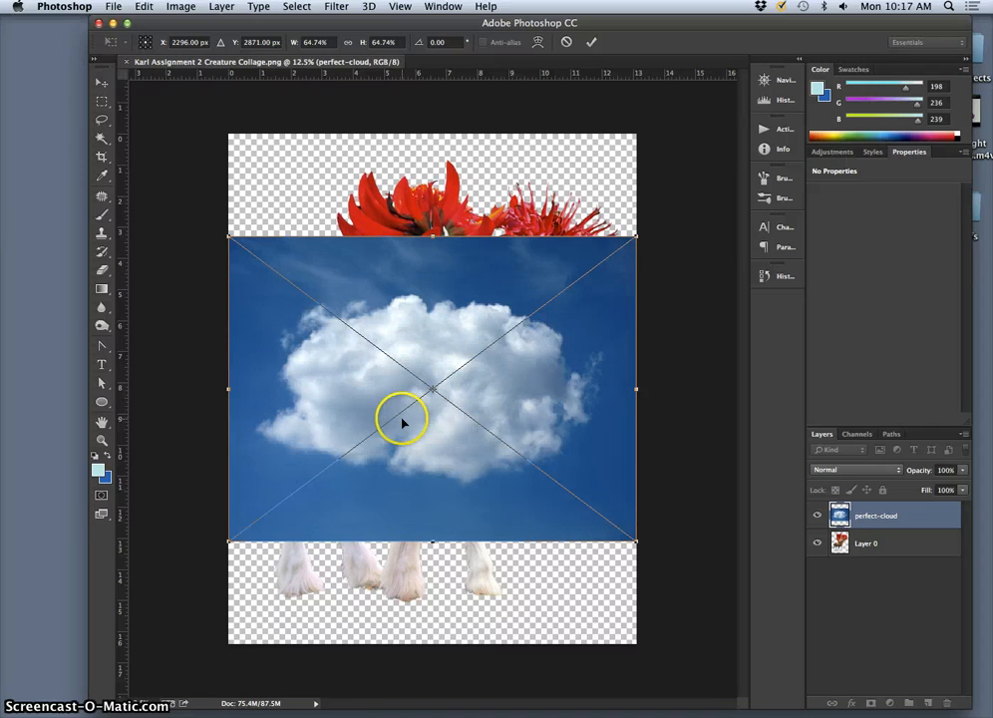
mouse_move(448, 434)
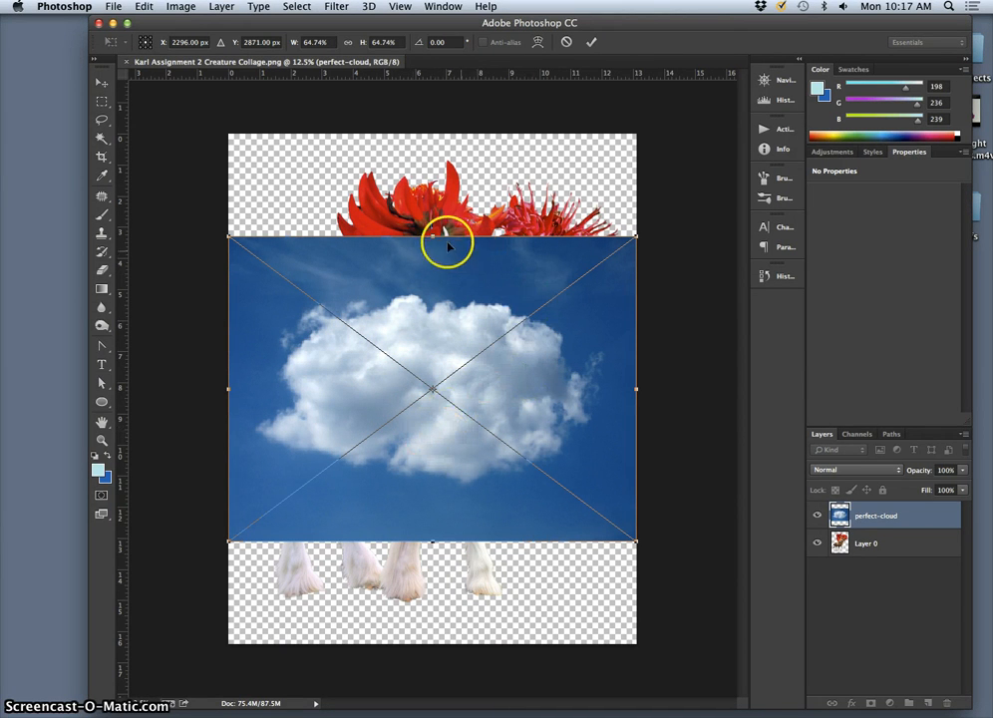
Enlarge the placed perfect-cloud photo with Free Transform until it extends past the canvas.
drag(433, 236, 433, 168)
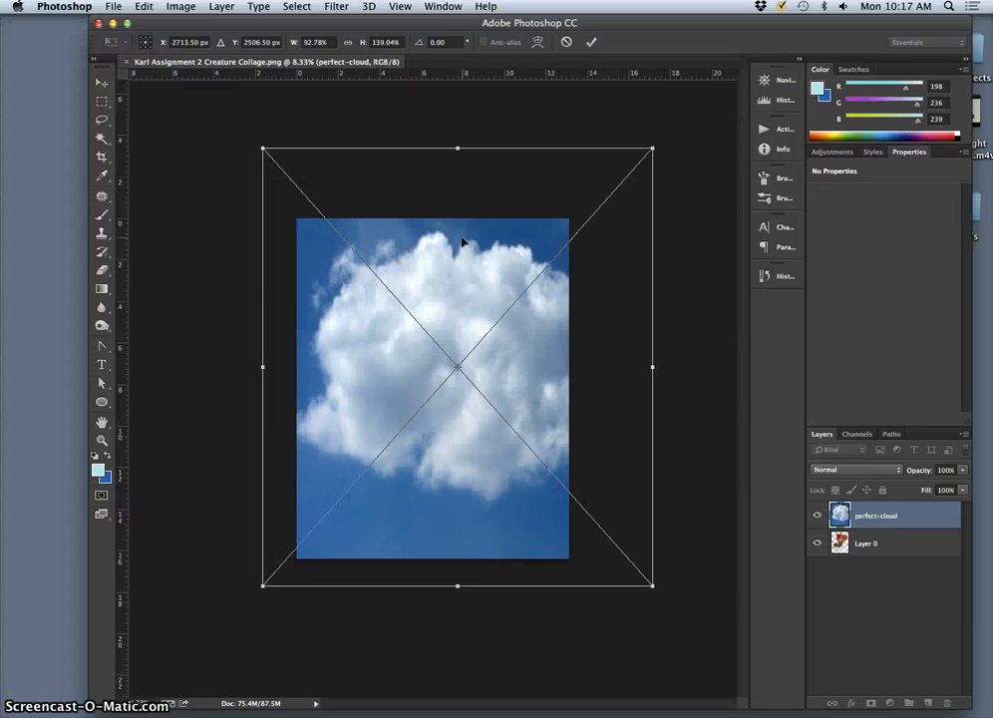
drag(263, 586, 203, 642)
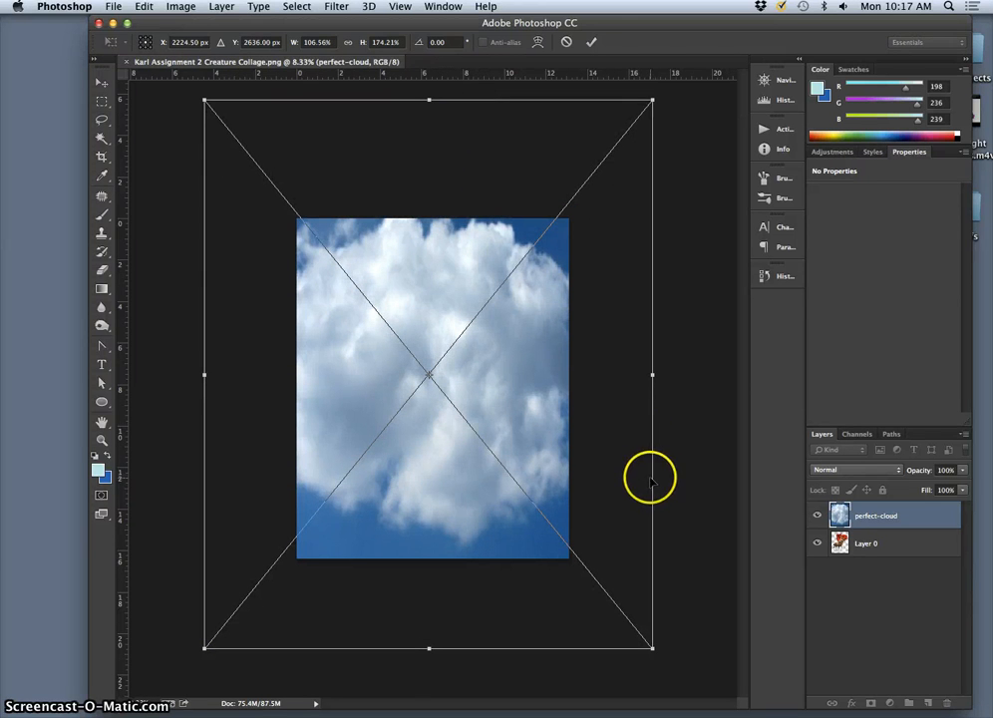
drag(652, 648, 670, 668)
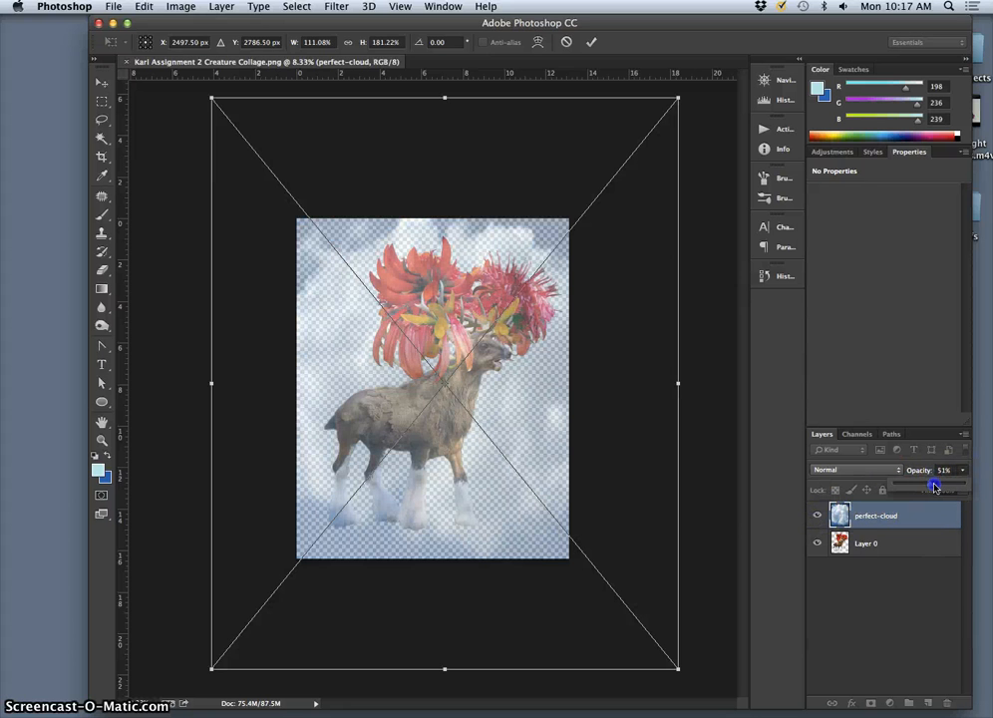
Lower the cloud layer's opacity so the creature shows through and reposition it over the creature.
drag(933, 486, 940, 486)
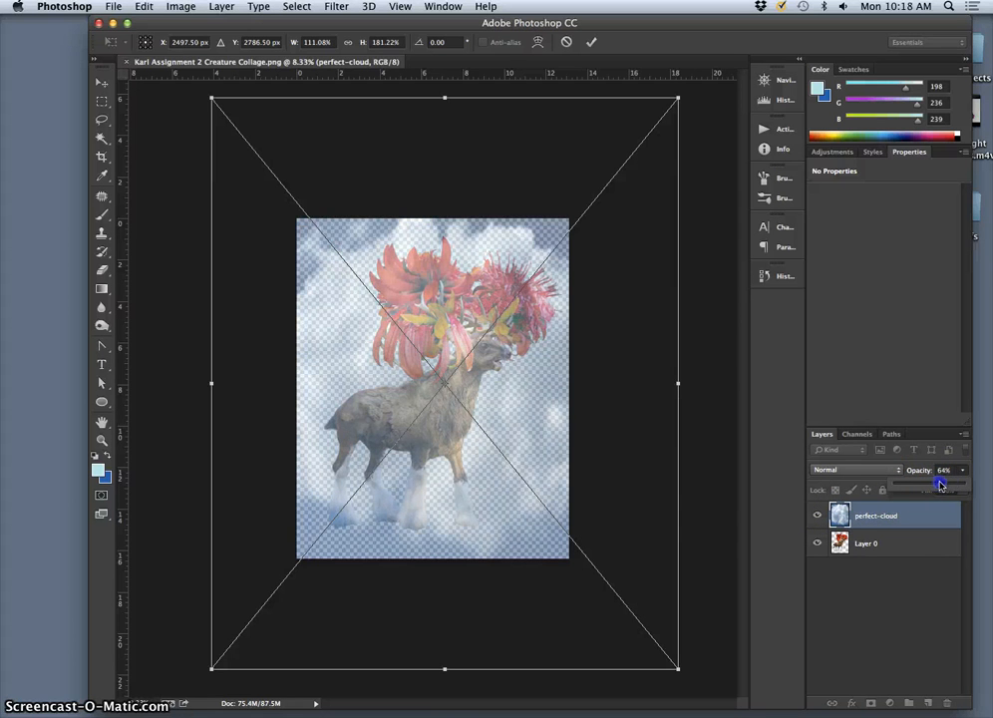
drag(909, 487, 945, 486)
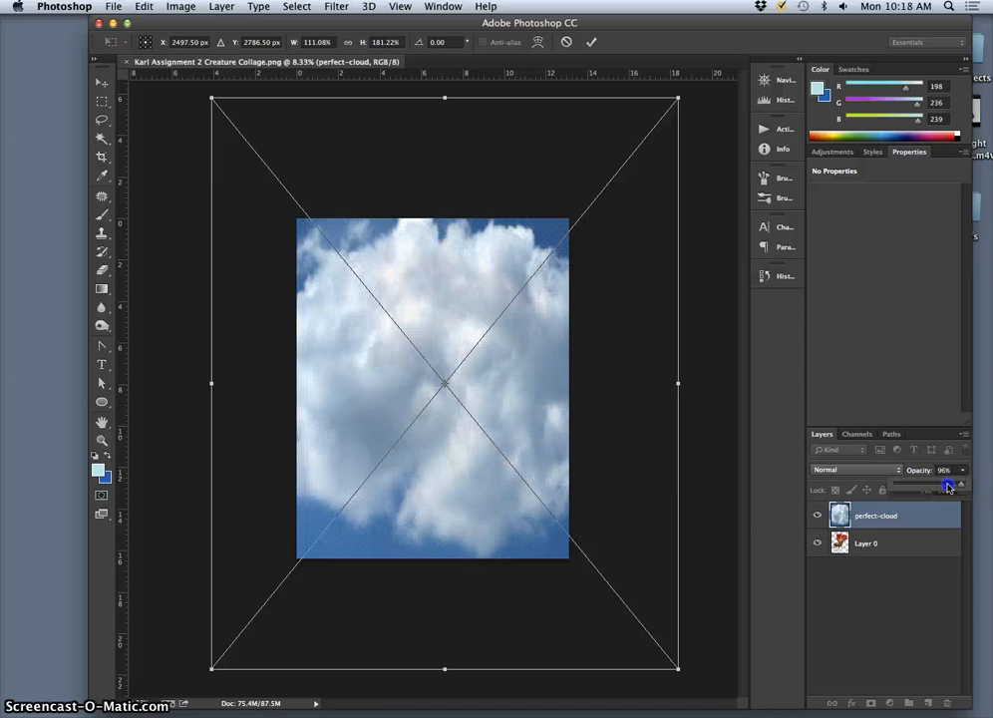
drag(945, 486, 917, 486)
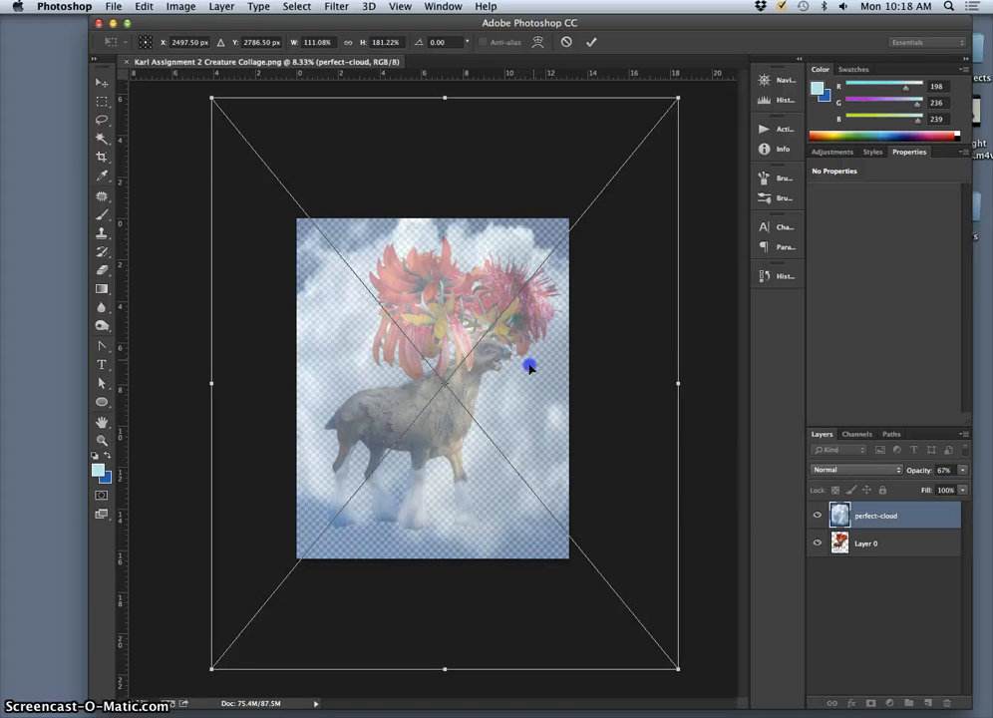
drag(528, 367, 518, 382)
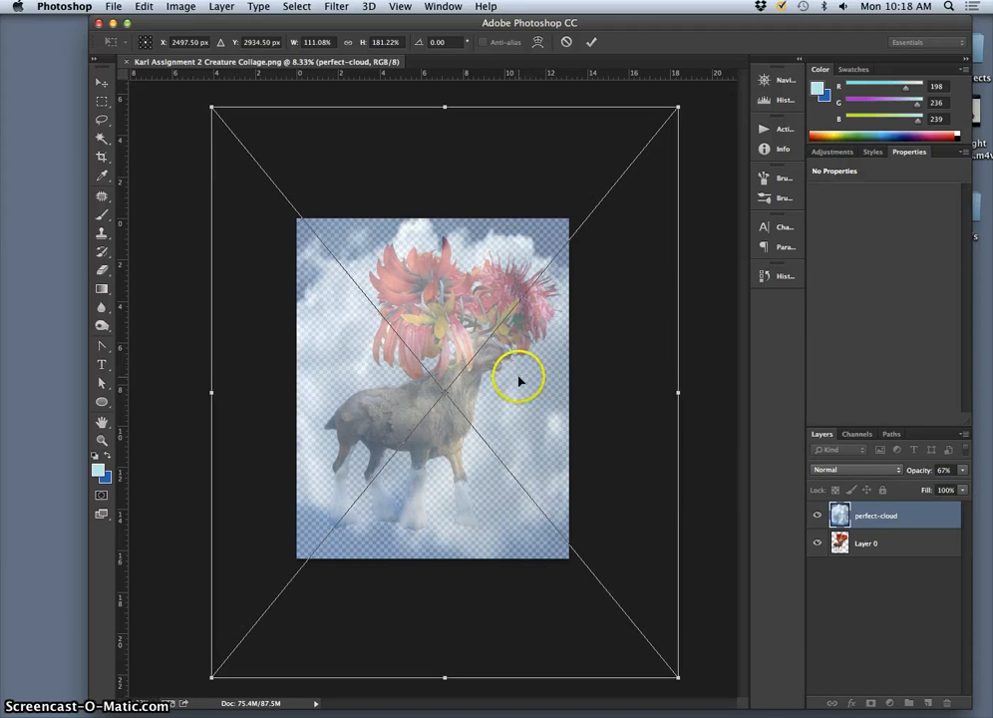
mouse_move(488, 439)
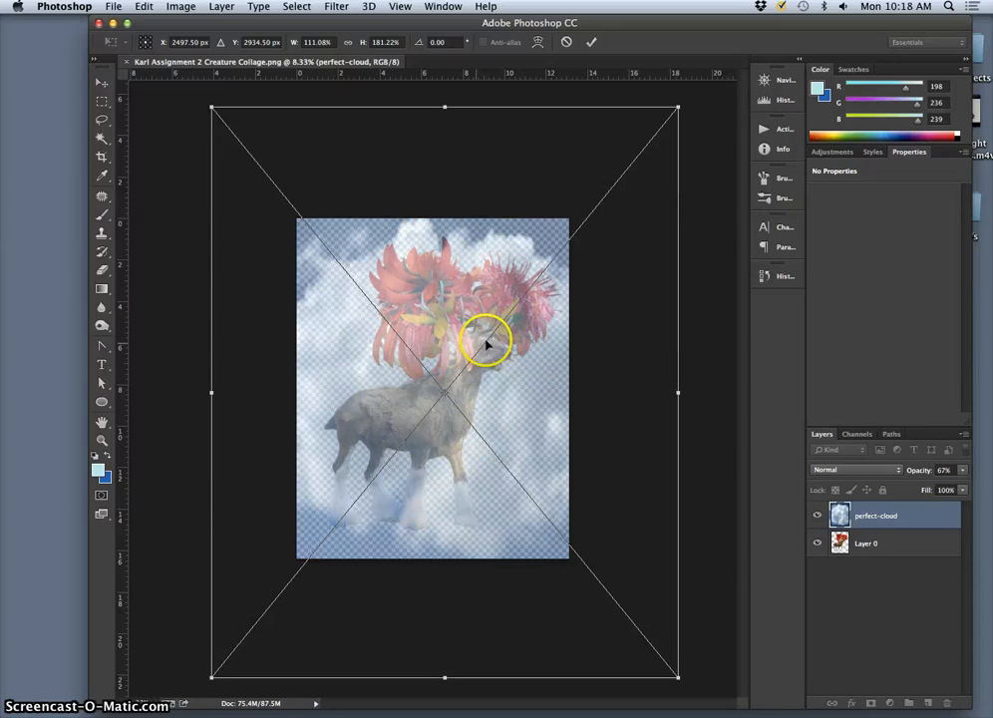
mouse_move(439, 387)
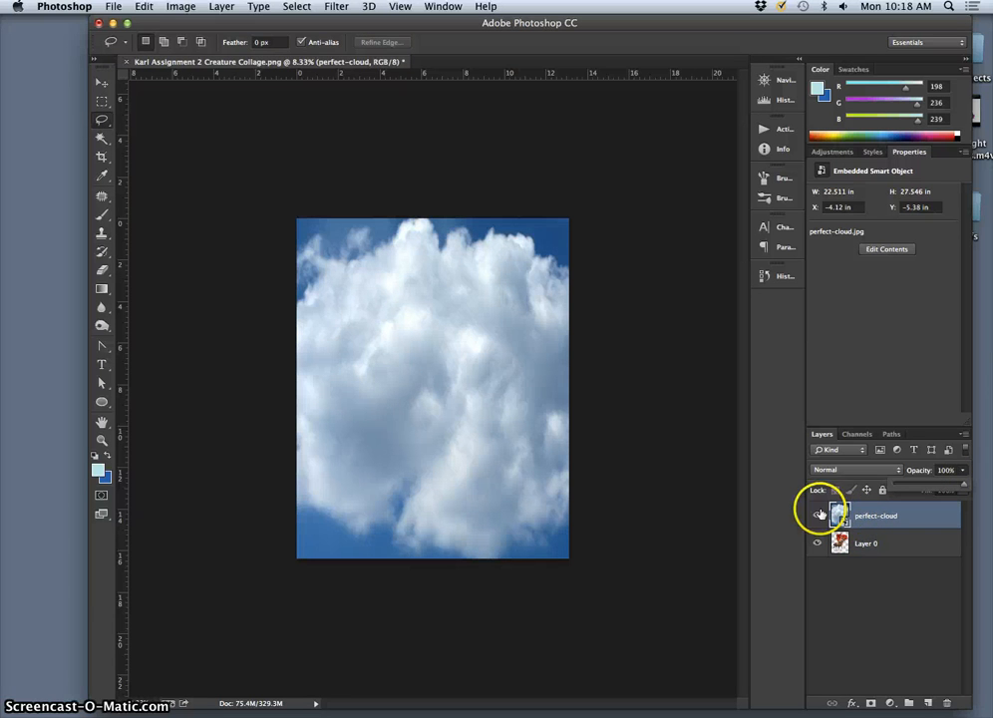
Commit the transform, cancel the rasterize warning and move Layer 0 above the perfect-cloud layer.
click(100, 251)
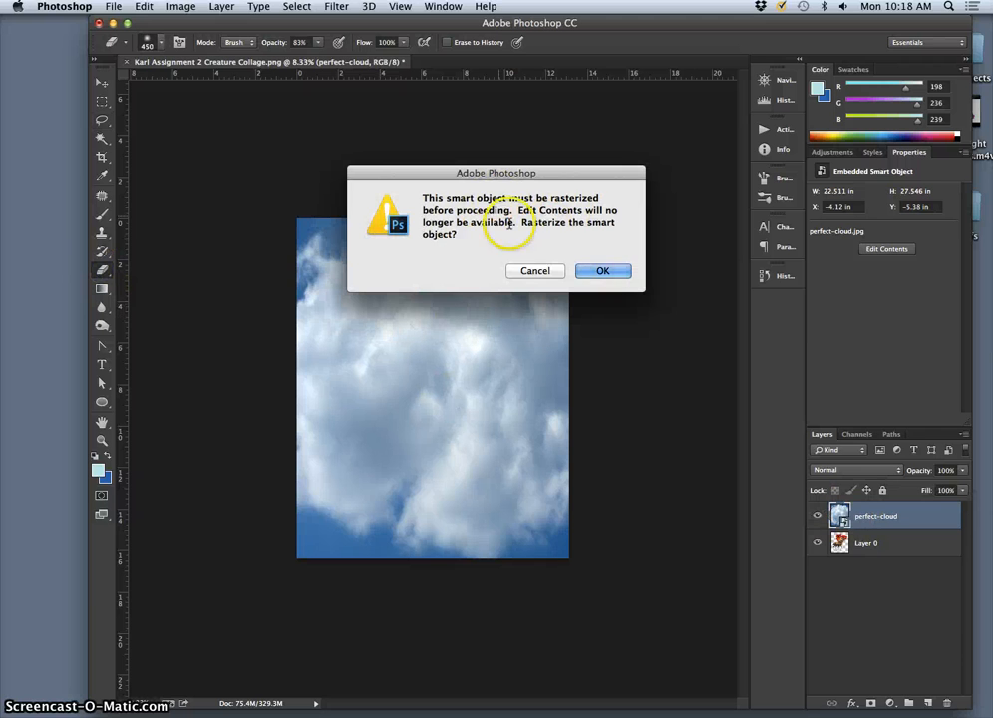
click(602, 271)
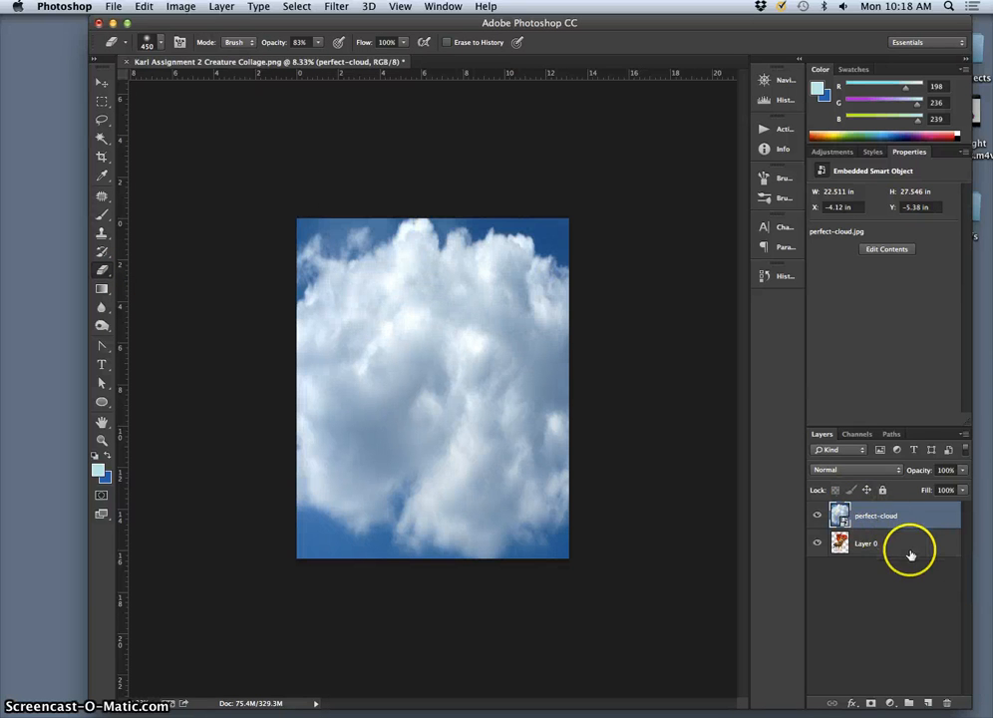
click(865, 543)
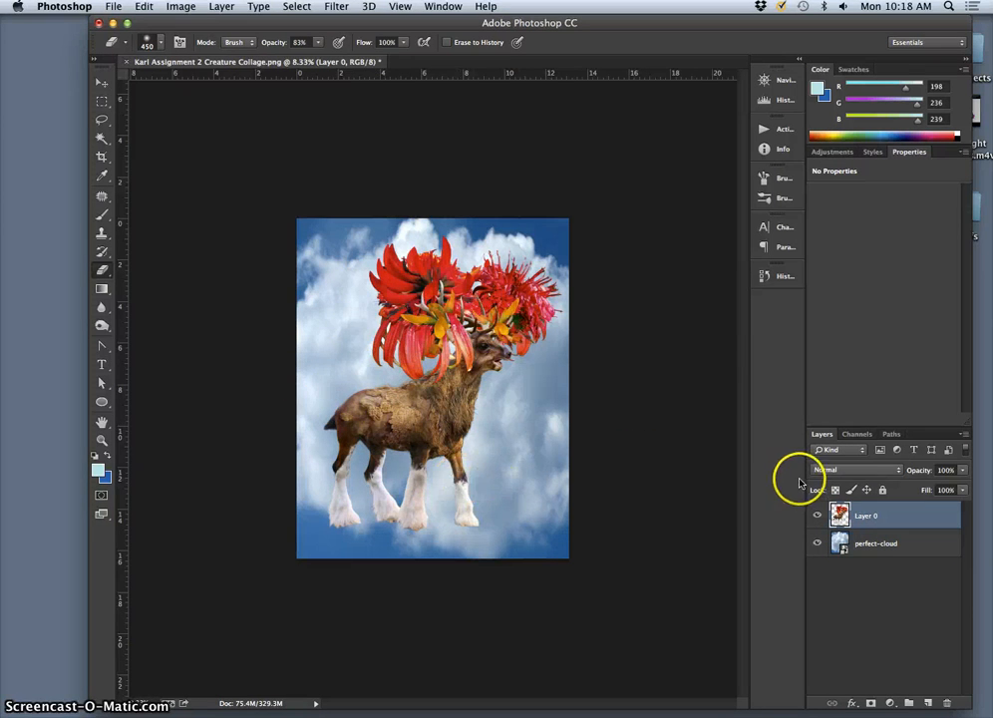
click(102, 139)
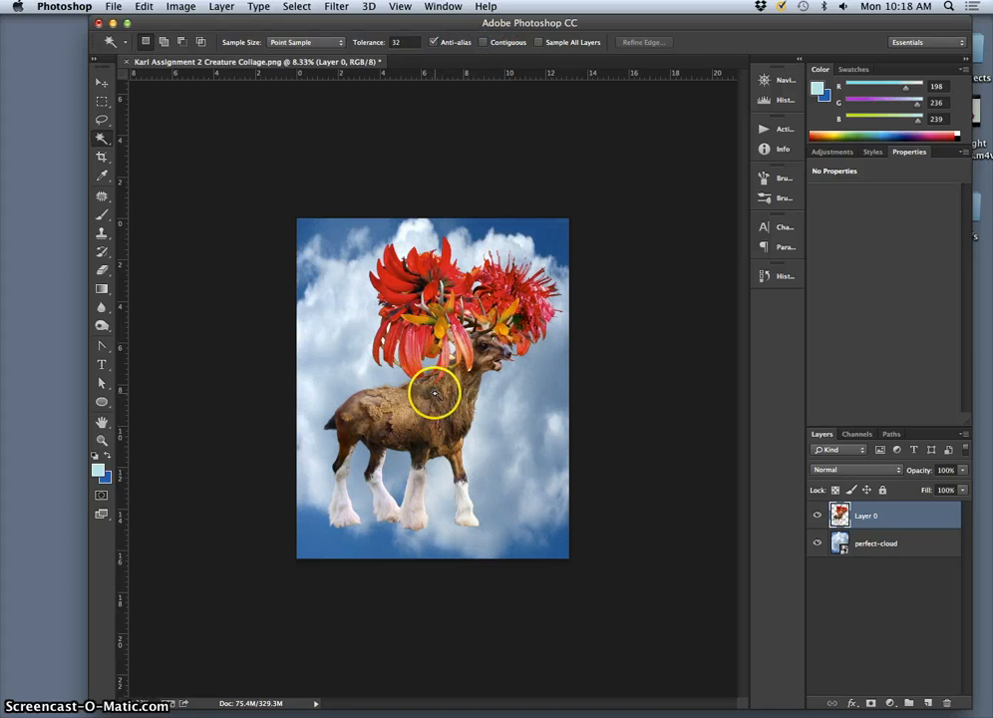
mouse_move(363, 355)
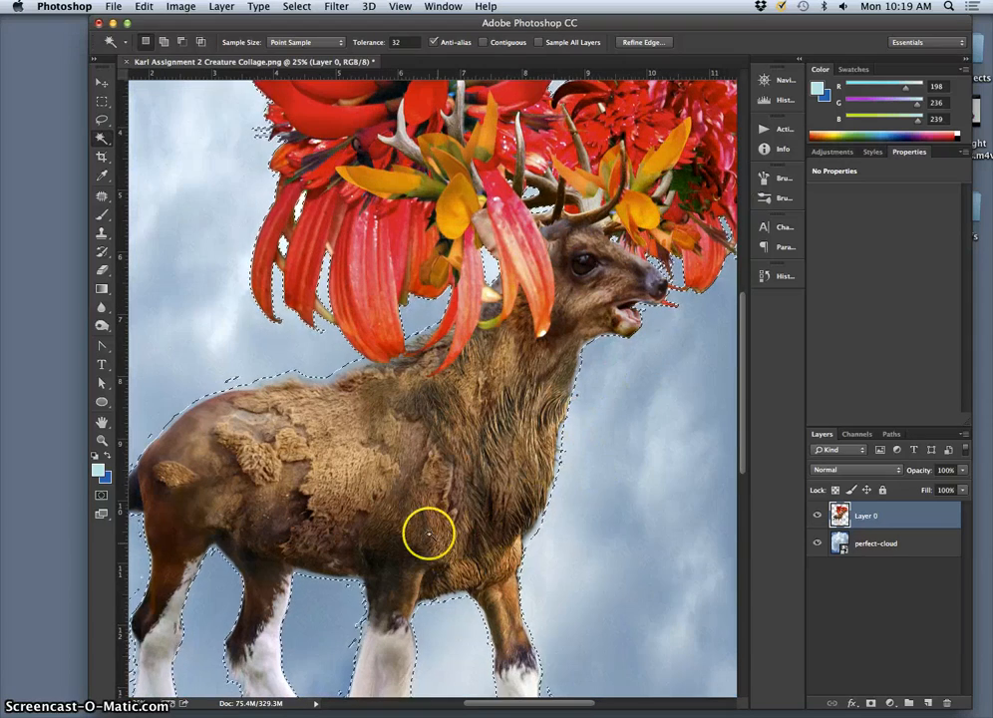
Select the transparent area around the creature with the Magic Wand, zooming as needed.
scroll(down, 3)
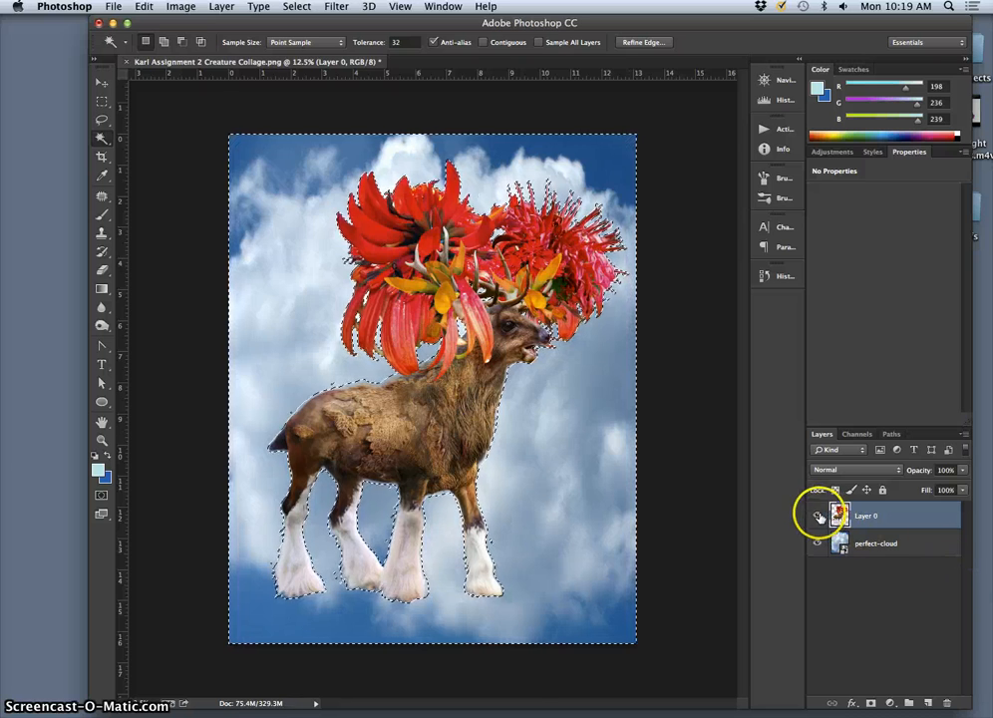
Hide Layer 0, make perfect-cloud active and invert the selection to the creature shape.
click(821, 515)
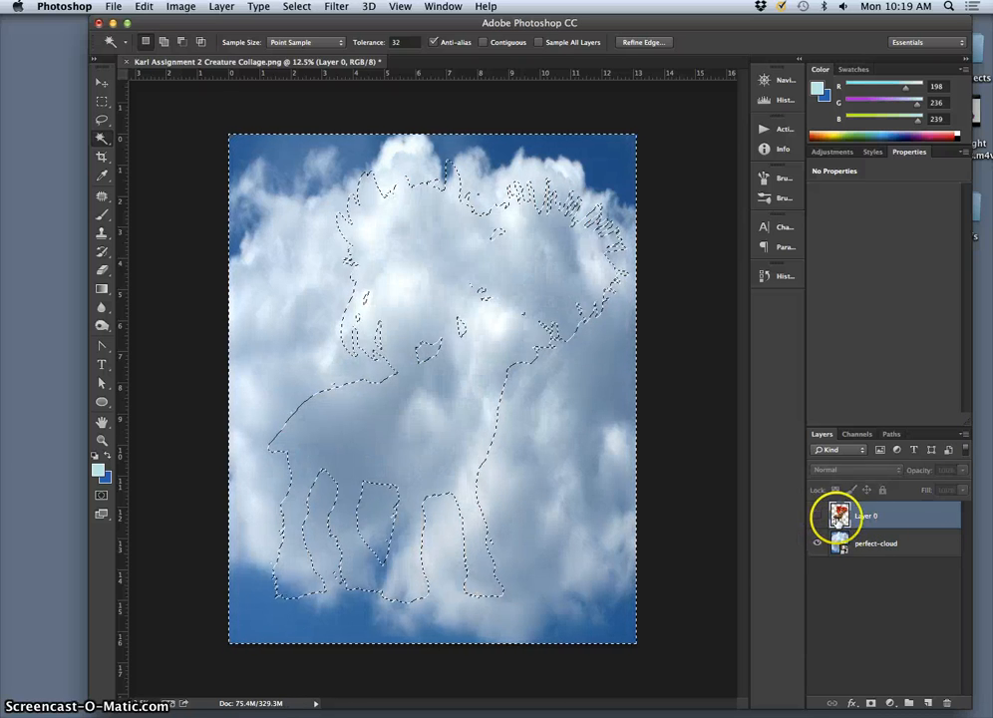
click(875, 542)
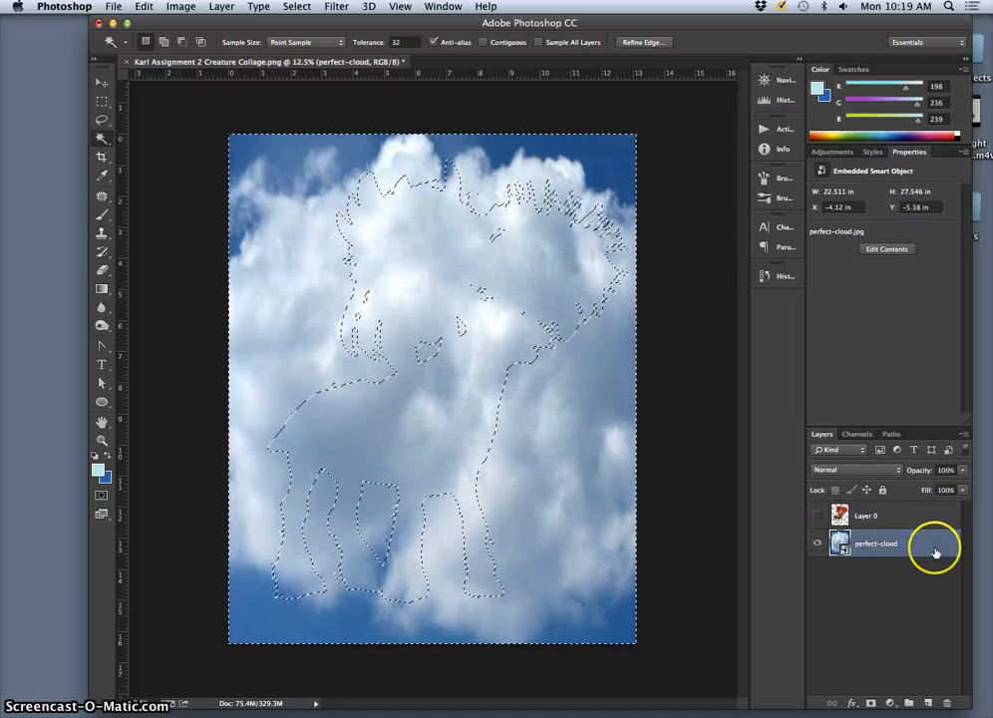
click(875, 542)
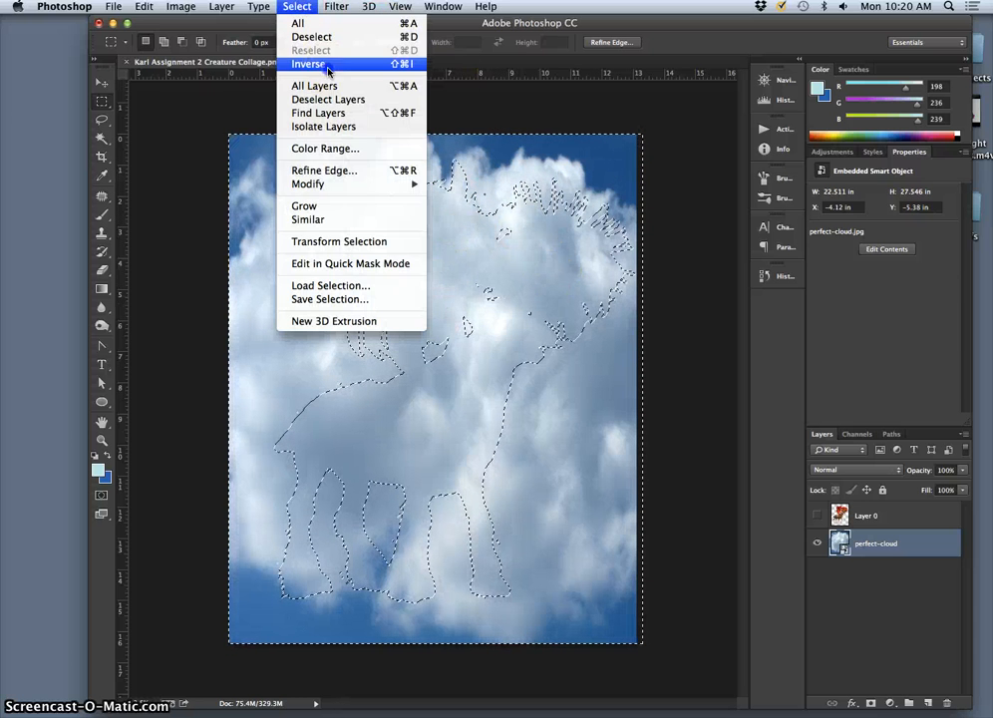
click(309, 64)
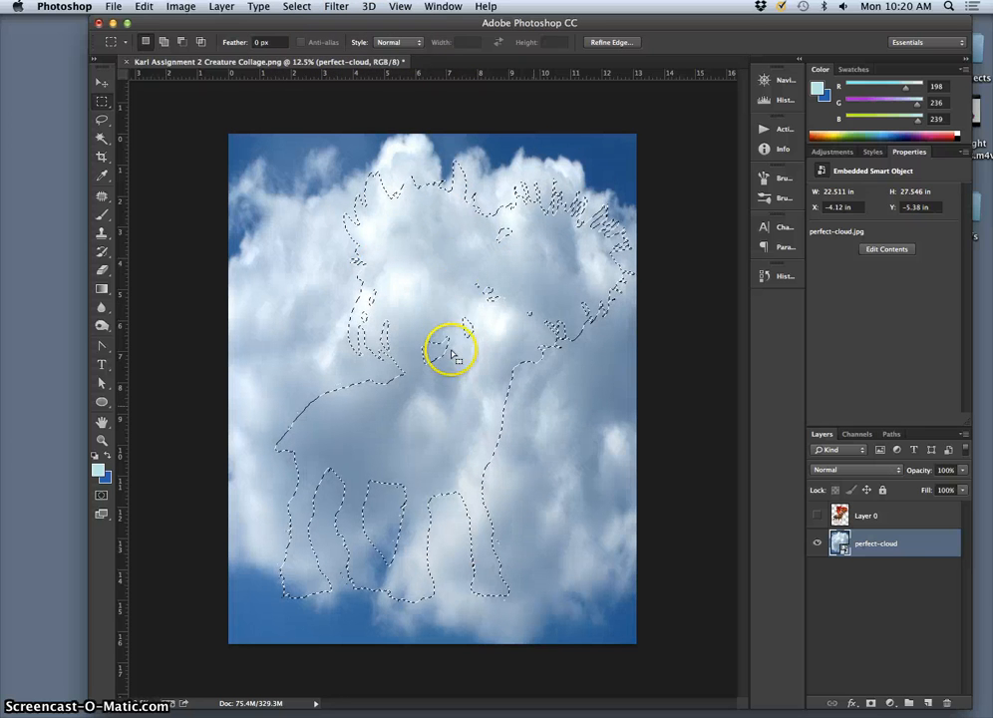
mouse_move(454, 422)
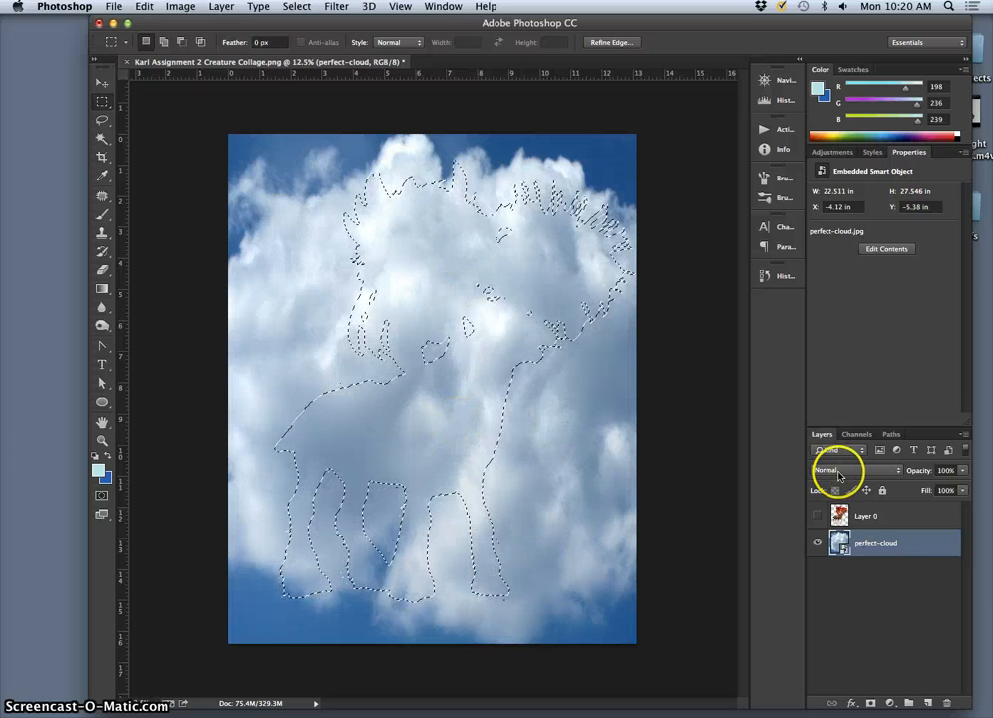
mouse_move(845, 413)
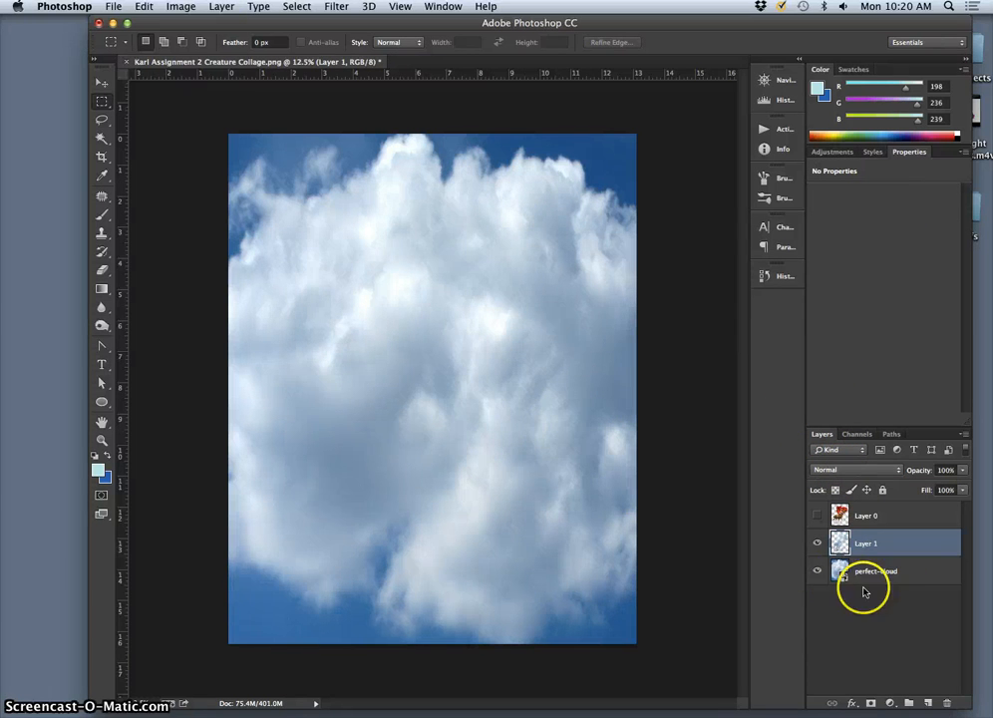
Copy the creature silhouette to Layer 1, hide perfect-cloud and add an empty layer below.
click(817, 570)
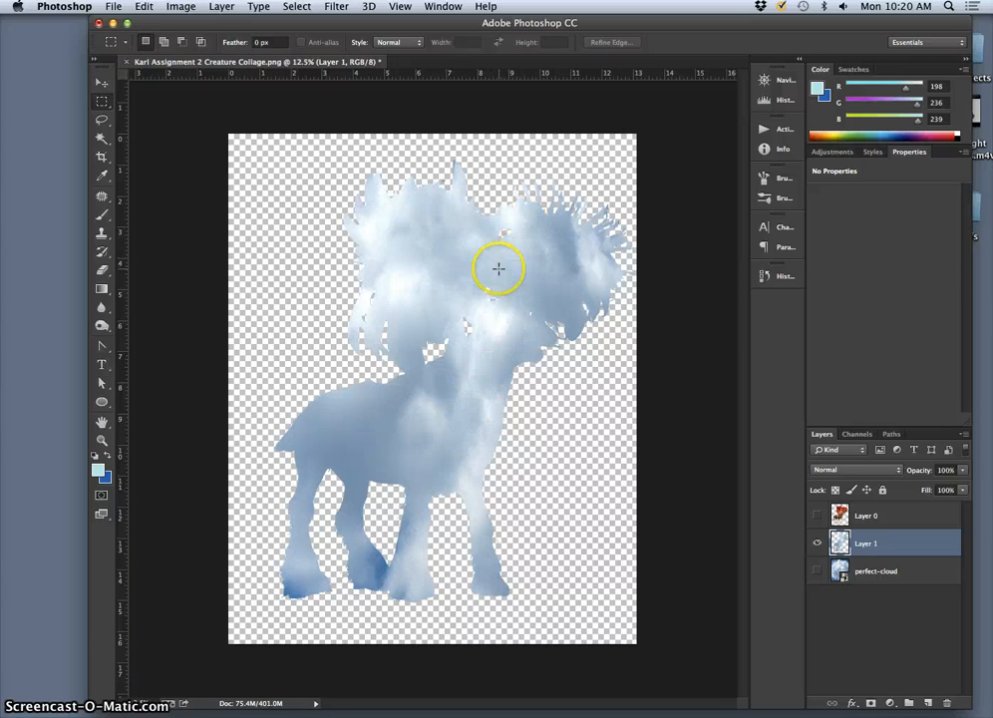
mouse_move(522, 275)
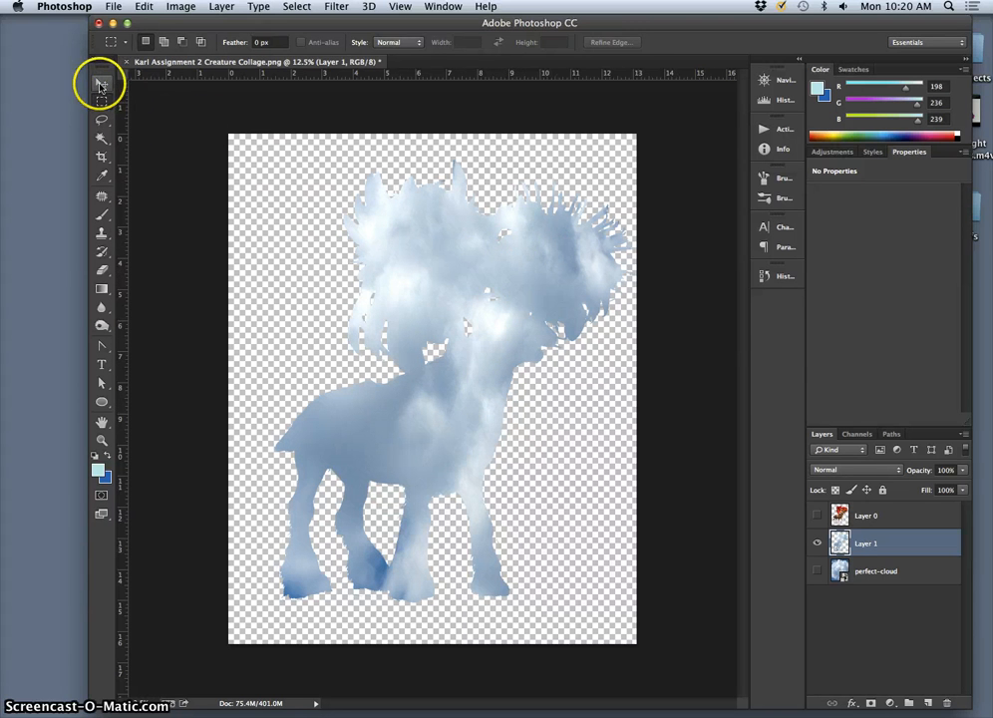
click(101, 84)
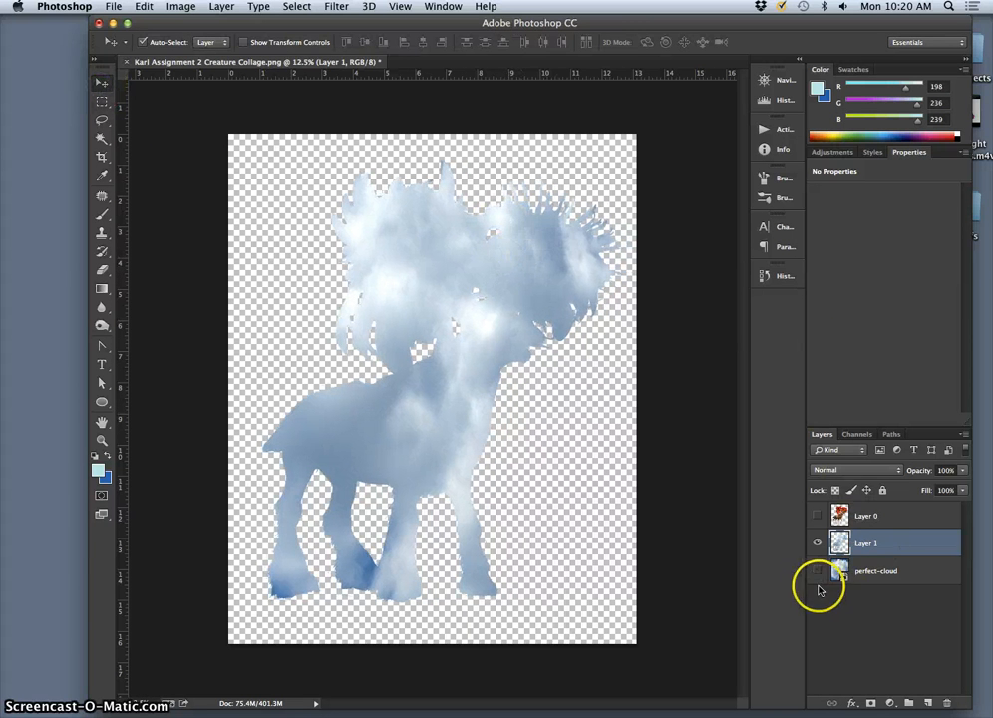
click(817, 570)
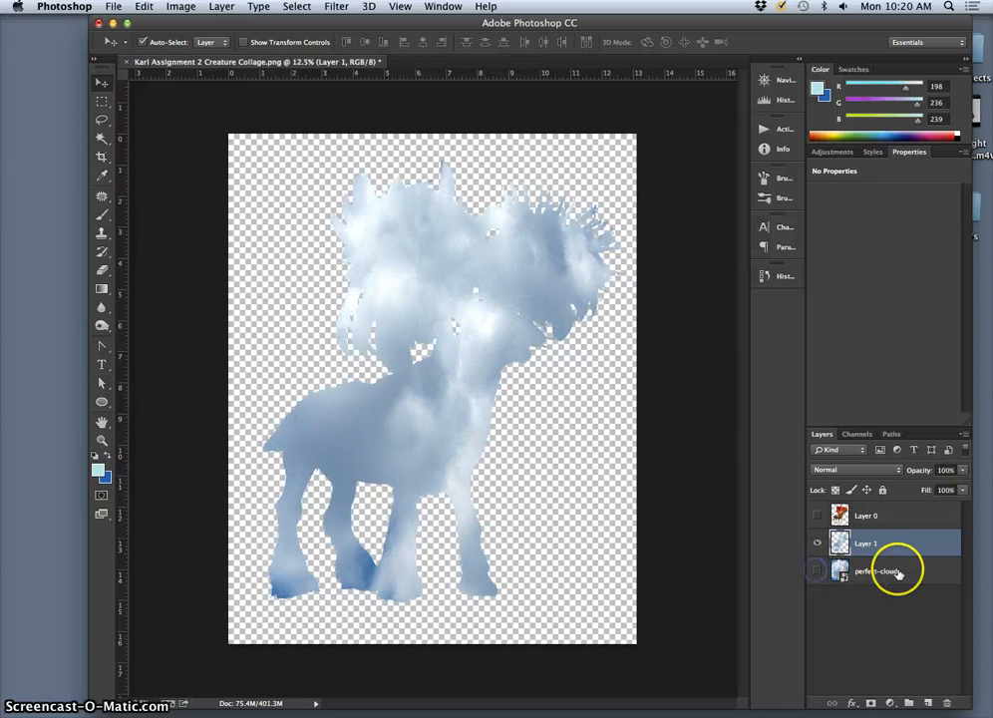
click(875, 570)
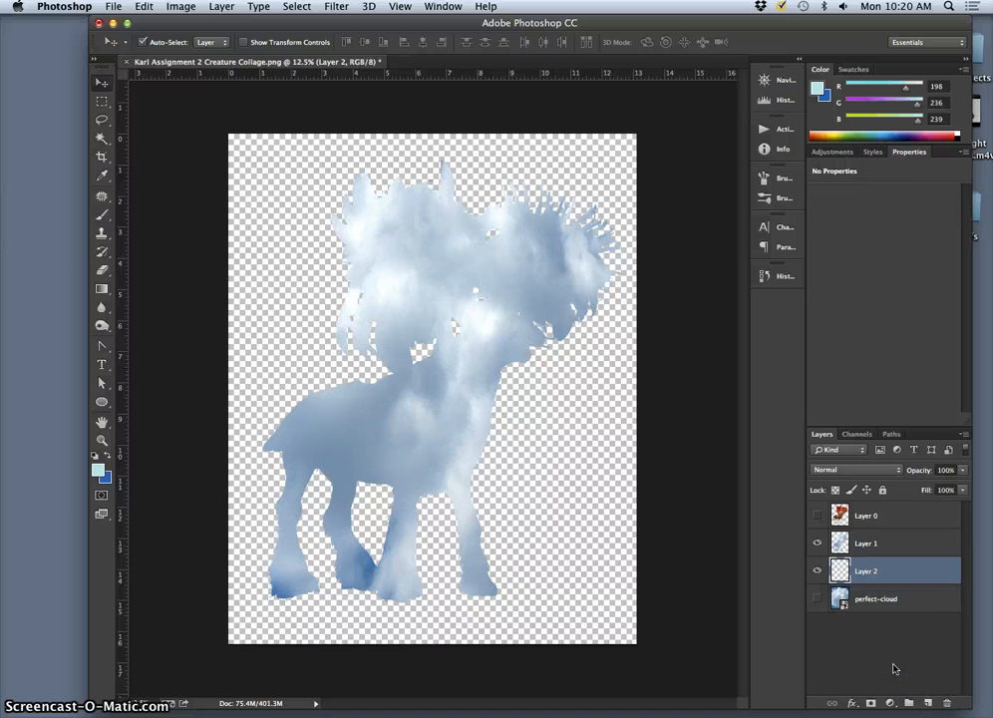
mouse_move(895, 662)
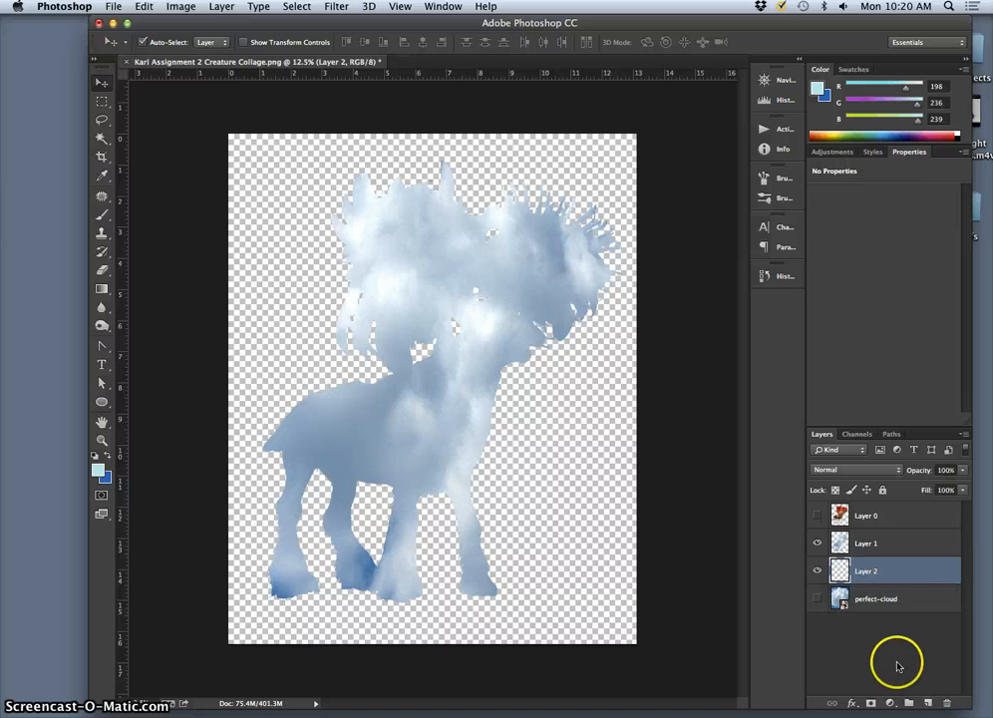
Set the foreground colour to dark blue and the background colour to pale teal for gradient drawing.
click(865, 542)
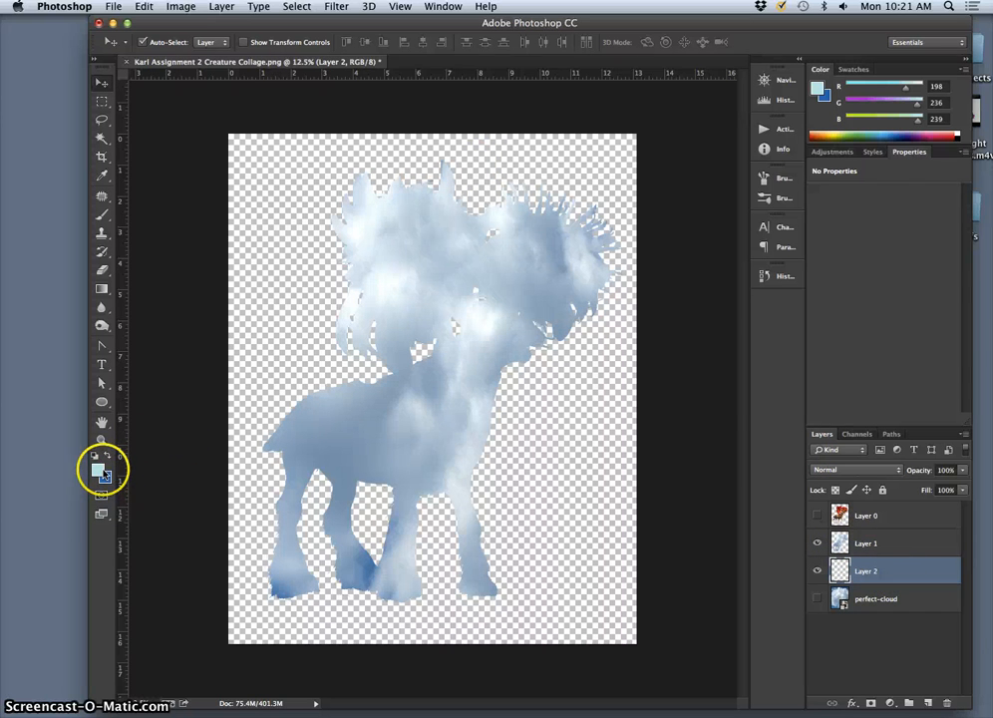
mouse_move(104, 443)
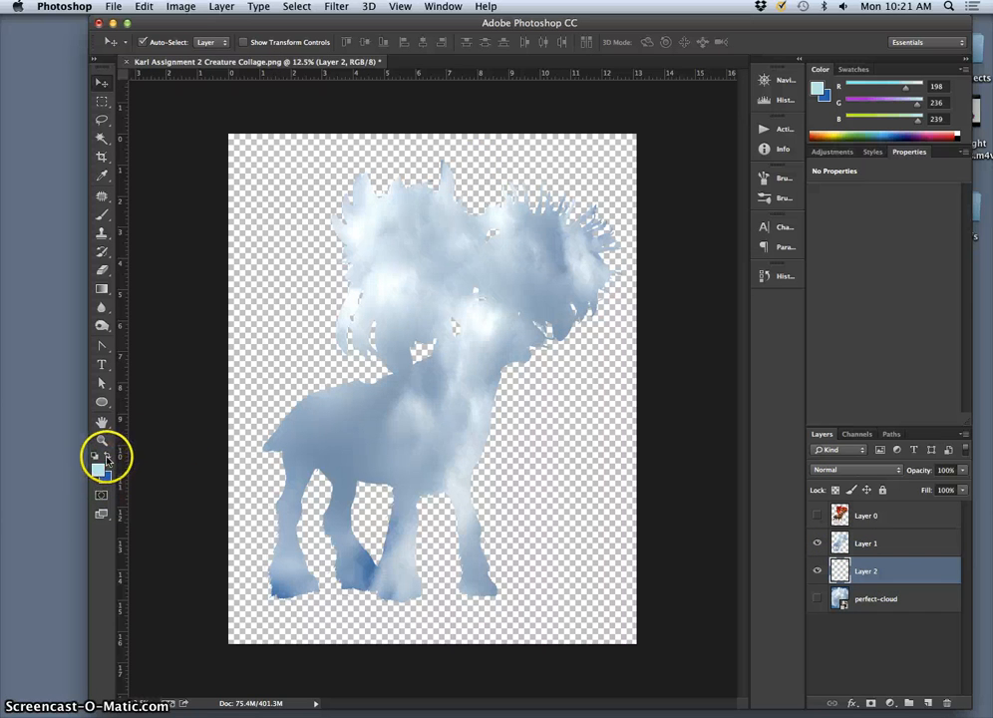
click(102, 474)
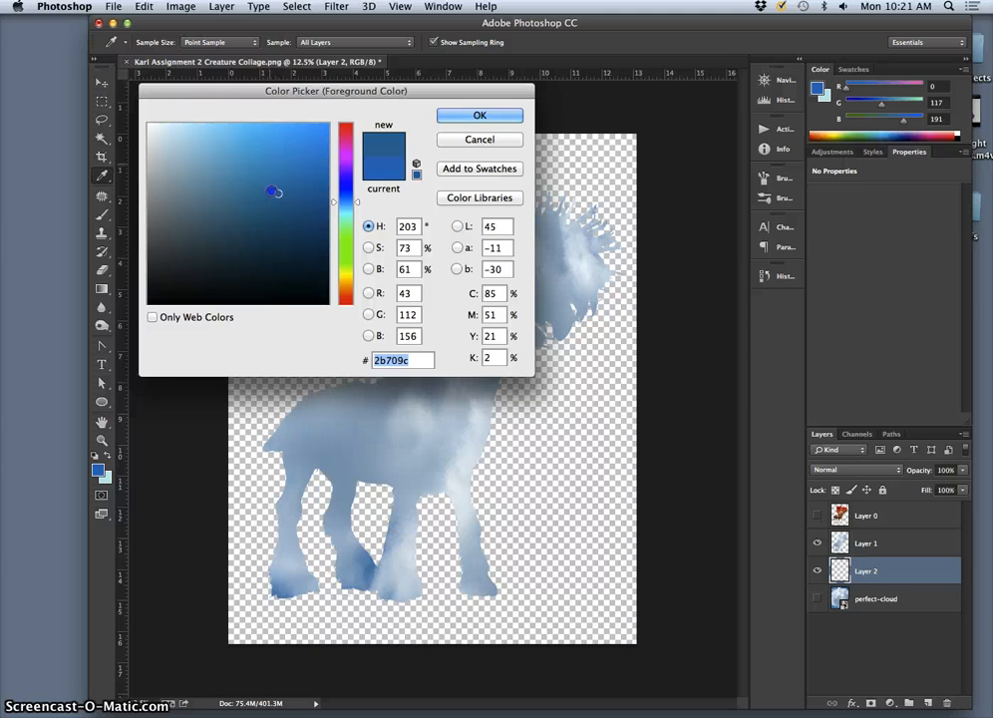
click(263, 204)
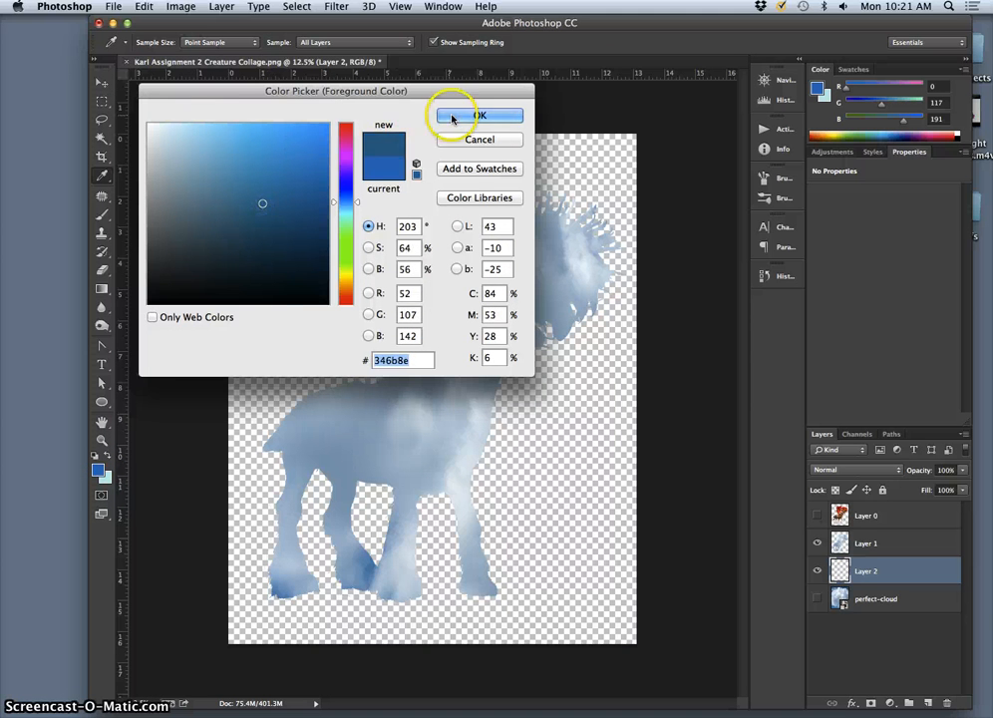
click(251, 196)
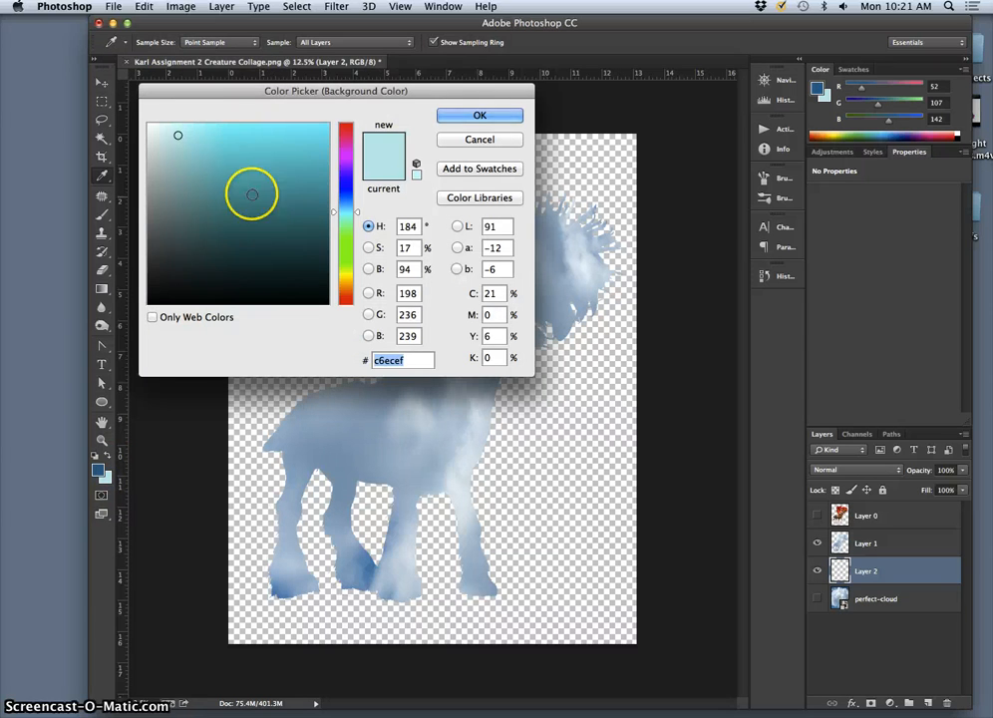
click(195, 150)
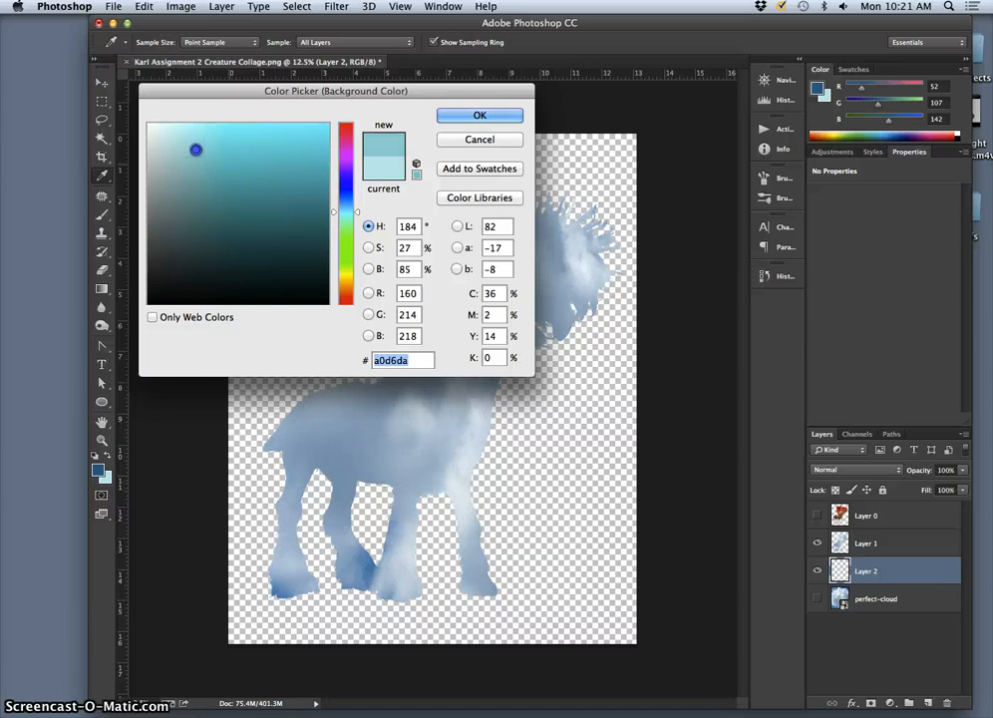
click(478, 114)
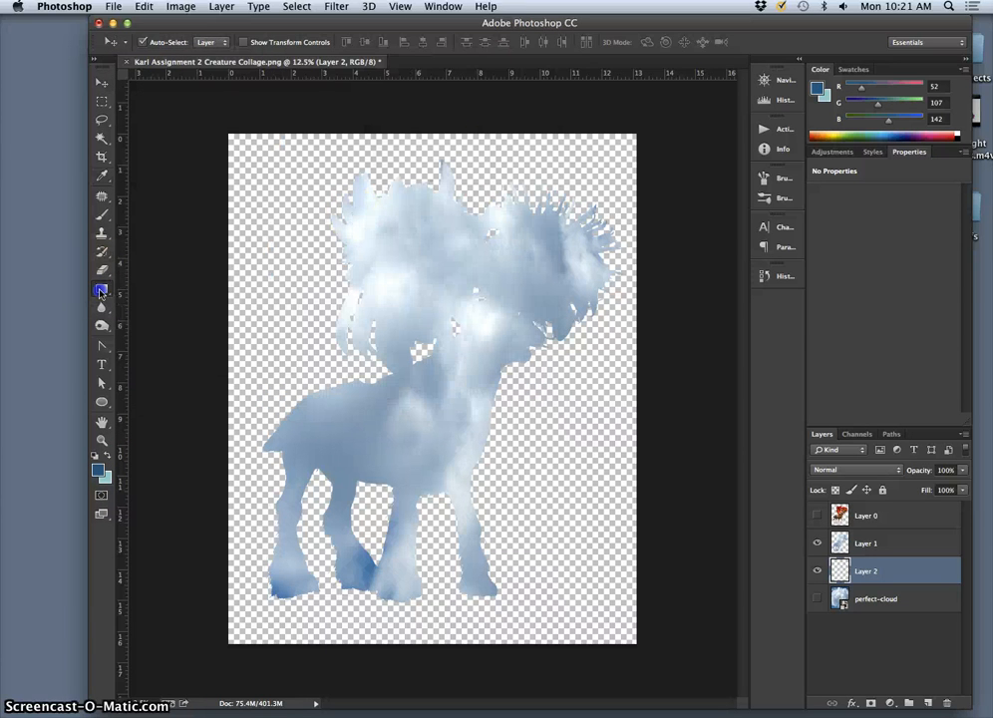
click(100, 289)
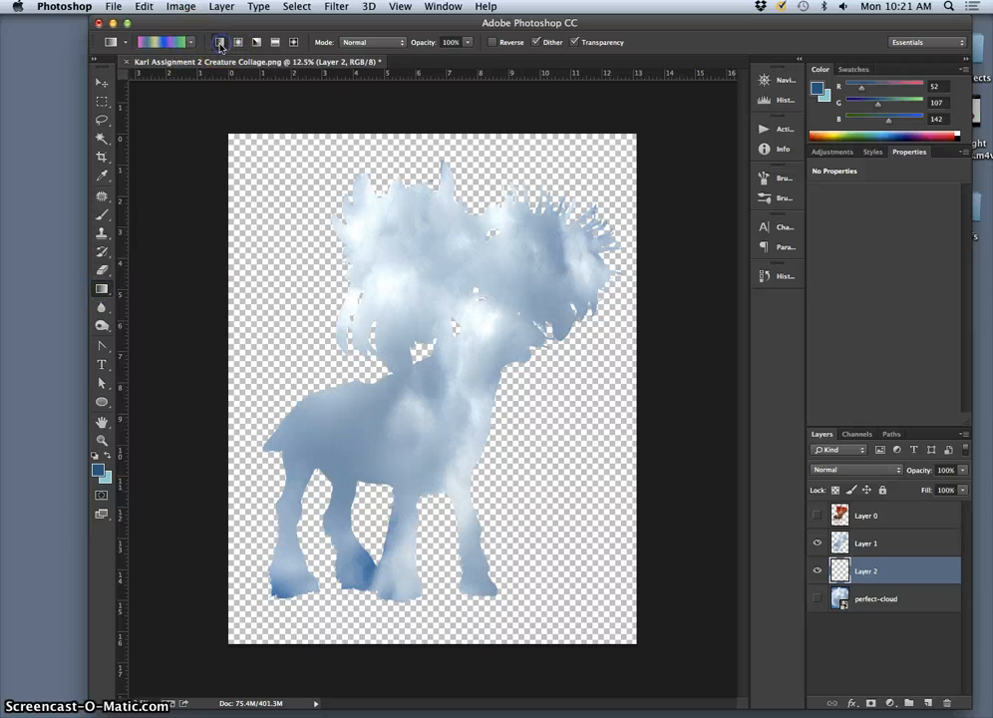
Fill Layer 2 with a foreground-to-background linear gradient, dark blue at top to pale teal at bottom.
click(189, 42)
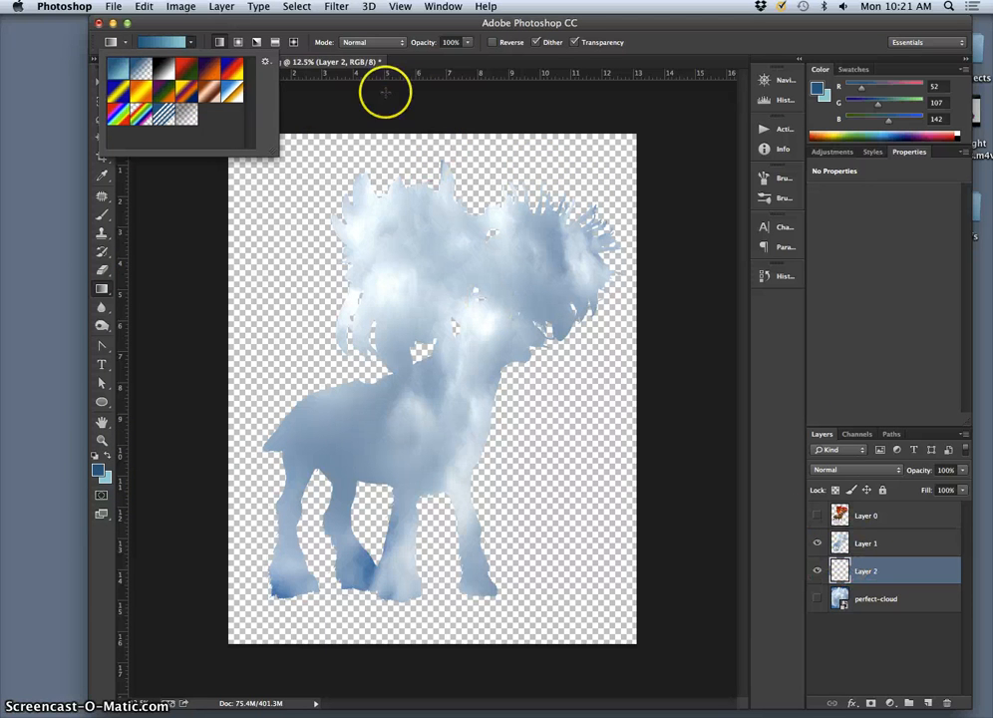
drag(337, 107, 411, 368)
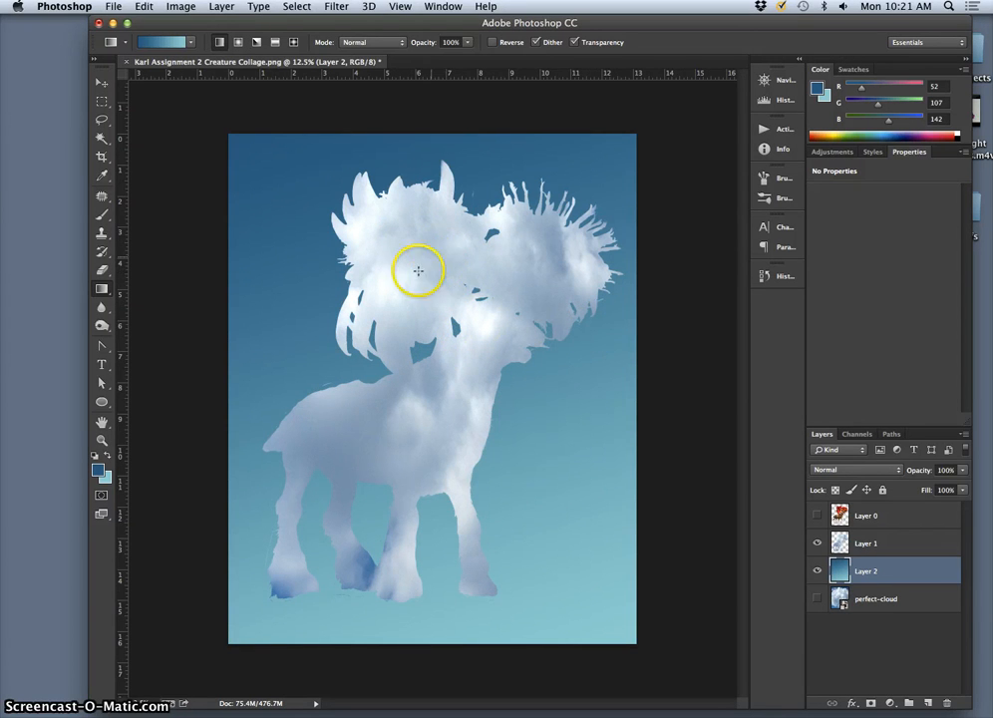
mouse_move(486, 283)
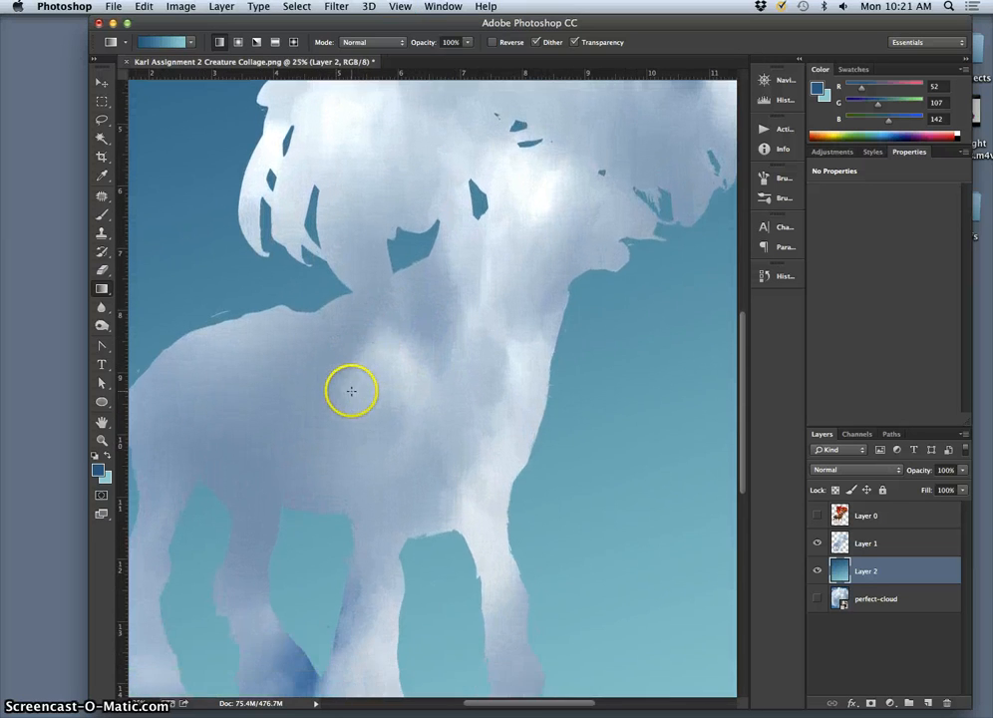
scroll(down, 3)
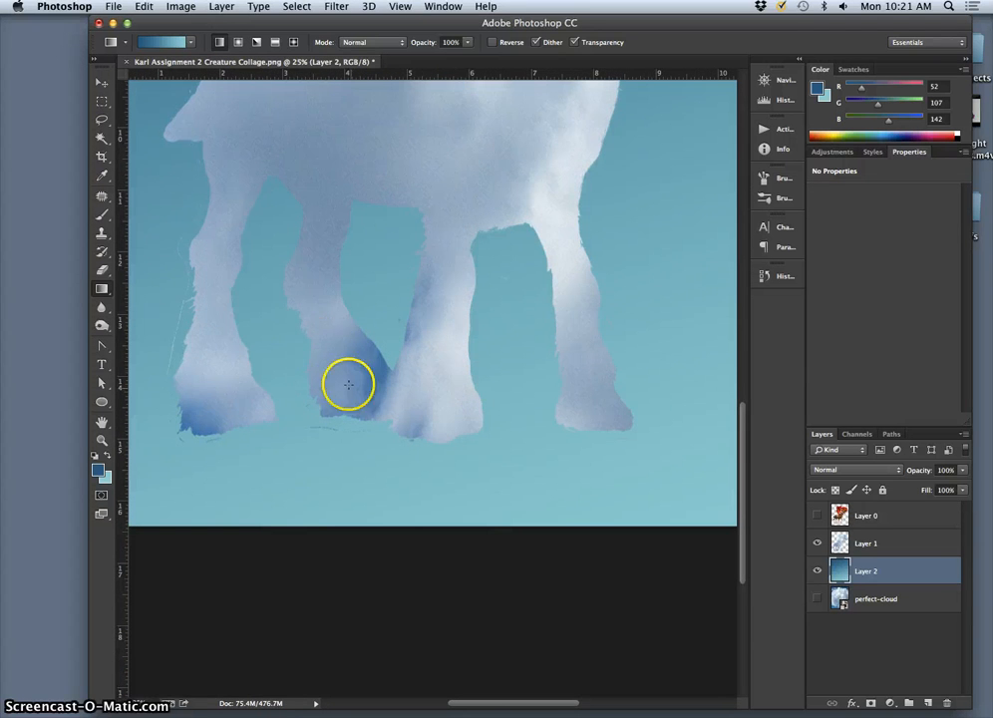